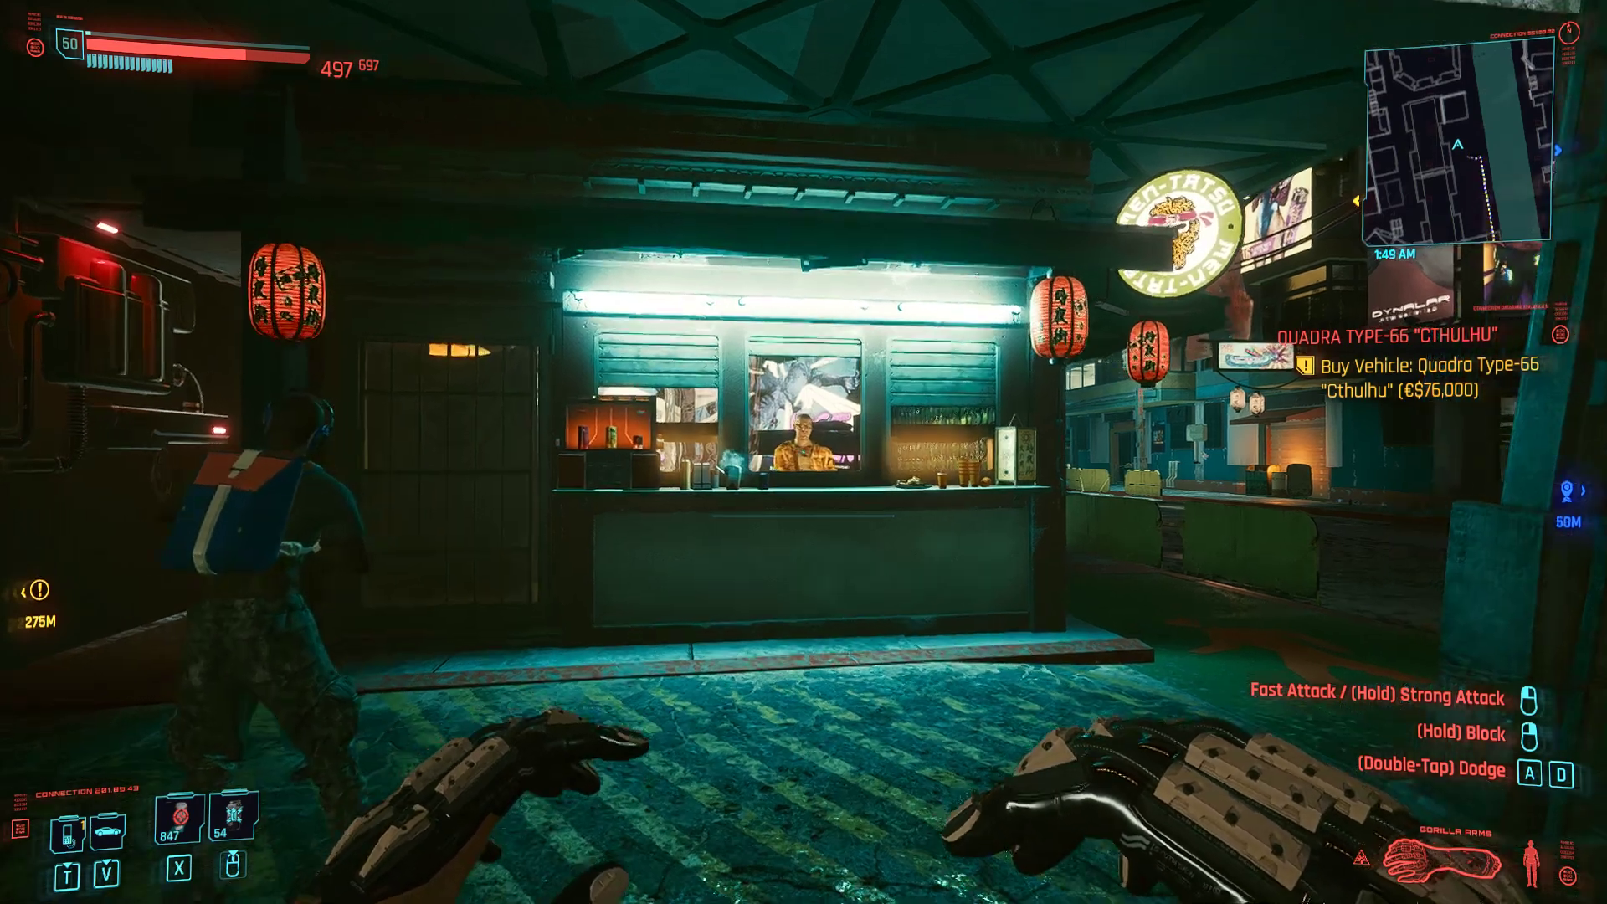
mouse_move(803, 452)
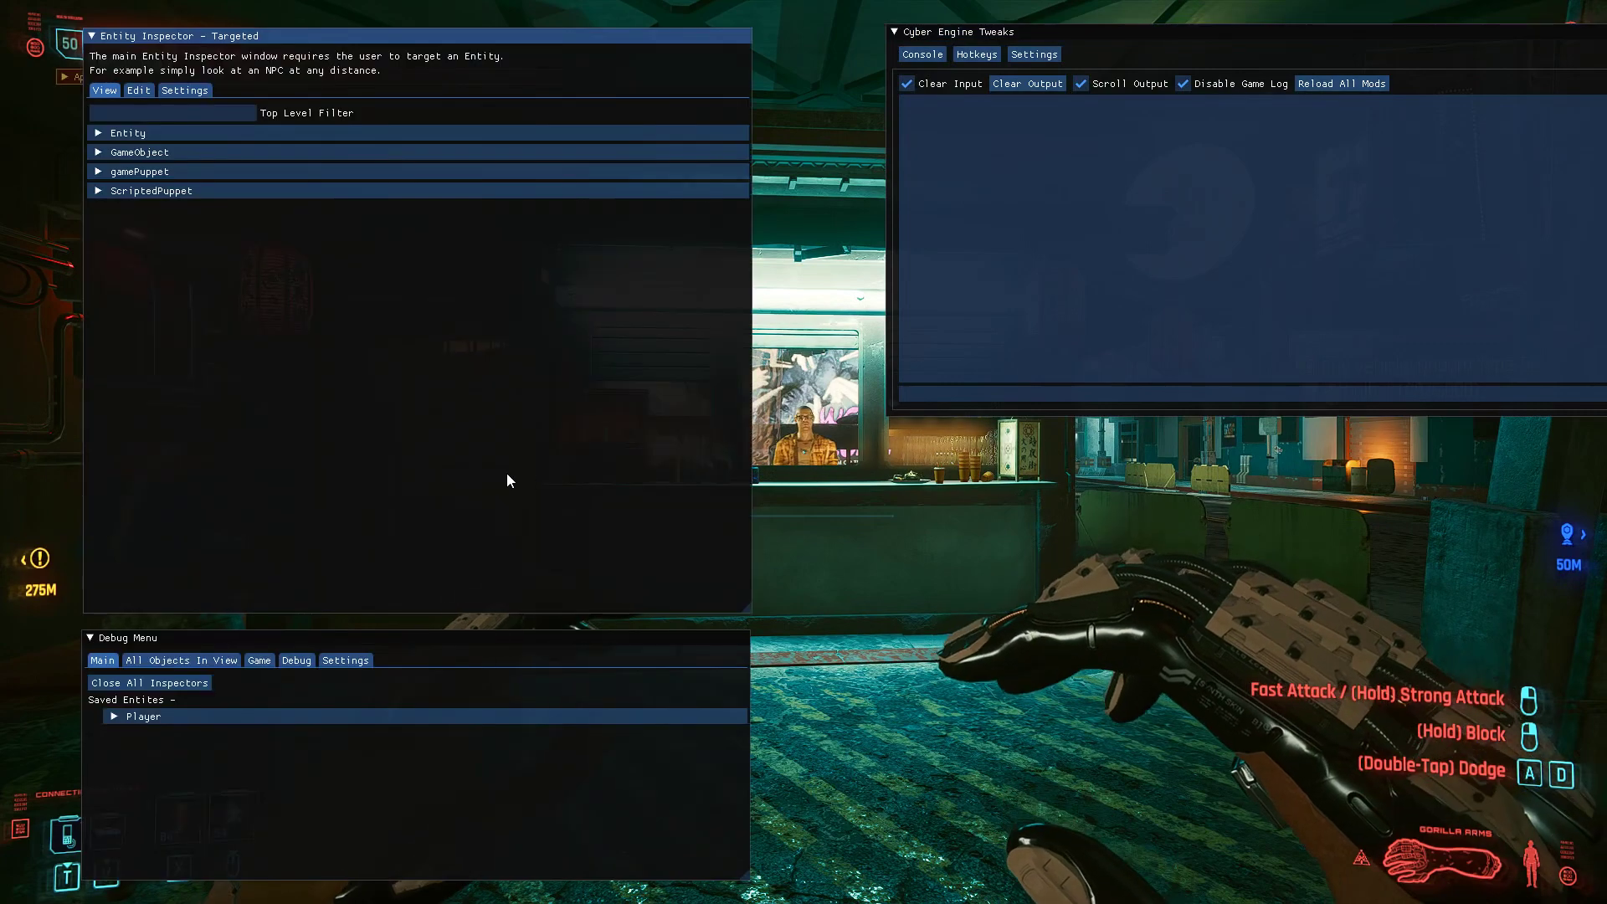
mouse_move(387, 614)
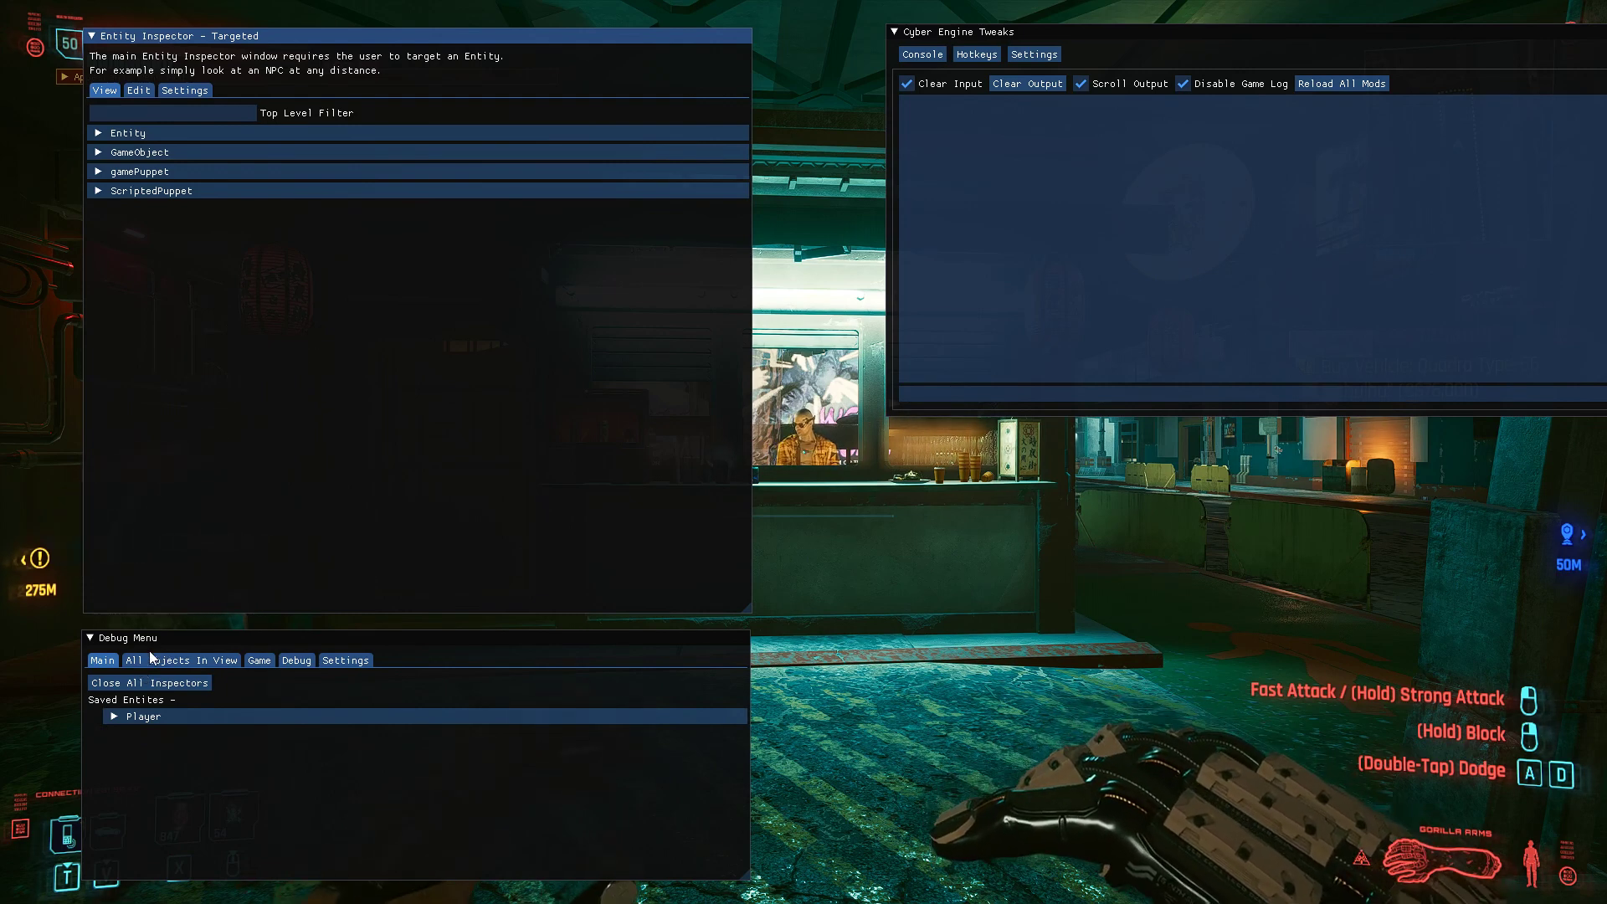
mouse_move(320, 696)
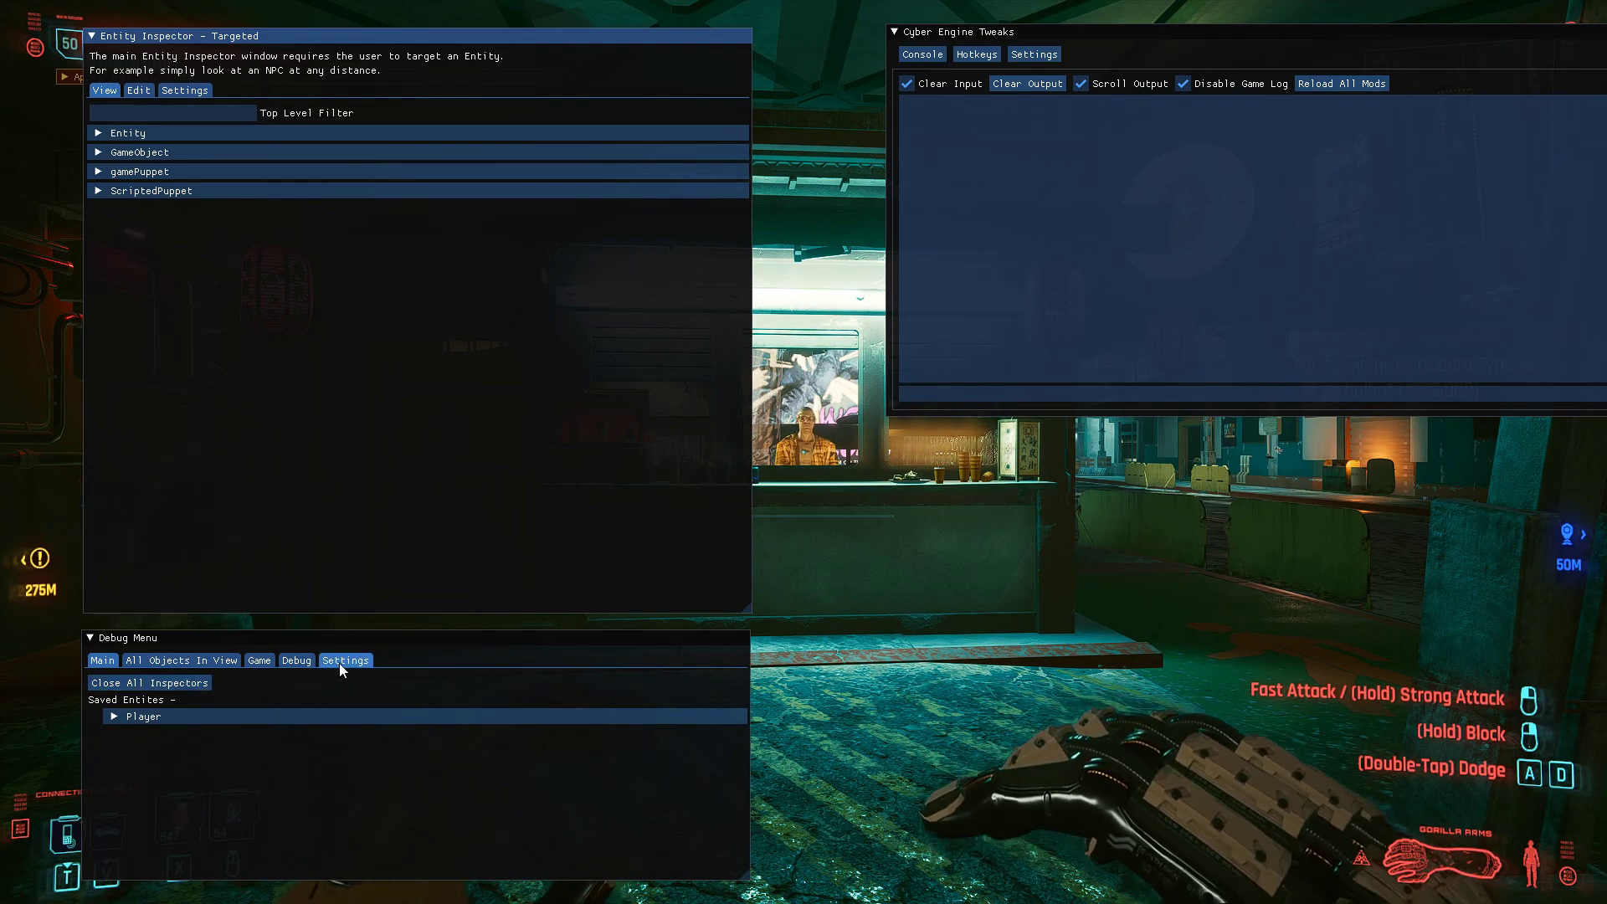
- Browse the Debug Menu's Settings page and scroll through the Game function list
left_click(345, 659)
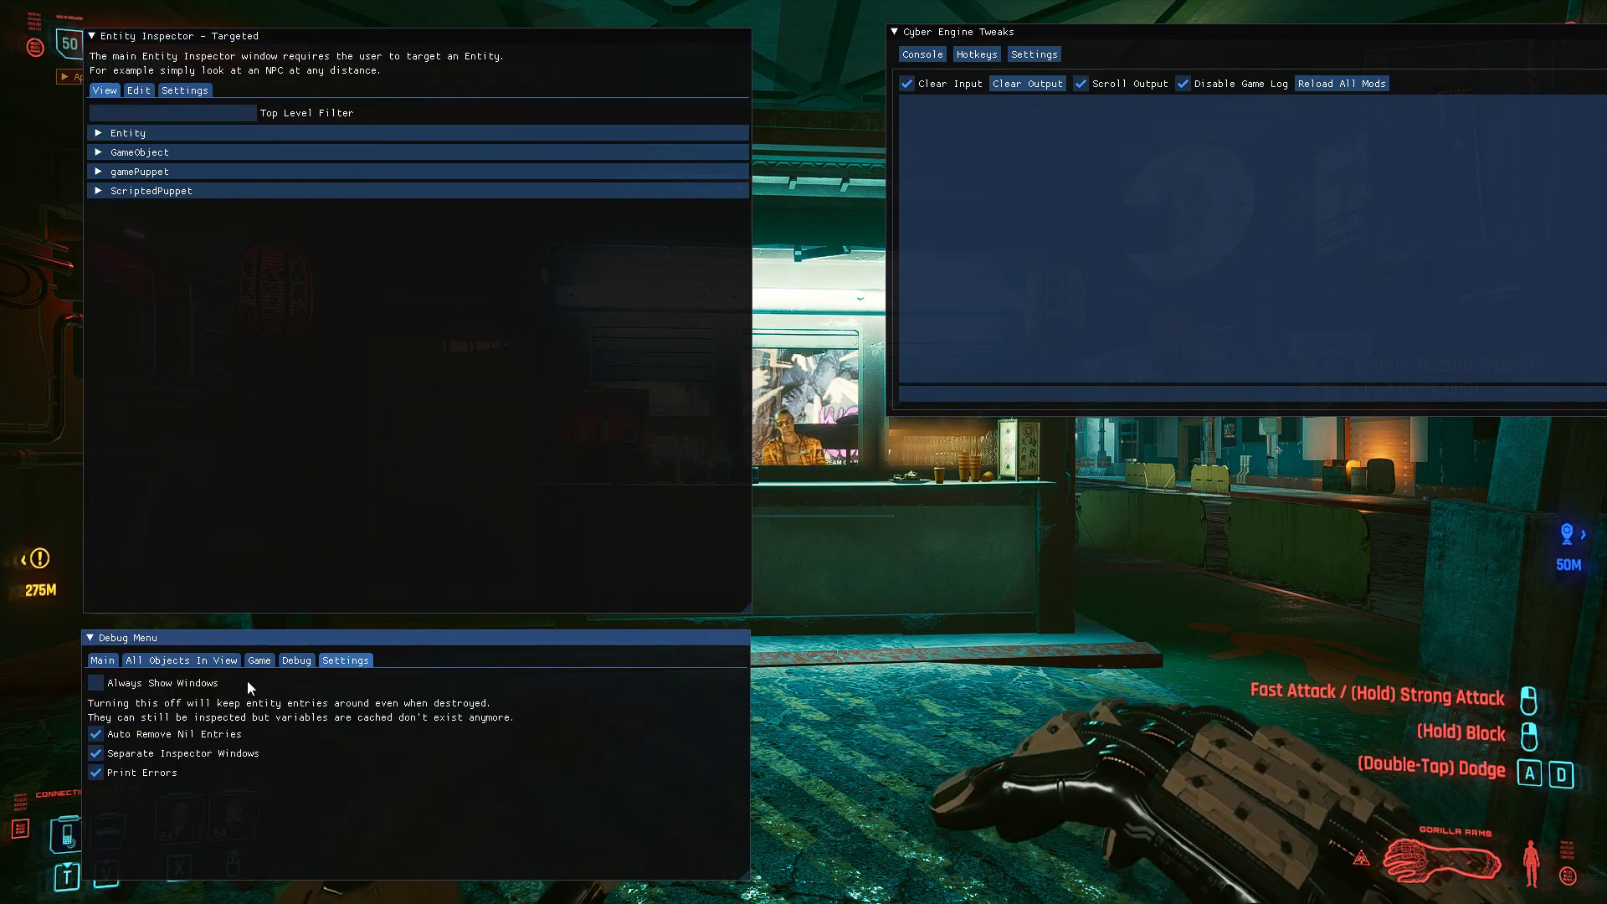
left_click(257, 659)
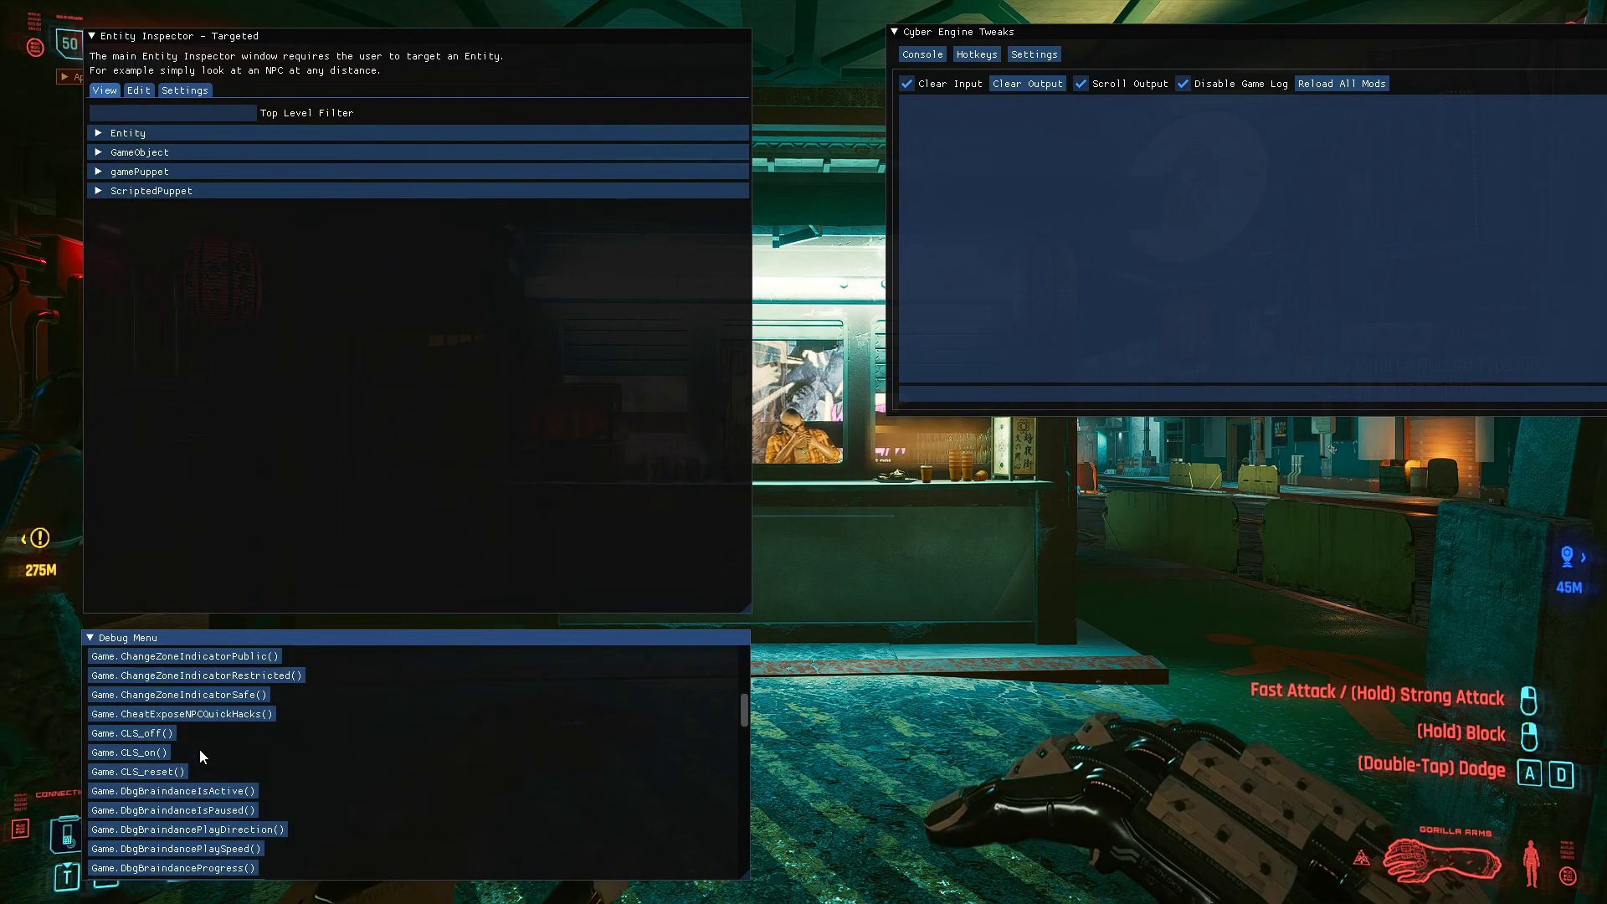
scroll("down", 3)
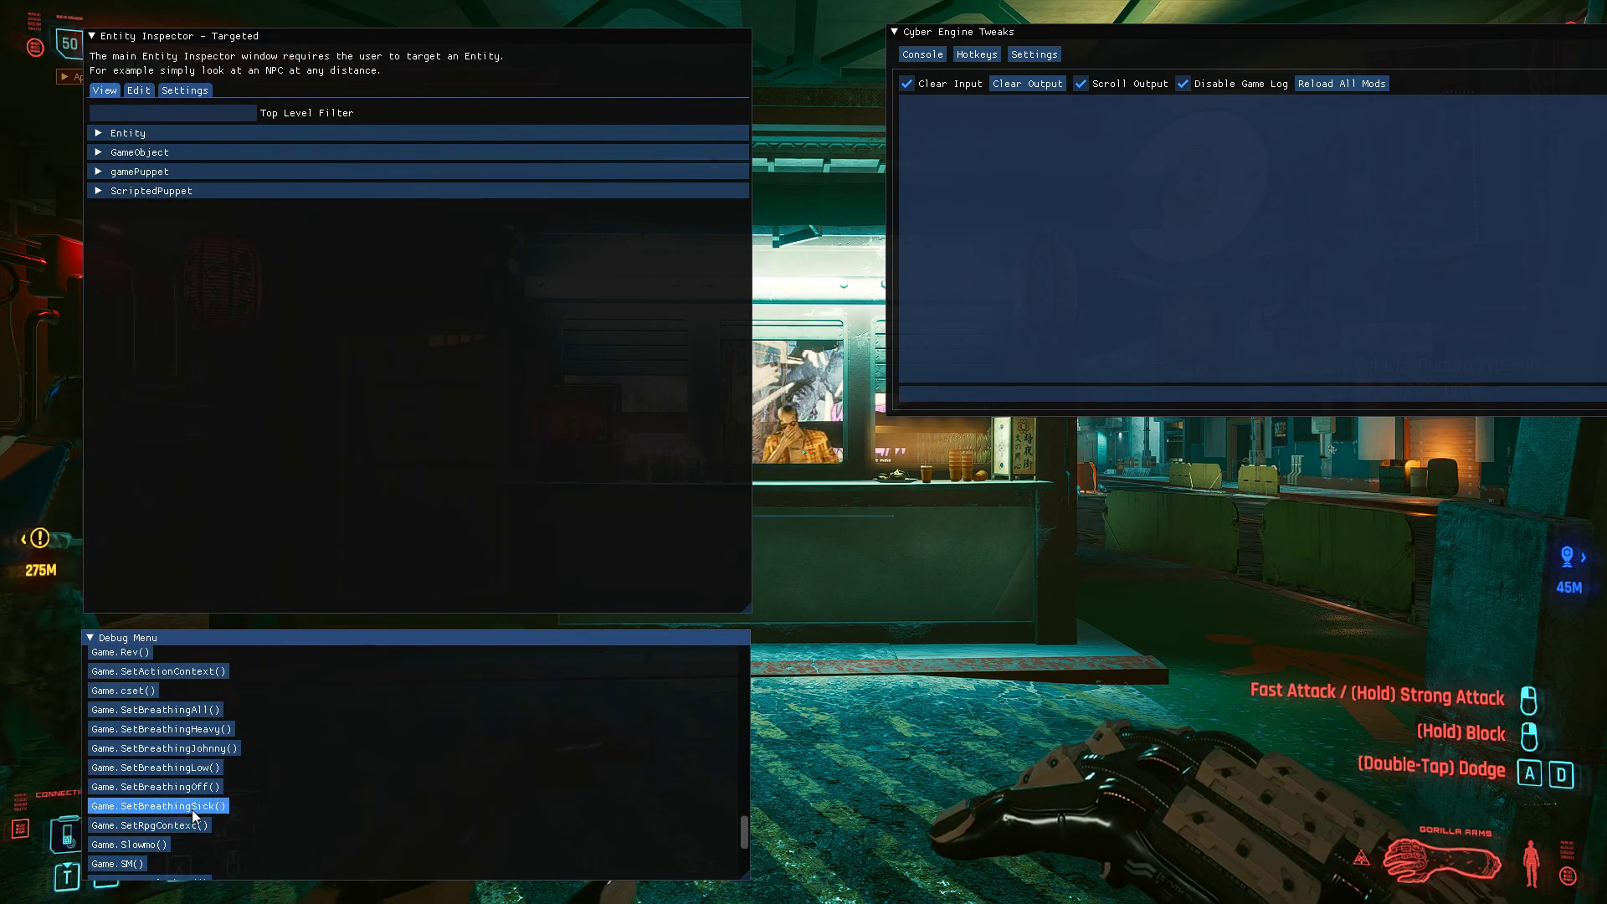
scroll("up", 3)
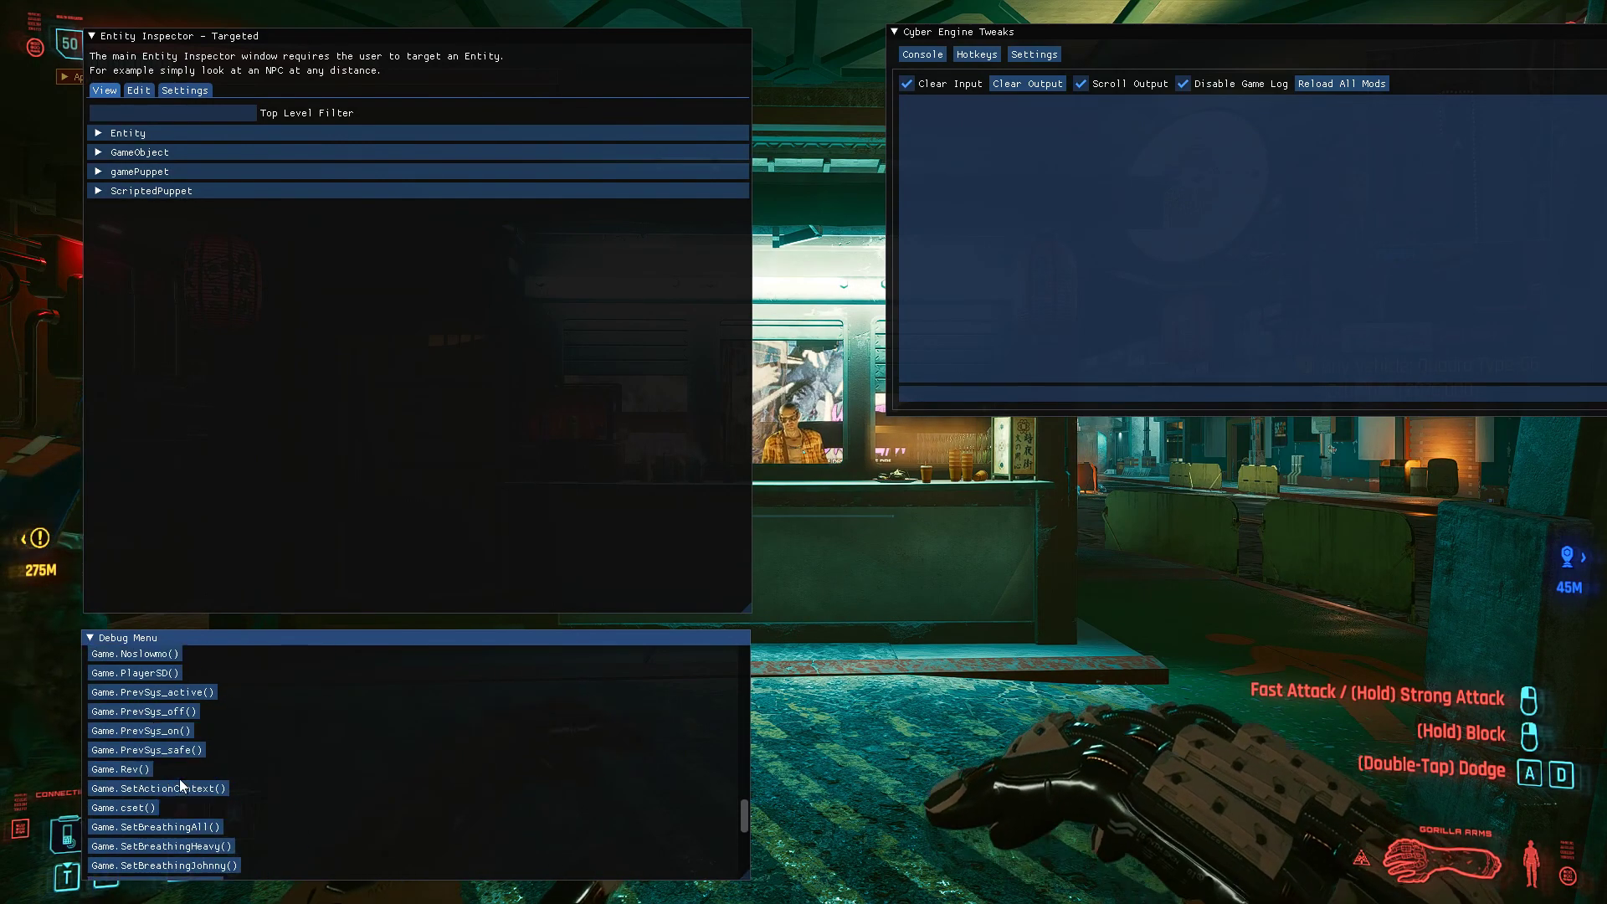
scroll("up", 3)
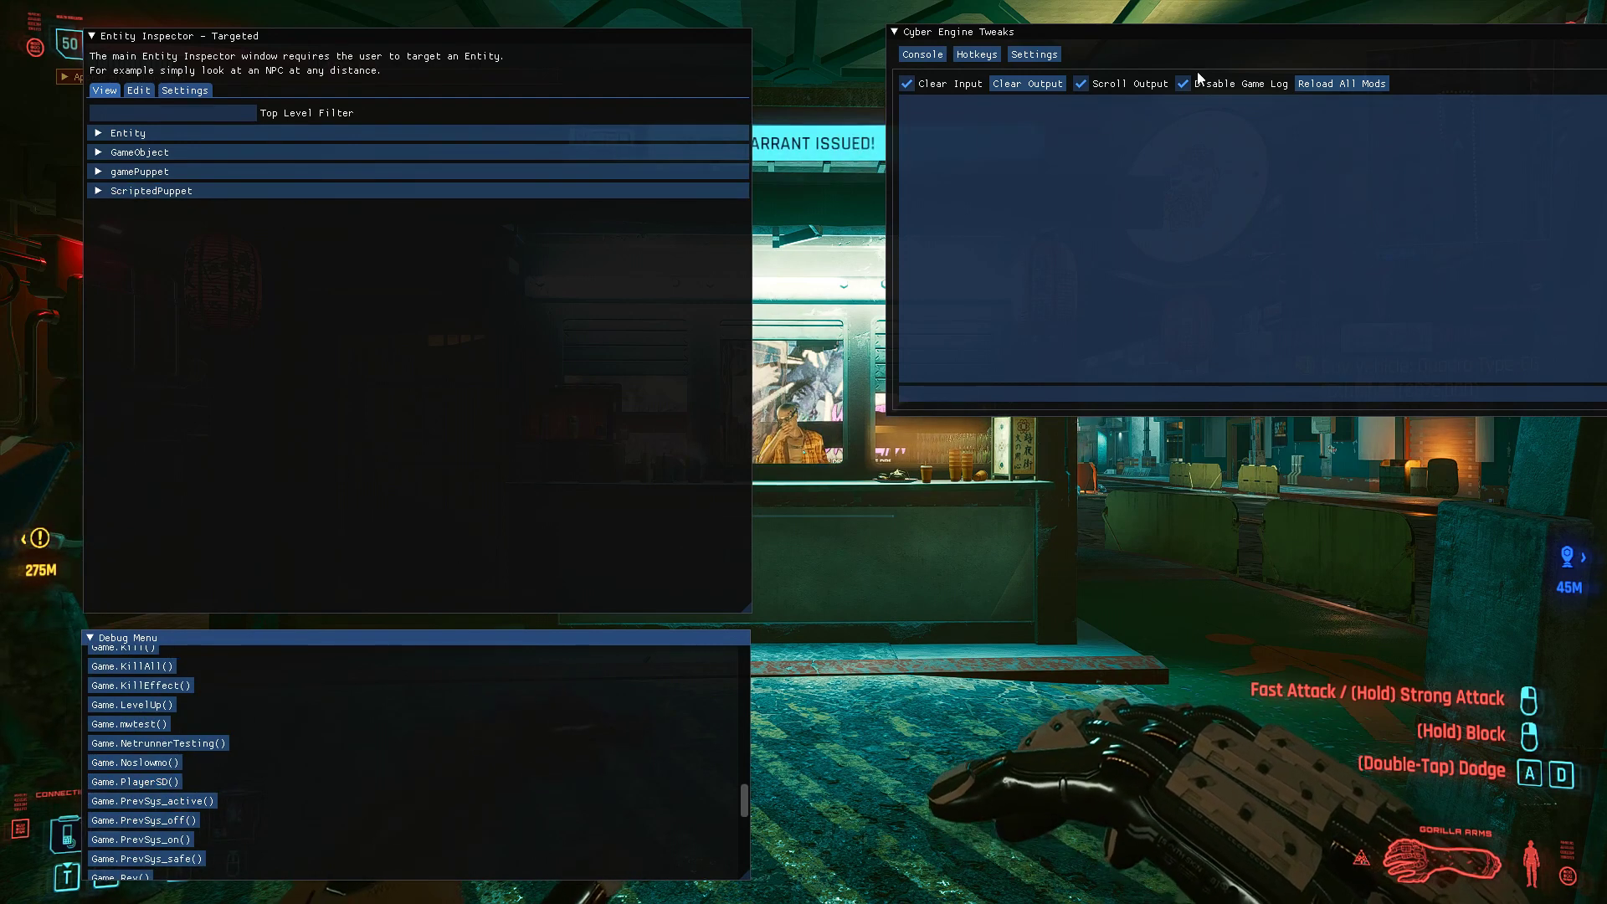
- Switch to All Objects In View to list the nearby citizen entities
left_click(259, 660)
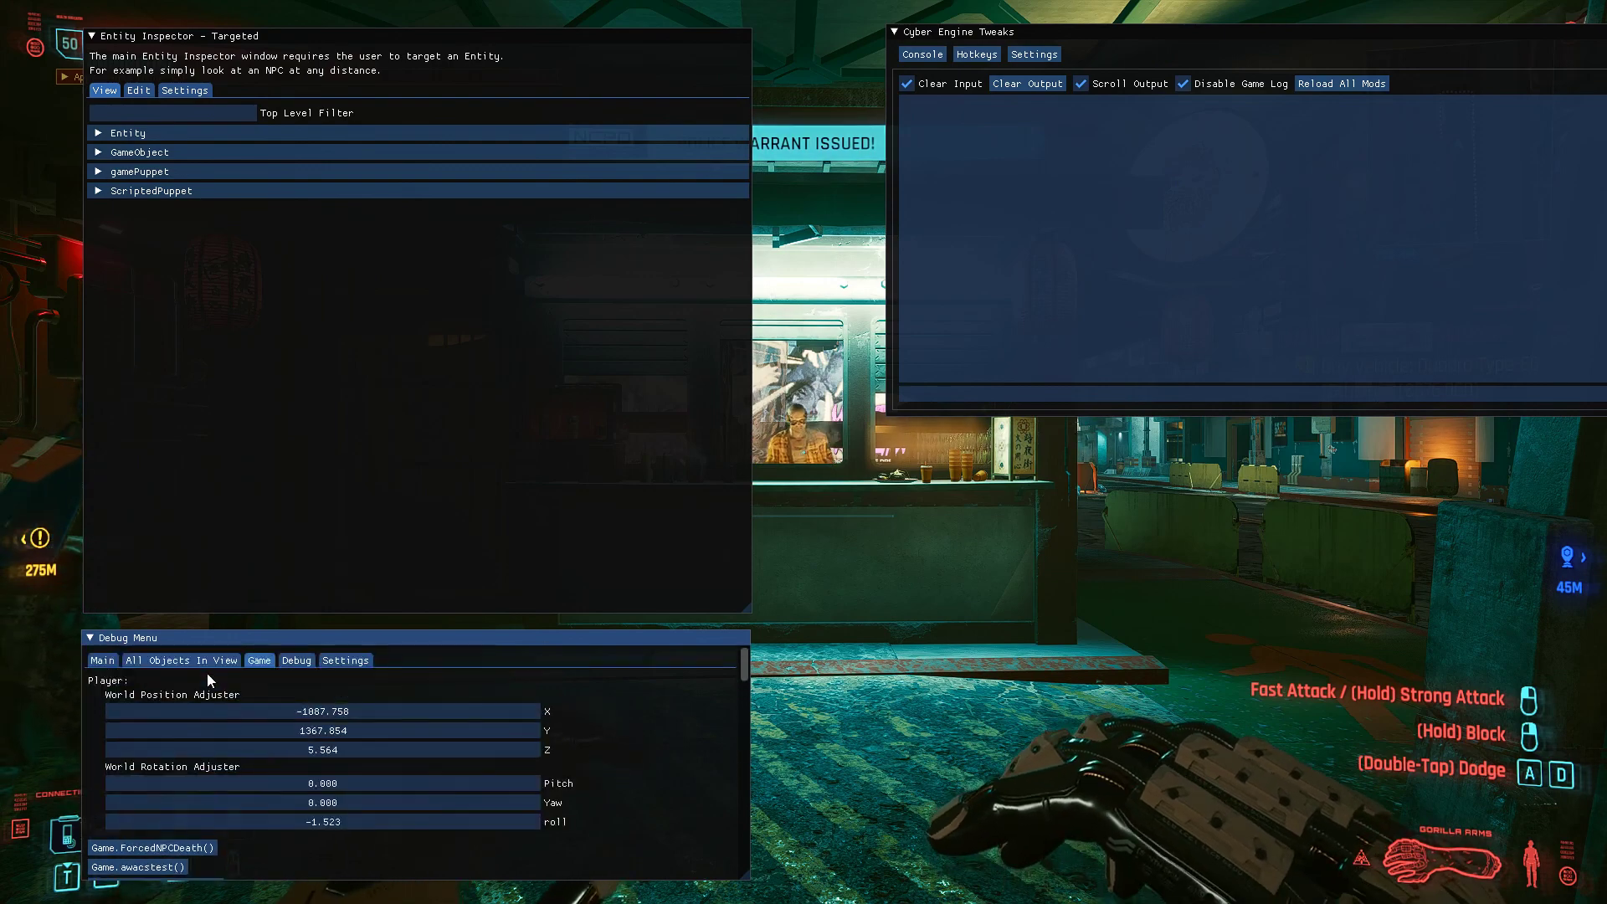
left_click(181, 660)
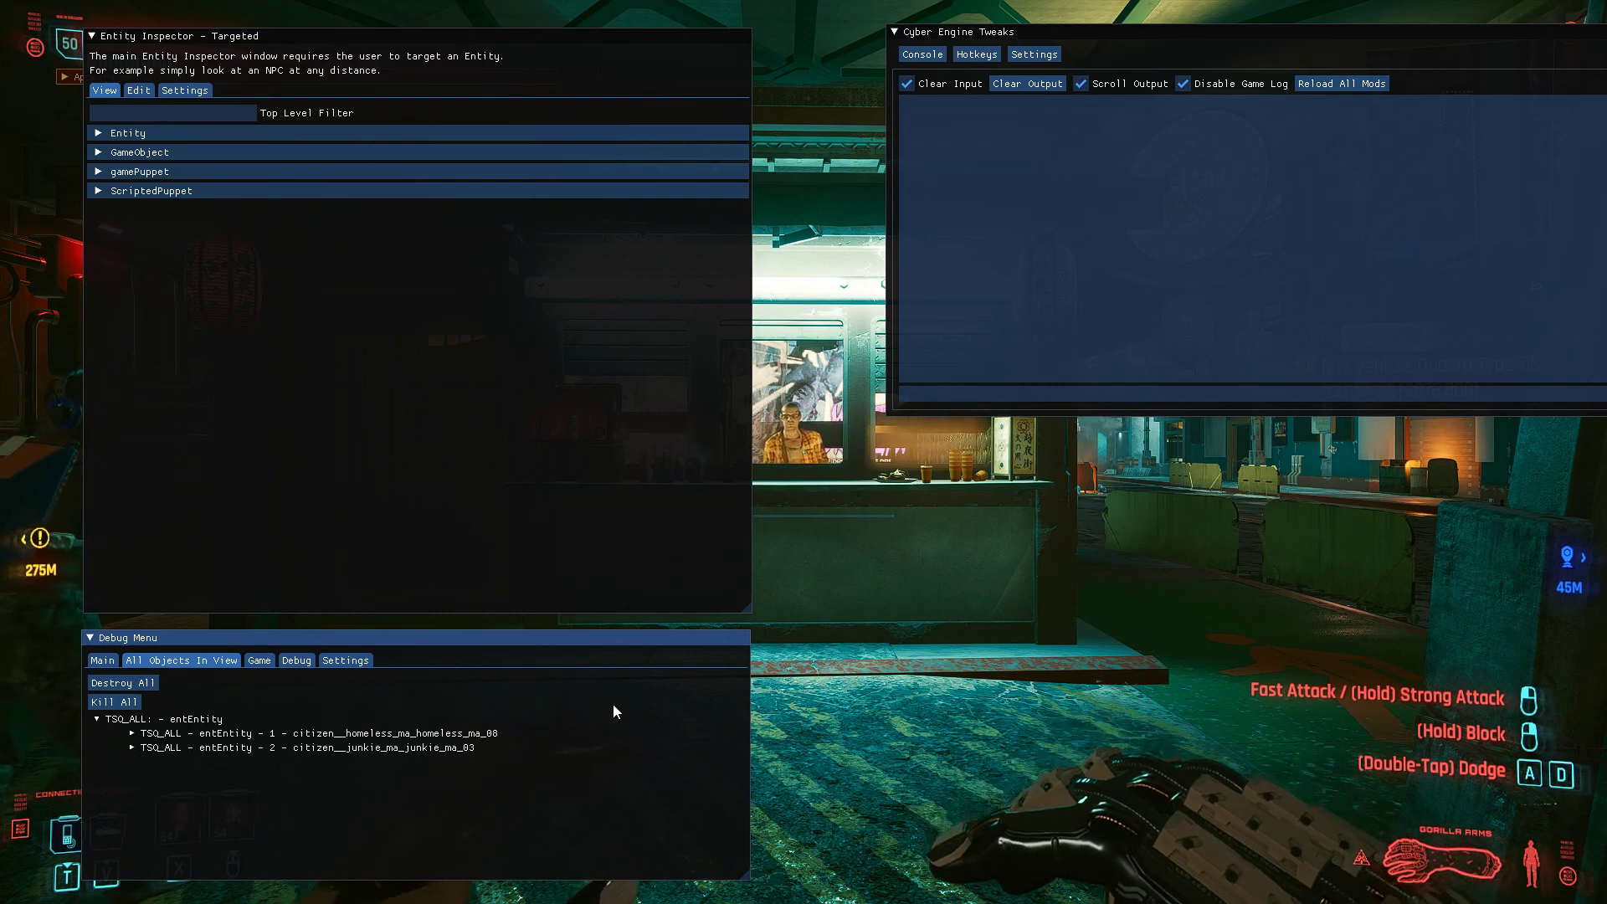
- Expand the TSQ_ALL group and individual citizen entries to reveal their Save option, then collapse them
left_click(122, 683)
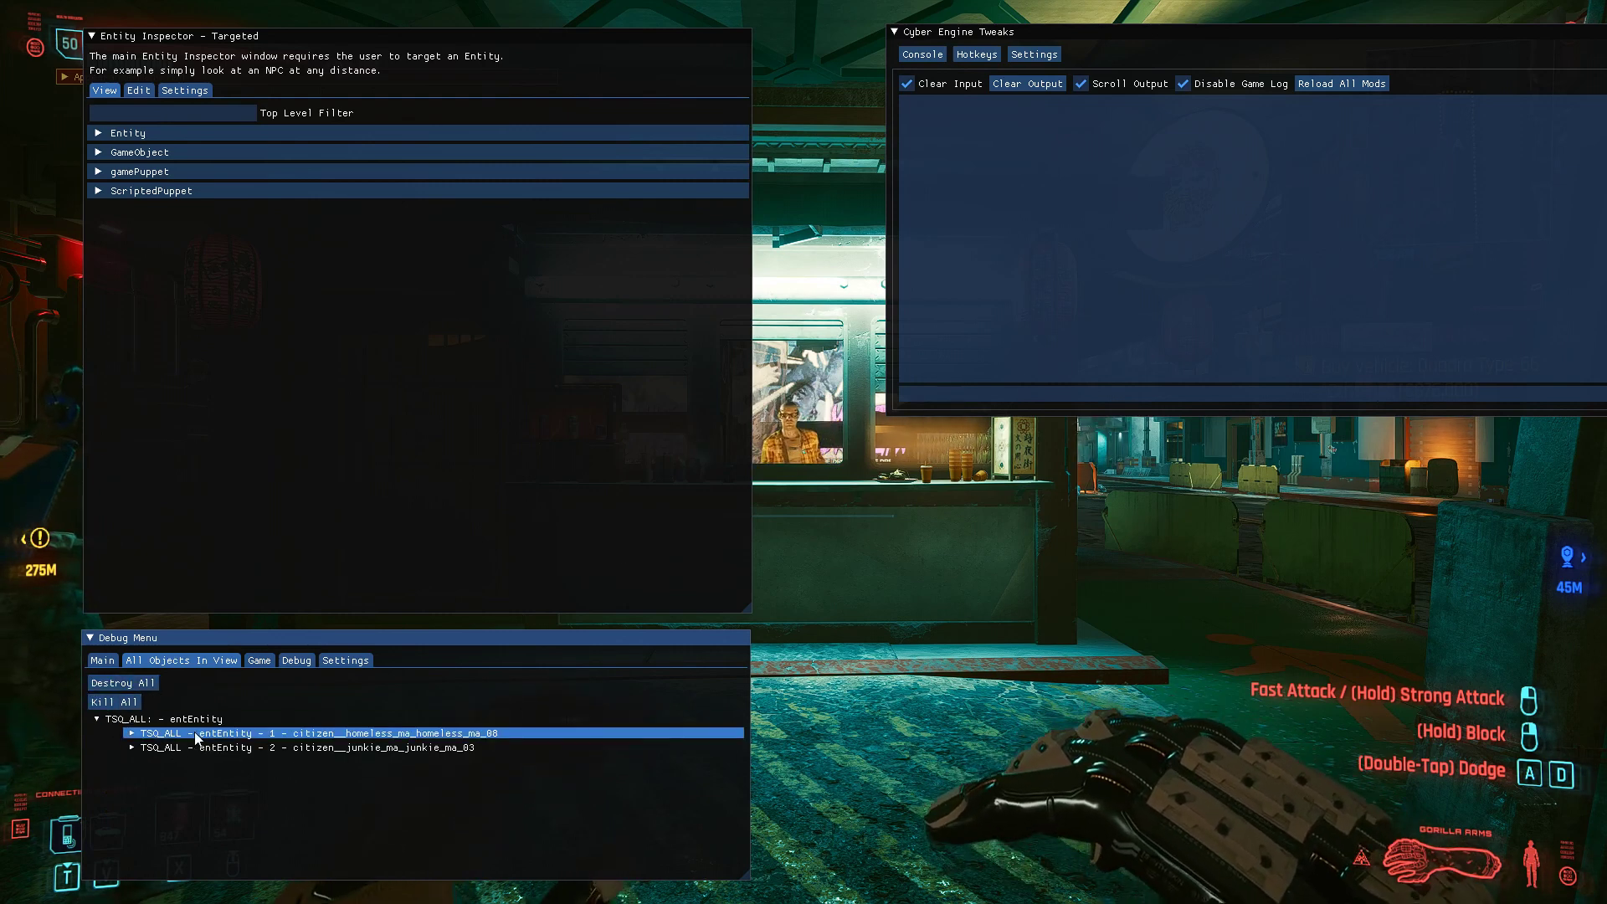
left_click(130, 733)
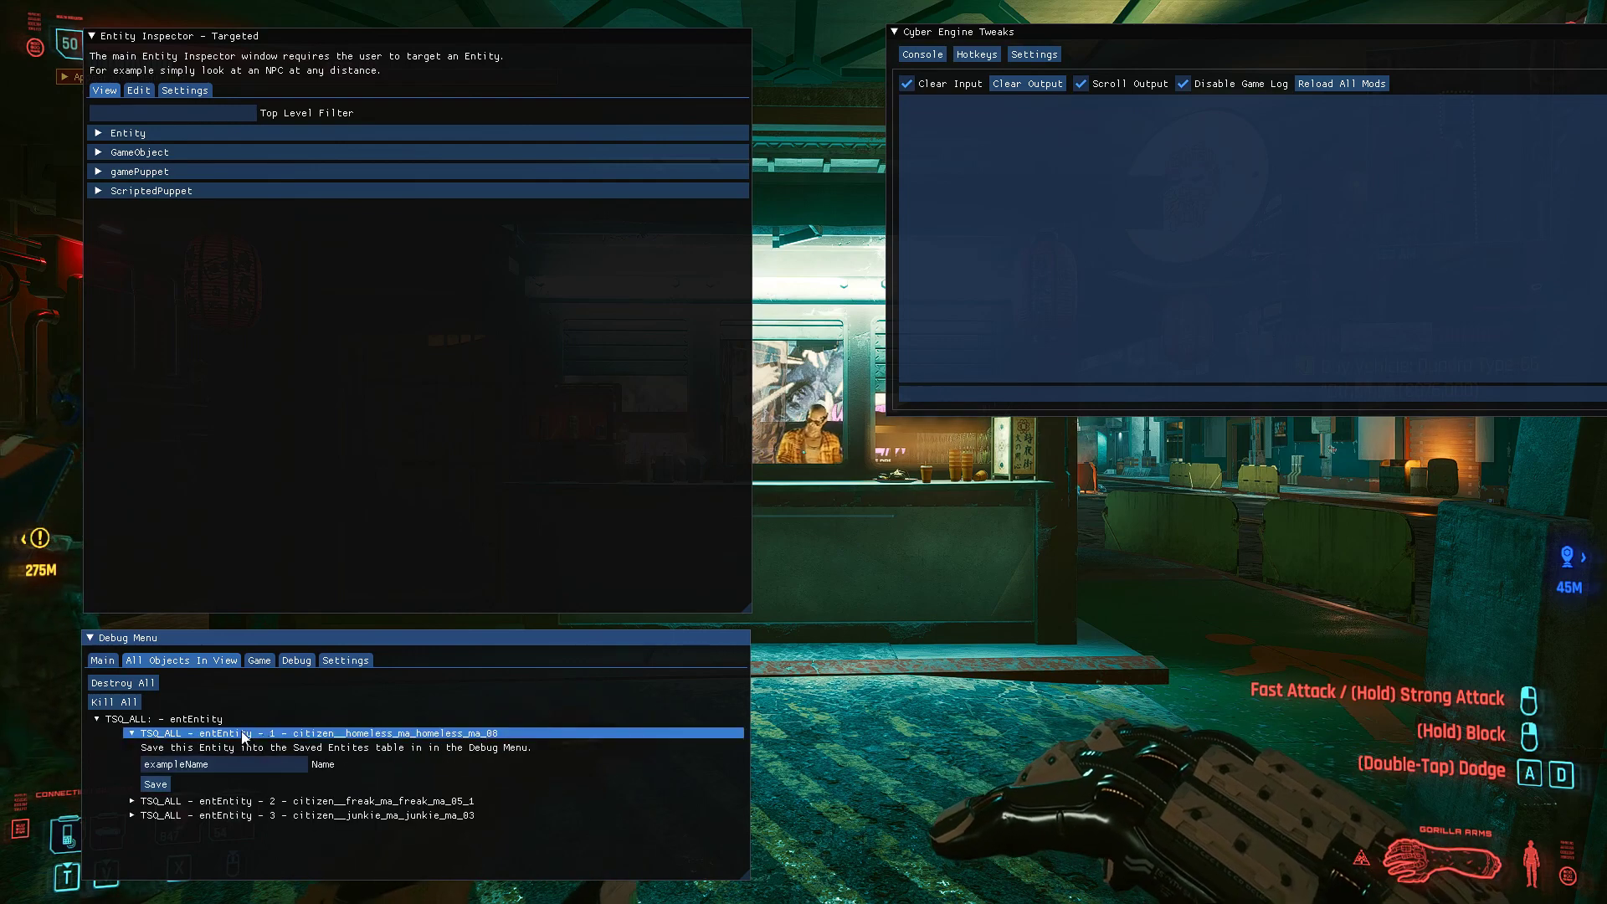
left_click(136, 718)
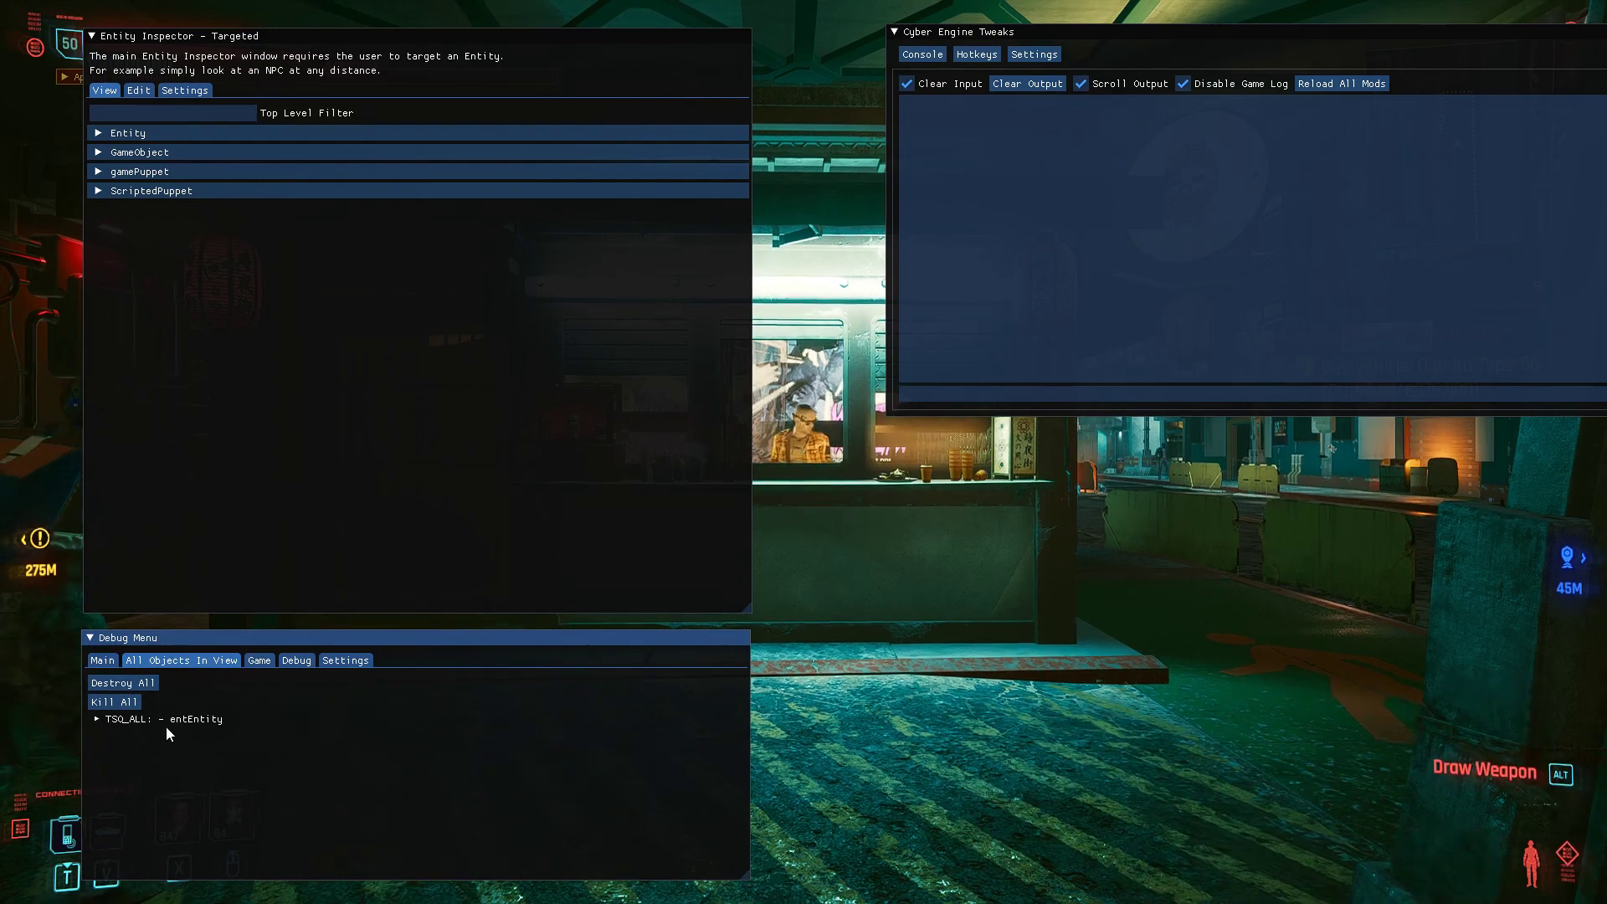
left_click(97, 718)
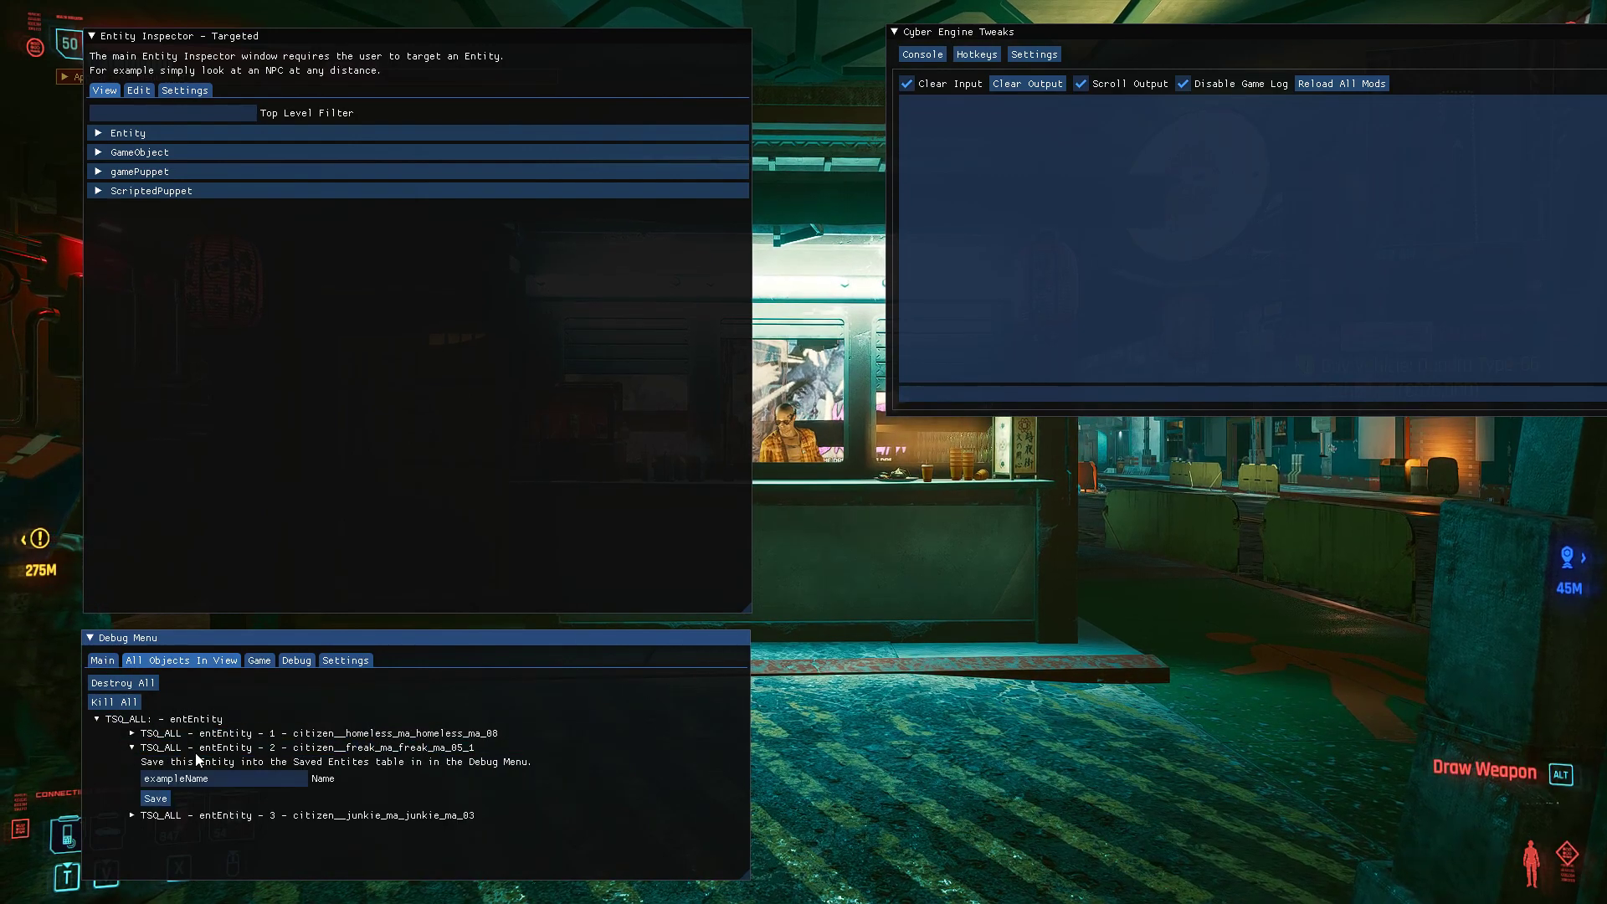
left_click(133, 746)
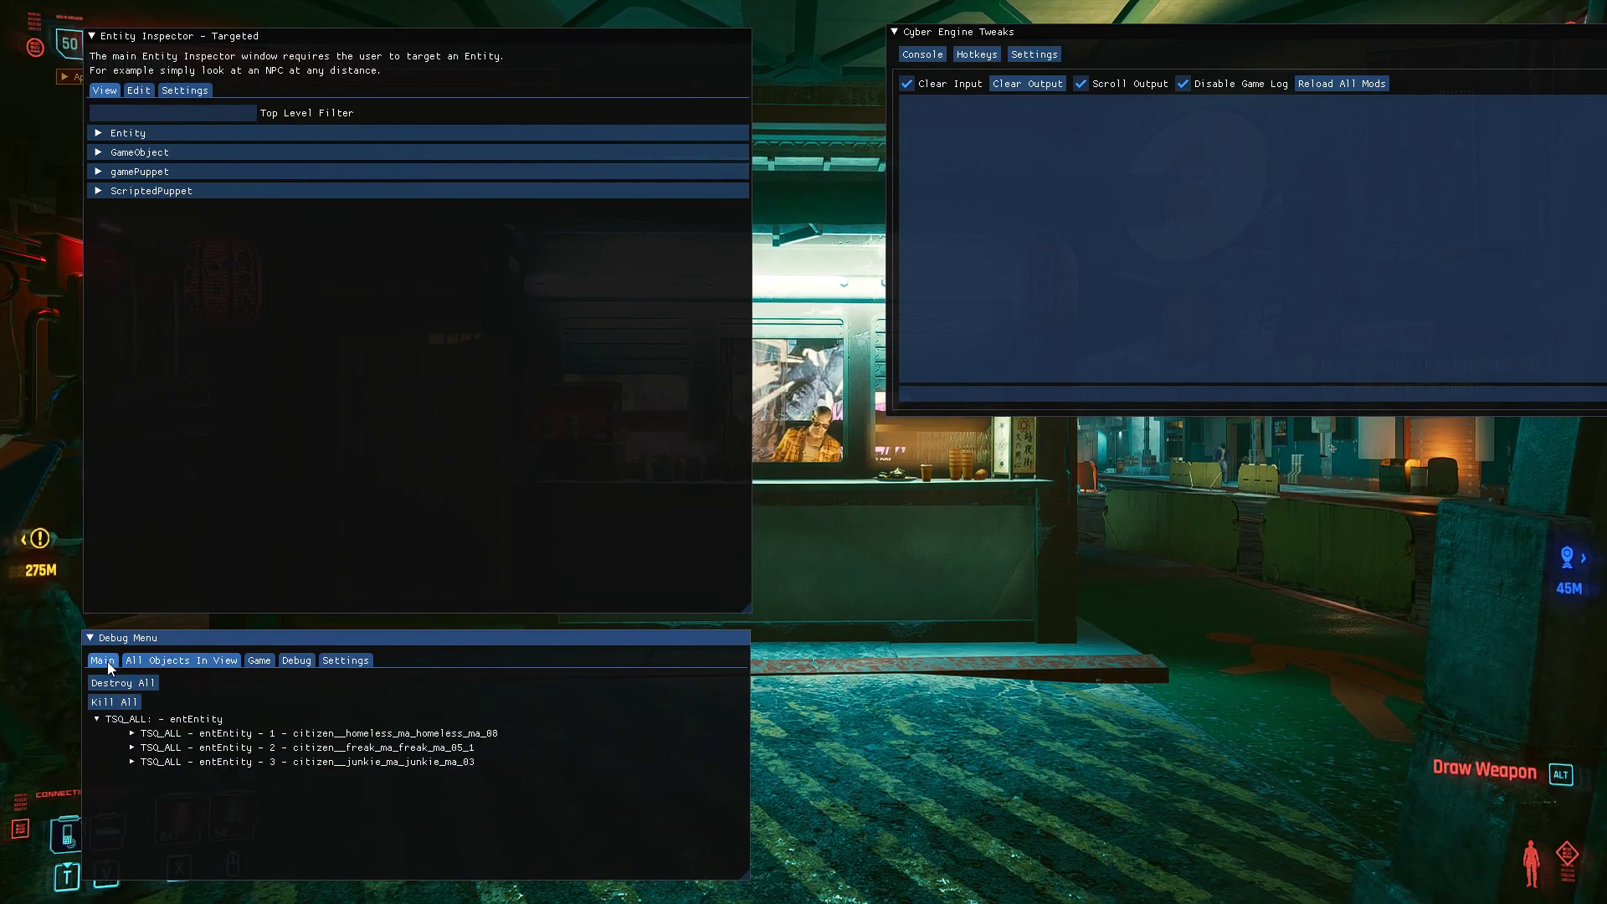
- Return to Main, expand the saved Player entity and open its inspector
left_click(101, 660)
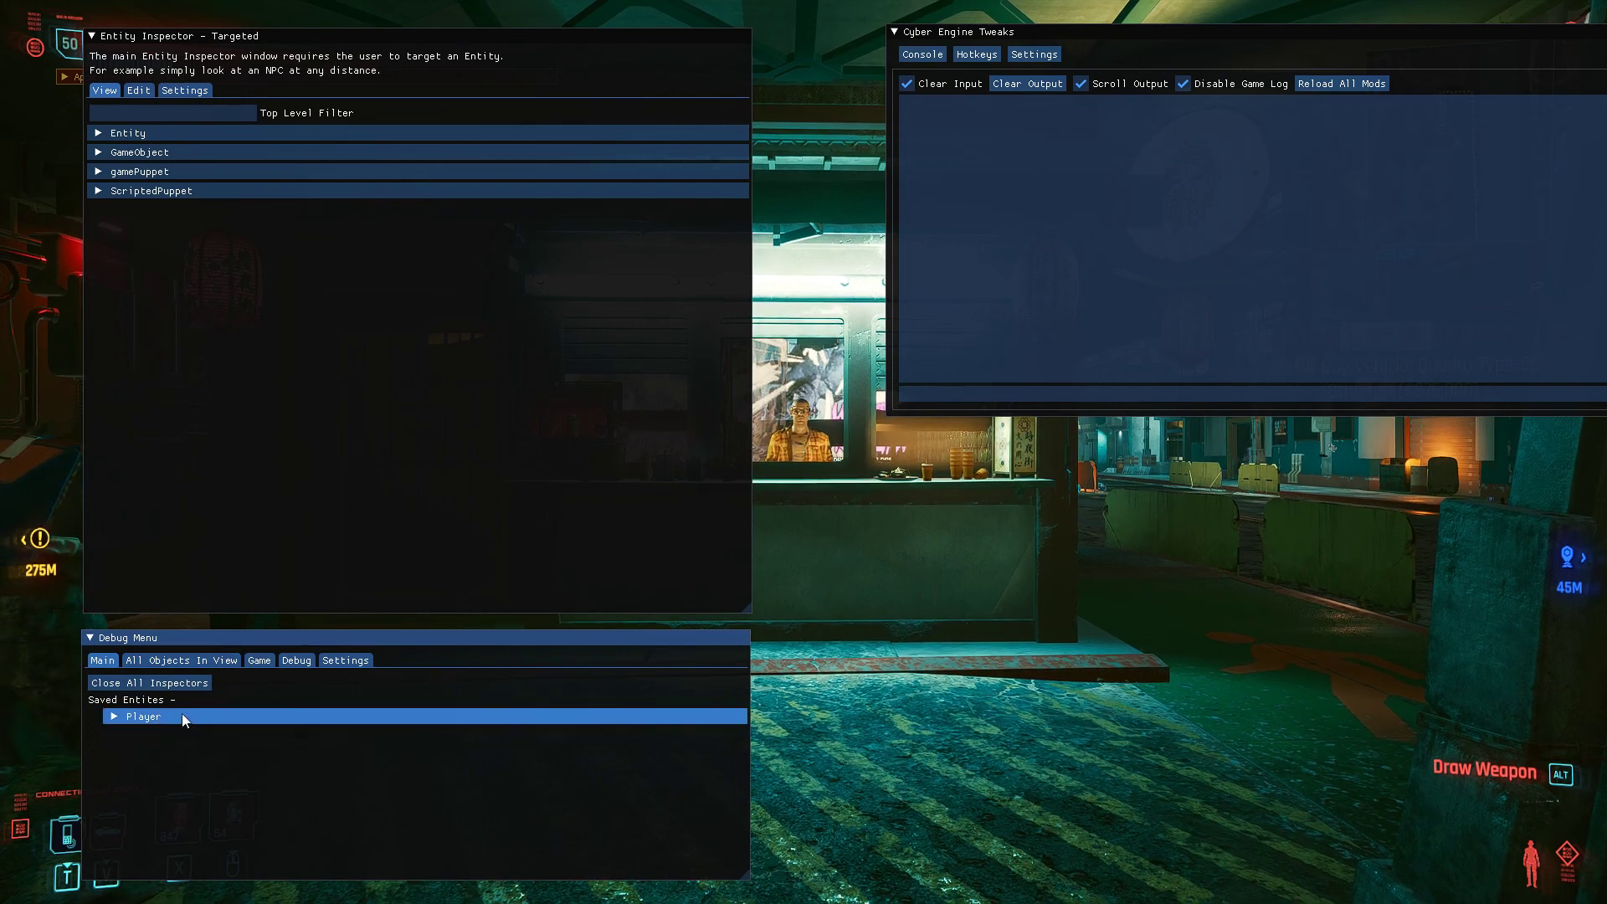
left_click(144, 714)
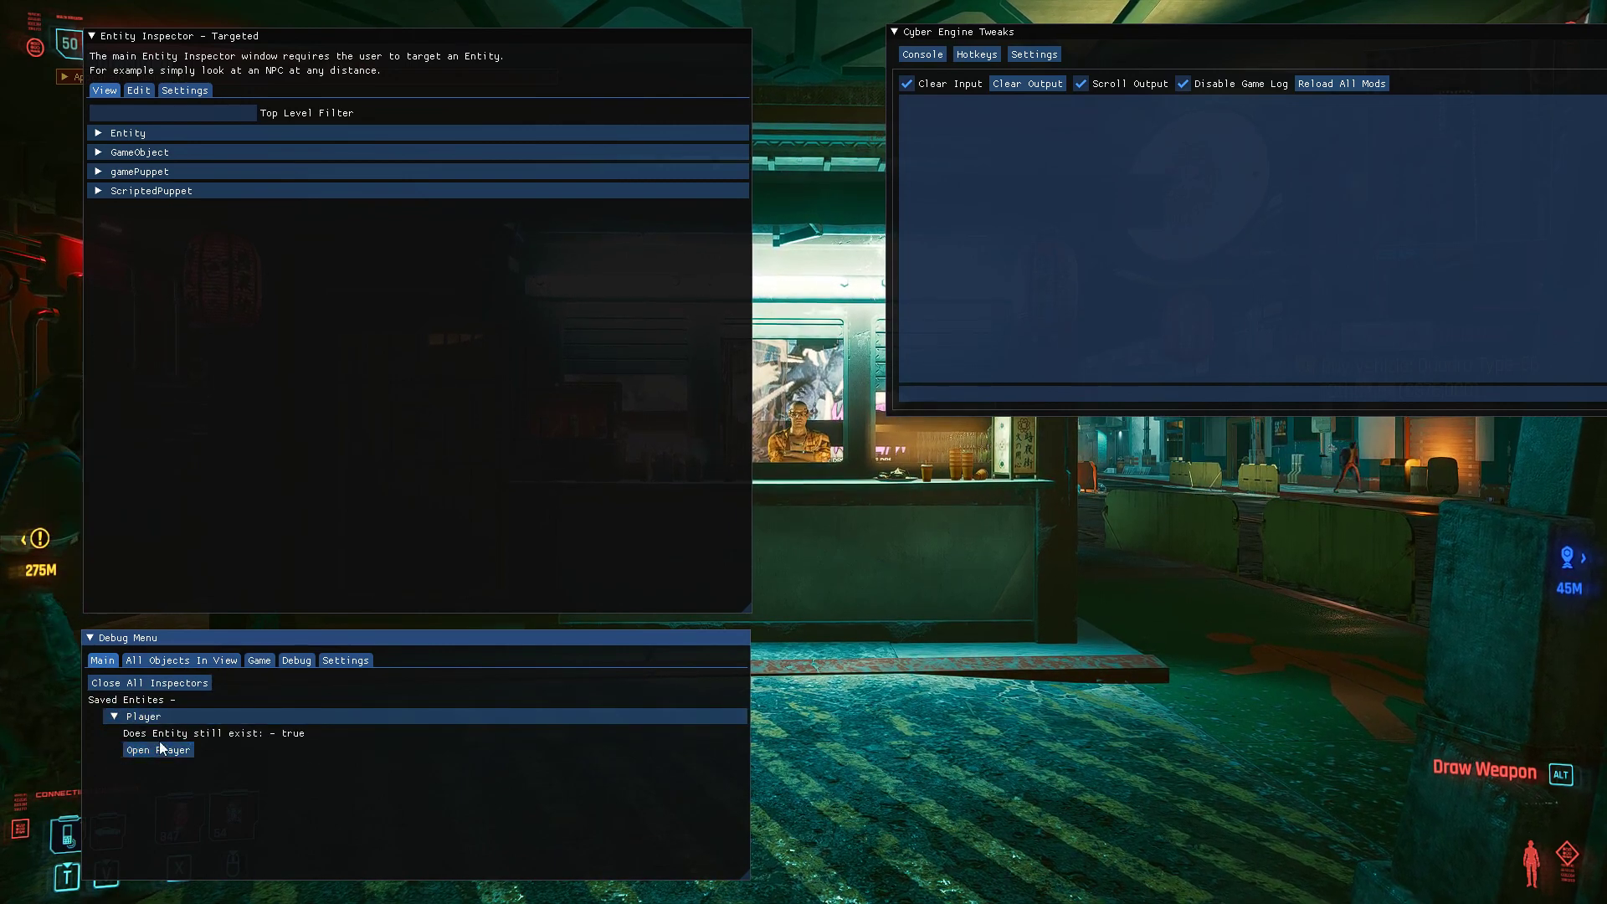
mouse_move(158, 750)
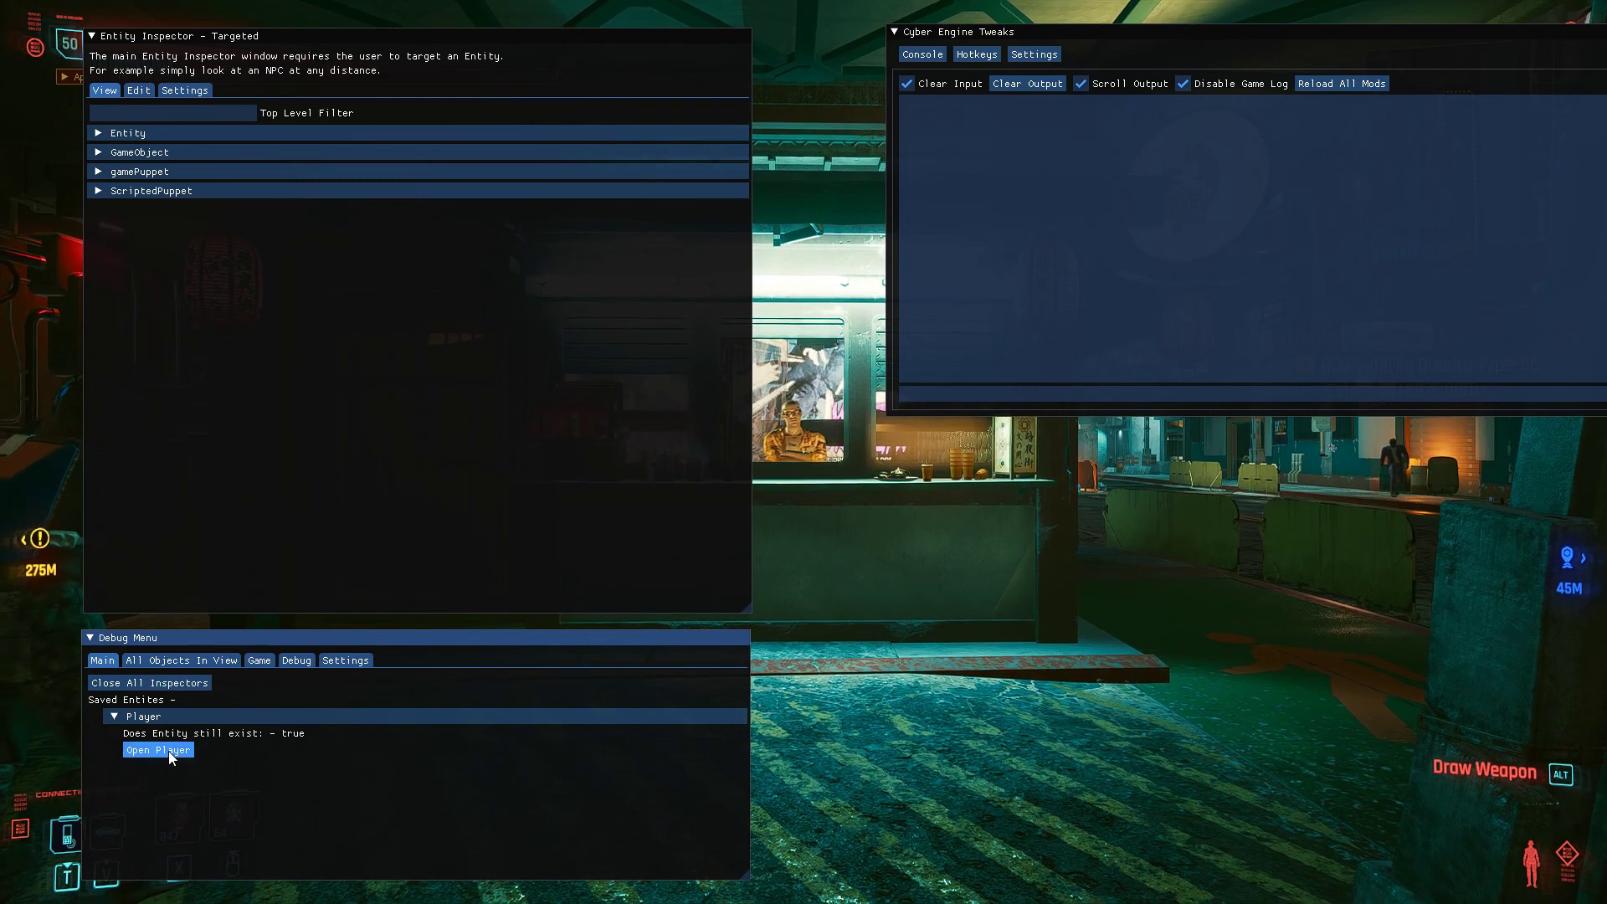
left_click(113, 714)
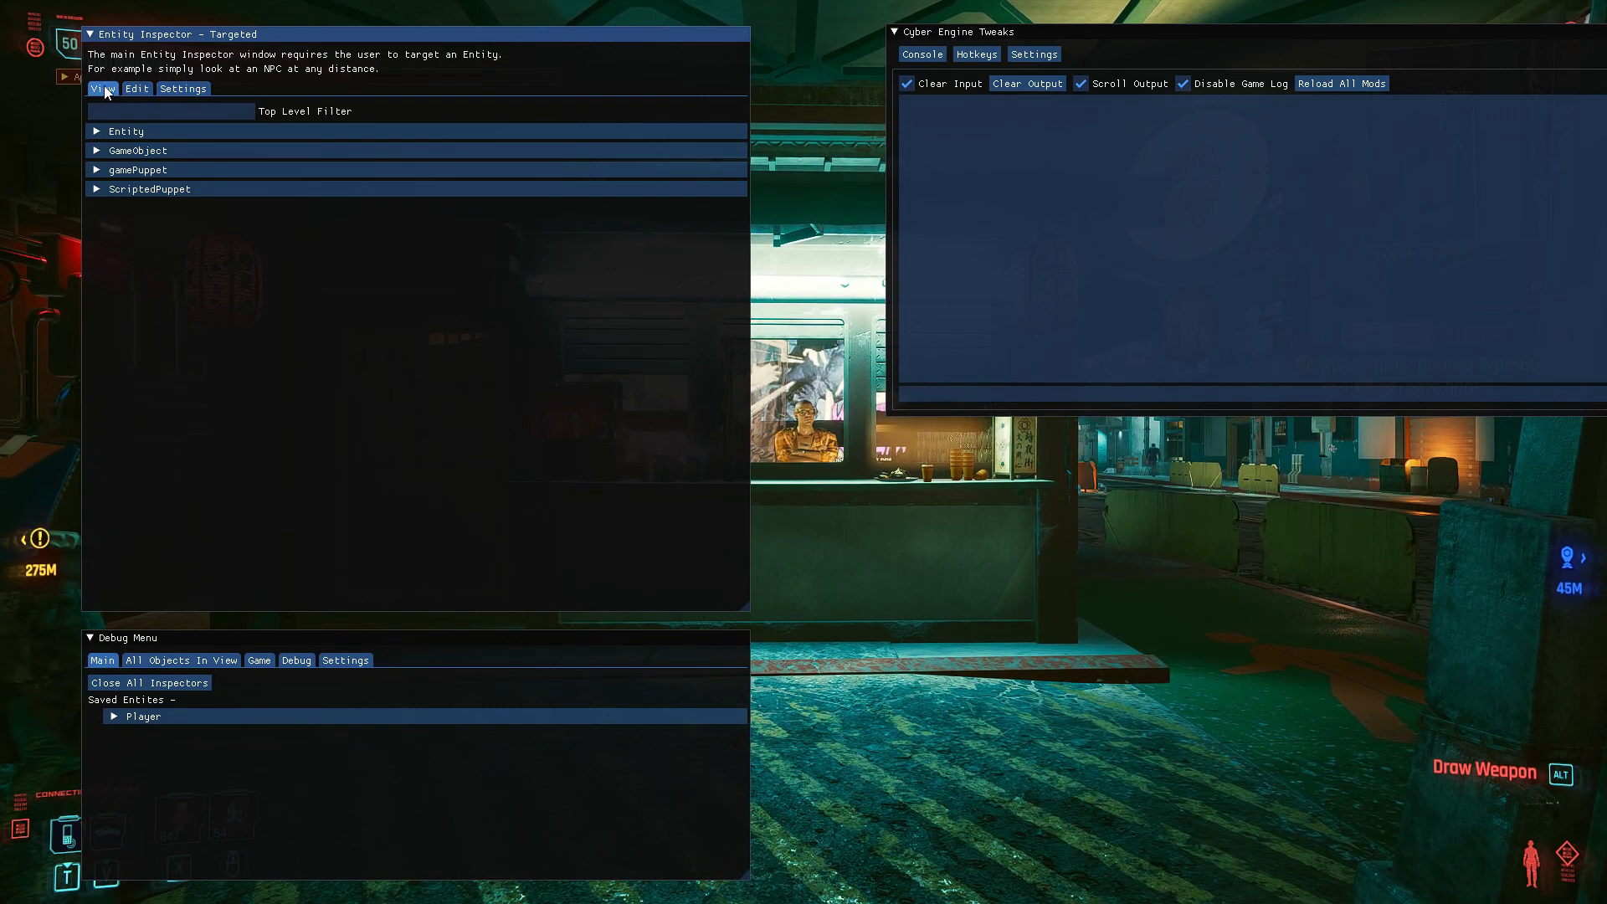
- Show the Entity Inspector's Edit > Settings page with the name field and Save button
left_click(137, 150)
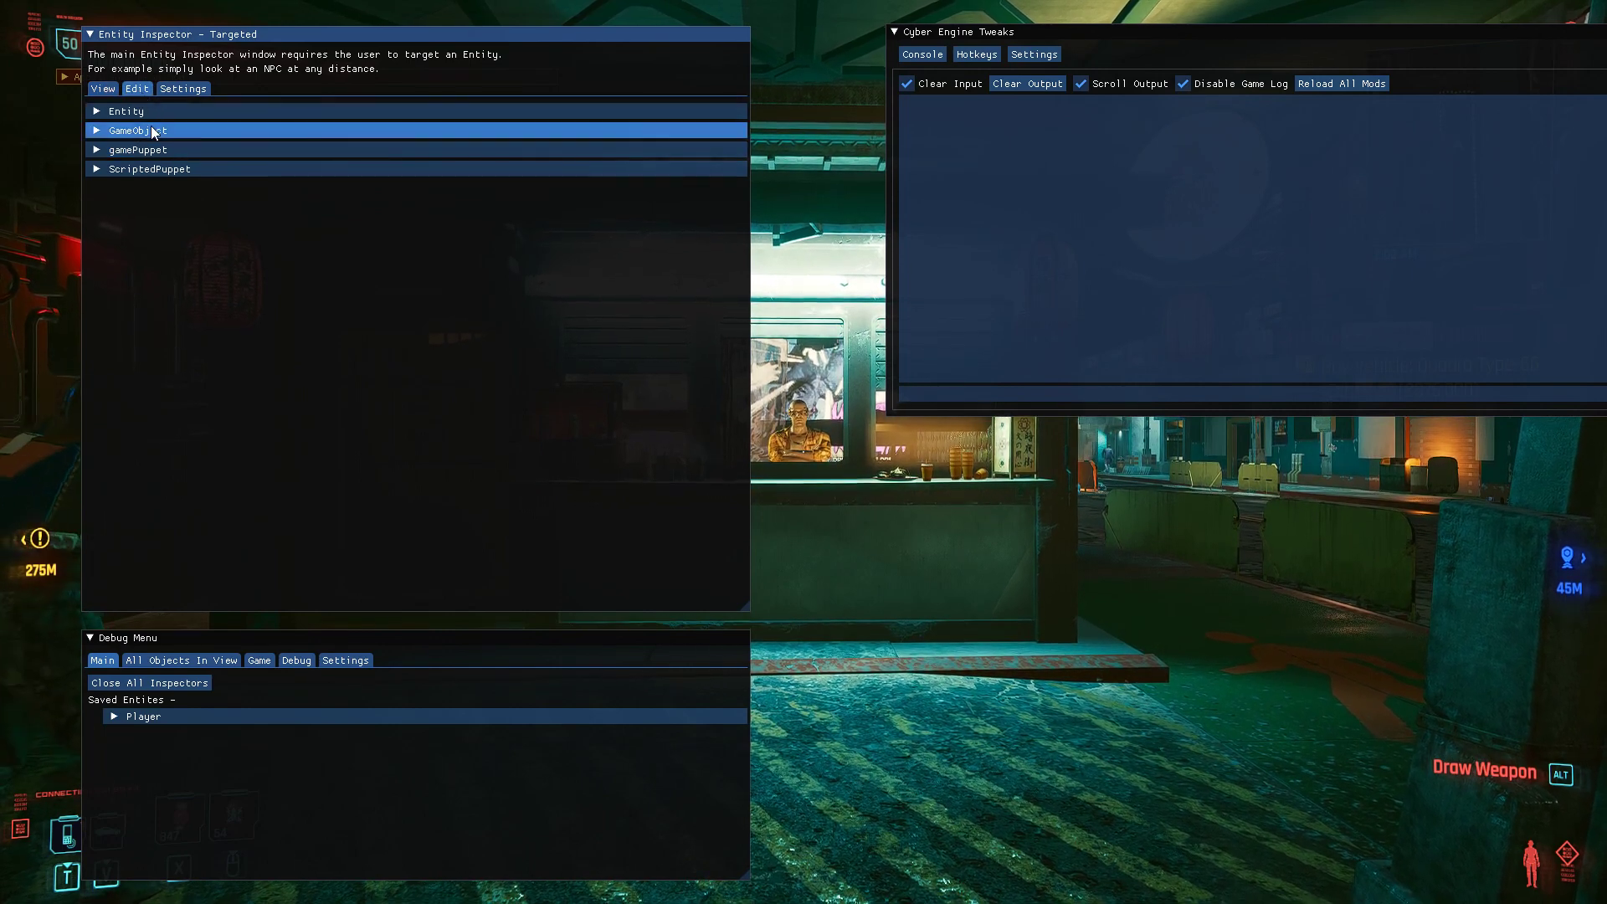
left_click(184, 88)
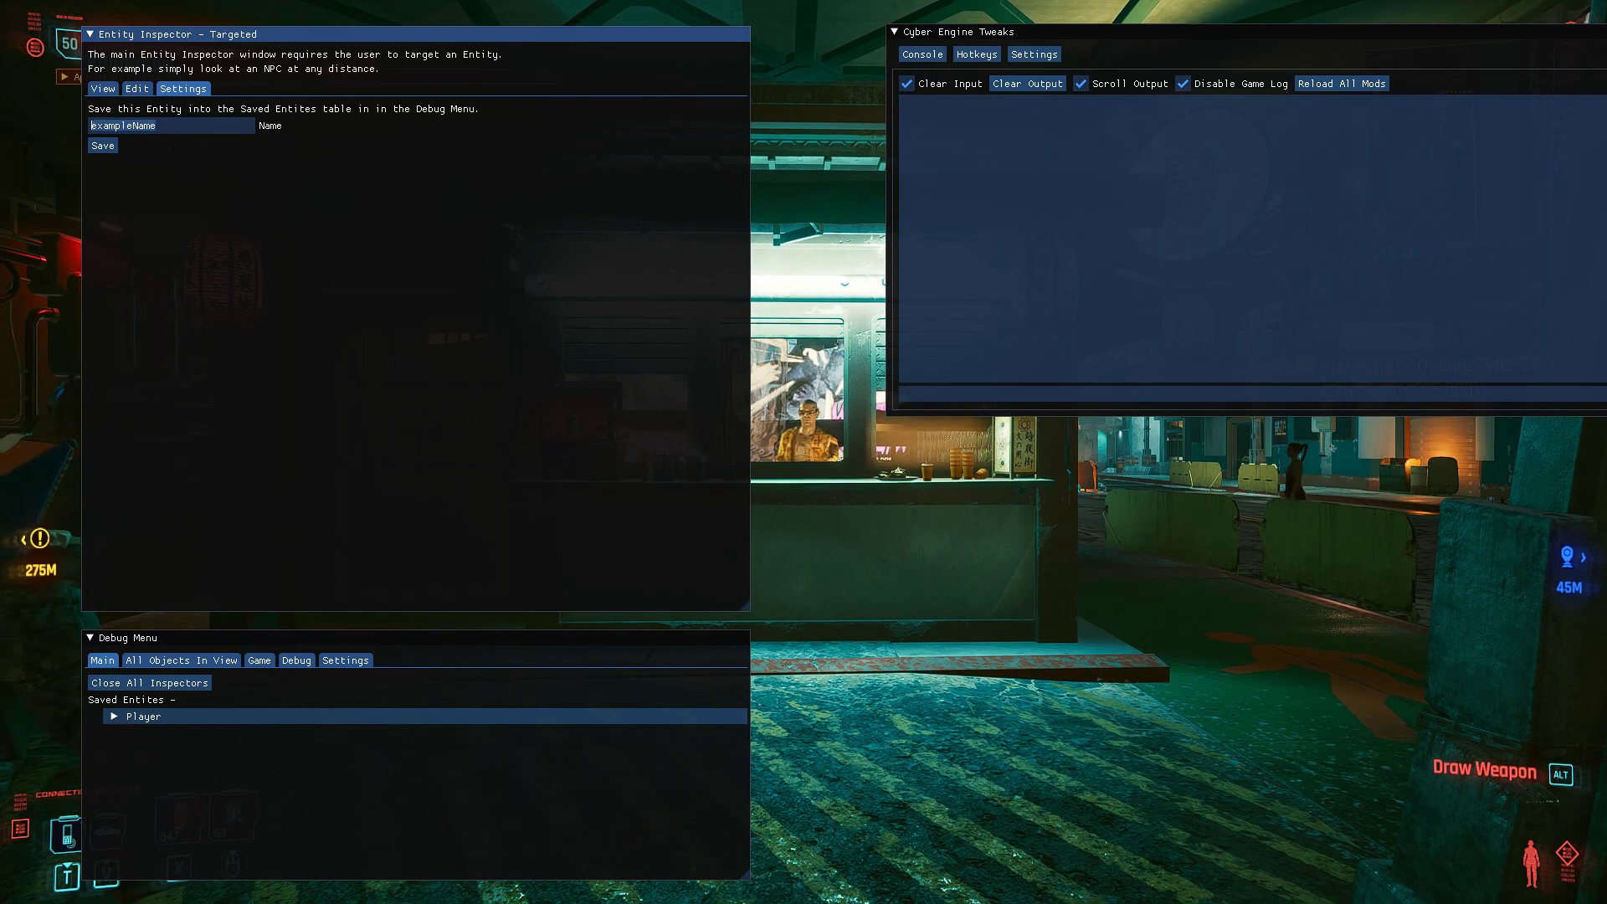
- Save the targeted NPC under the name MaleMan
type("Male")
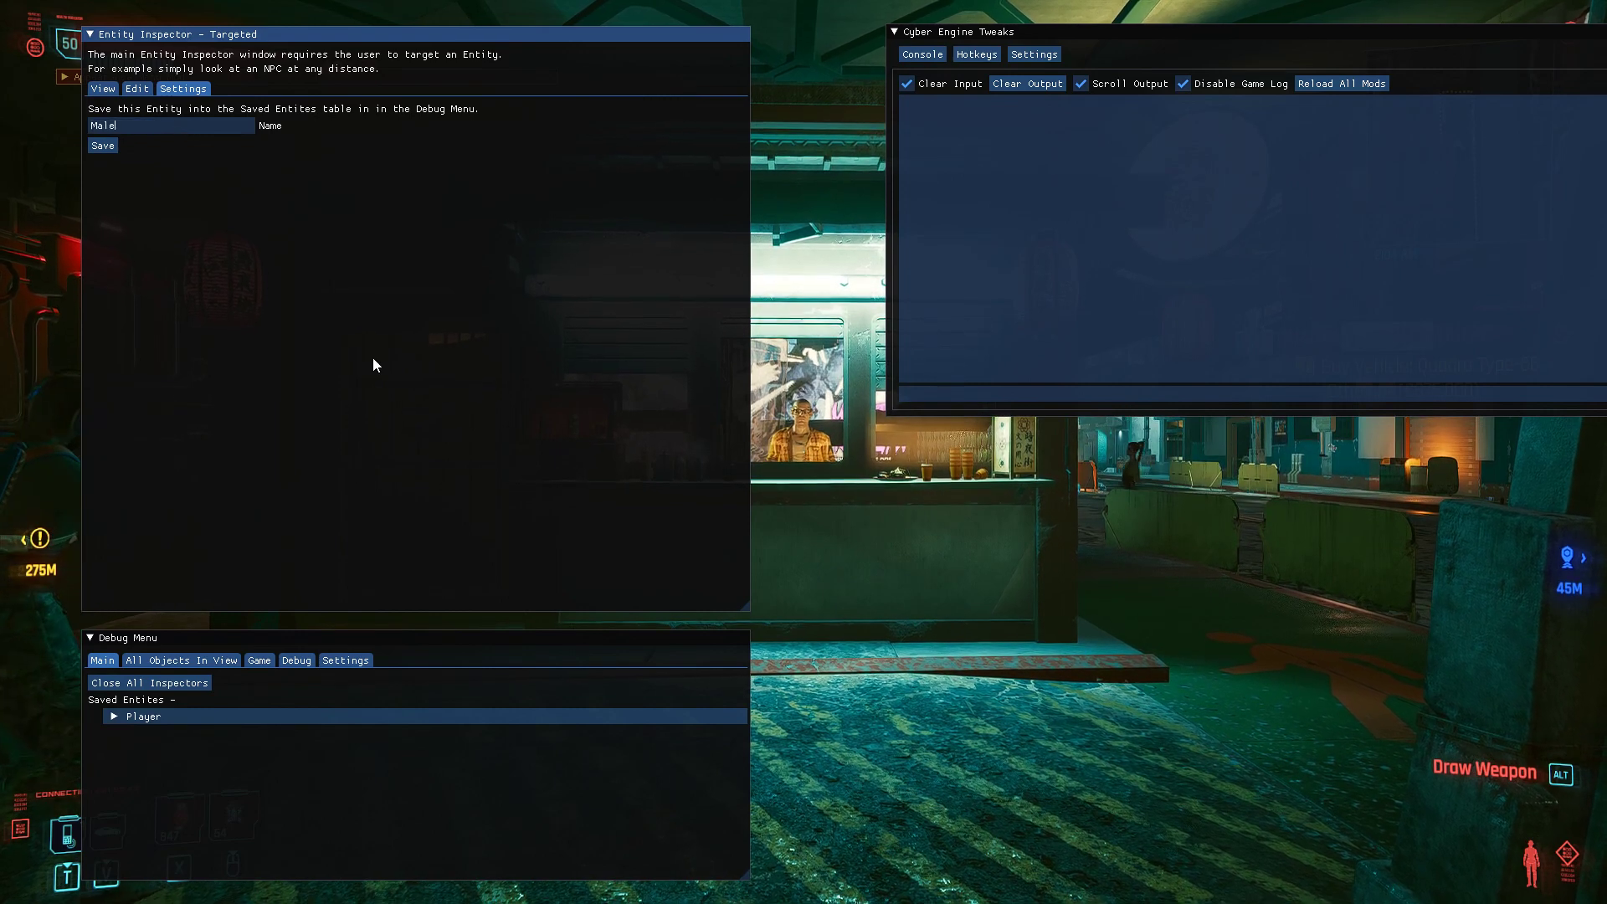
type("Man")
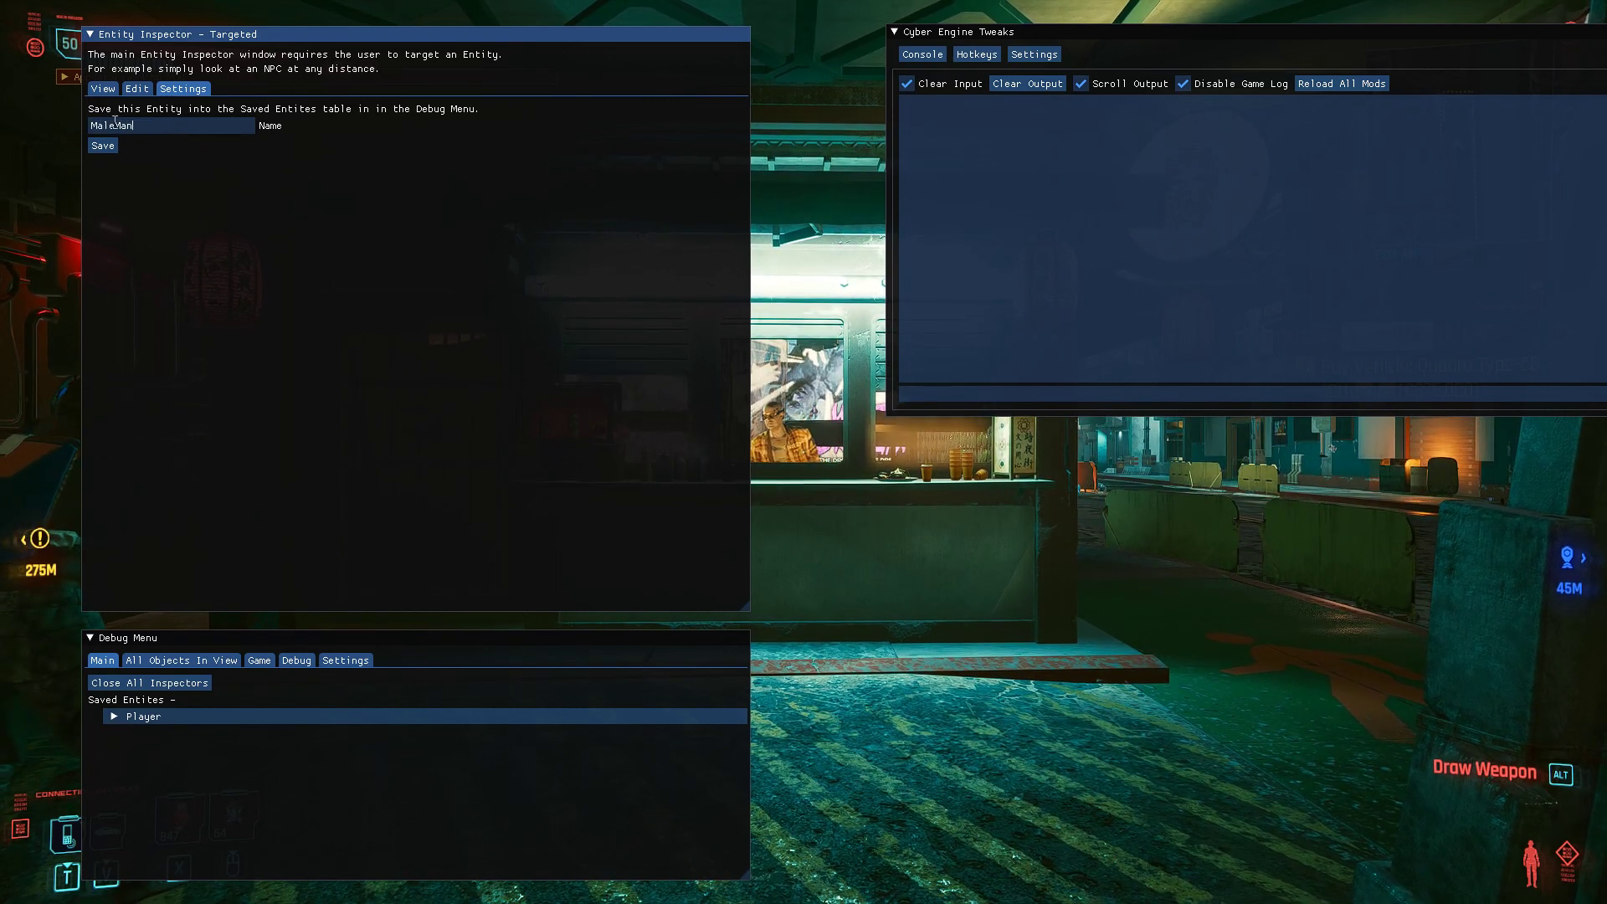
left_click(102, 144)
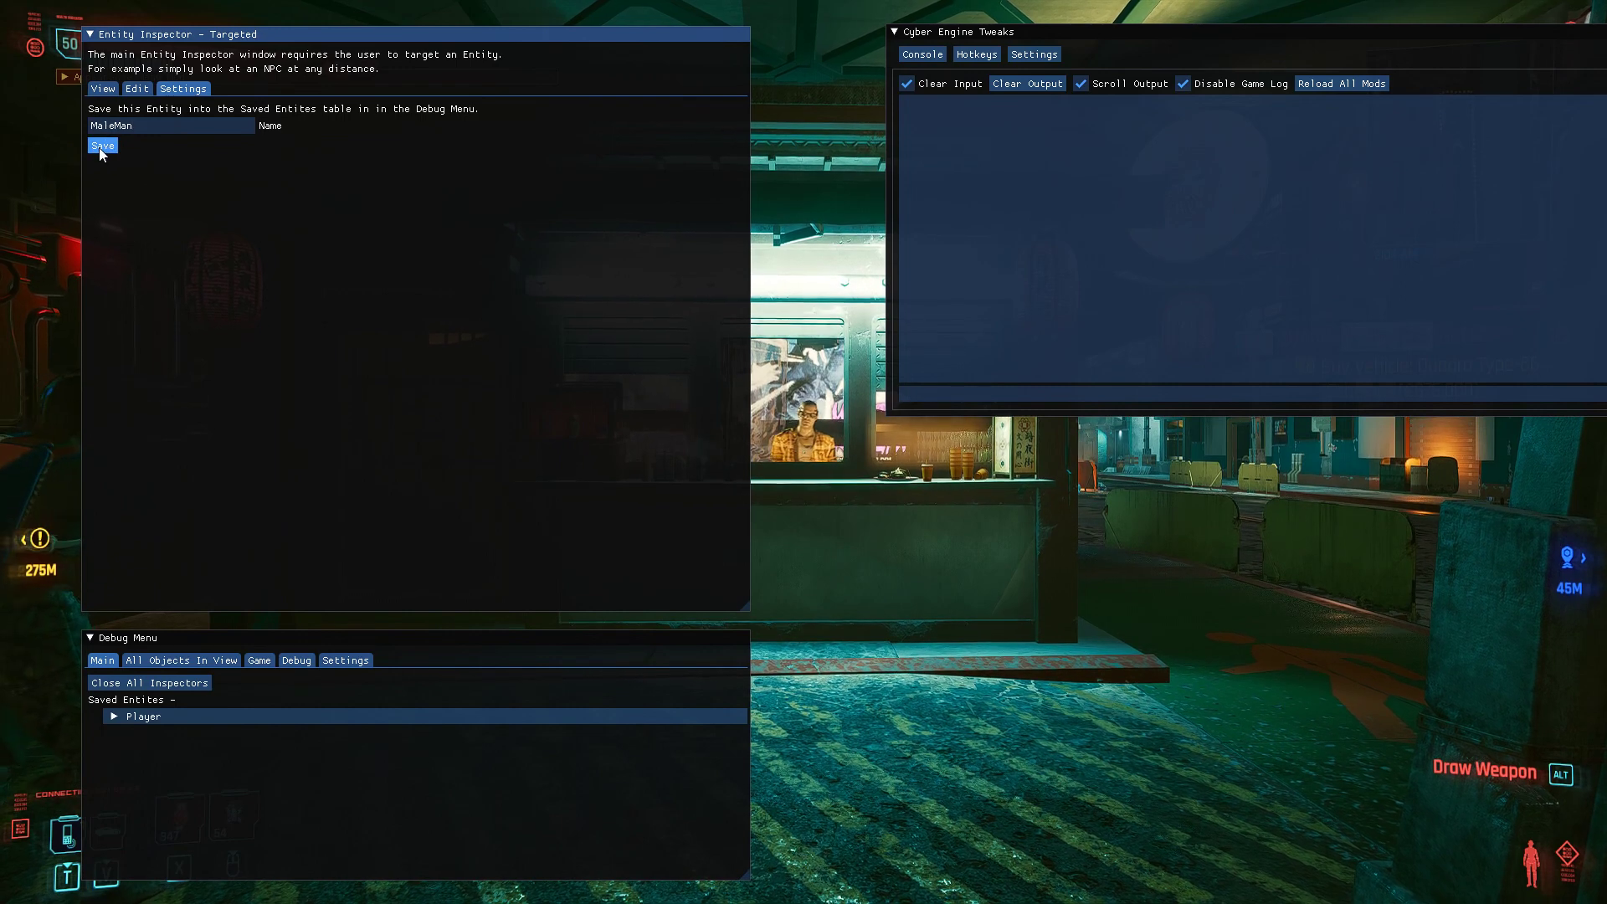
left_click(102, 144)
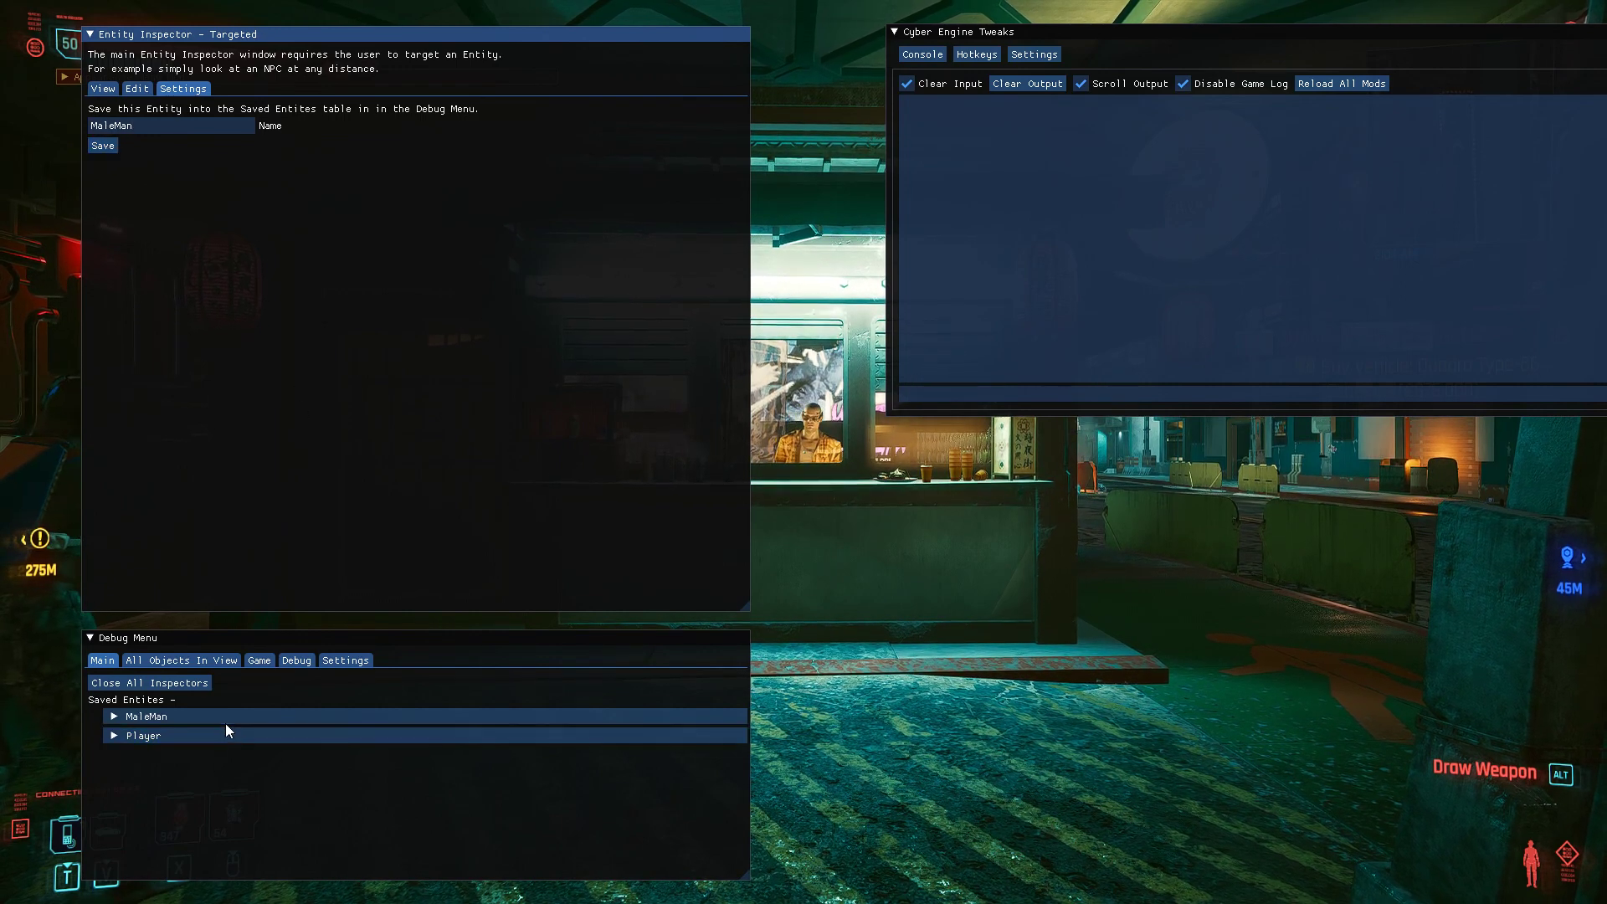
- Expand the saved MaleMan entity and open its own inspector window
left_click(114, 715)
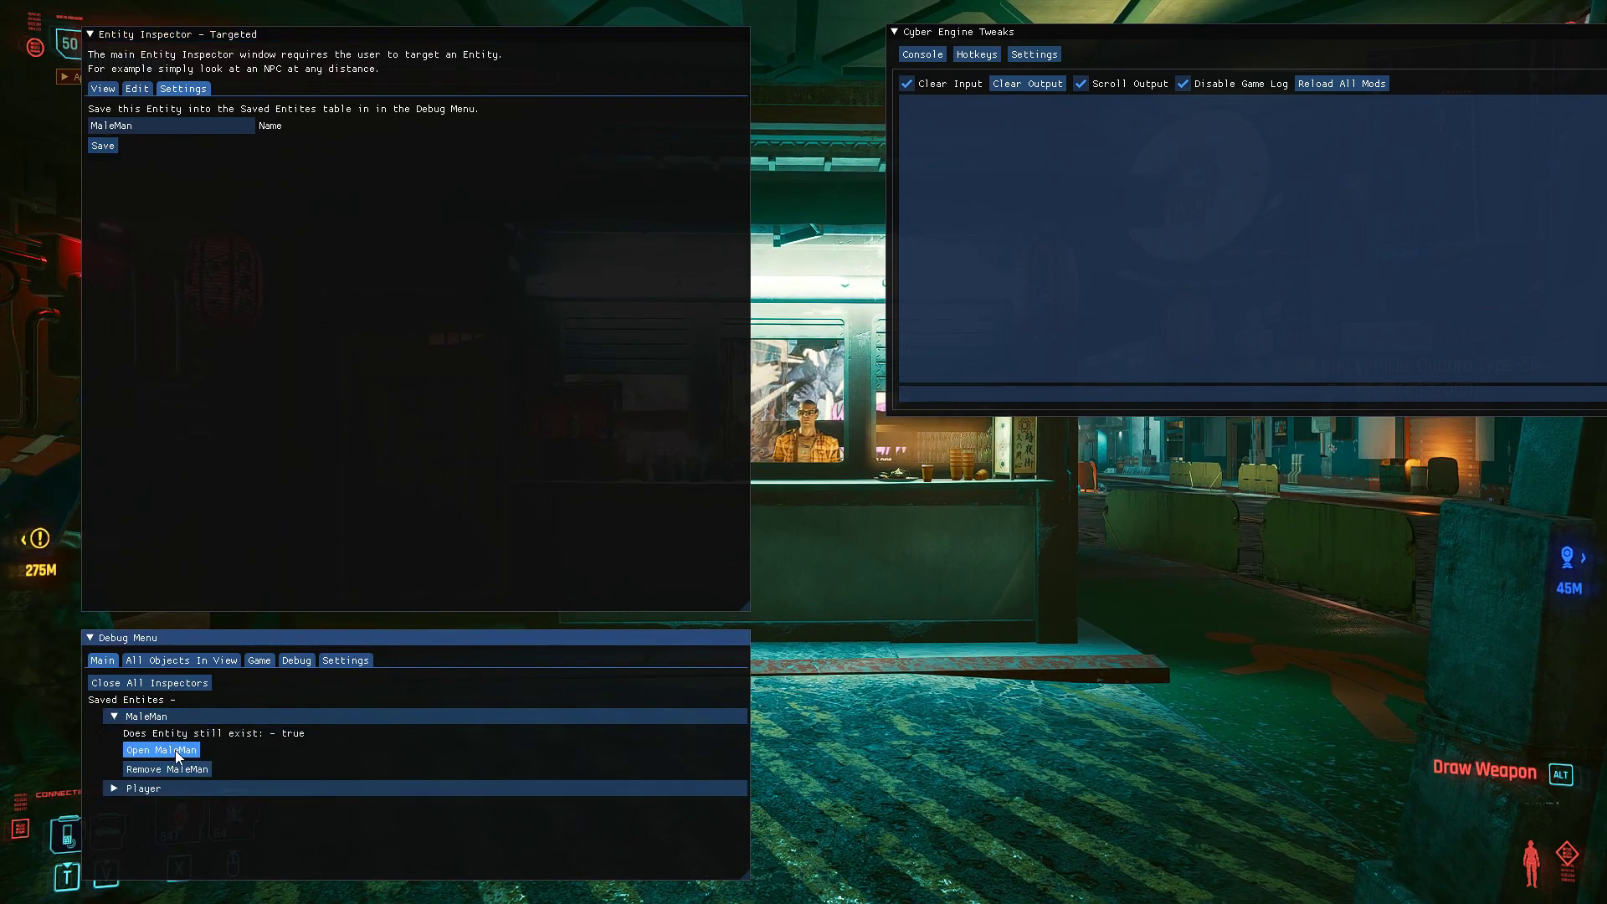
left_click(161, 749)
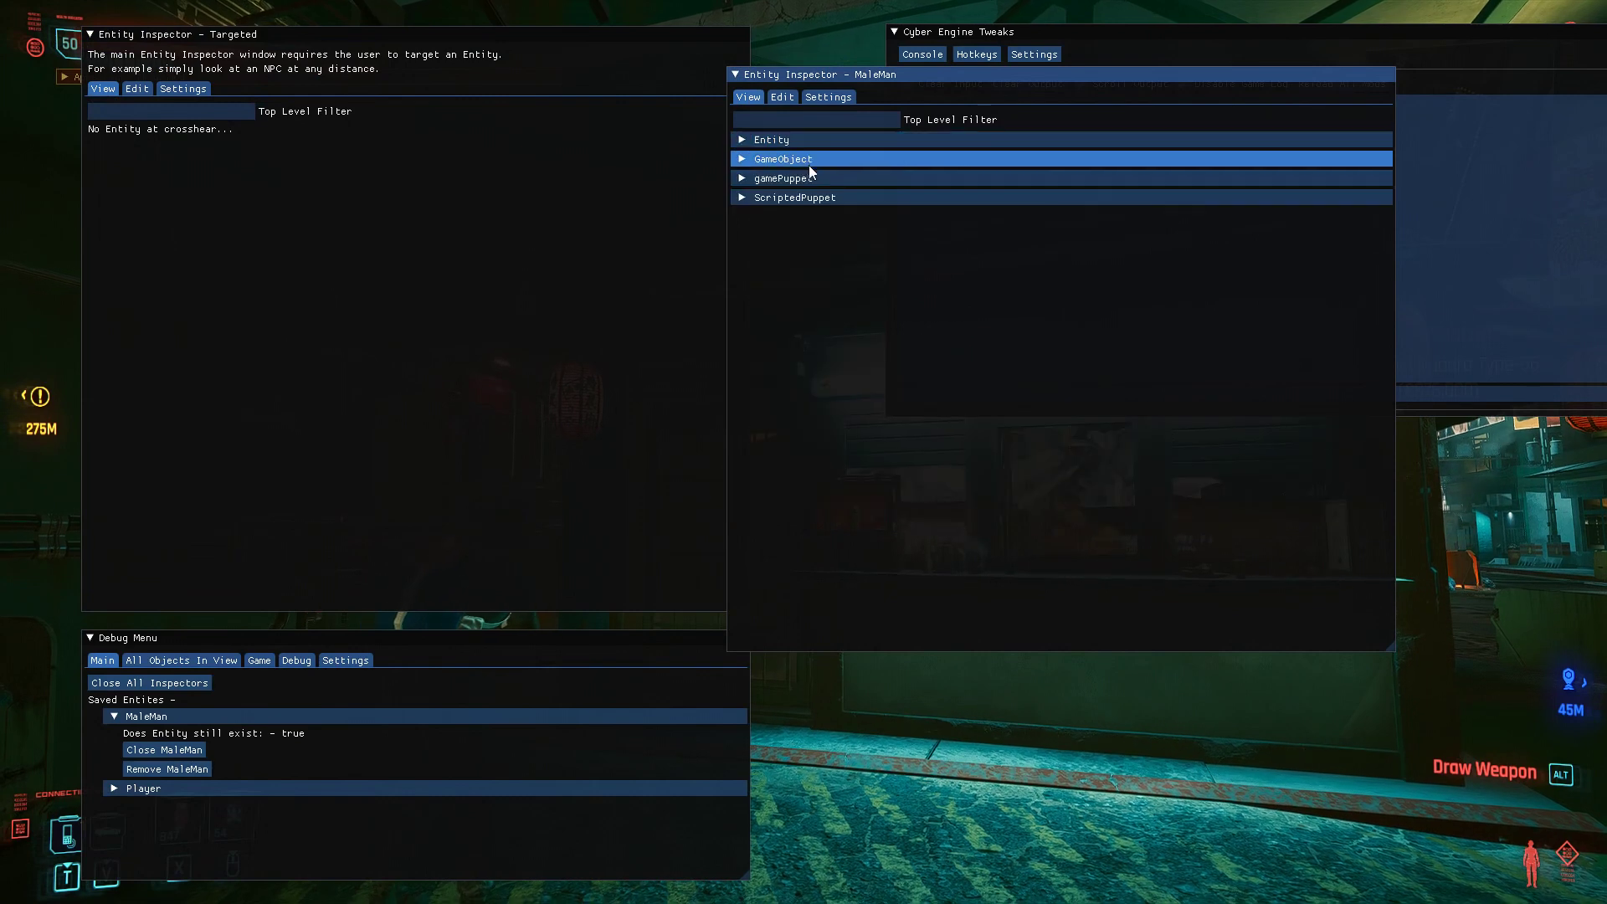
- Dock the MaleMan inspector onto the Targeted inspector as tabs and switch between the two
left_click(344, 659)
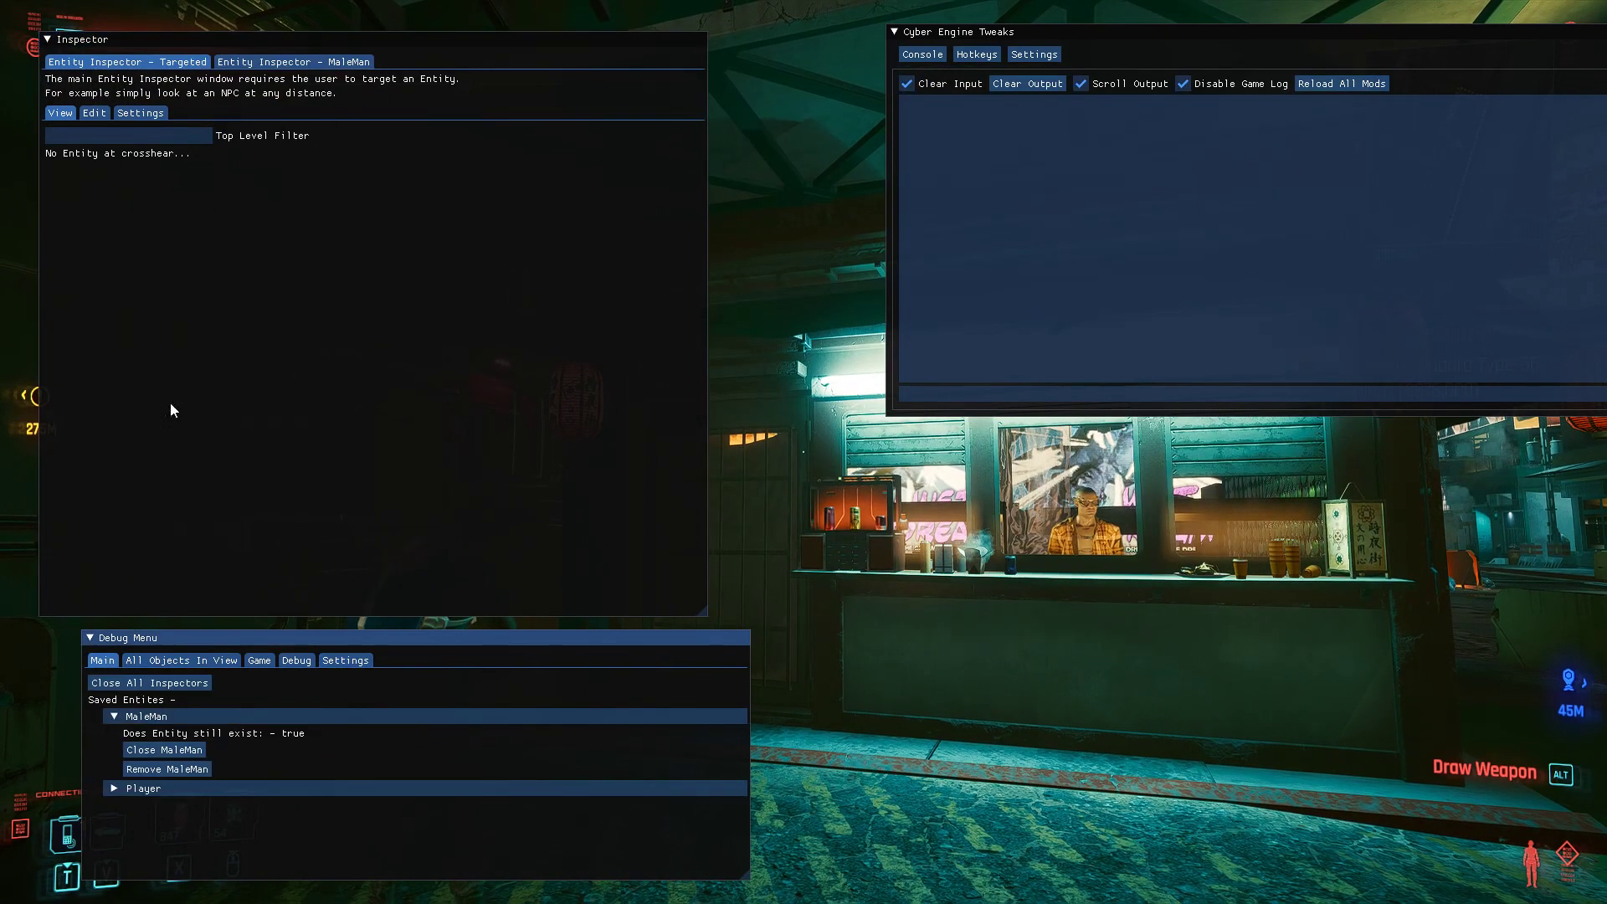
left_click(290, 62)
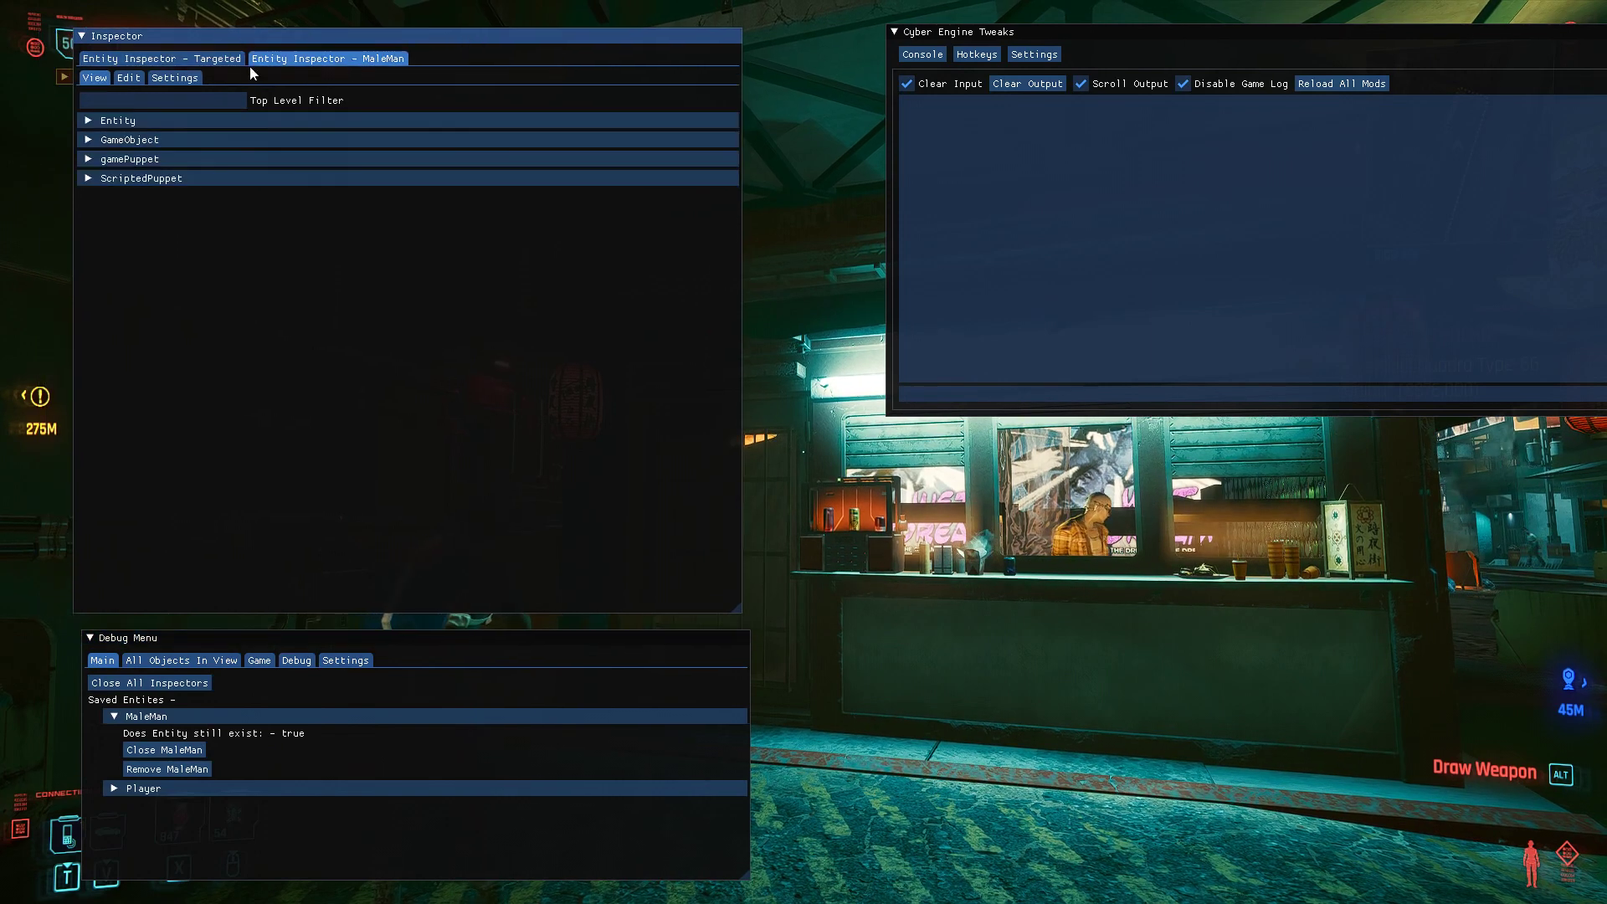
left_click(160, 57)
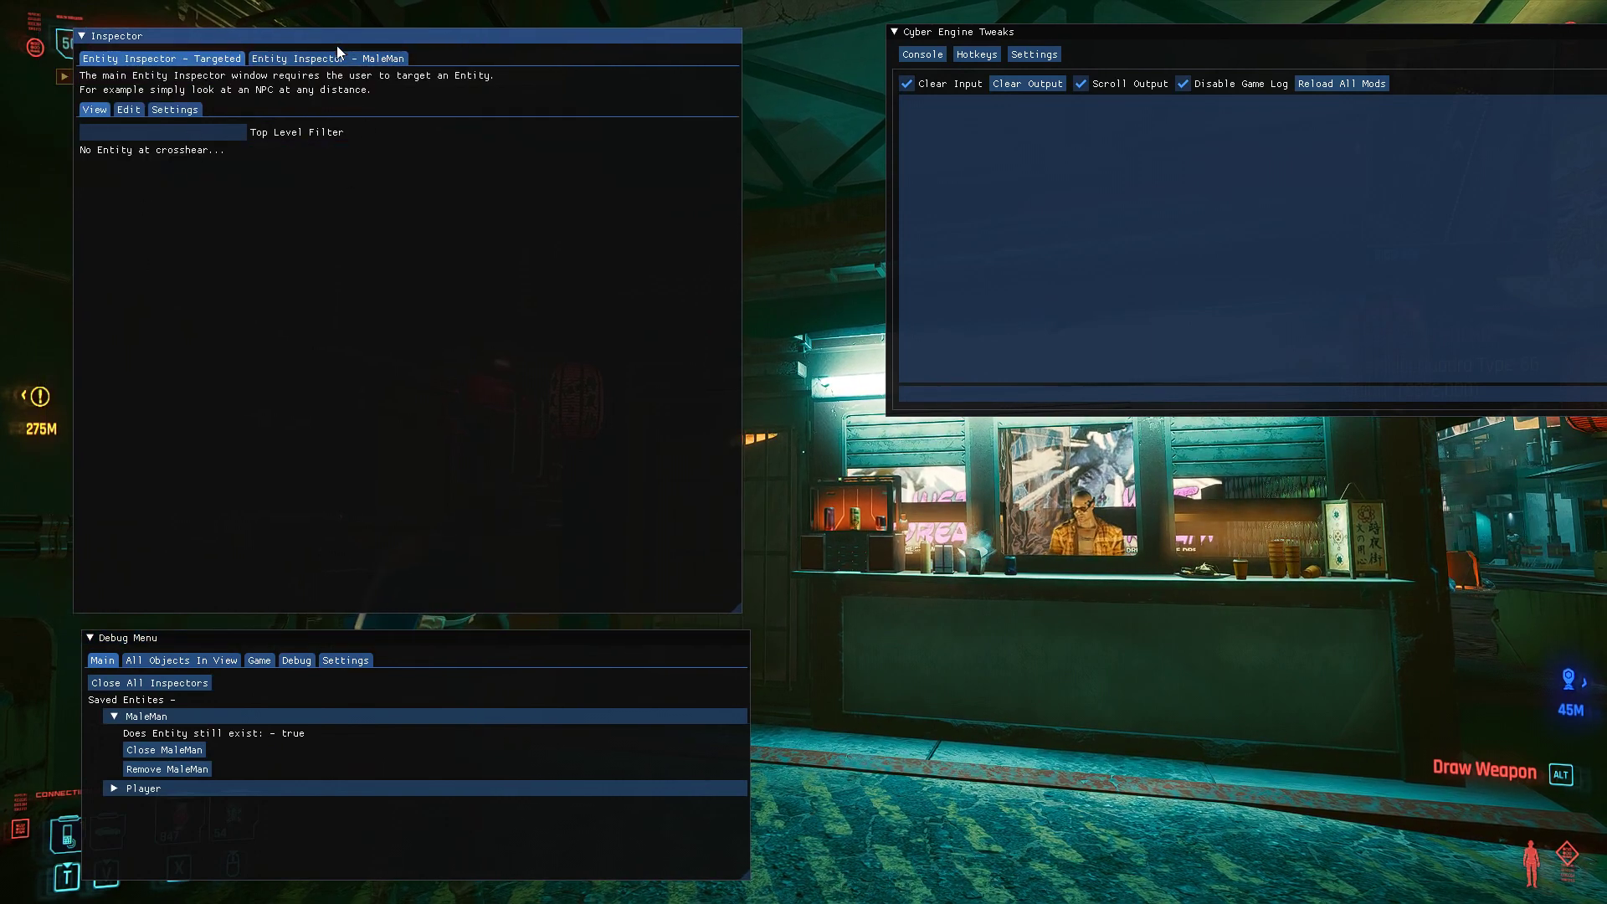
left_click(328, 58)
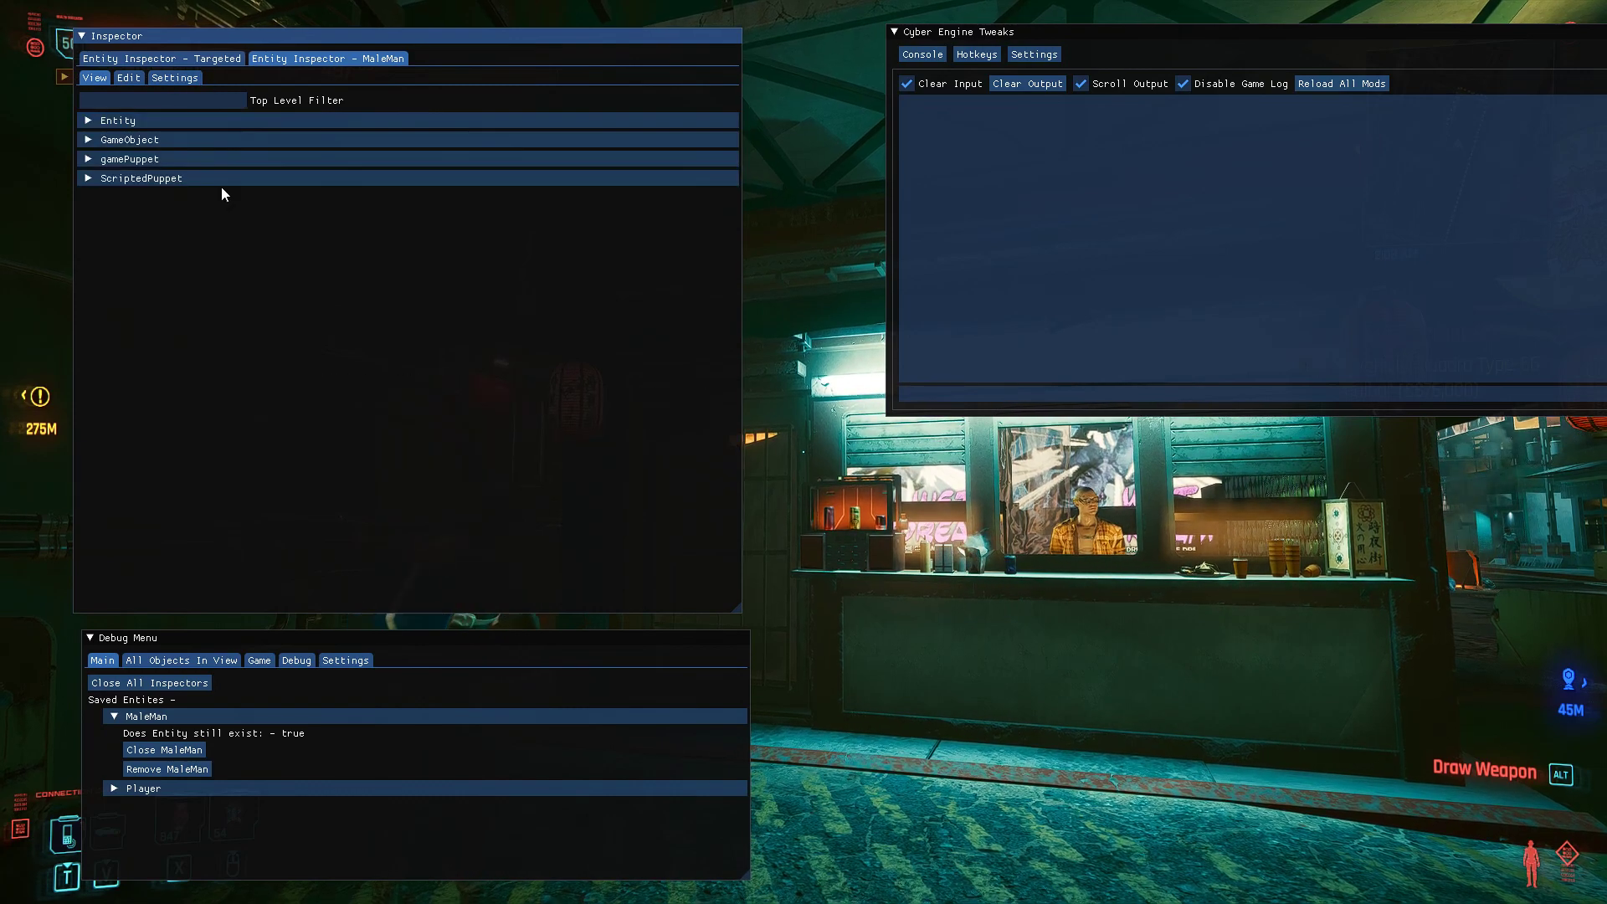
left_click(89, 177)
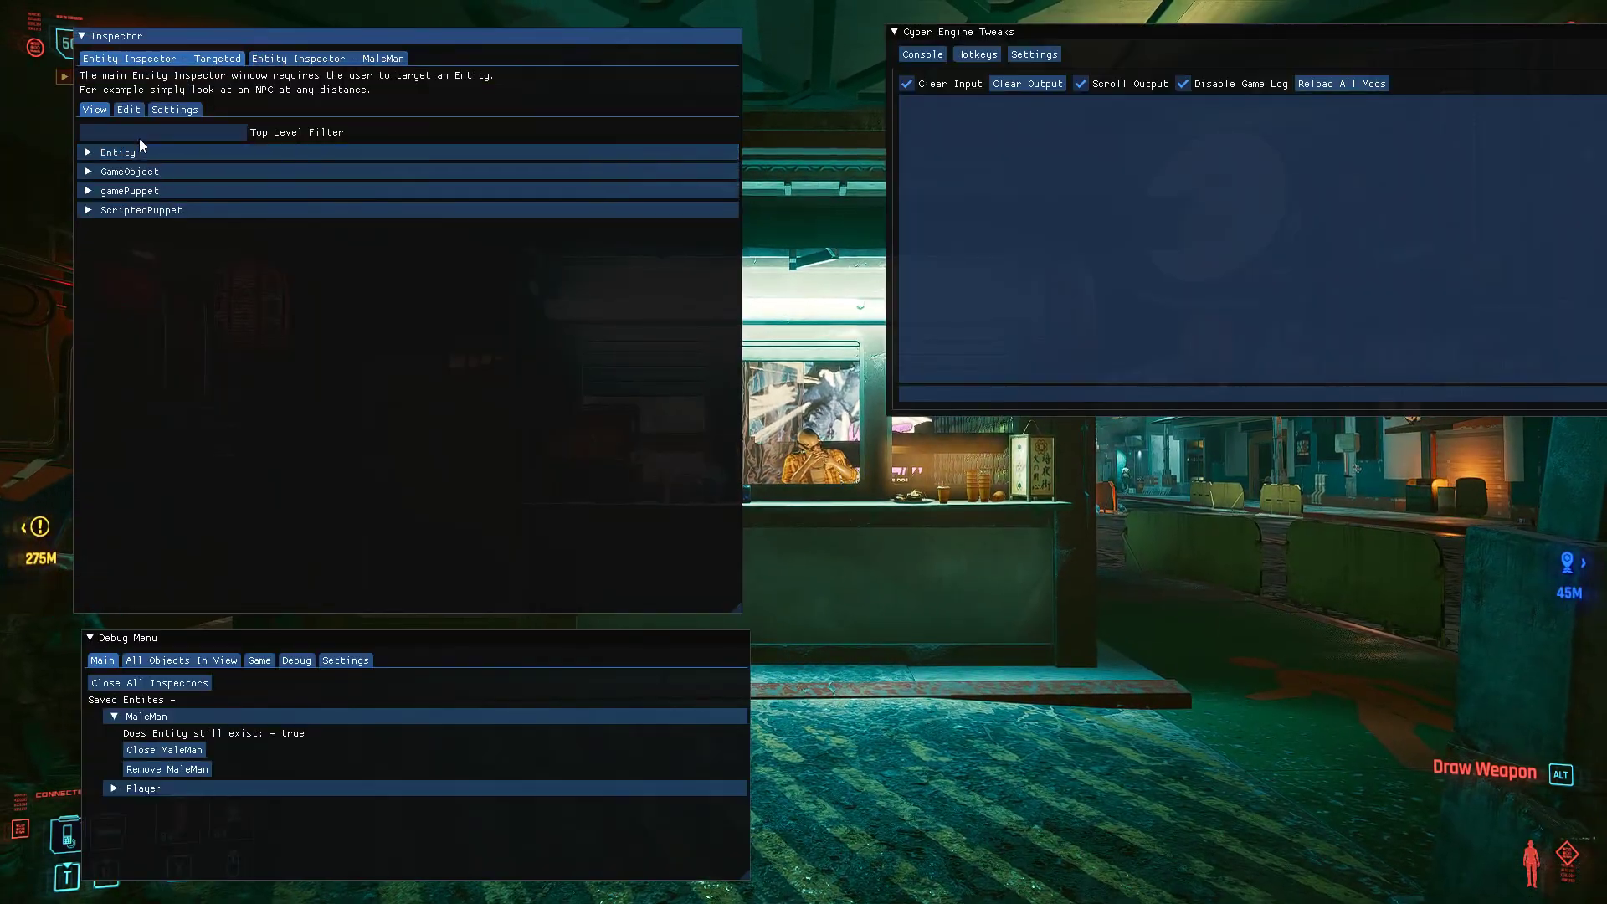
- Expand the targeted NPC's Entity properties with GetWorldPosition coordinates and GetWorldTransform details
left_click(117, 153)
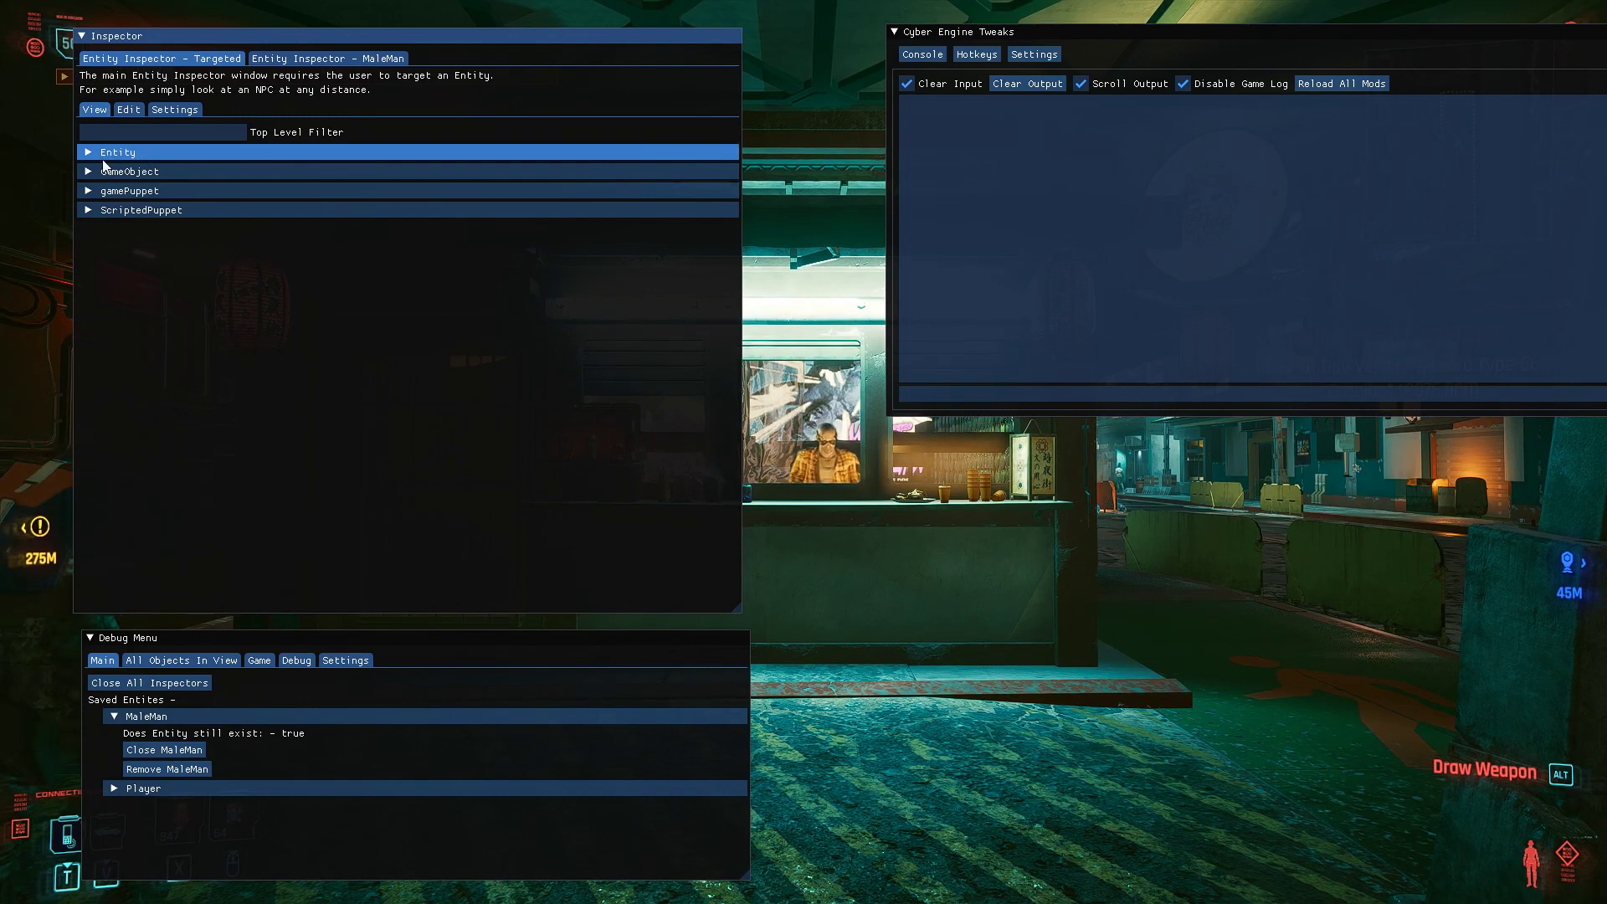
left_click(88, 152)
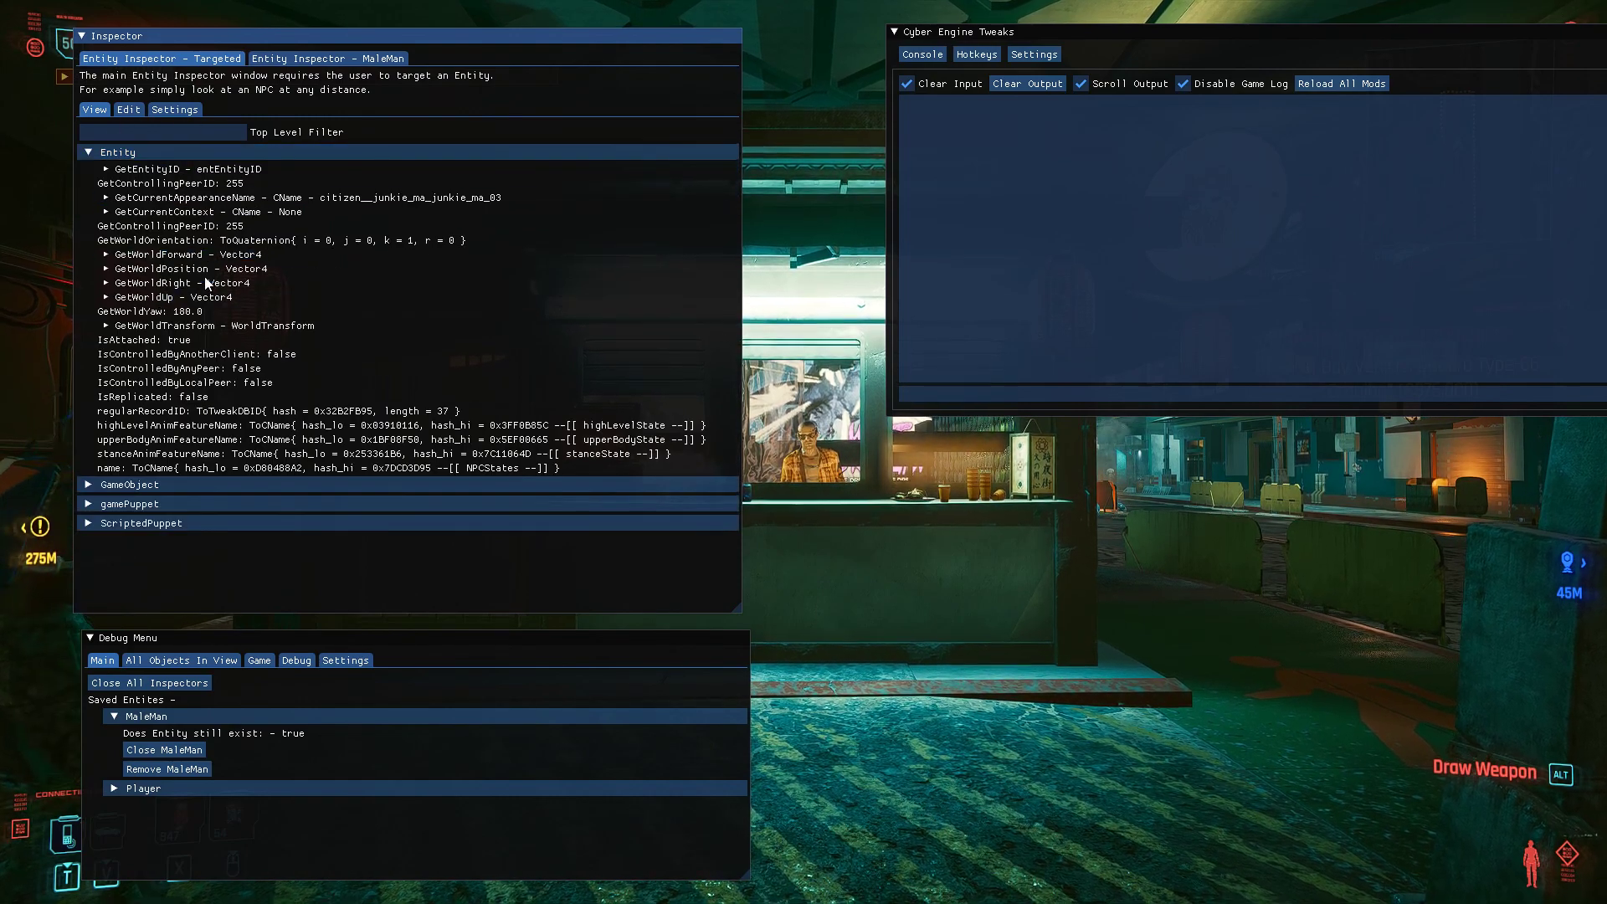
left_click(174, 283)
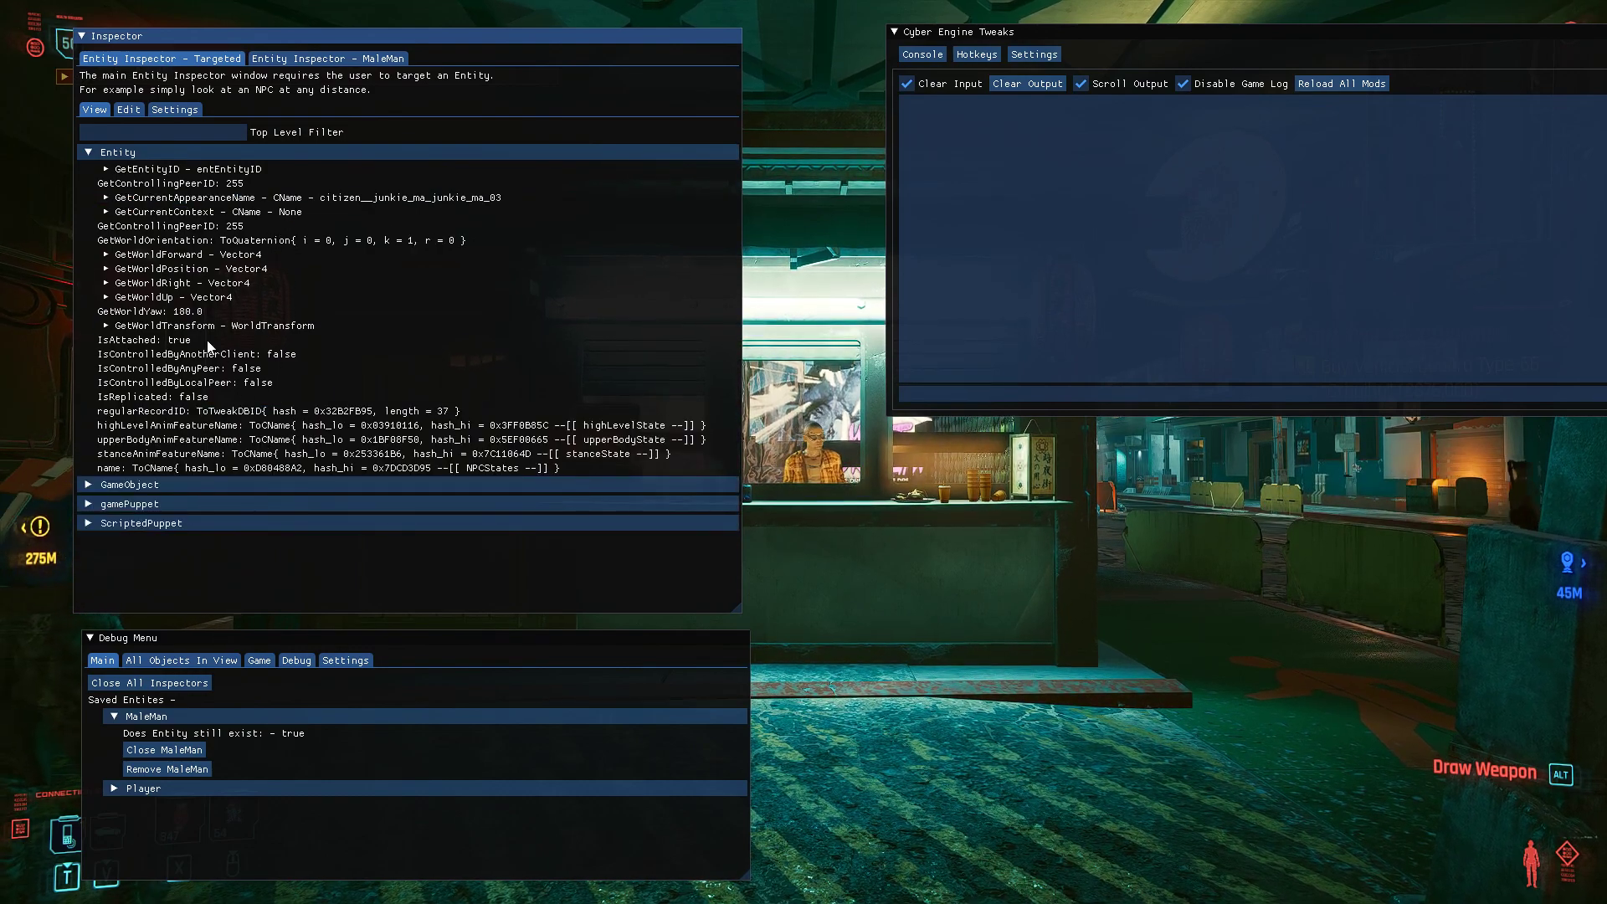
left_click(164, 268)
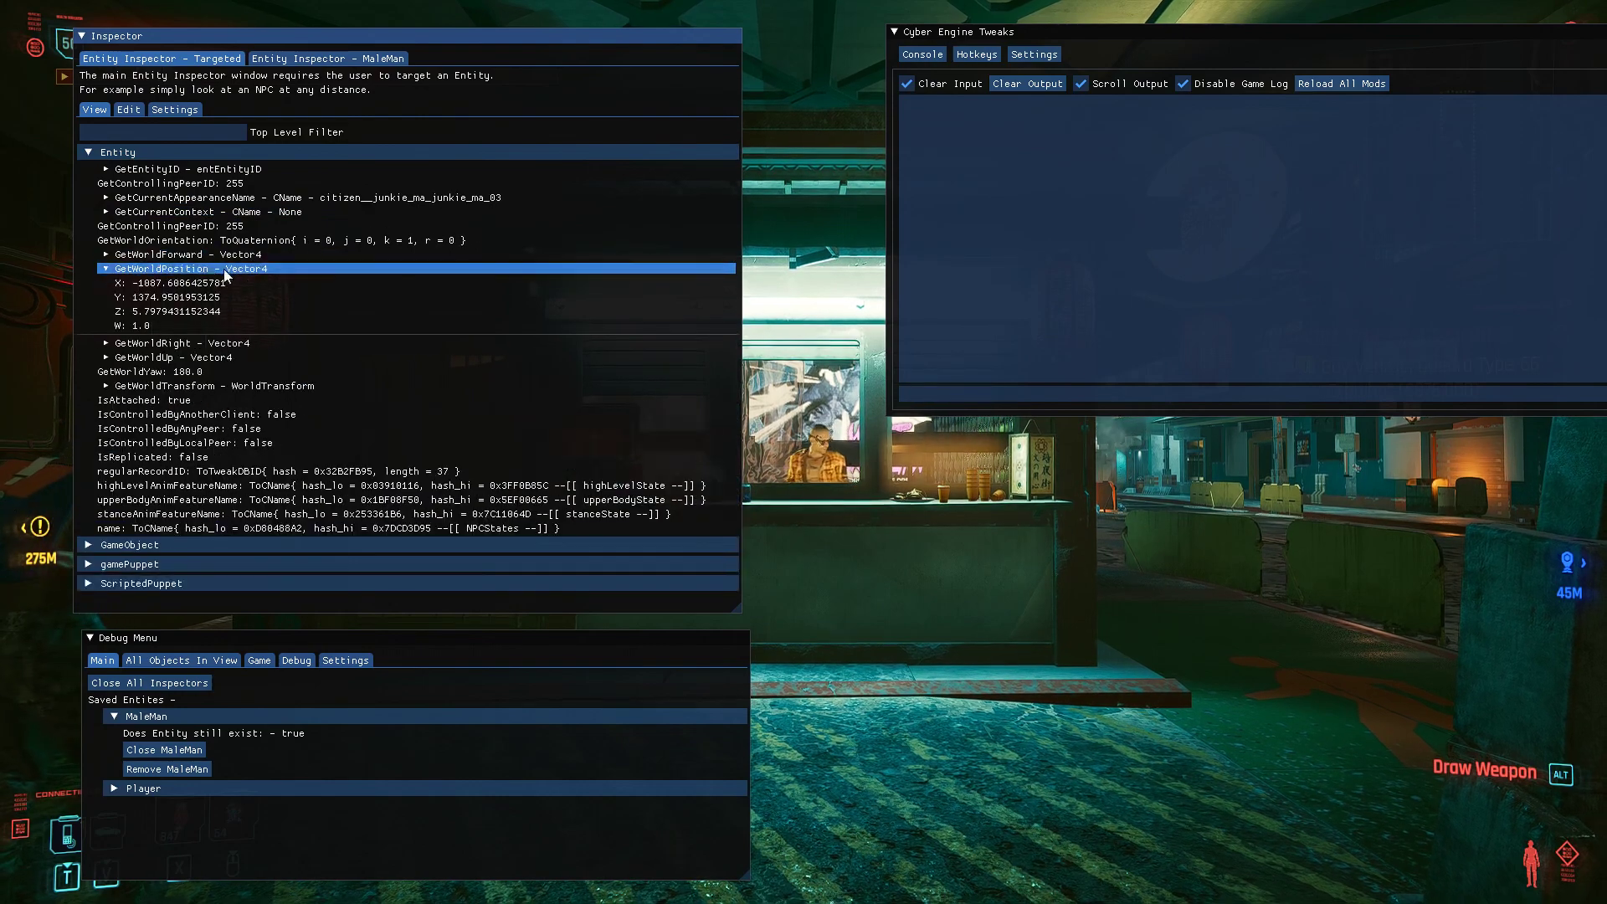
left_click(105, 385)
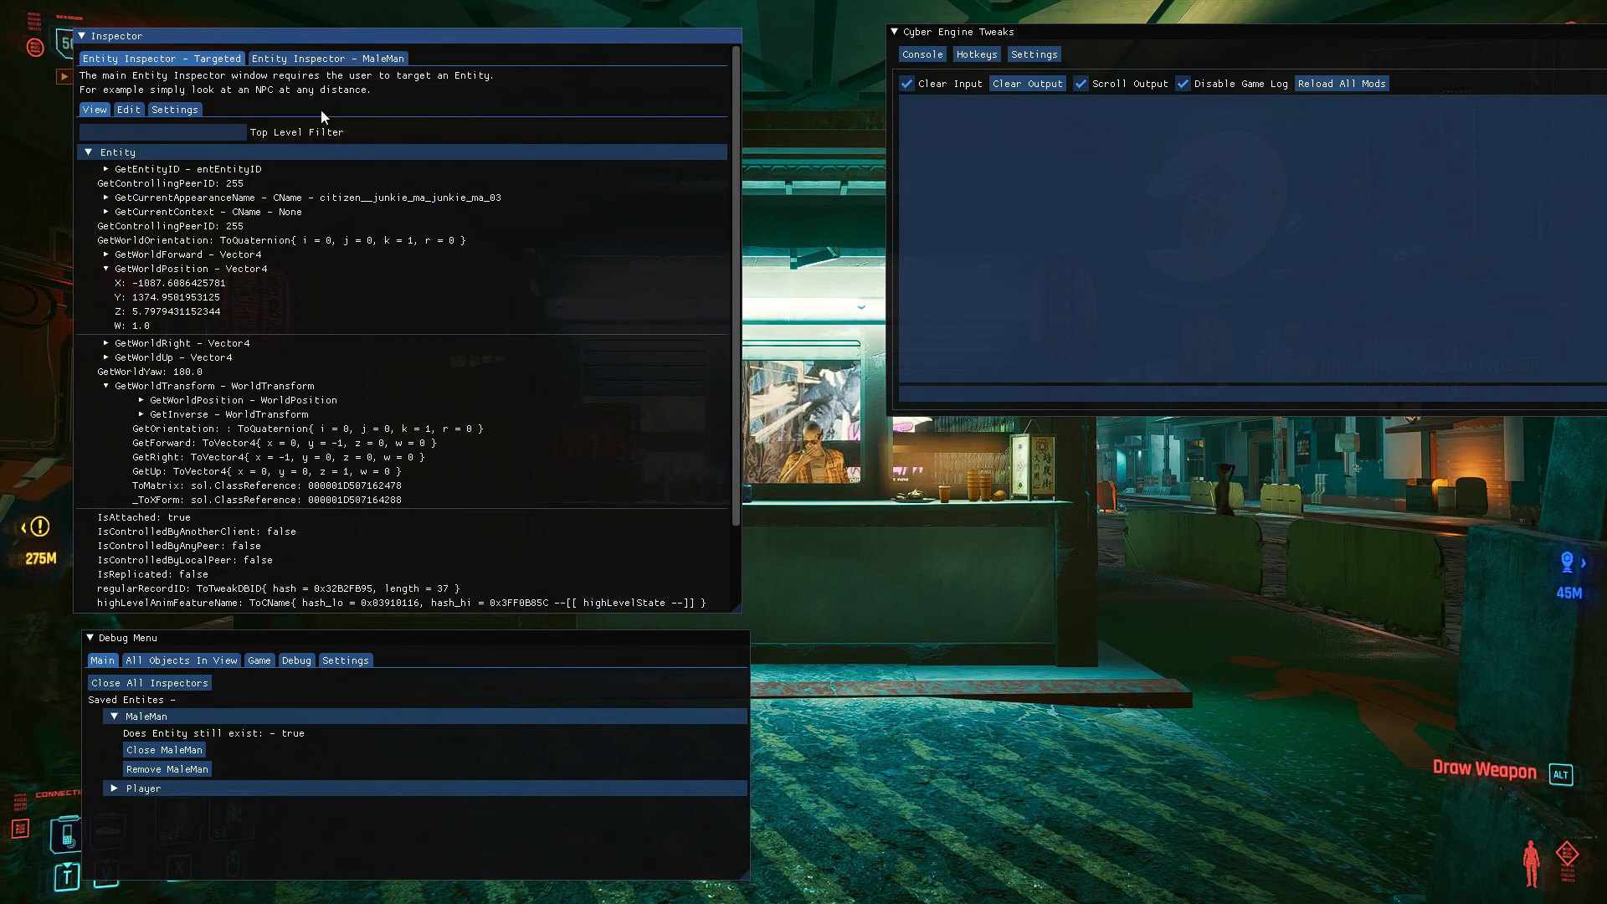
- On the MaleMan tab view its world position, expand GameObject and filter fields with 'IsDead'
left_click(326, 57)
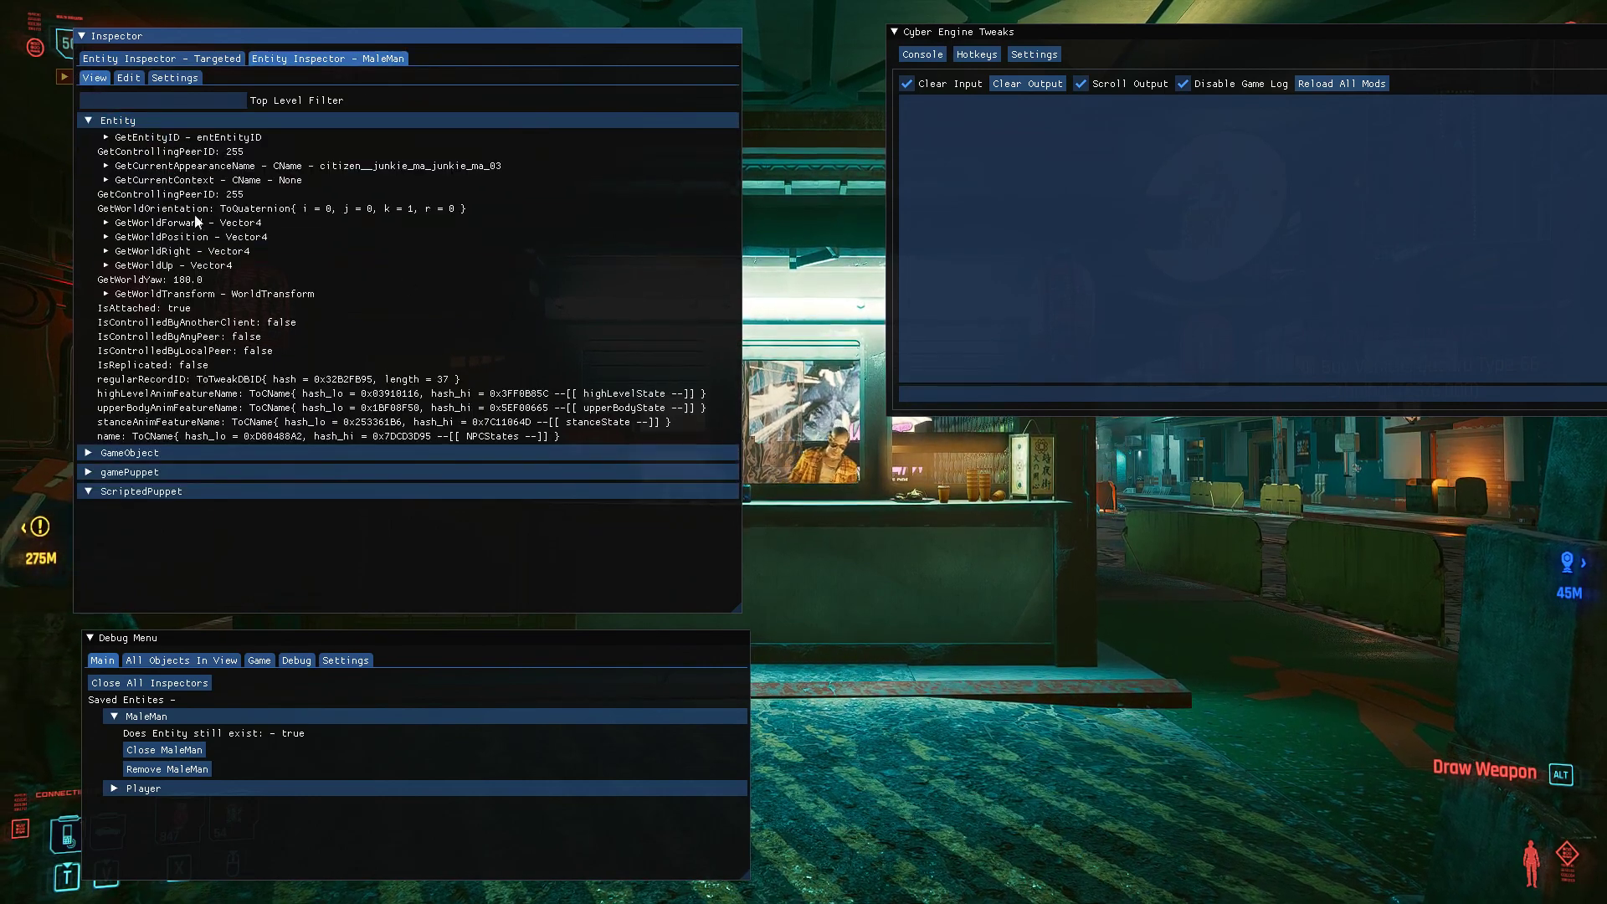
left_click(164, 223)
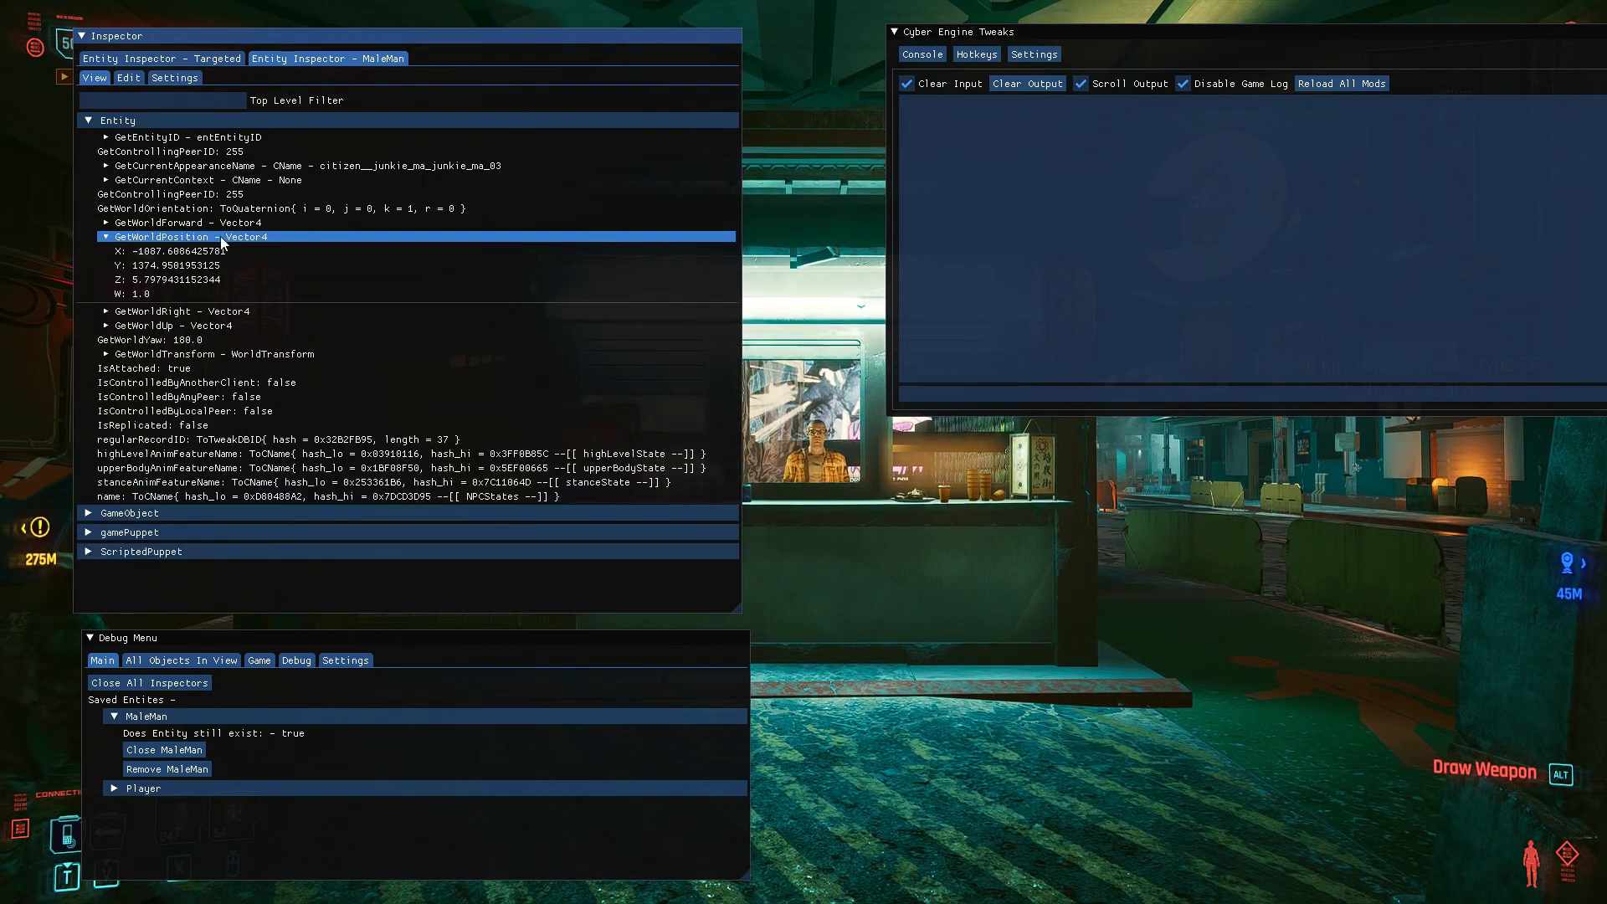
left_click(107, 236)
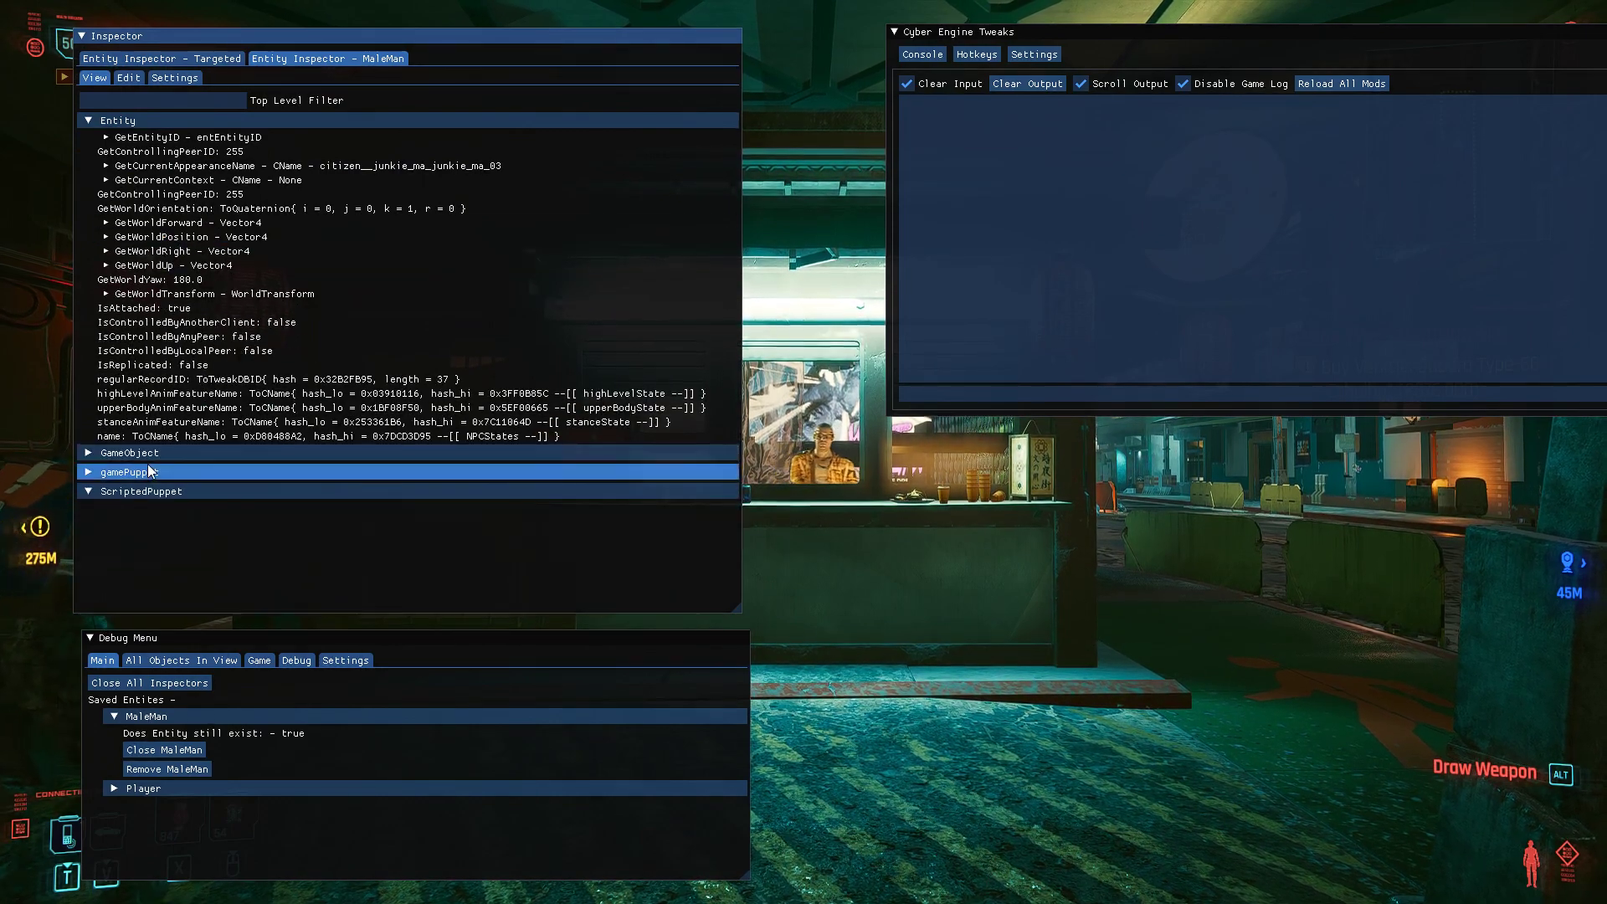
left_click(129, 452)
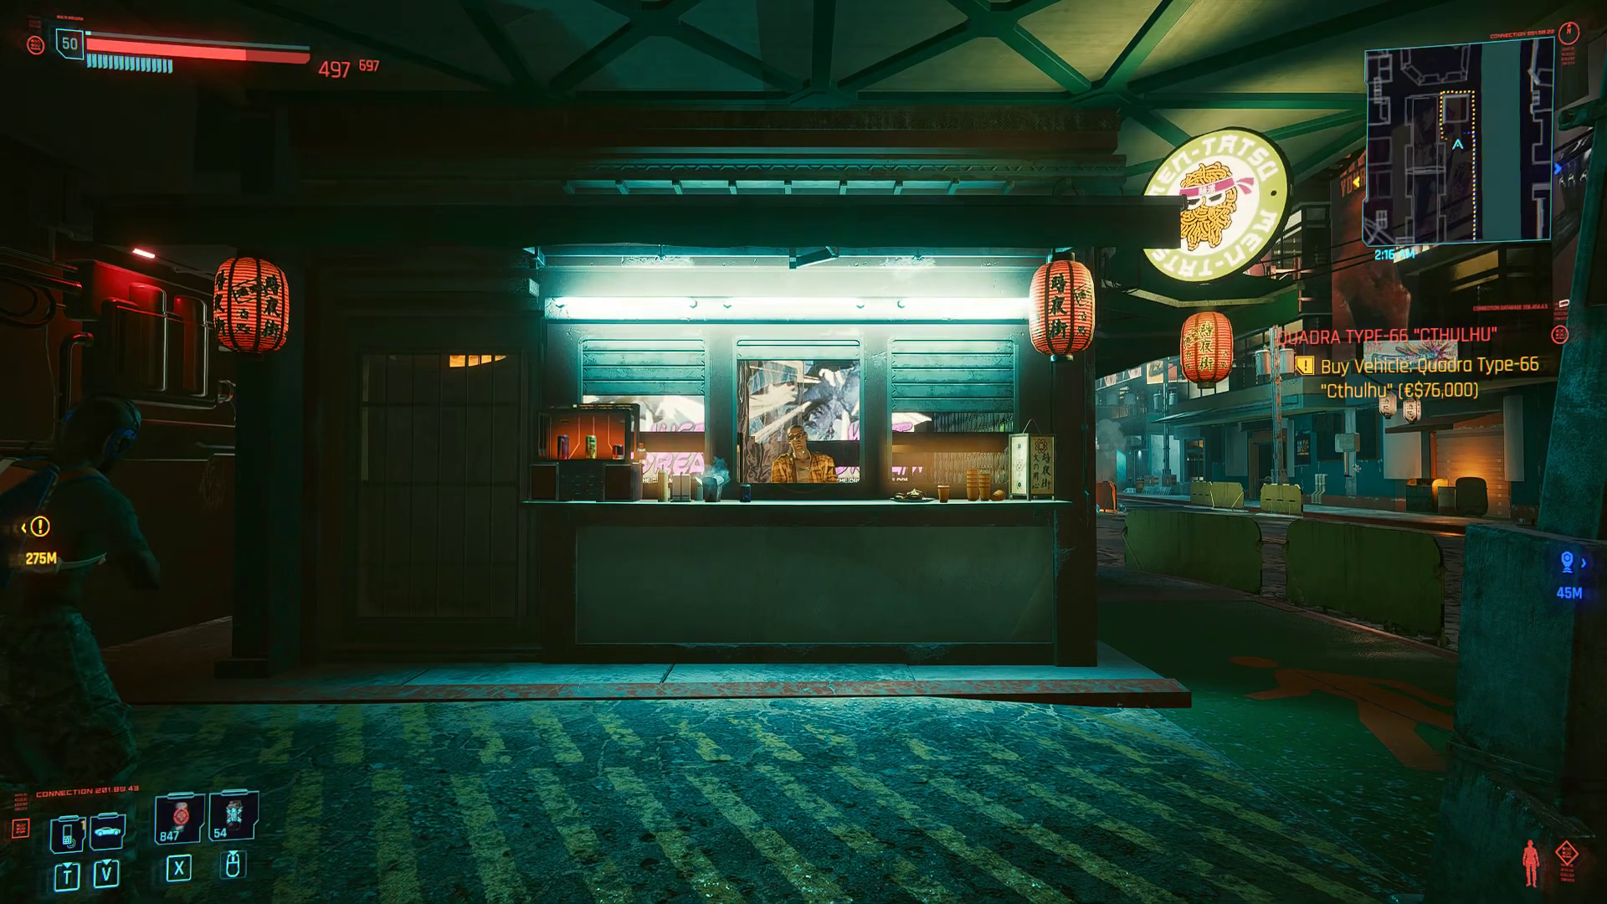
key("tab")
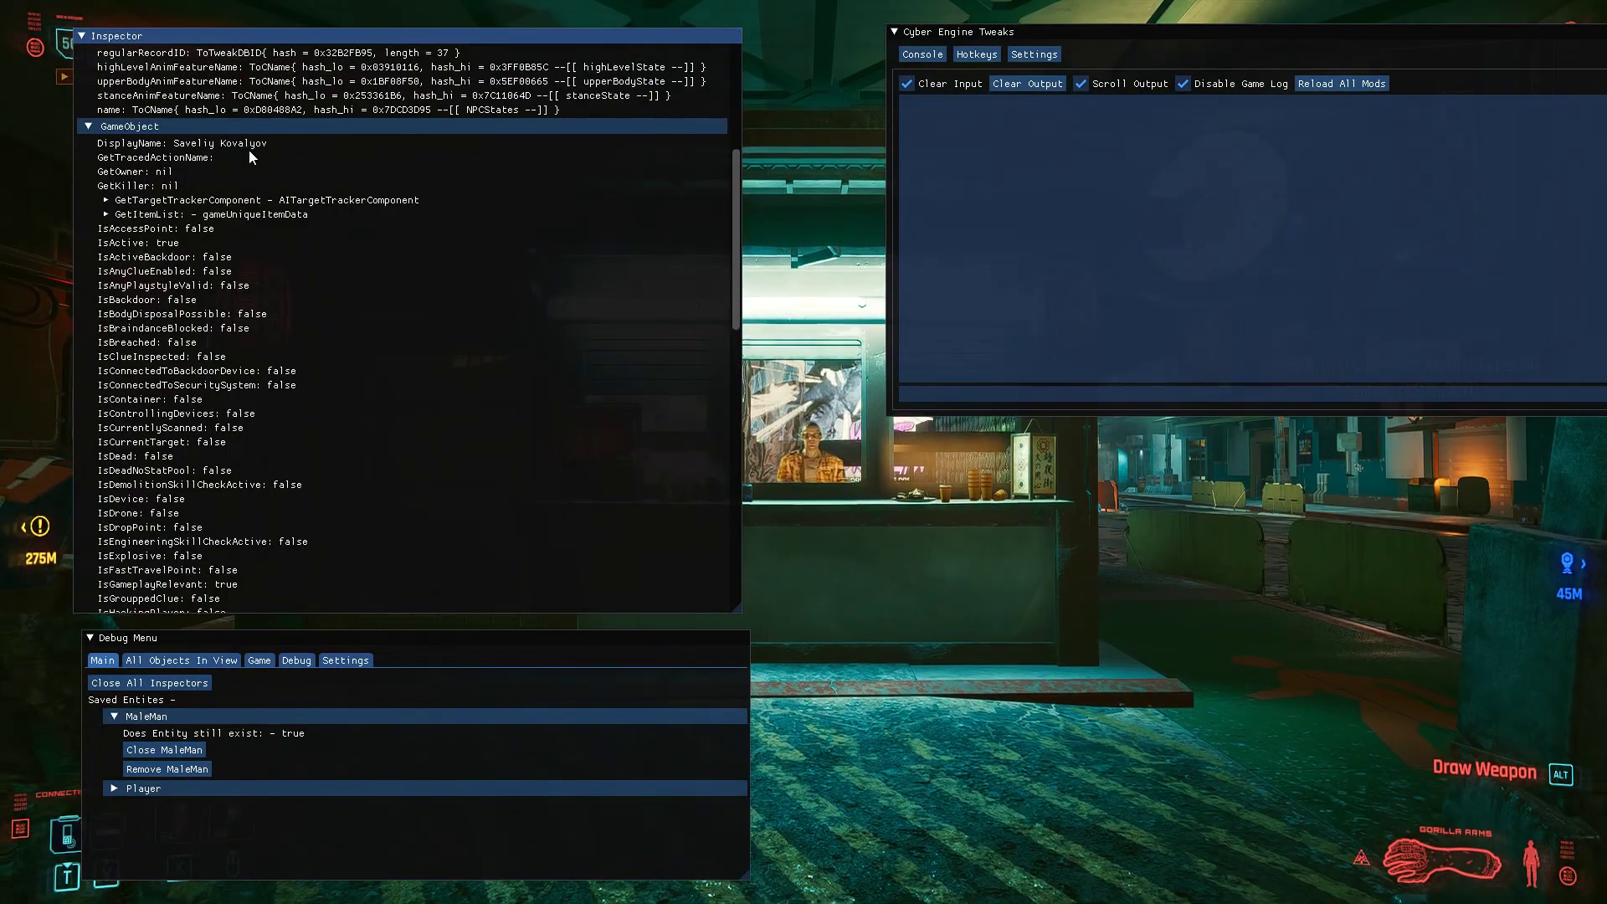
scroll("down", 3)
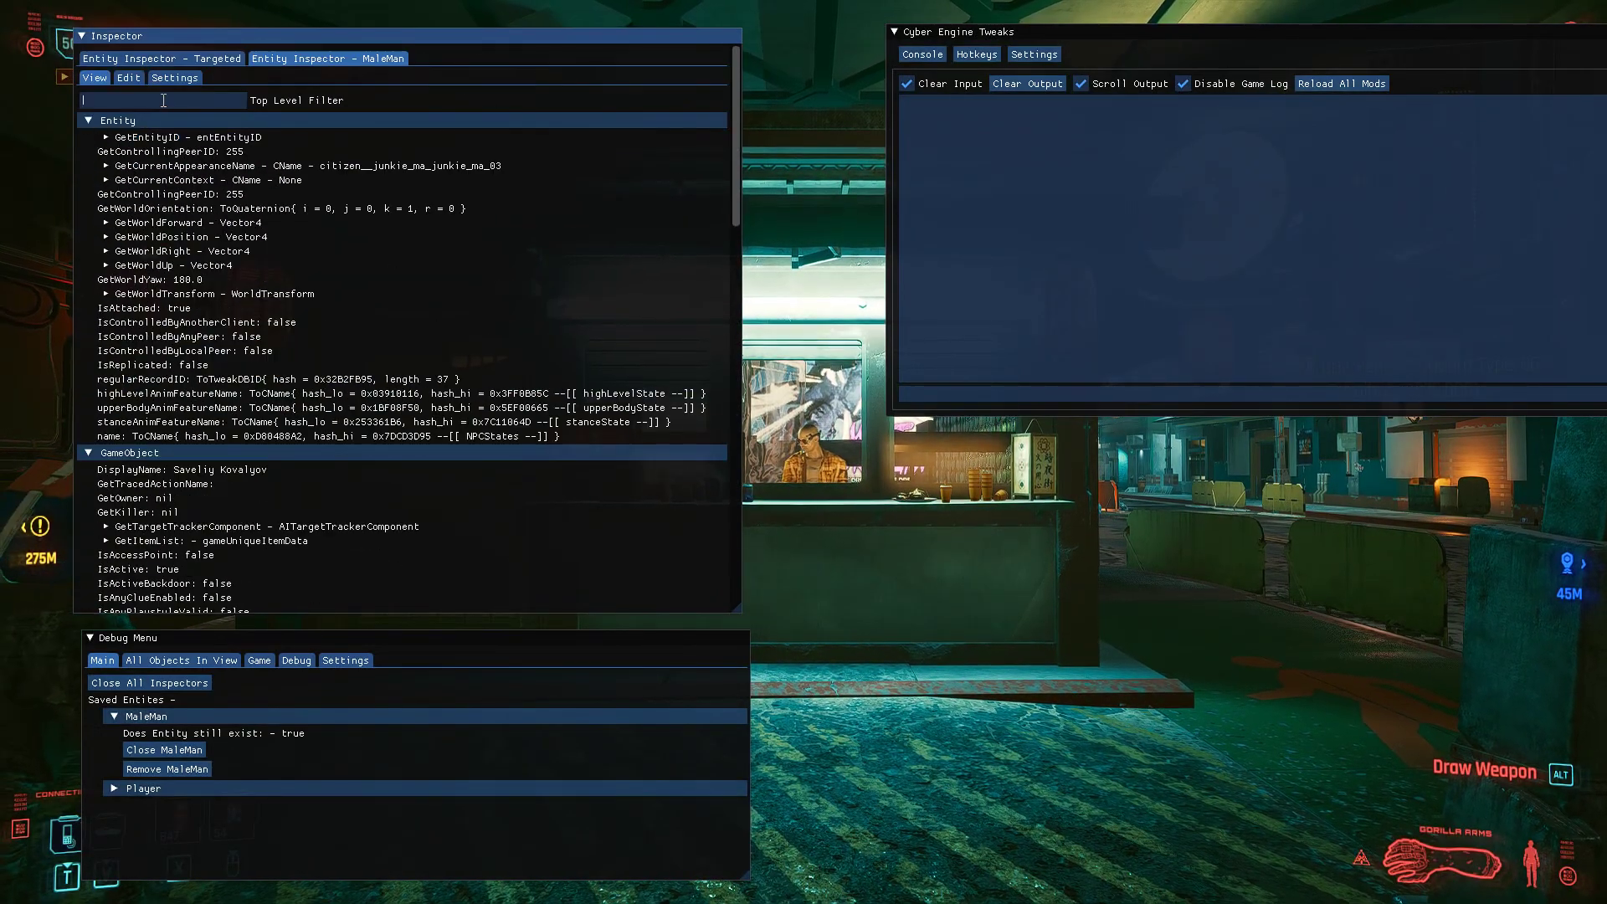
type("IsDead")
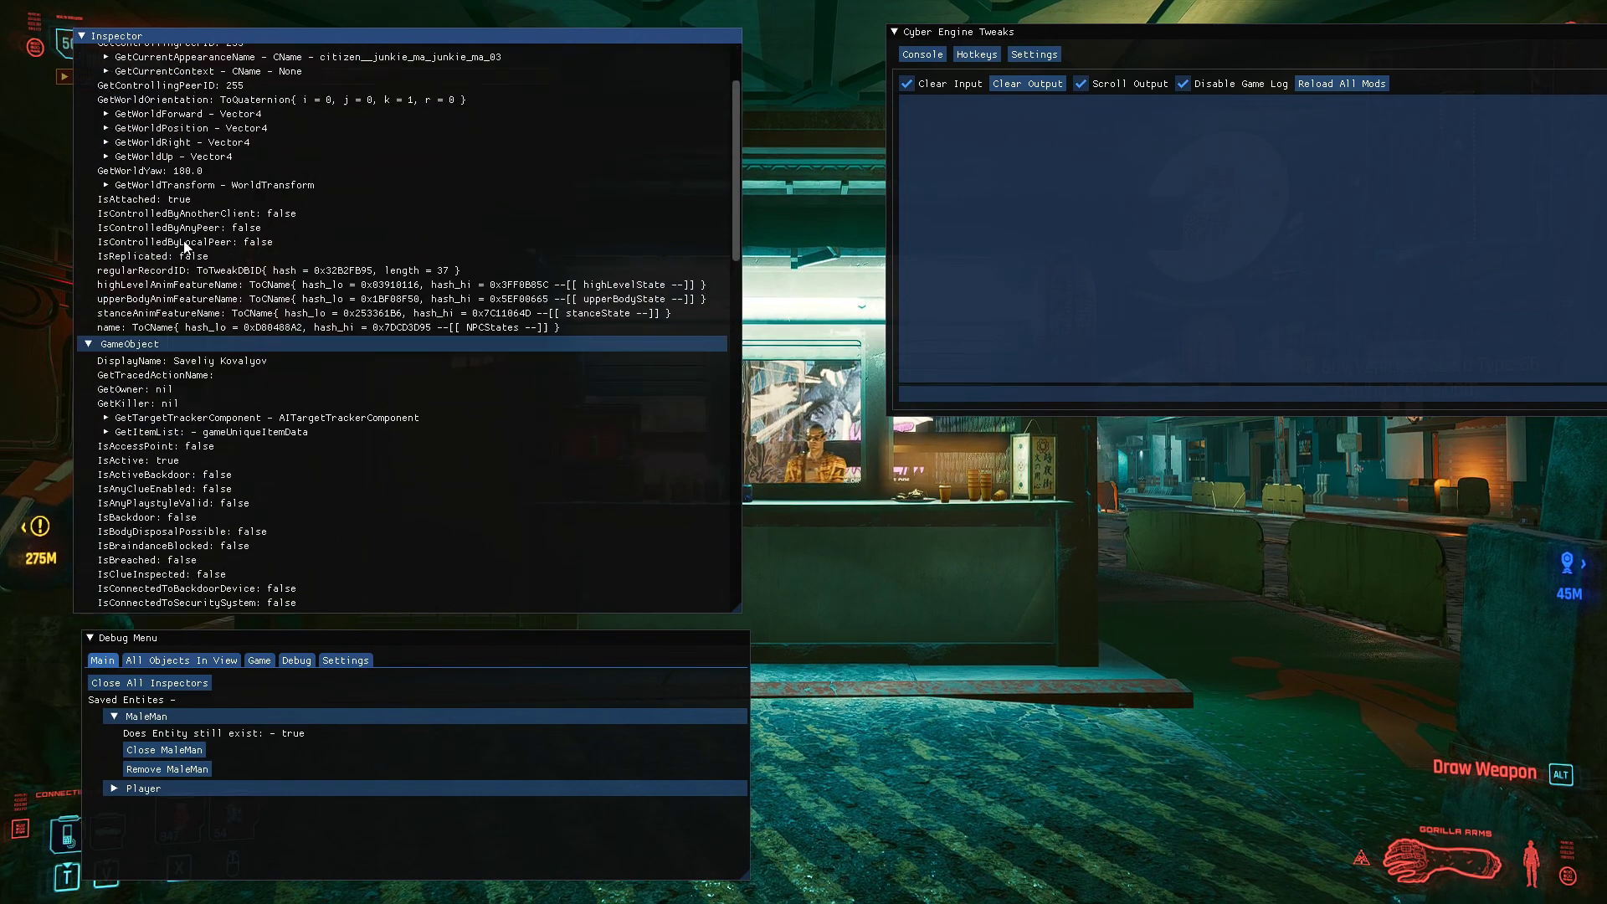
- Expand MaleMan's gamePuppet properties and try the GetCurrentlyEquippedItems and GetMovePoliciesComponent entries
left_click(328, 57)
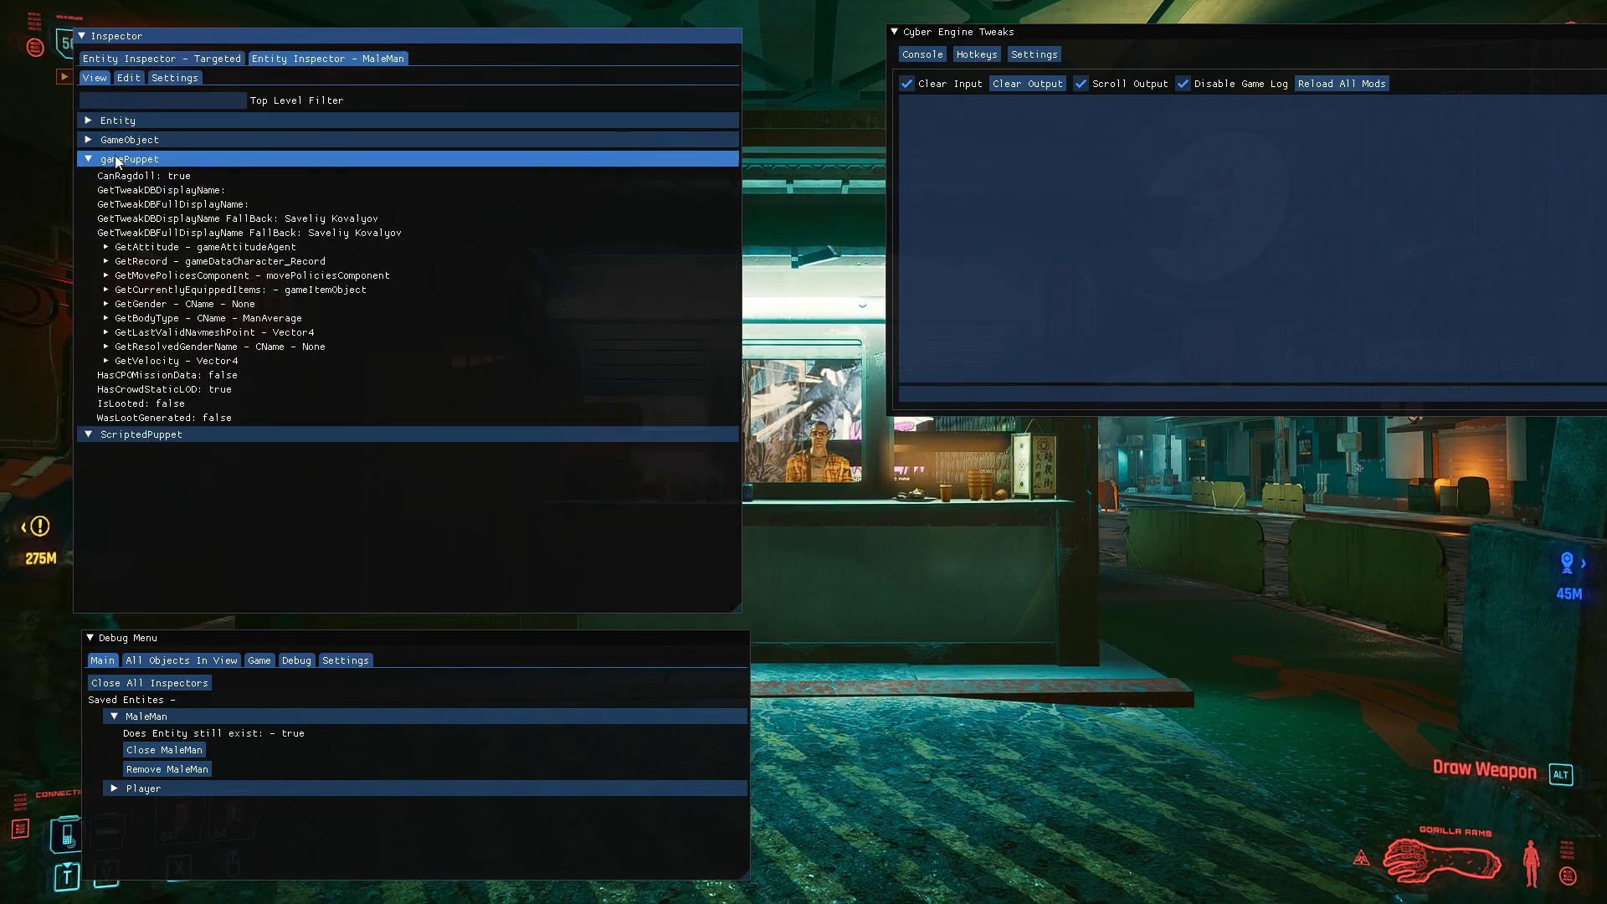
left_click(107, 246)
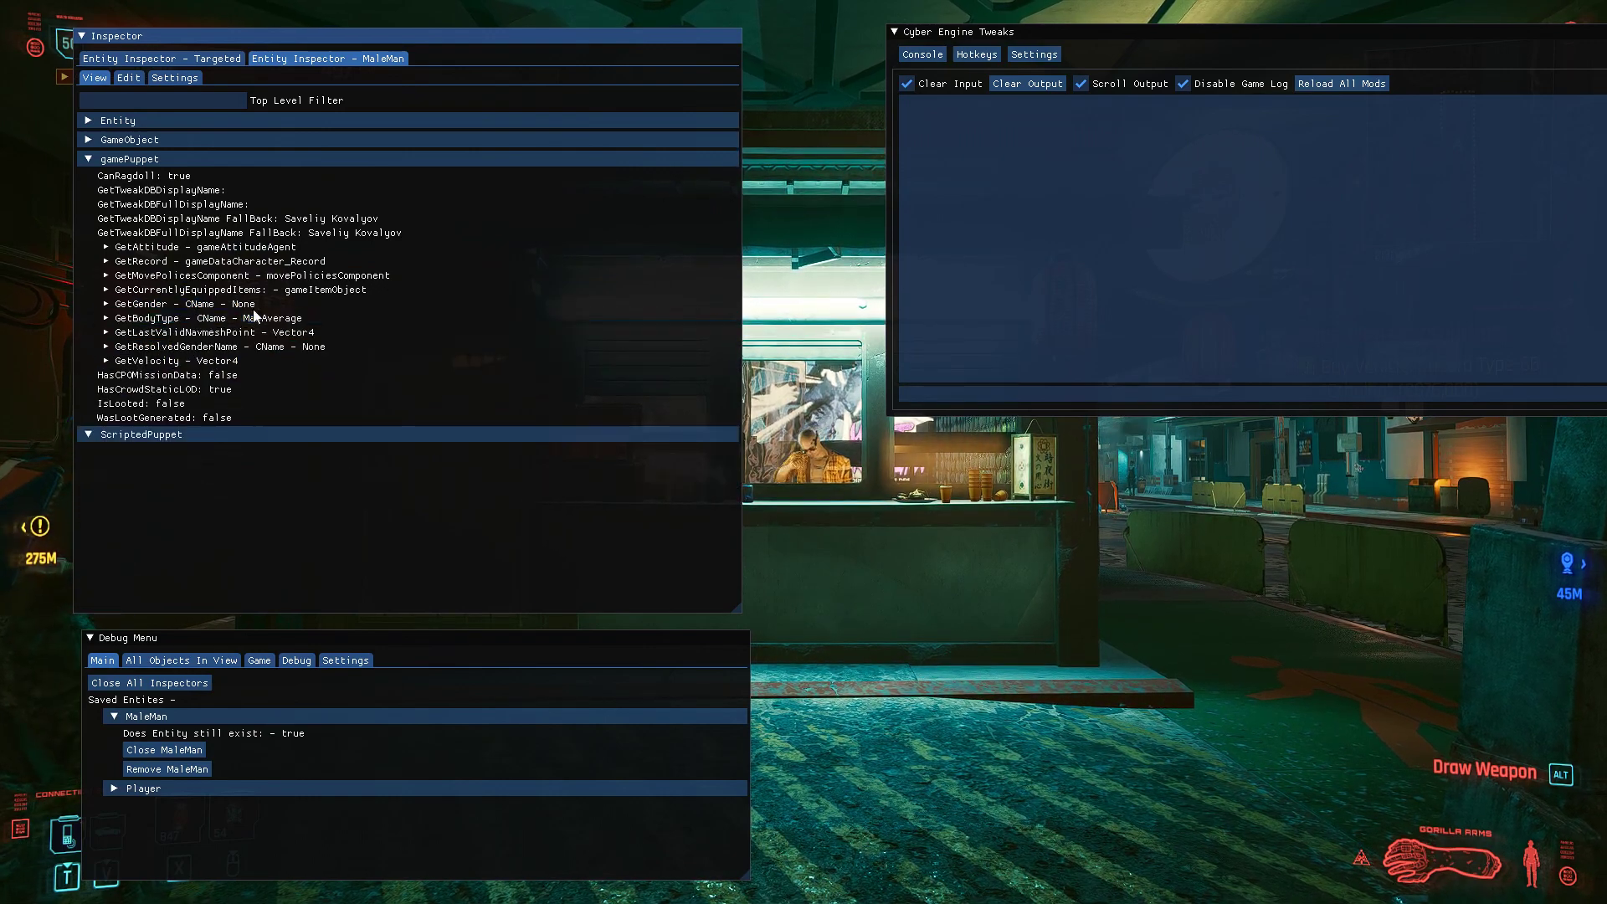
left_click(234, 290)
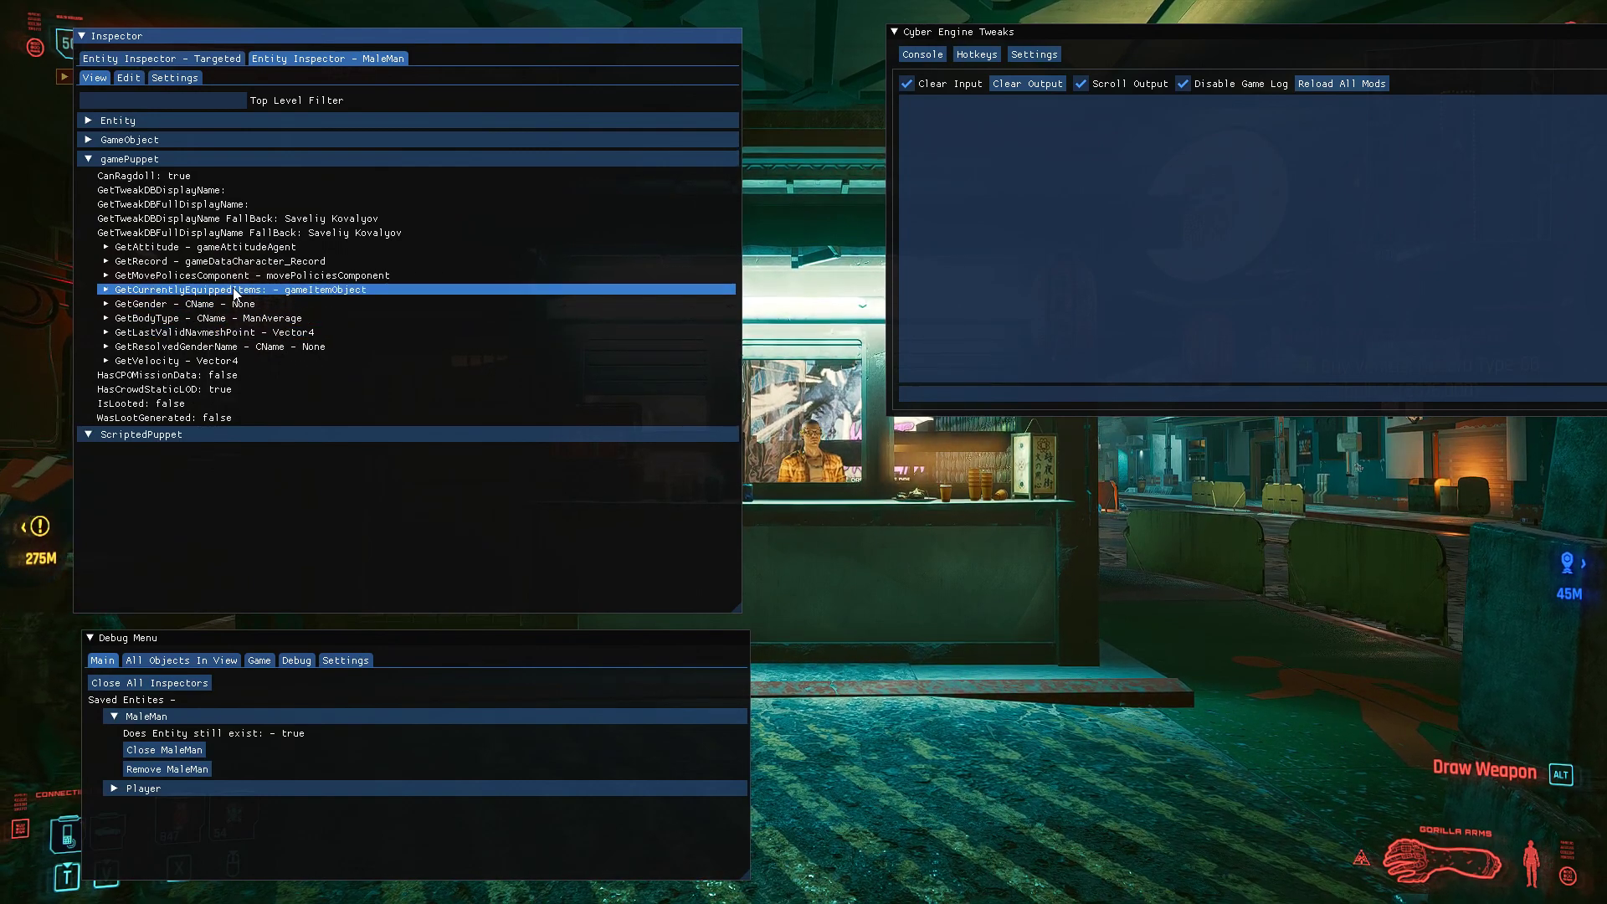
left_click(246, 275)
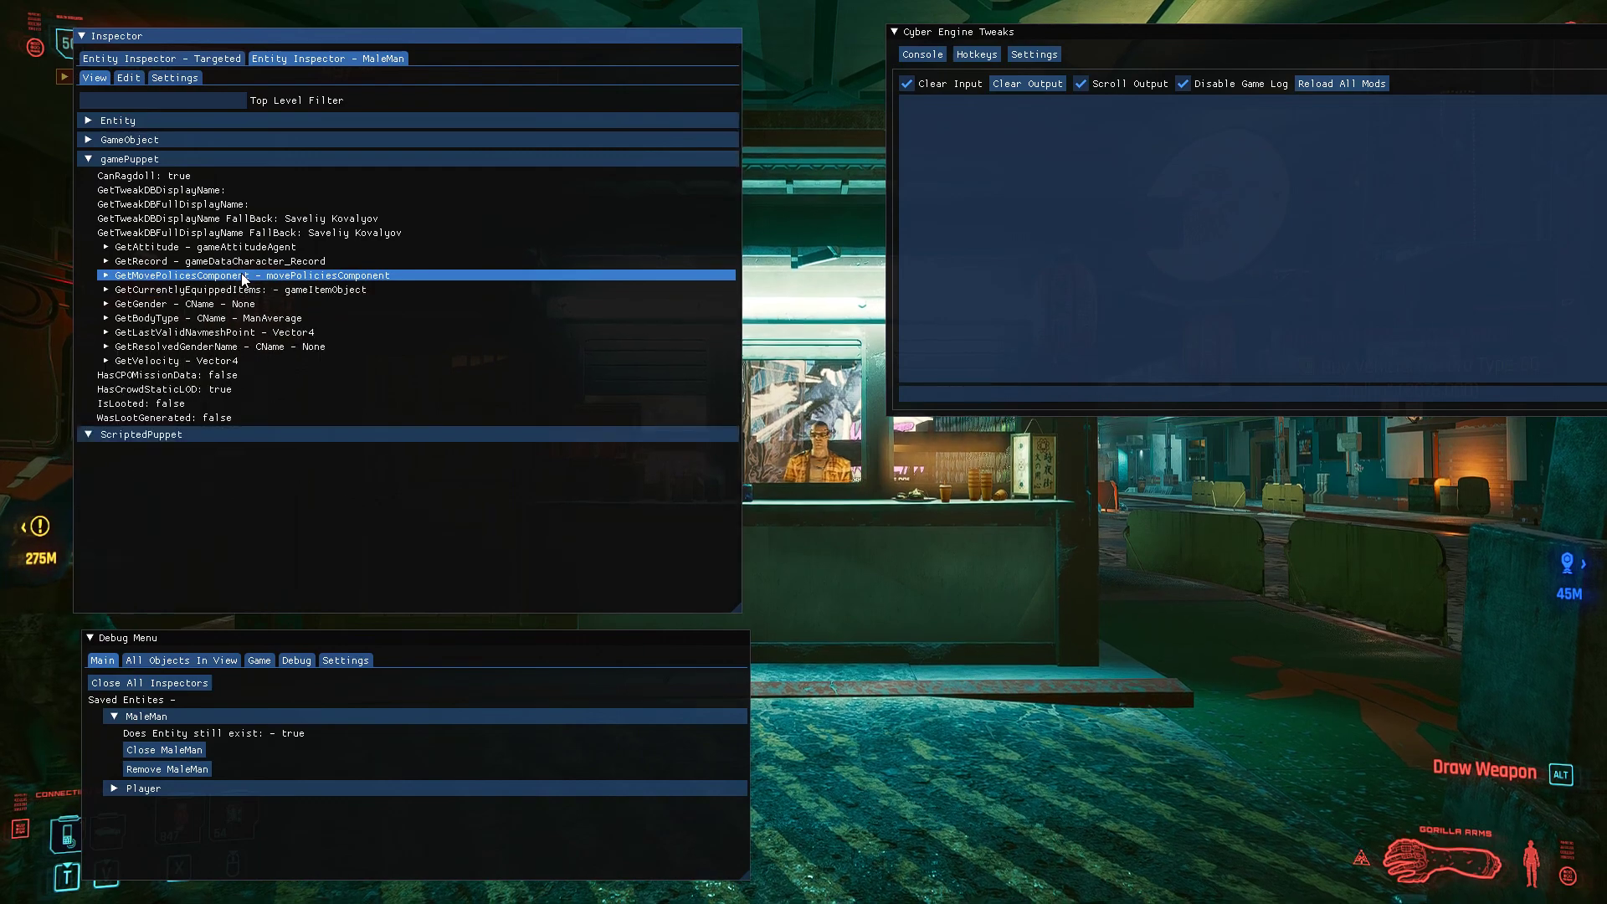
left_click(88, 139)
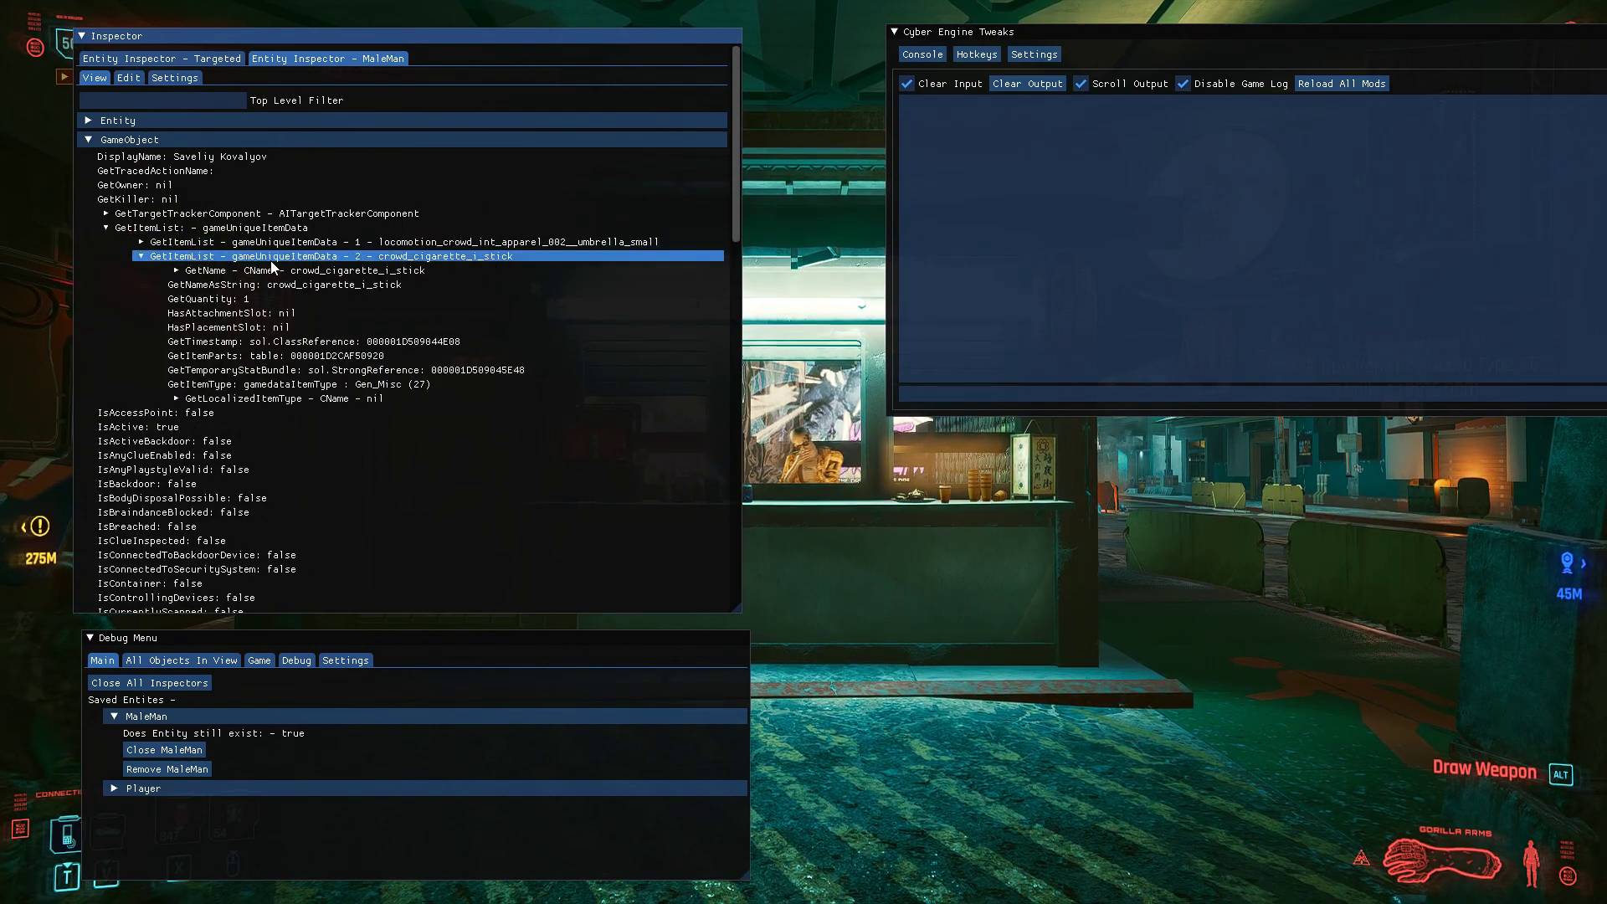
- Expand and collapse the cigarette item and its GetName node under GameObject > GetItemList
left_click(131, 254)
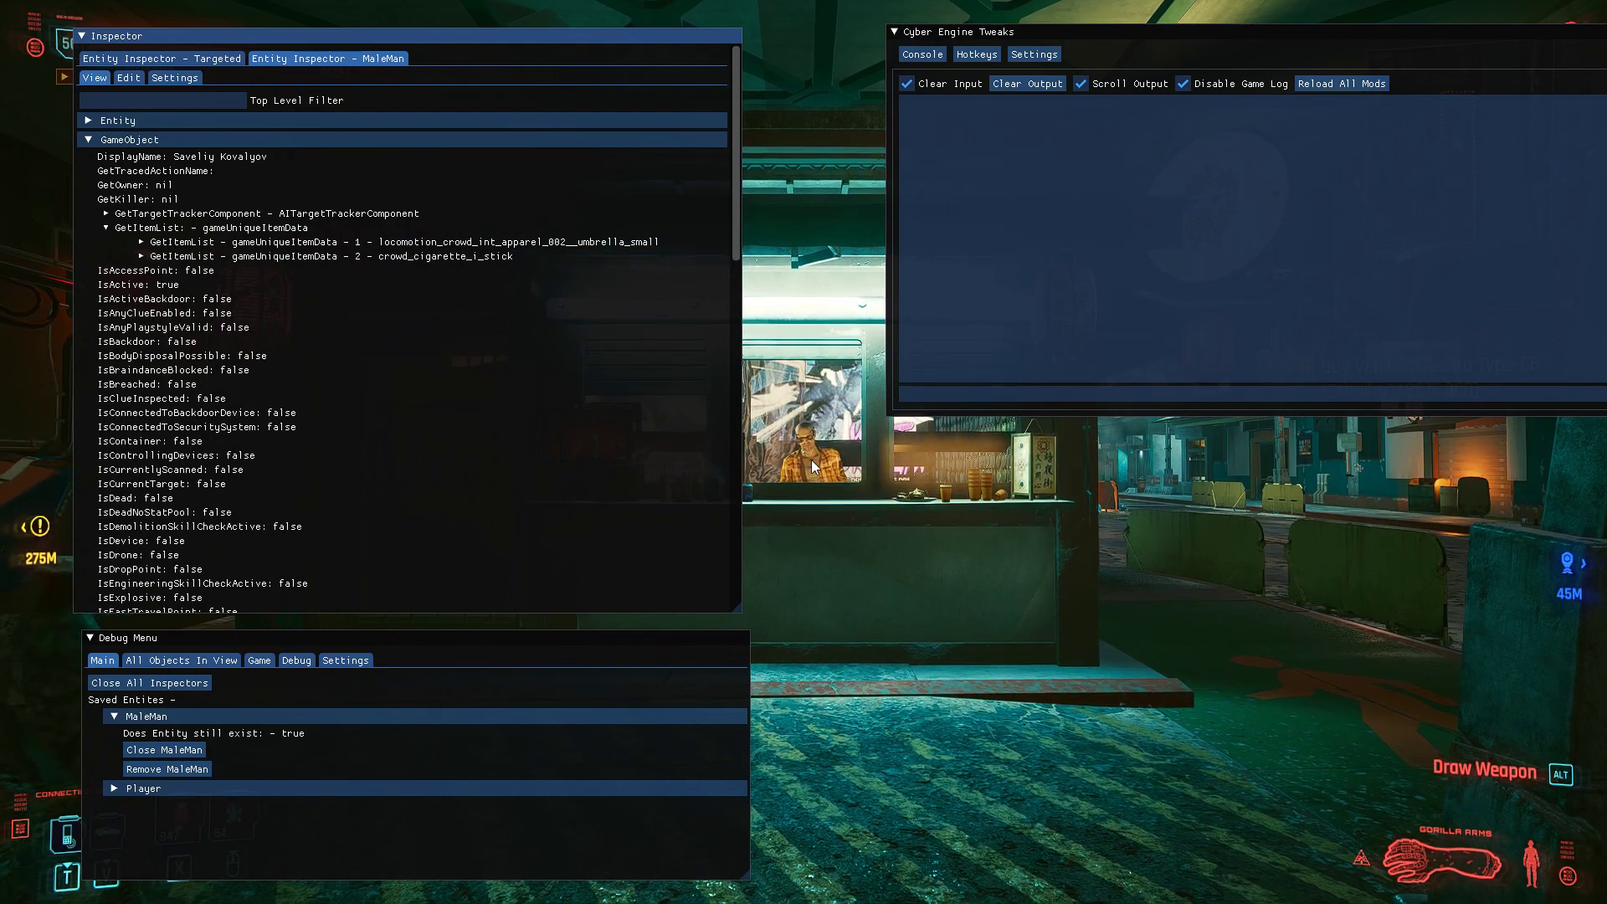
left_click(134, 254)
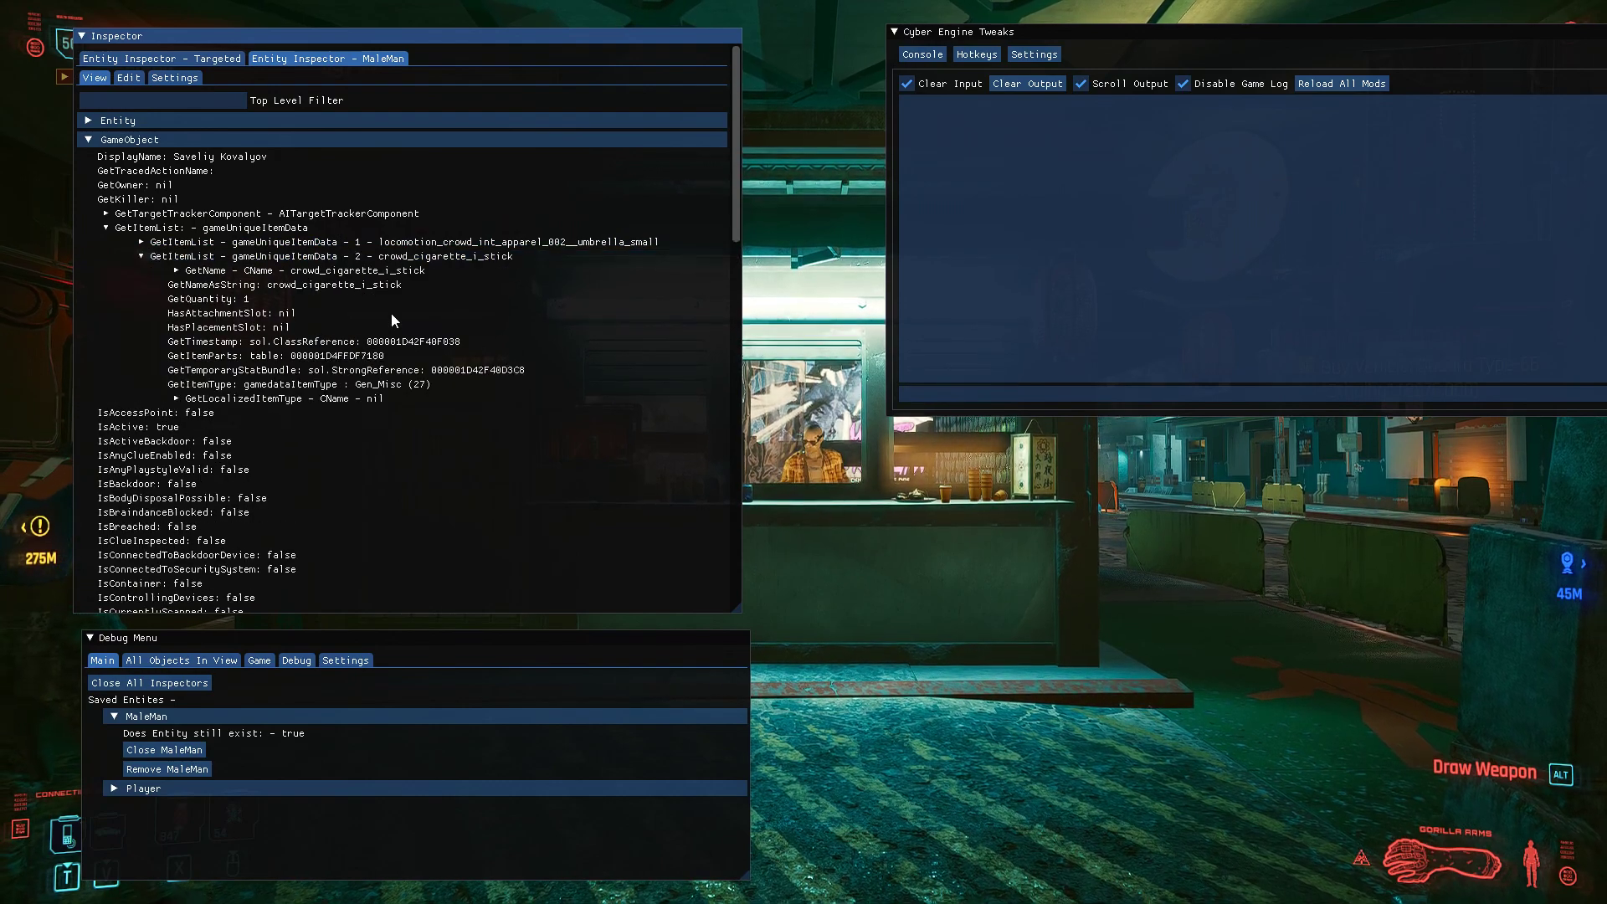
left_click(298, 269)
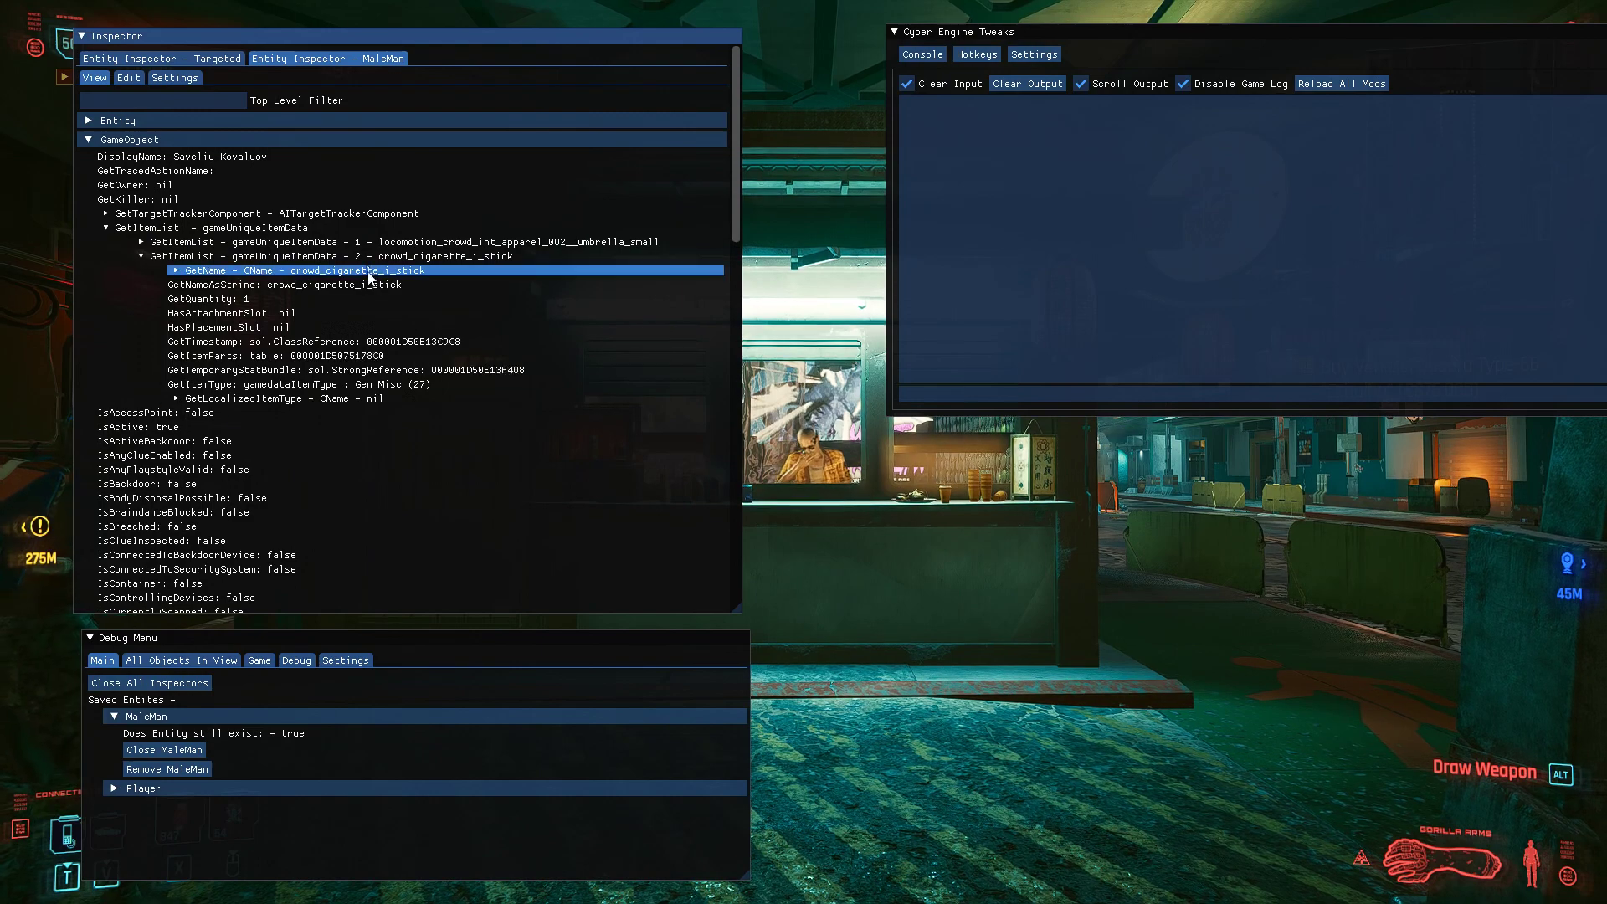
left_click(141, 255)
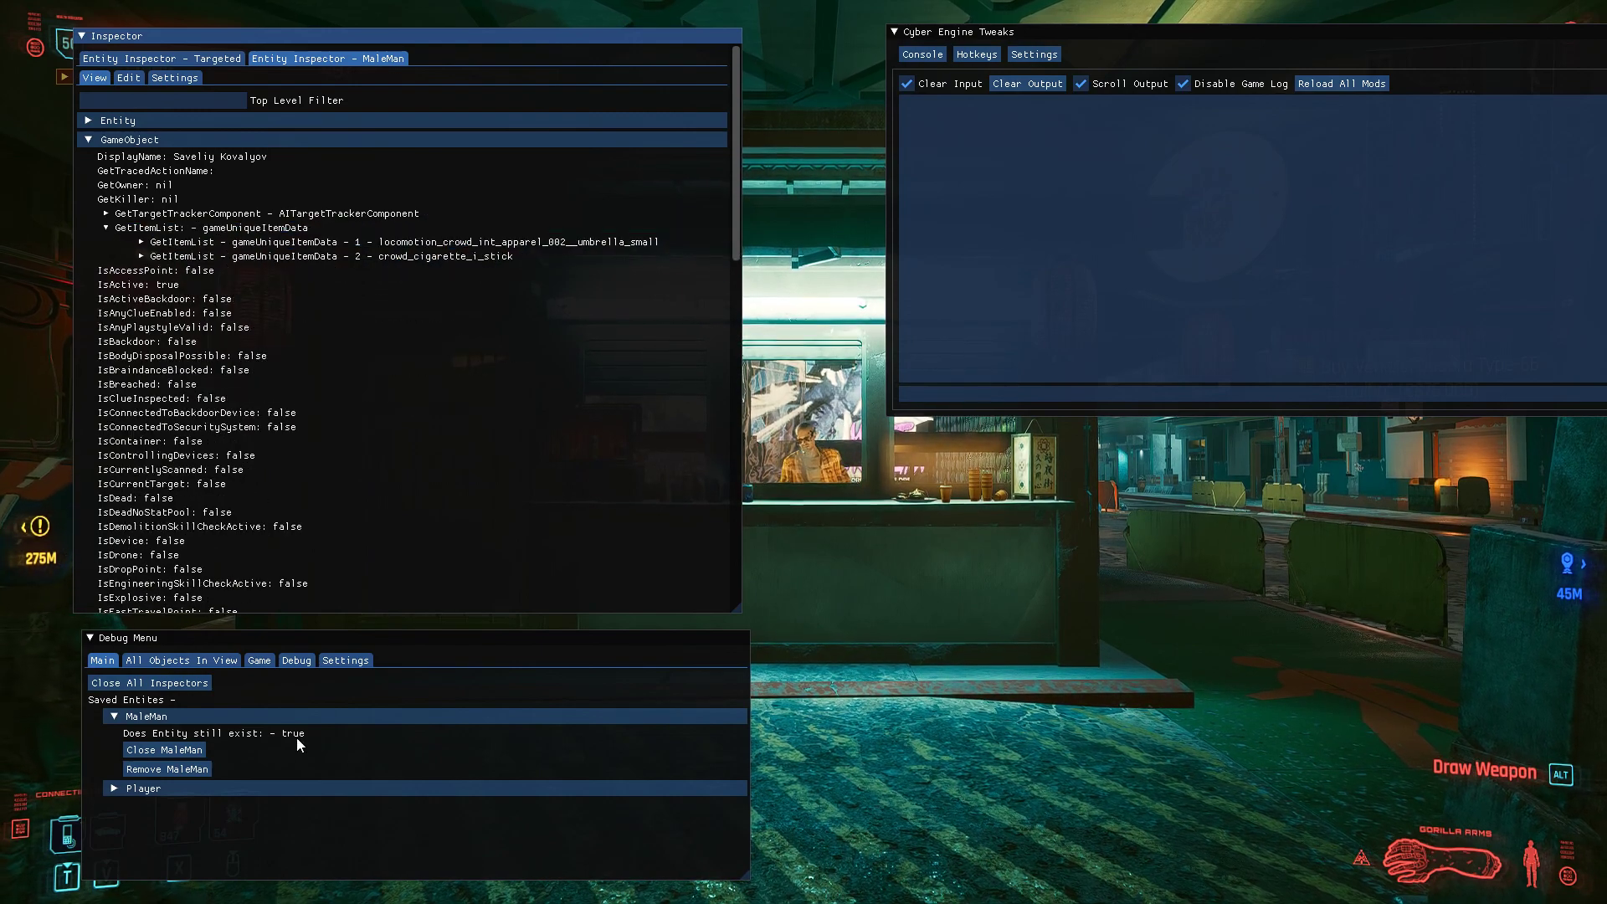
left_click(144, 788)
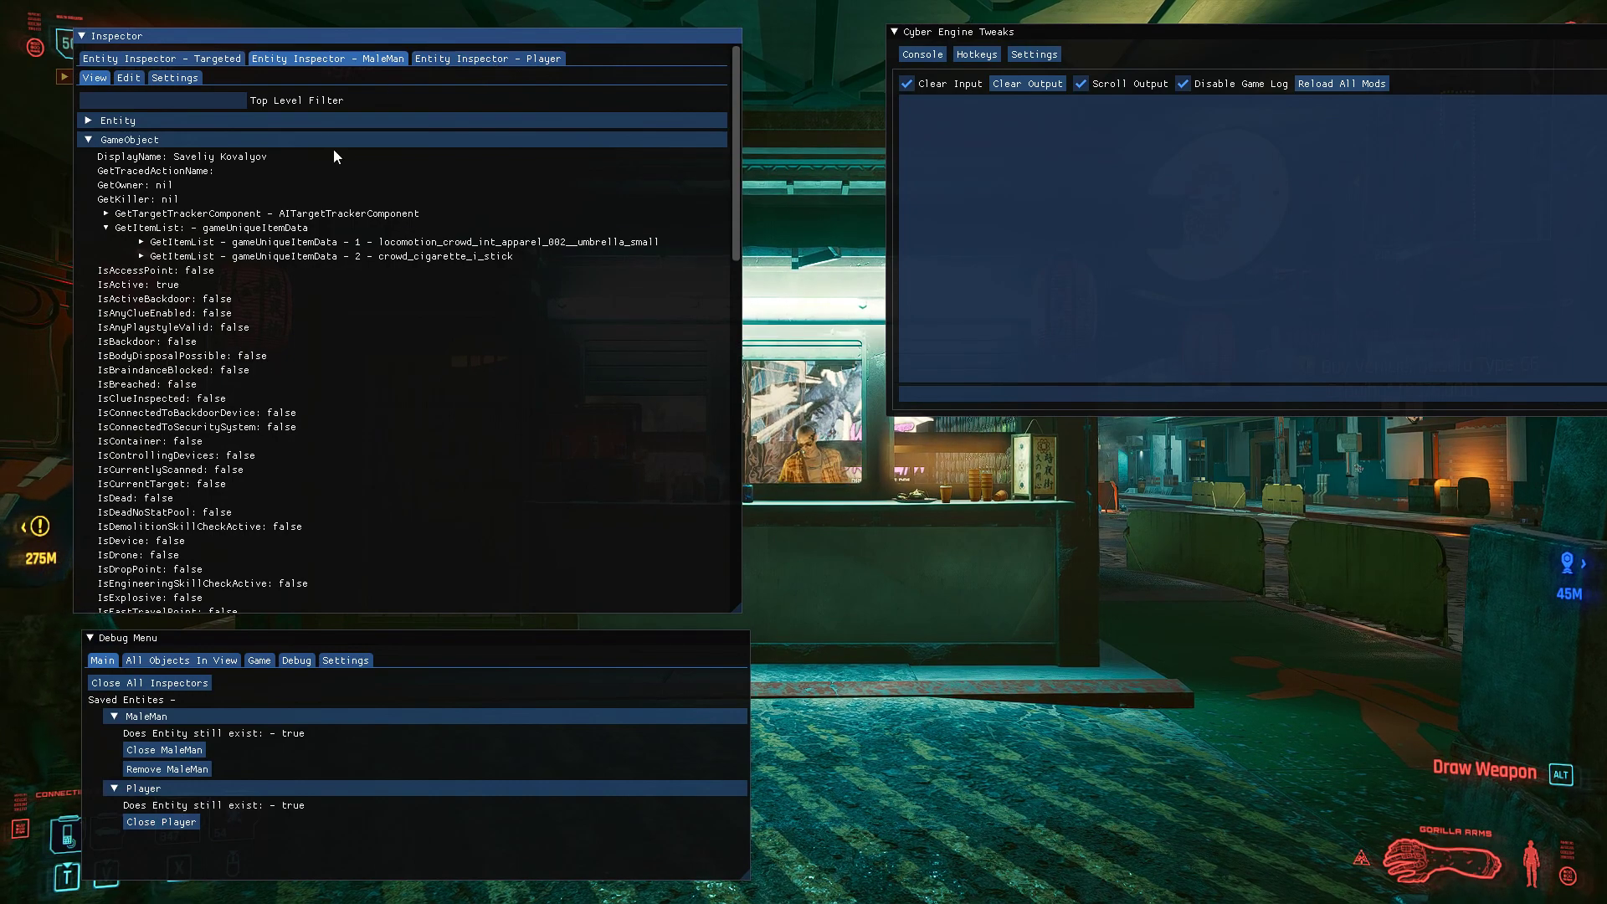
- Browse the saved Player's GetItemList inventory on the Player tab, then collapse it
left_click(89, 139)
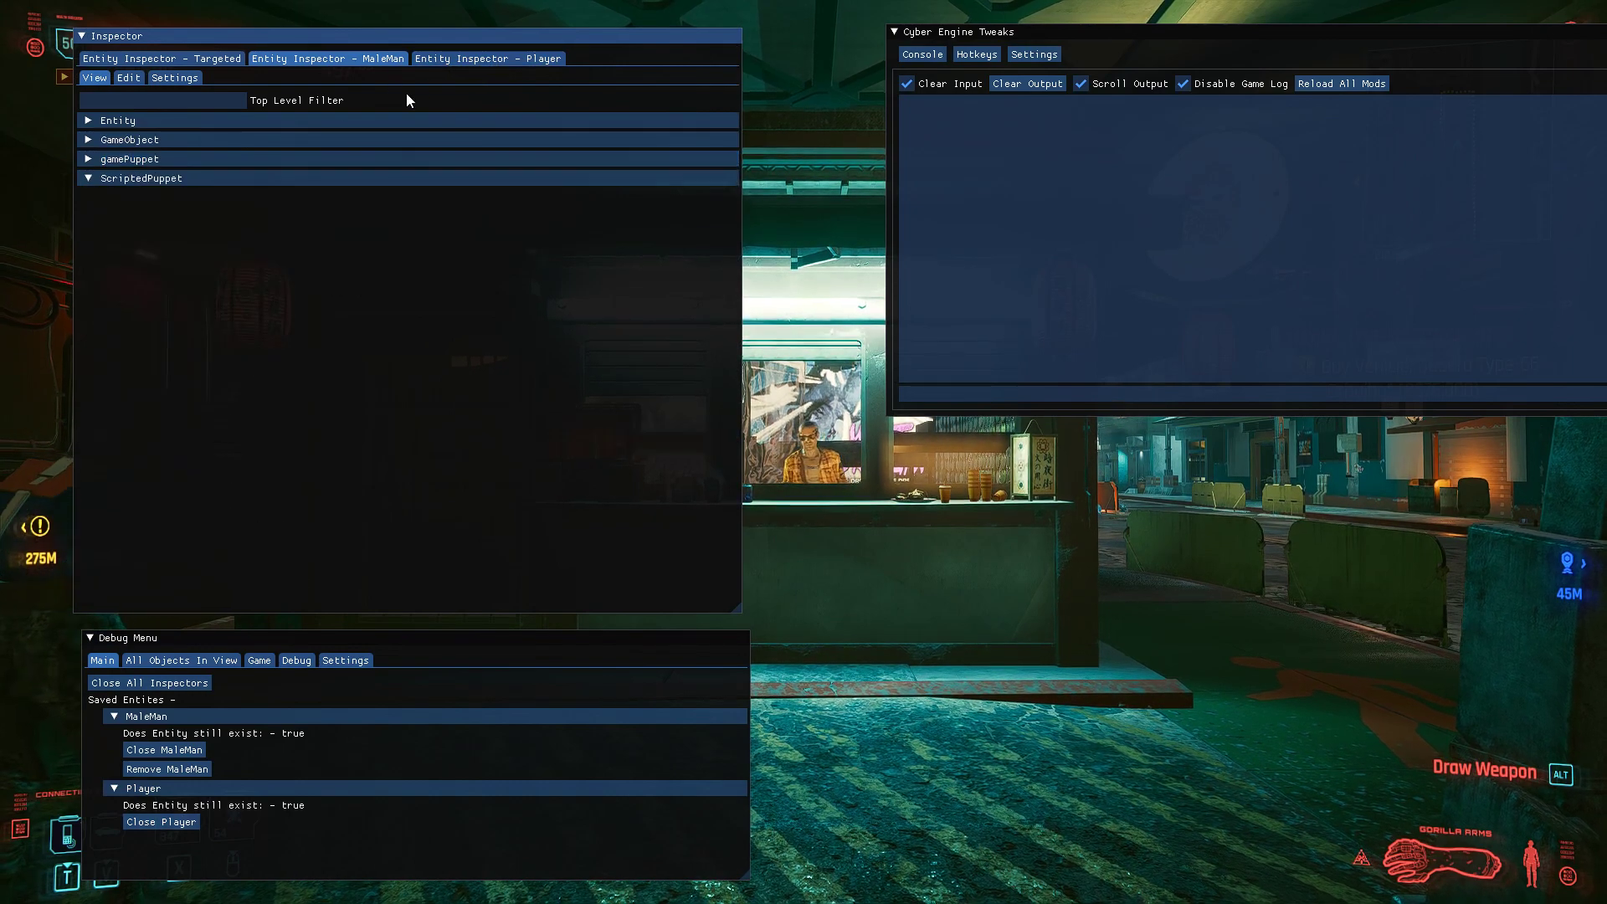
left_click(89, 159)
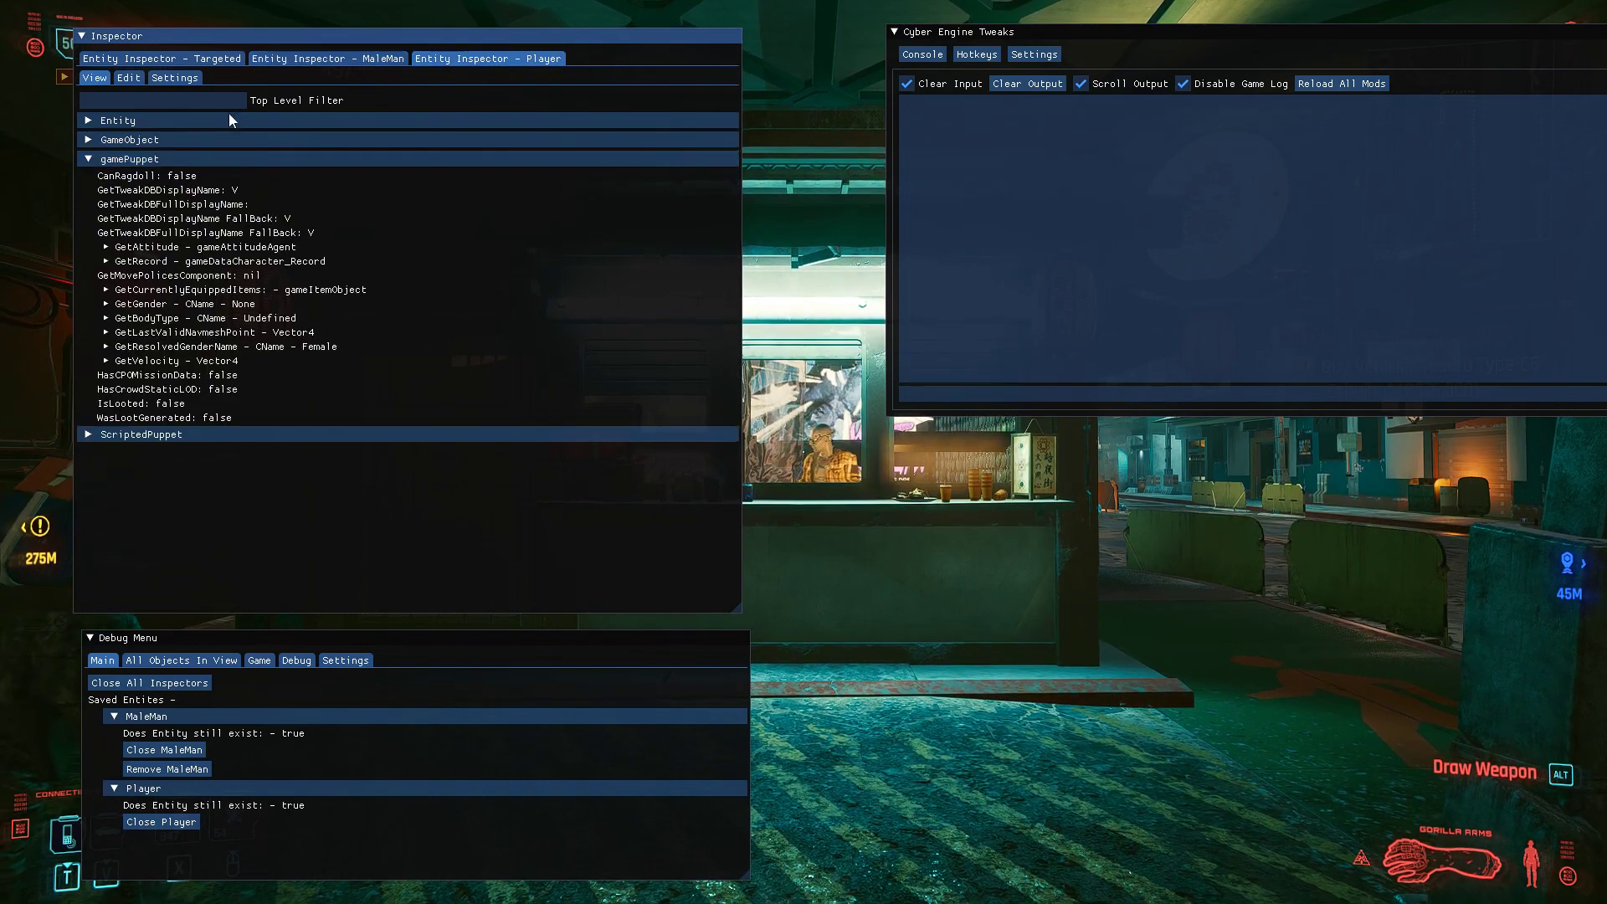
left_click(131, 139)
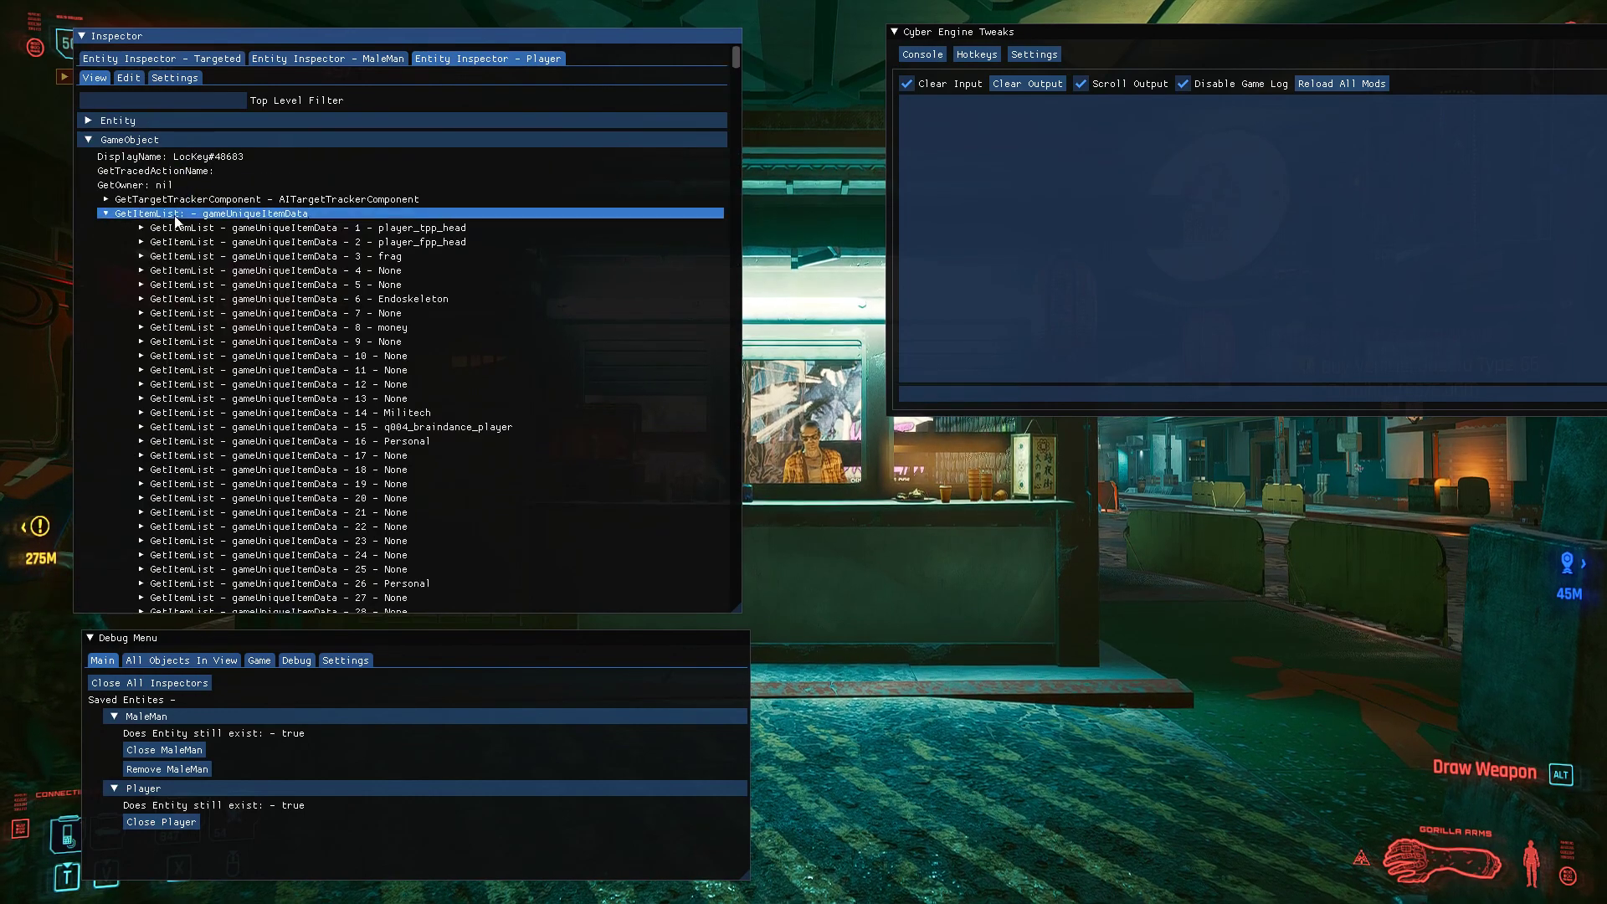
scroll("down", 3)
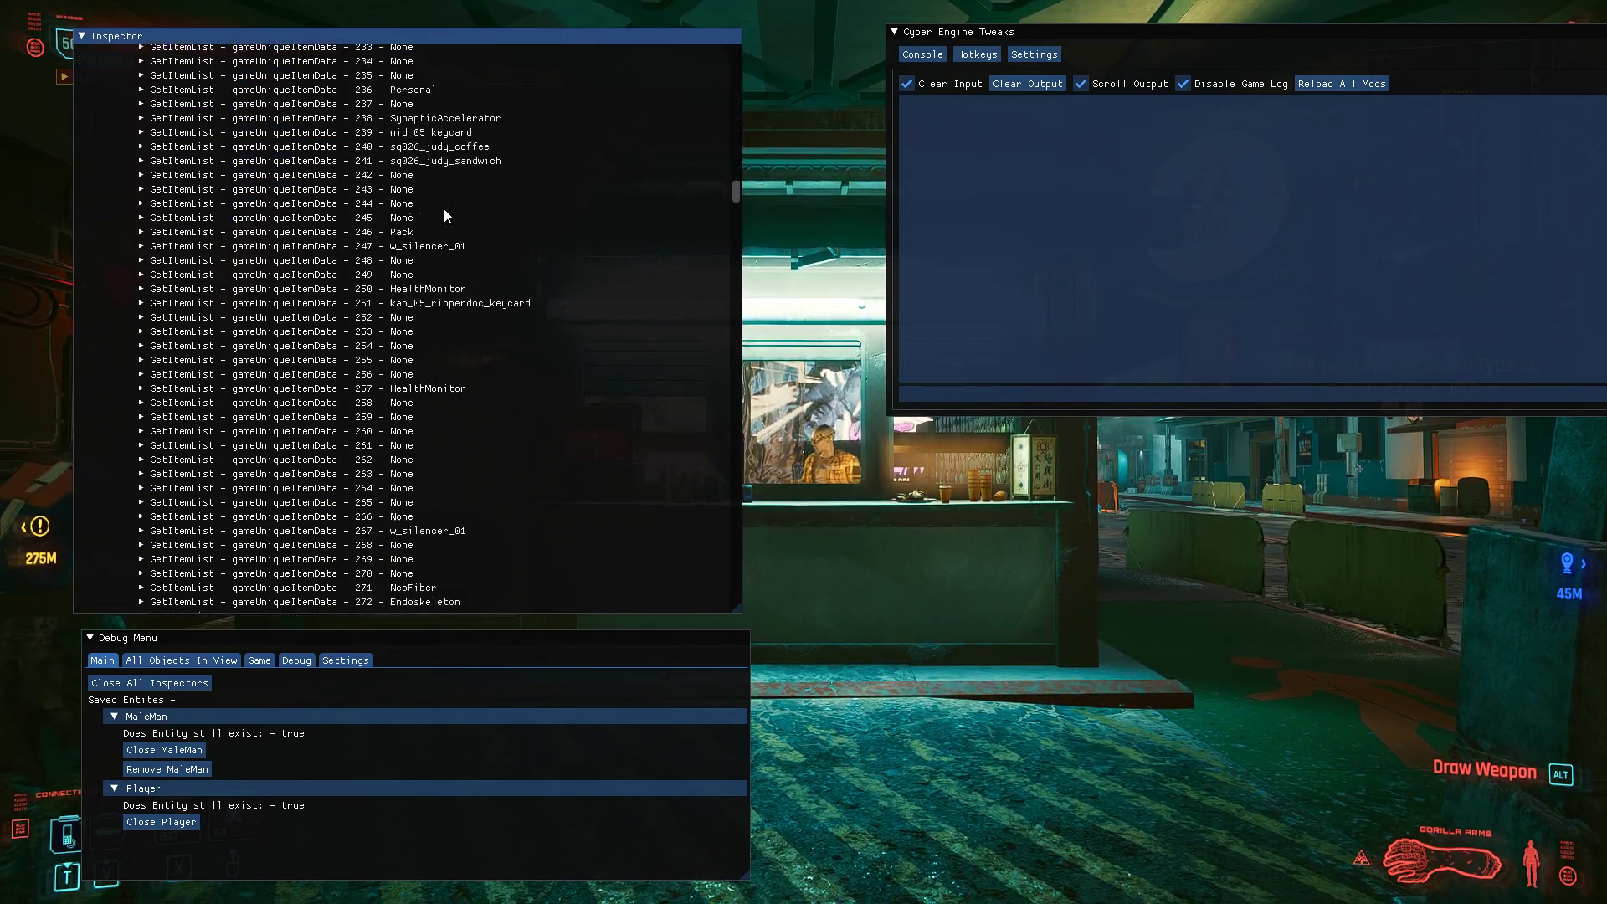
scroll("down", 3)
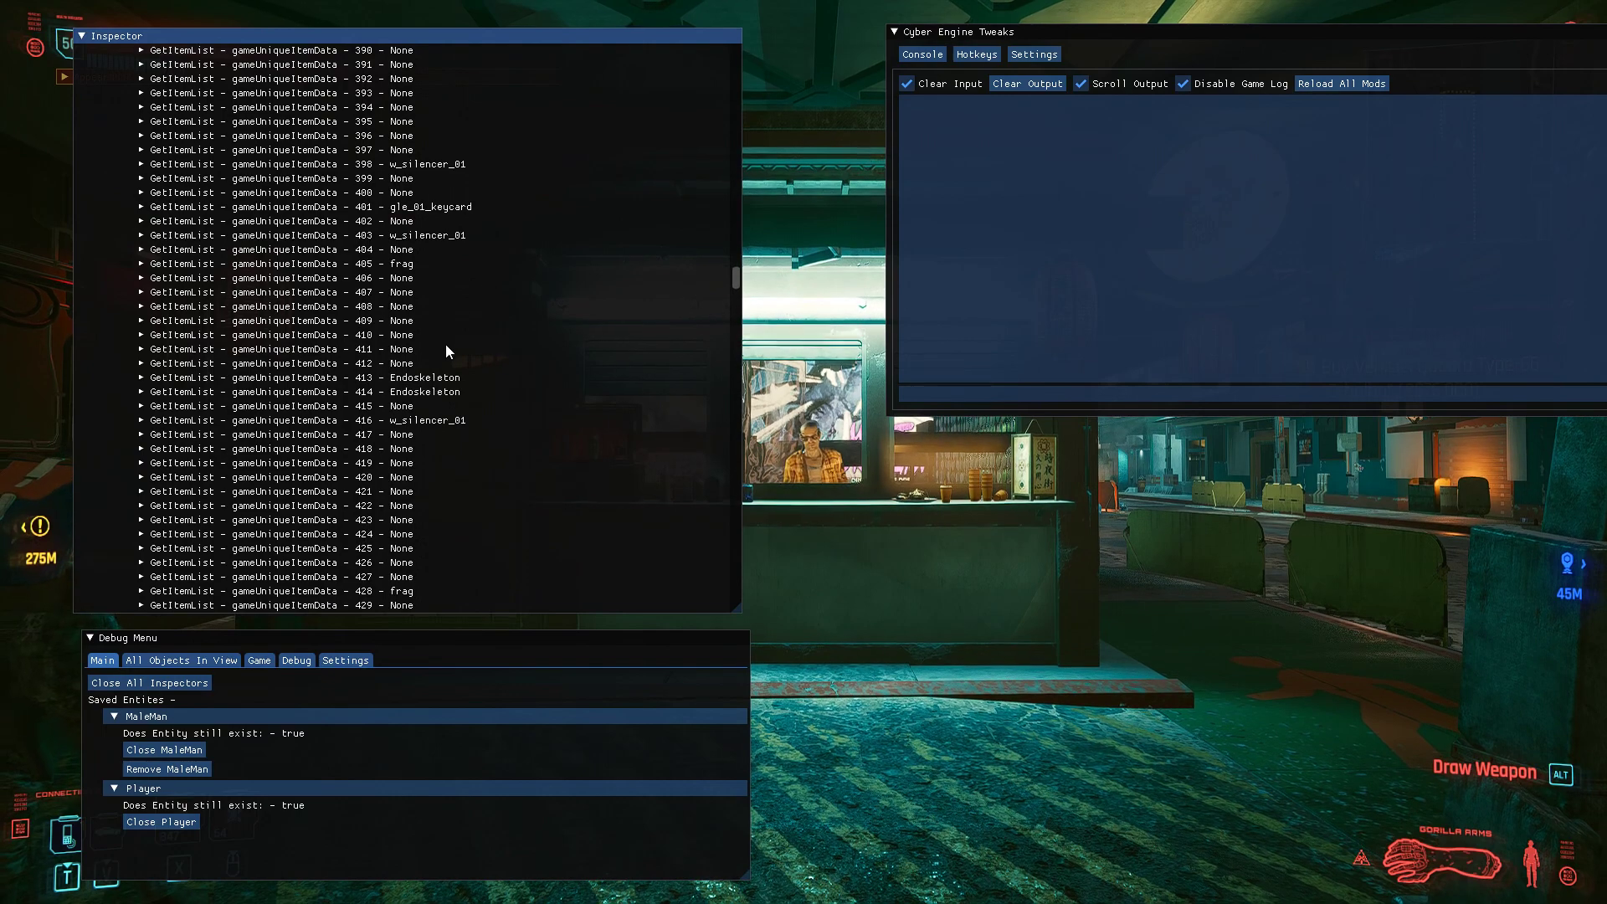
scroll("down", 3)
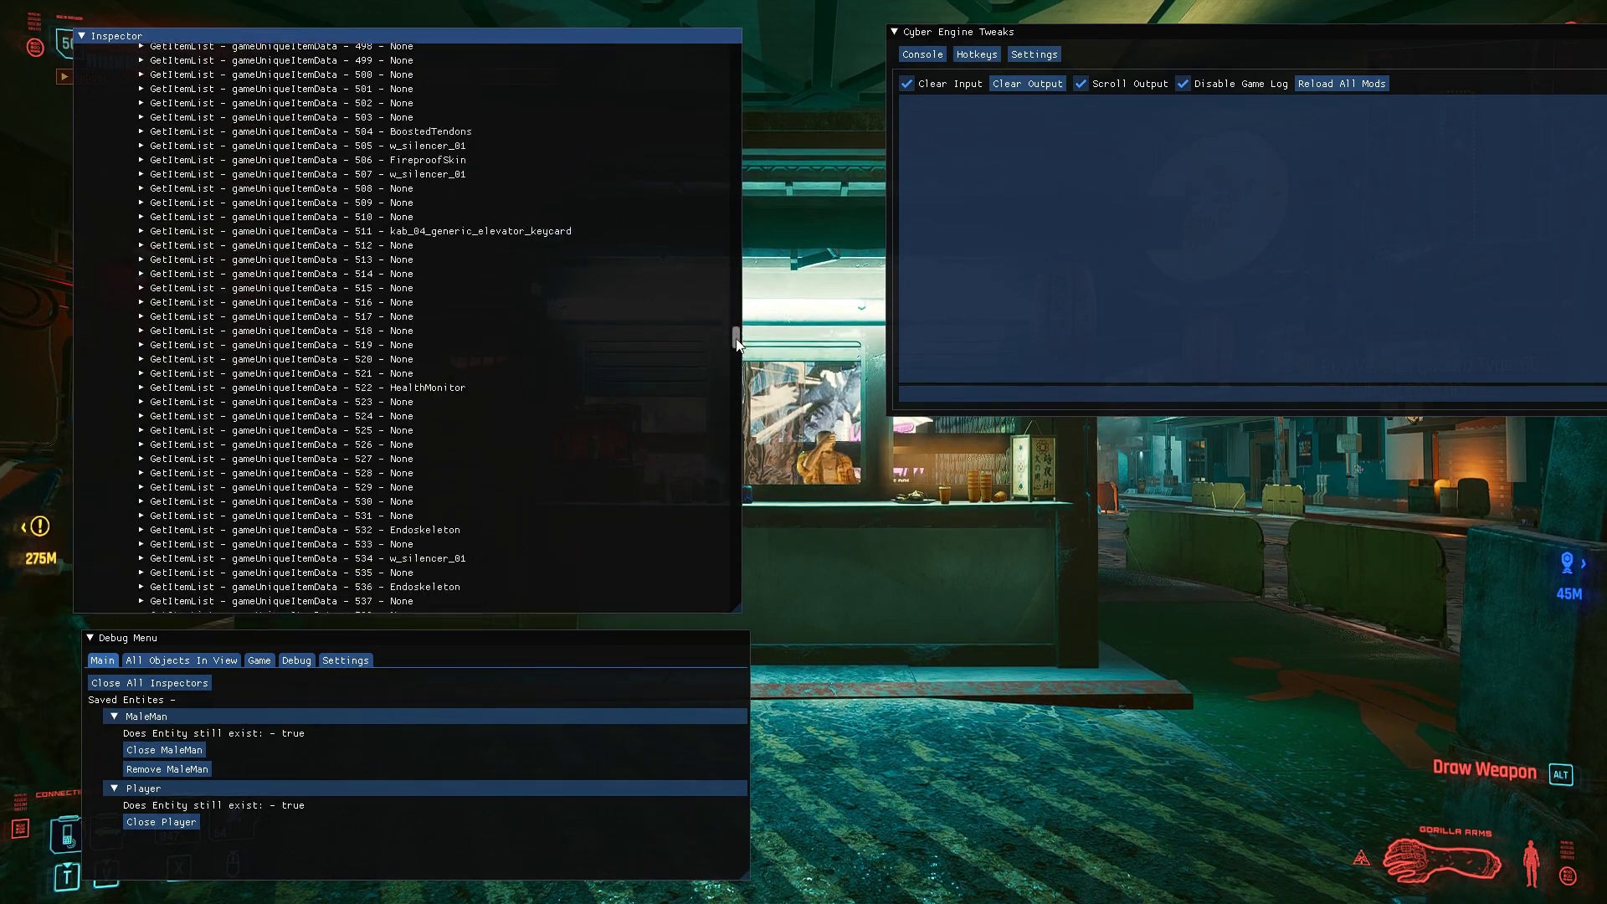
scroll("down", 3)
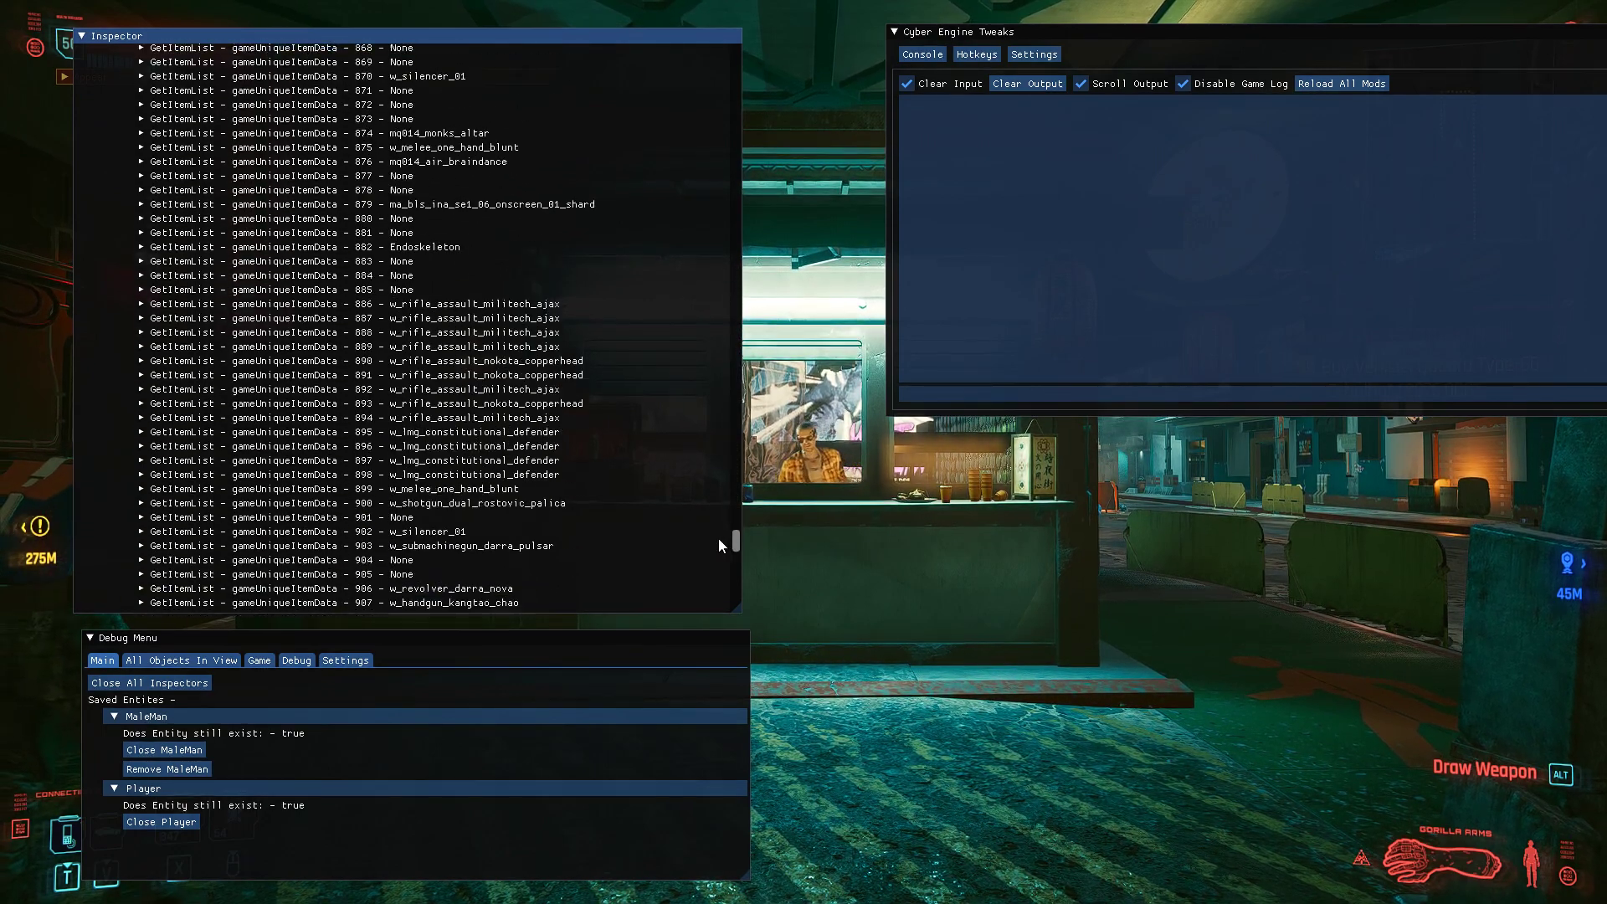
left_click(487, 57)
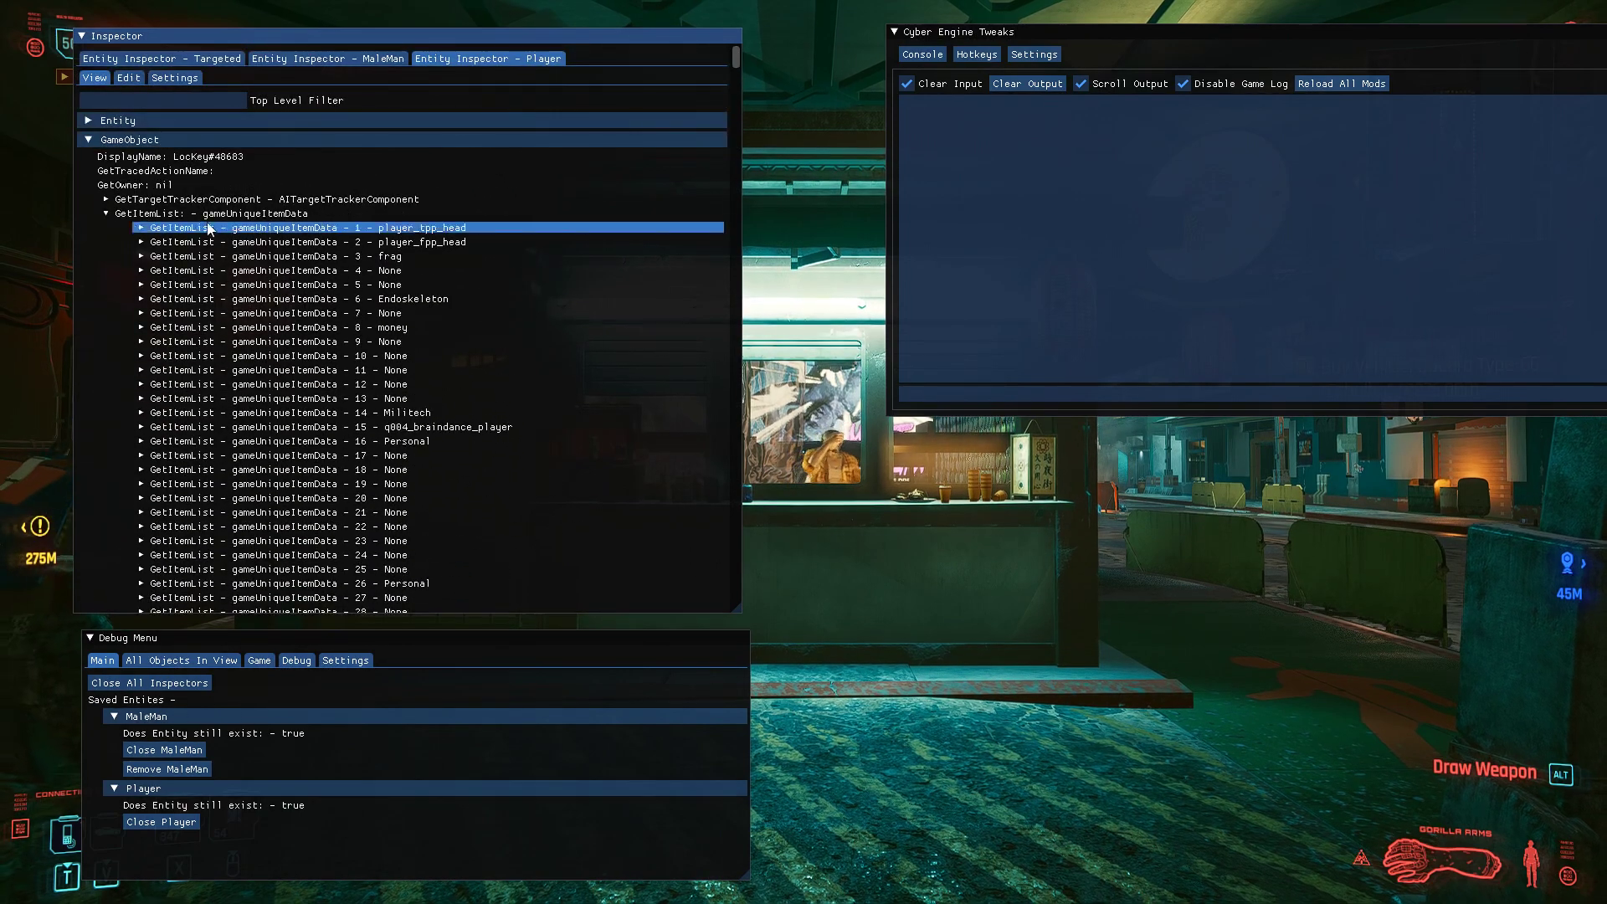
left_click(107, 212)
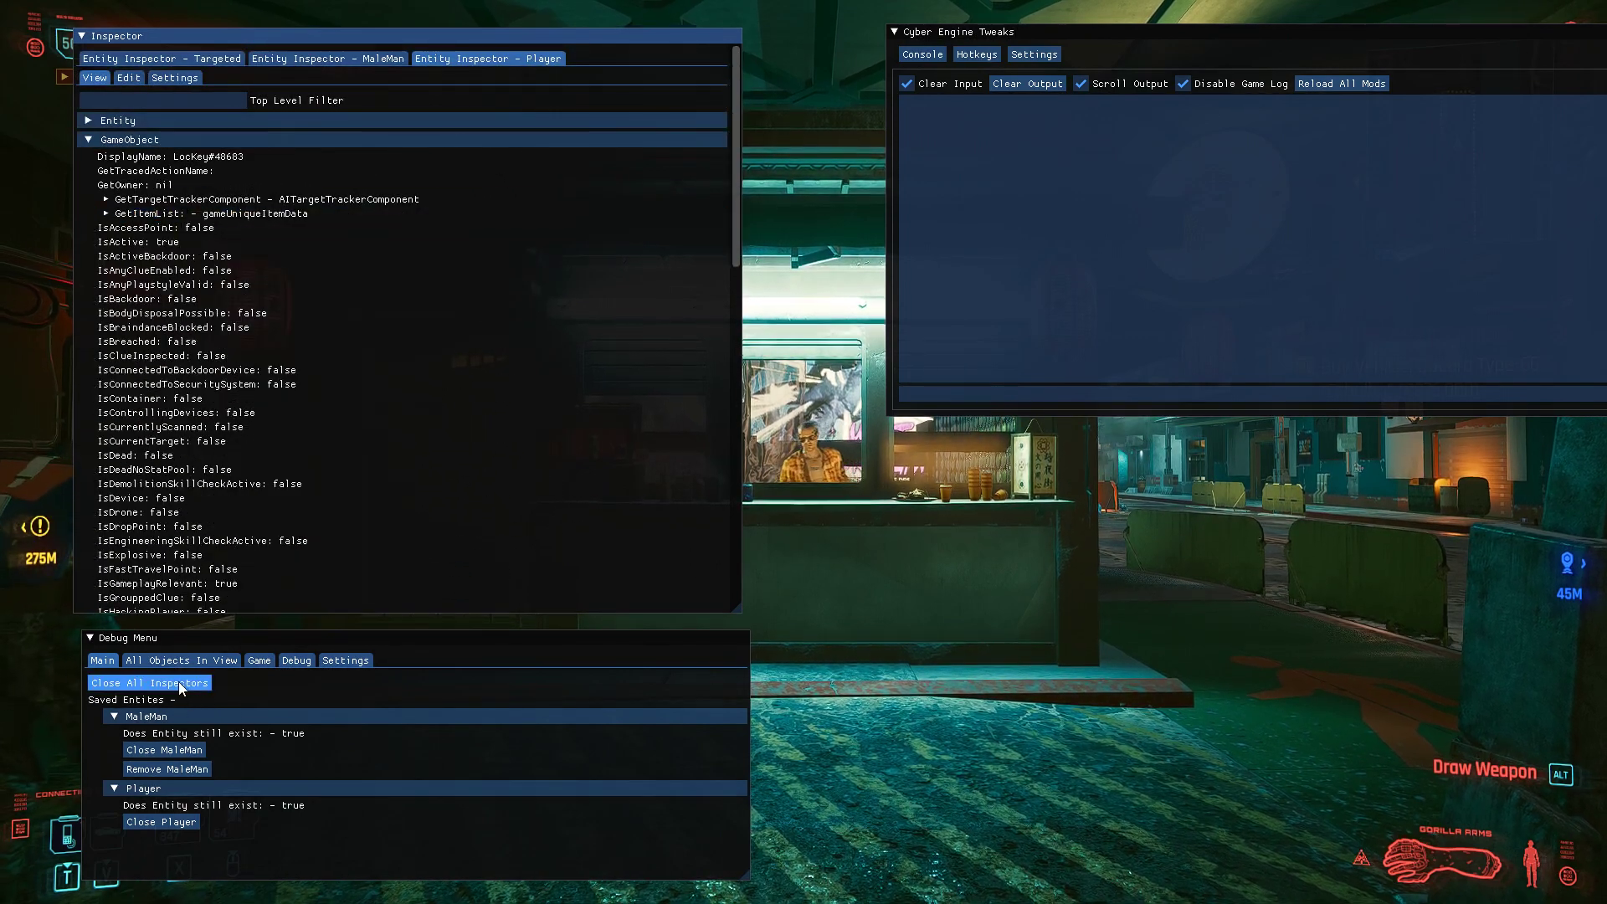
- Close all saved-entity inspectors, leaving only the targeted inspector tab
left_click(149, 683)
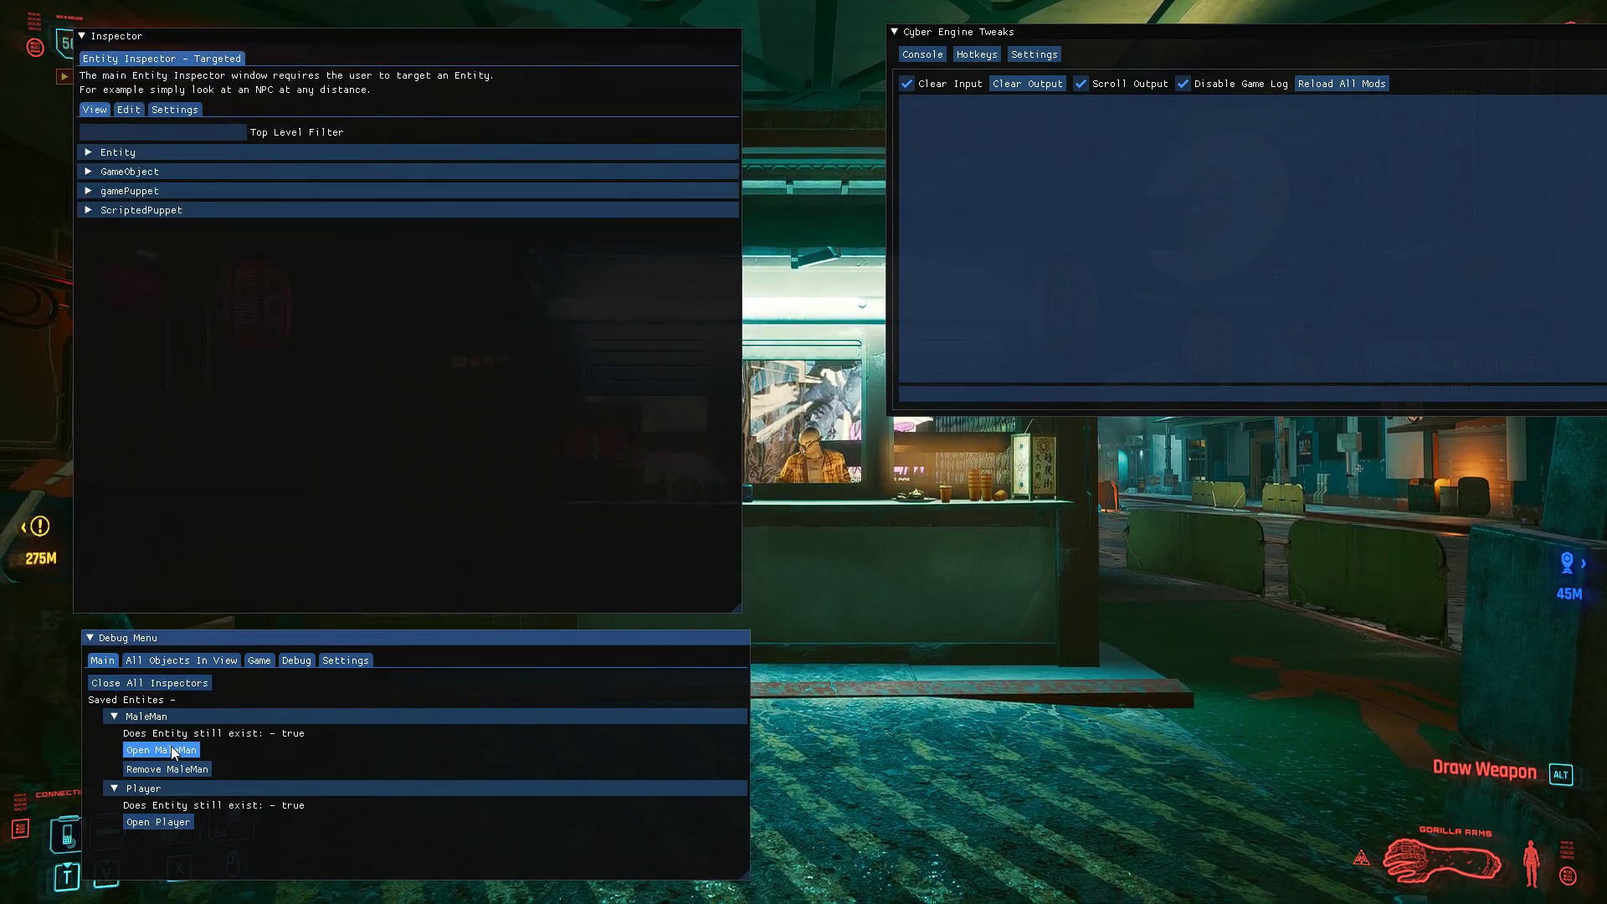
- Reopen MaleMan's inspector in Edit mode with gamePuppet and Entity actions (Kill, Destroy, Teleport) expanded
left_click(161, 750)
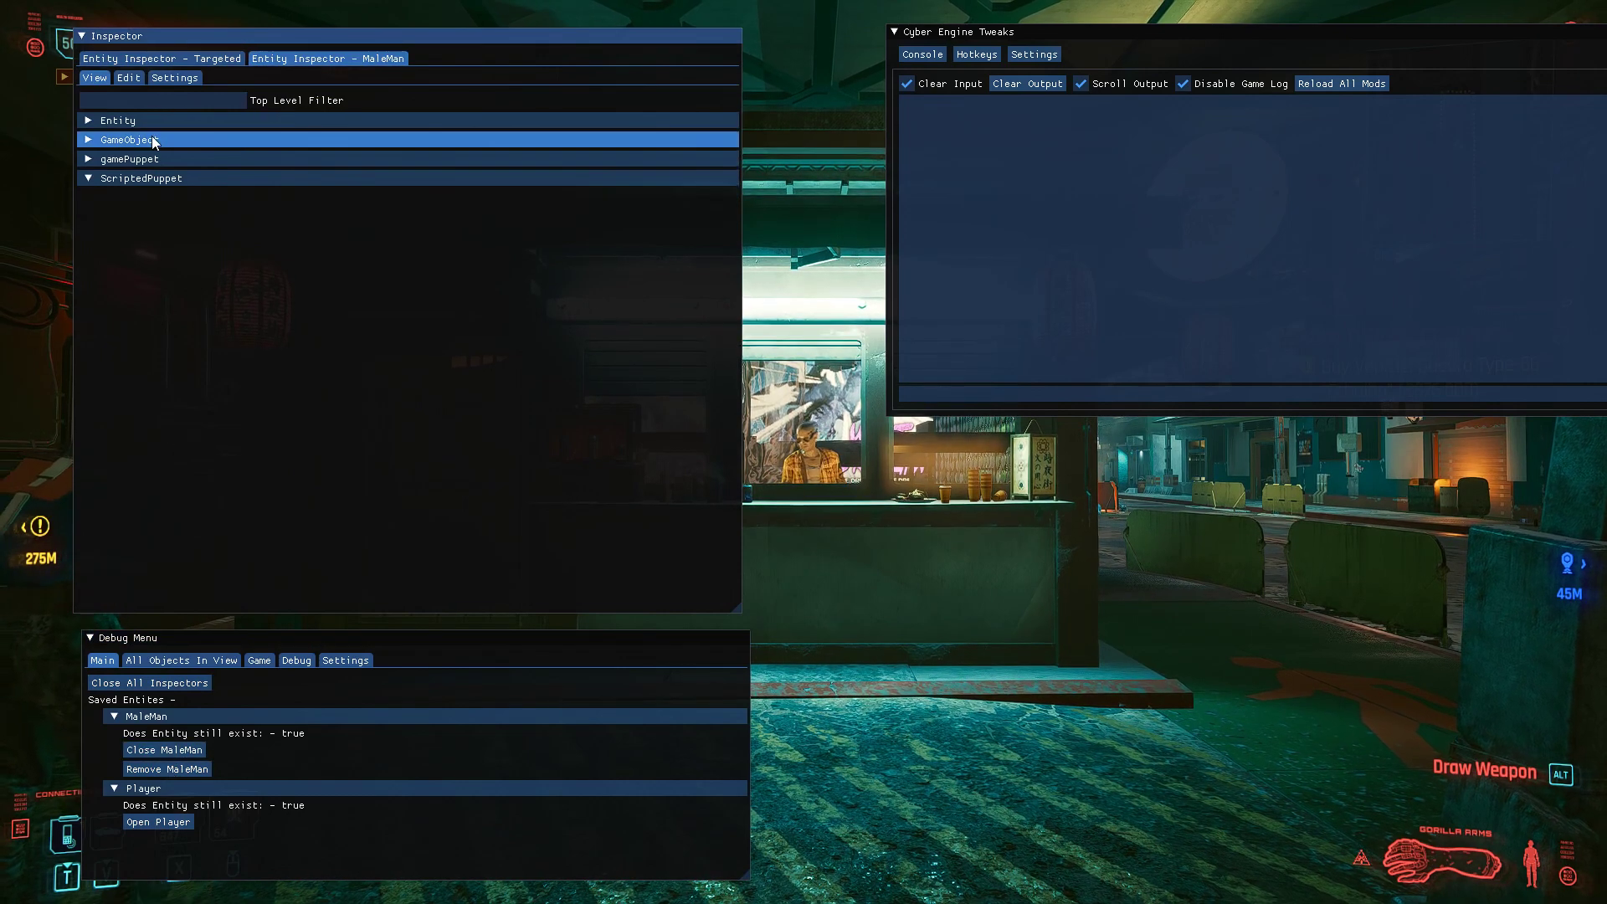
left_click(140, 177)
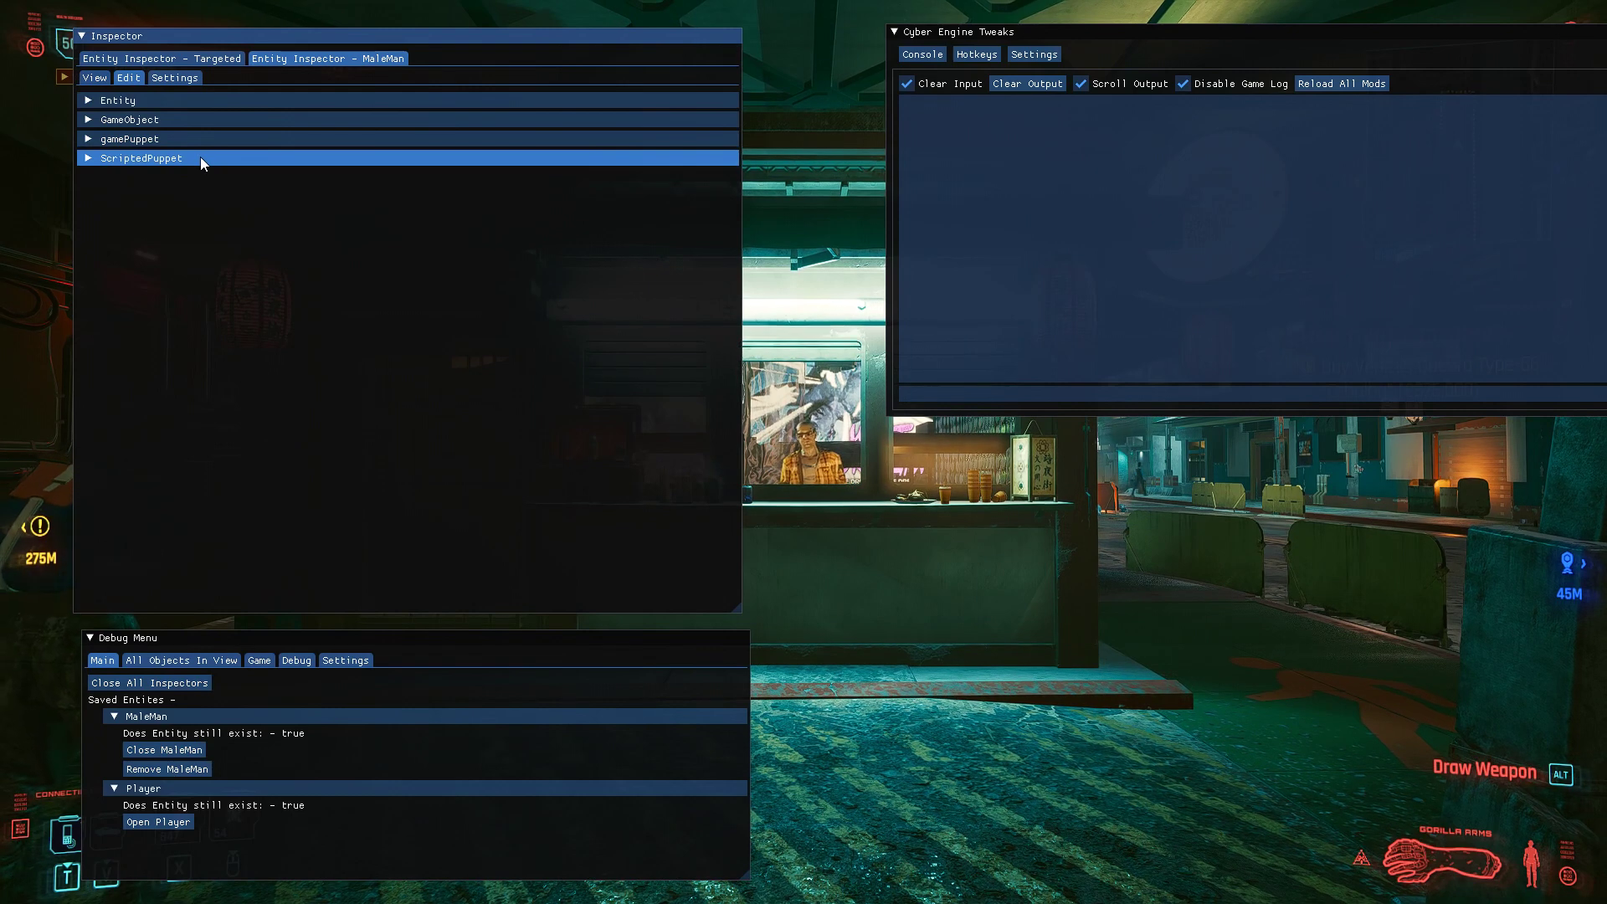
left_click(130, 139)
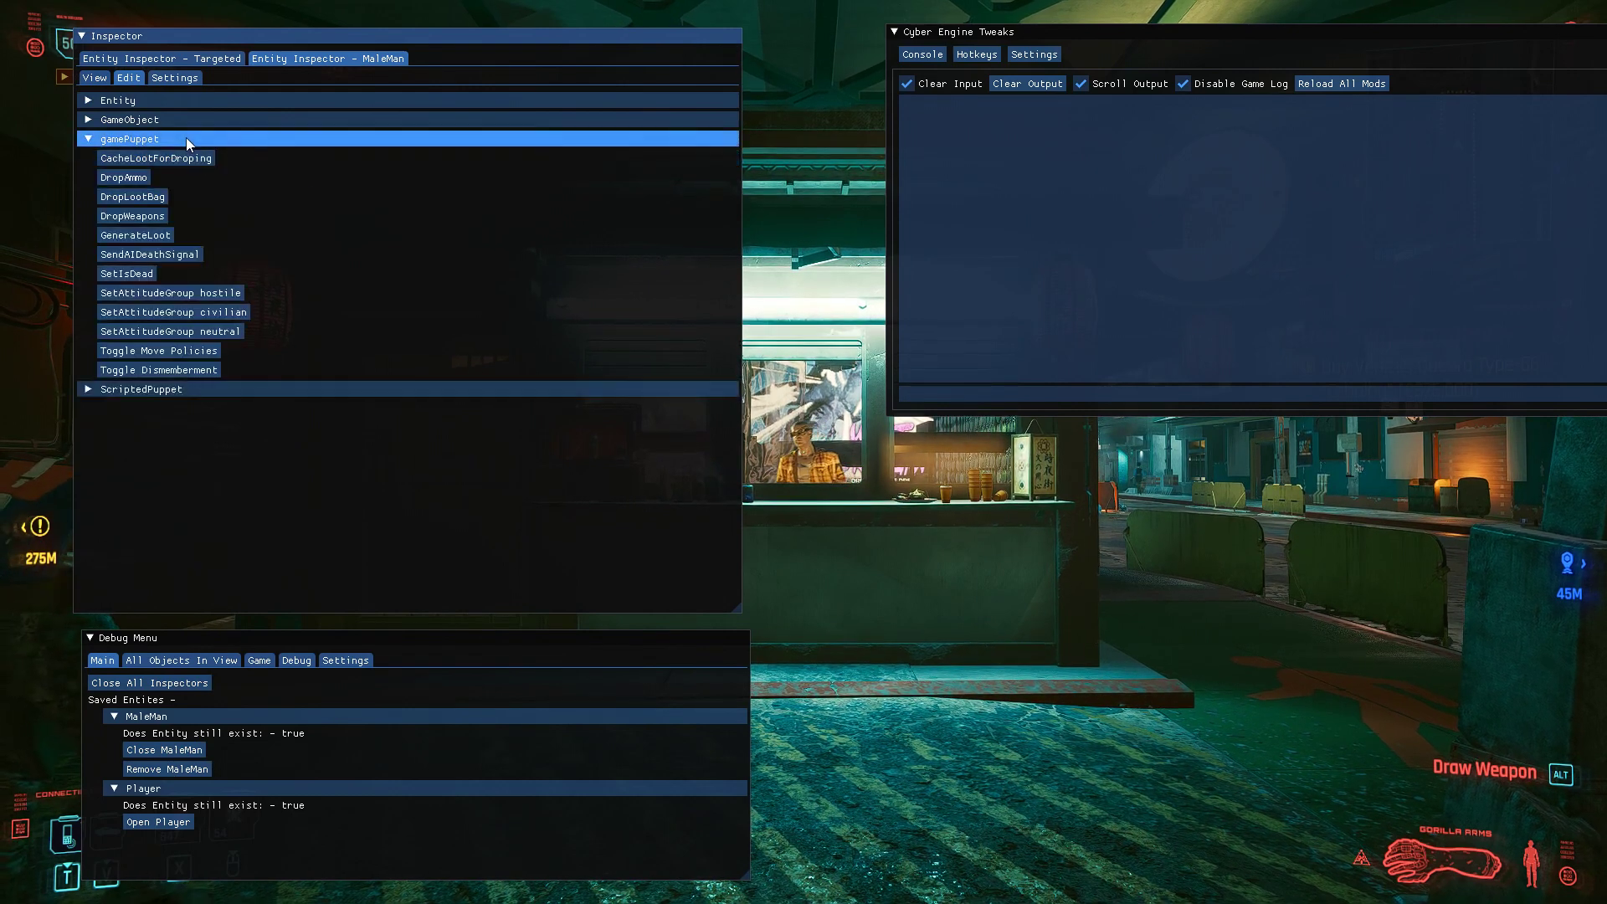
left_click(117, 98)
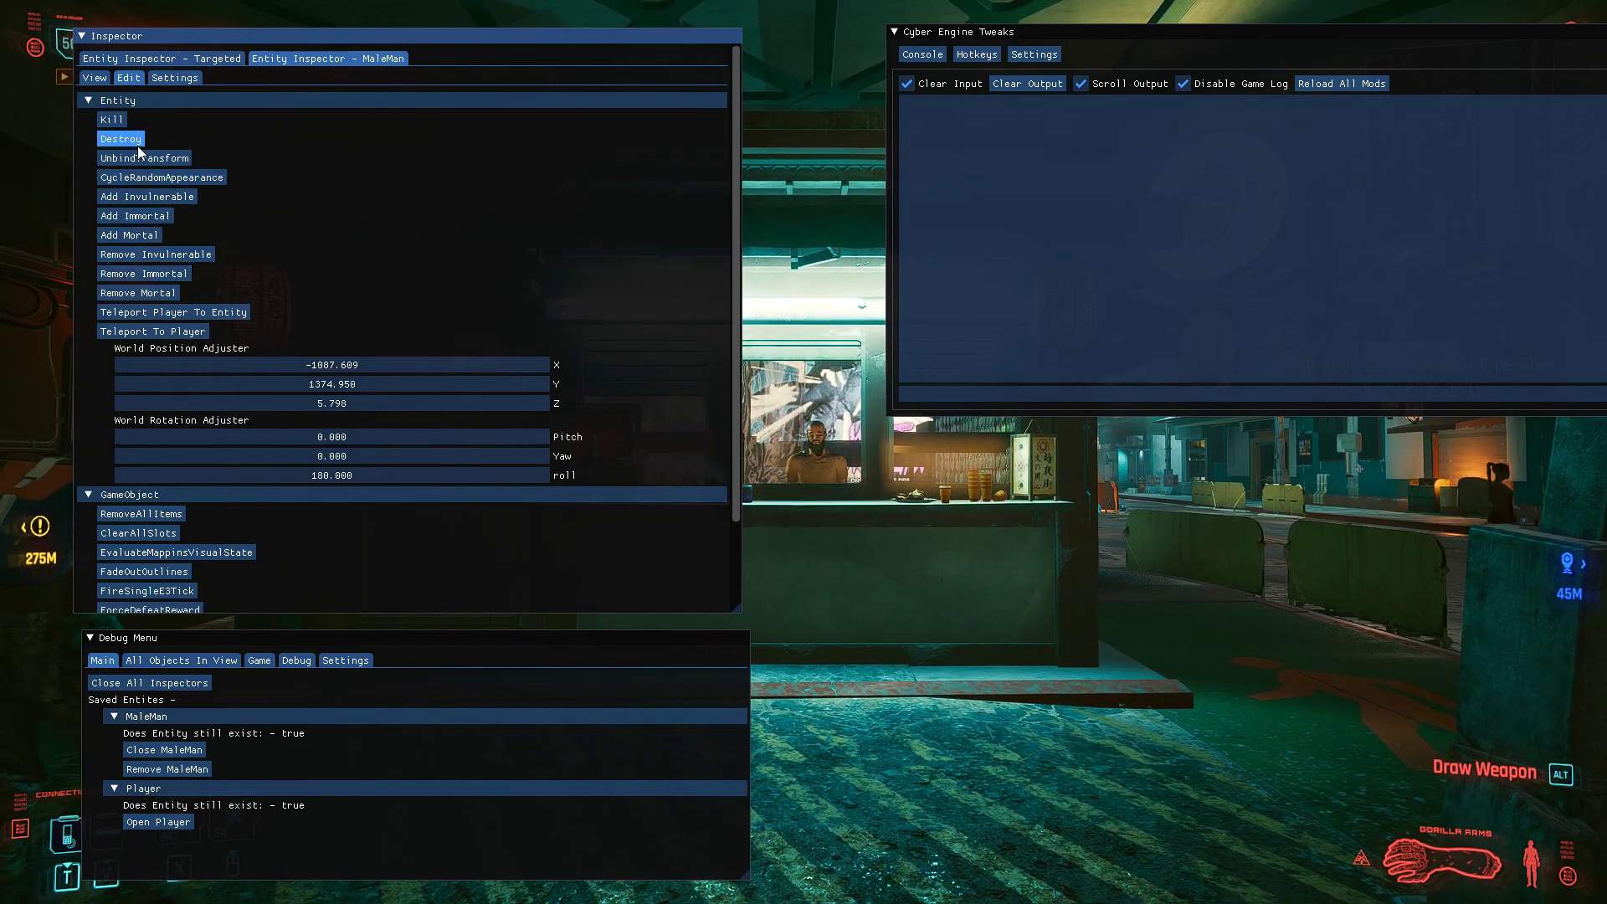
mouse_move(172, 311)
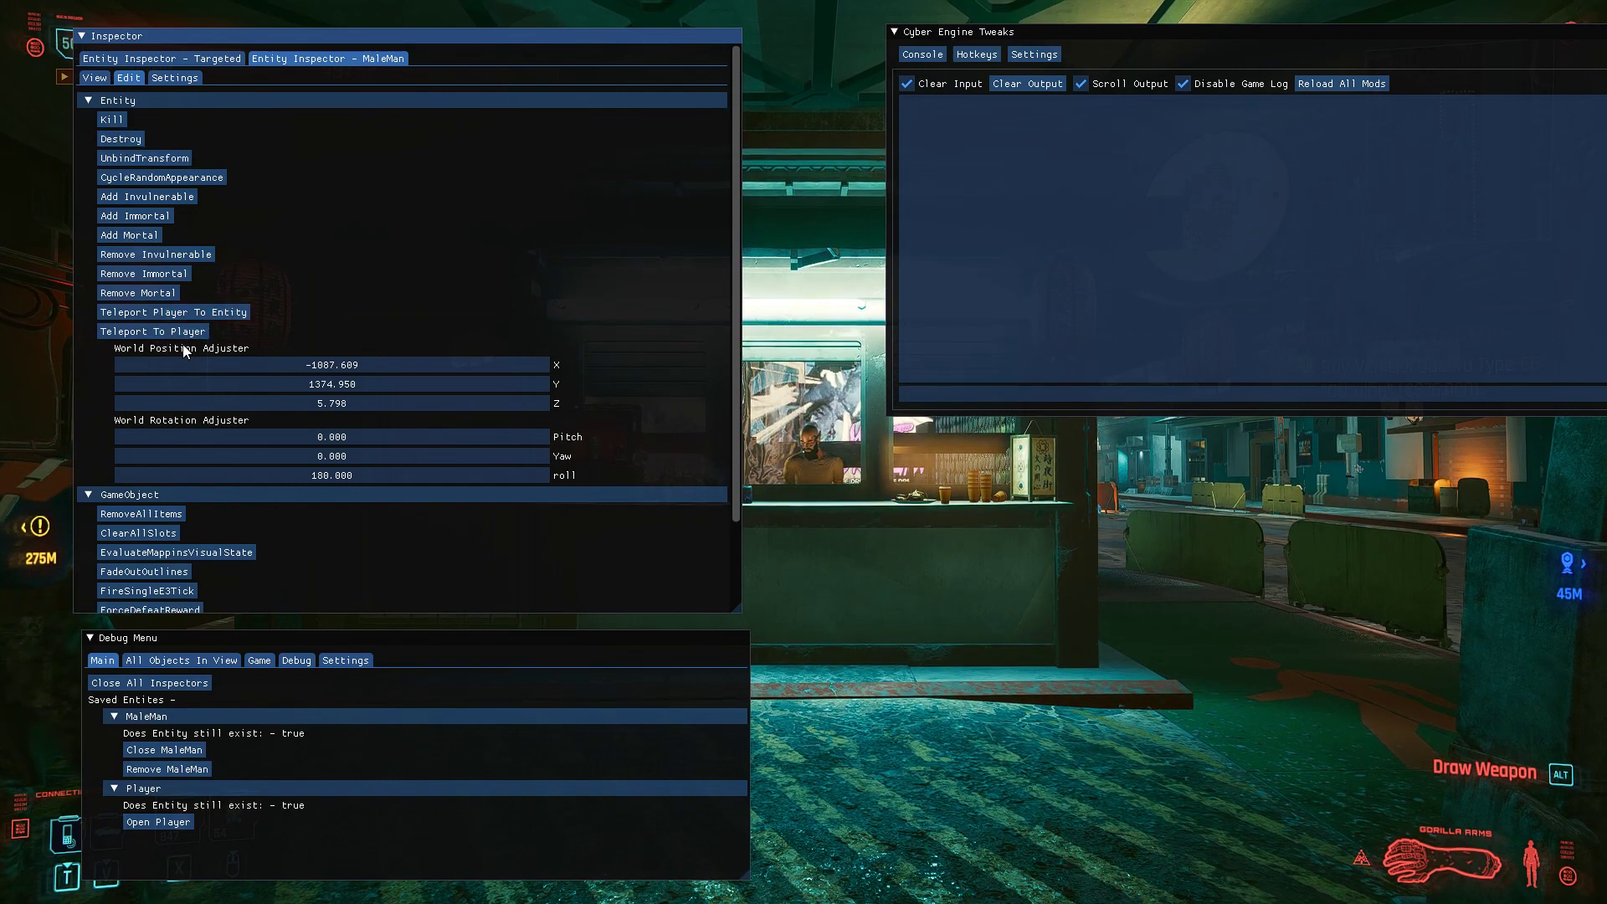
left_click(152, 330)
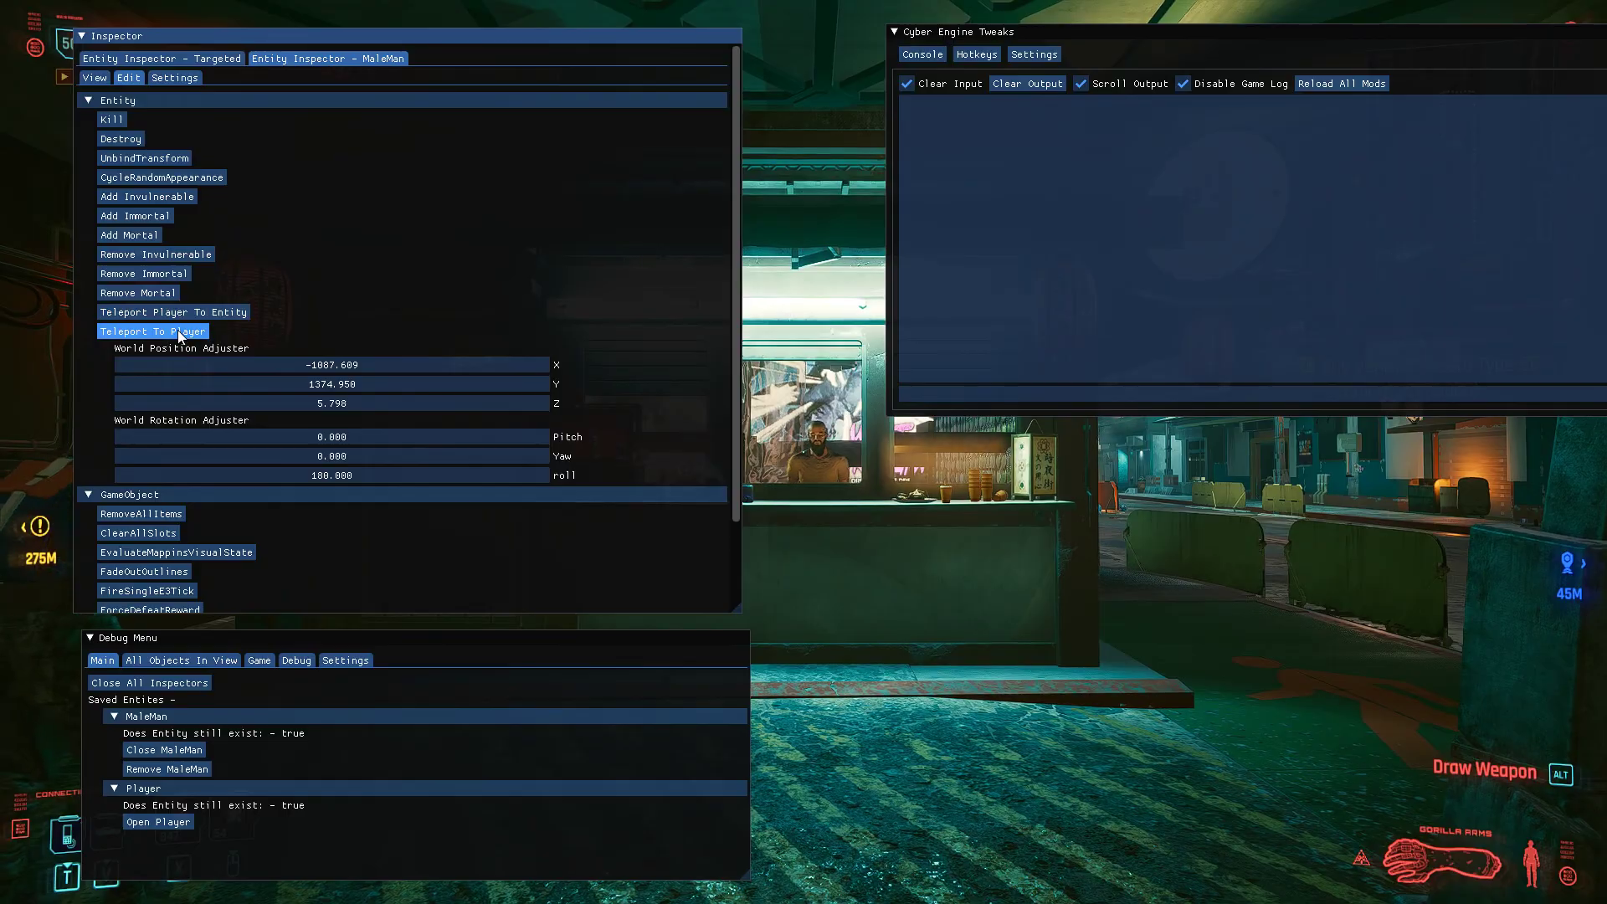
- Hide the overlay, walk the player out onto the street, then bring the overlay back up
left_click(152, 330)
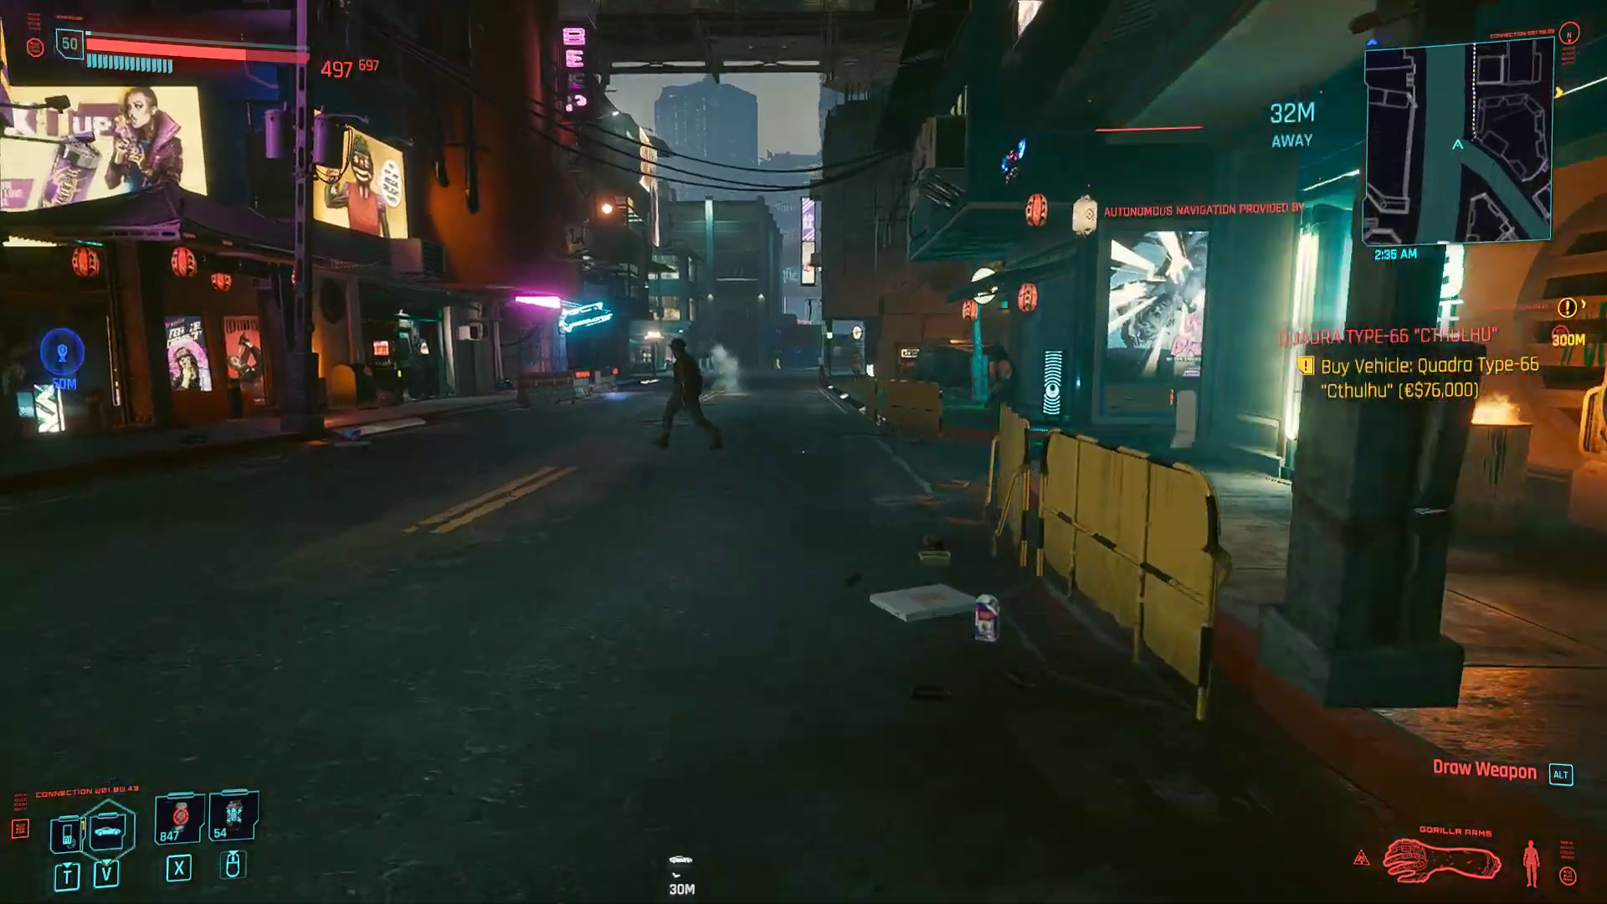
key("w")
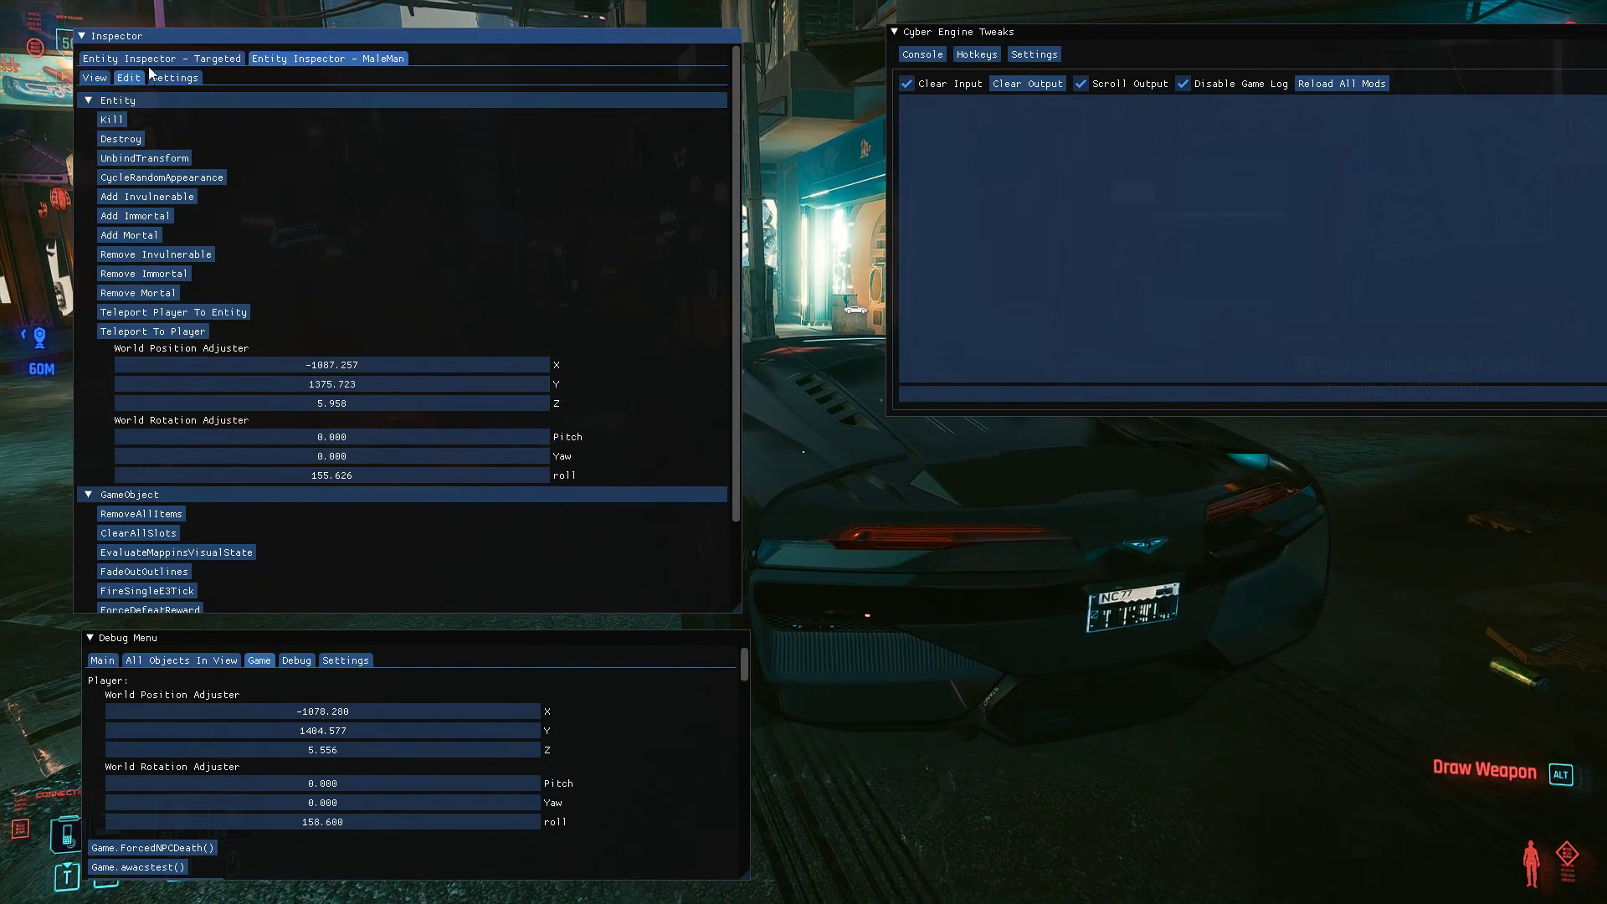
- Destroy the MaleMan entity from its Entity edit section, leaving only Player saved
left_click(345, 660)
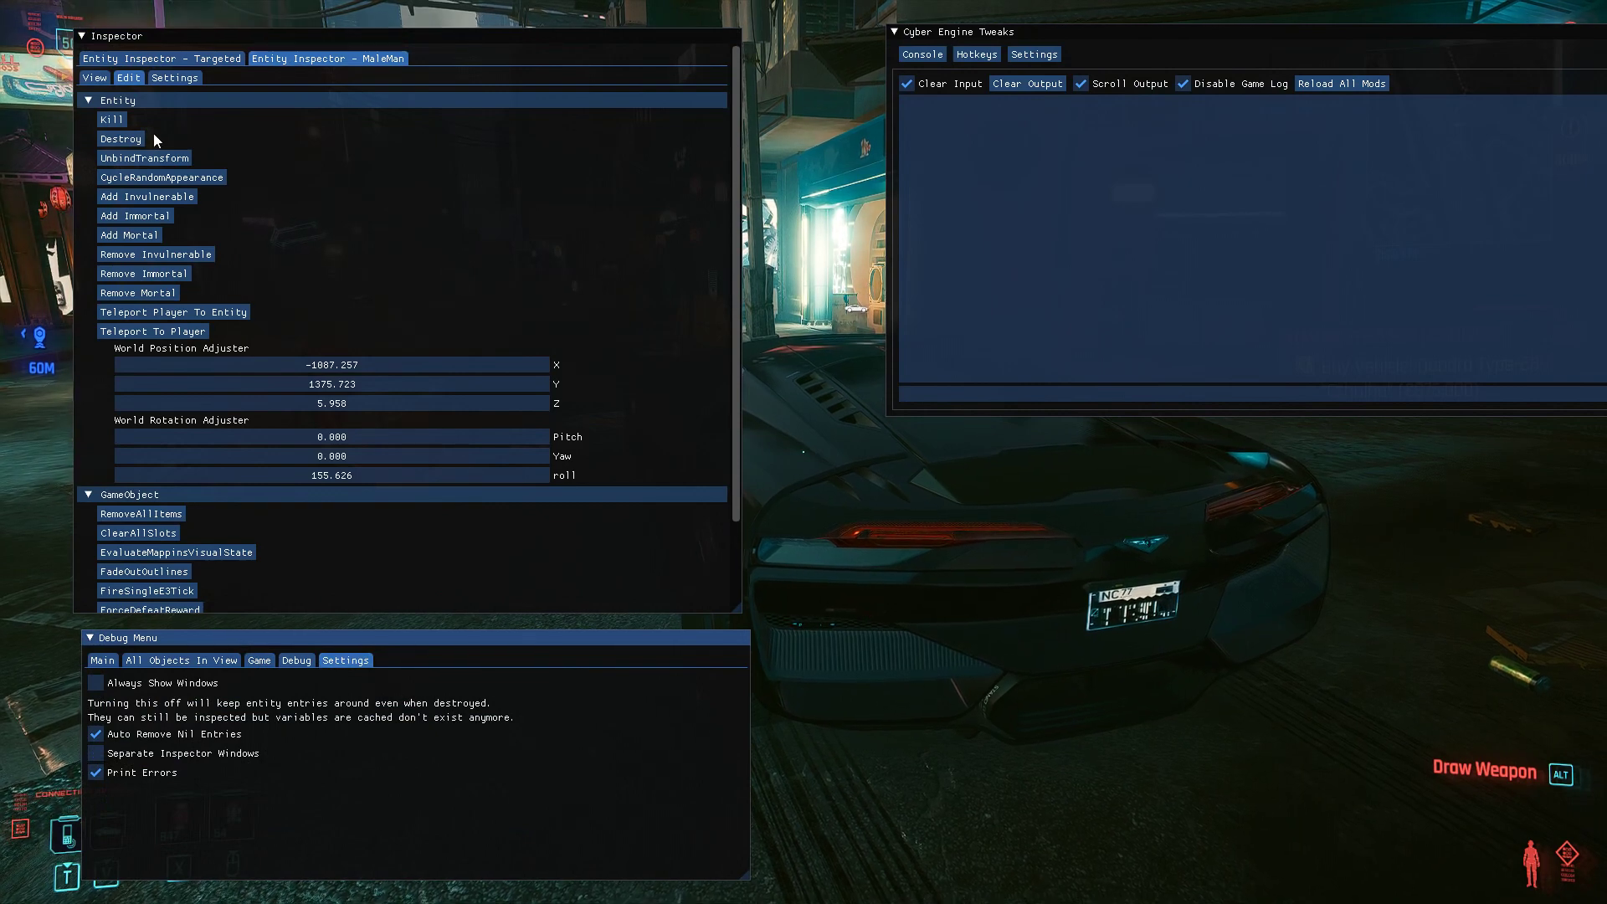
left_click(120, 139)
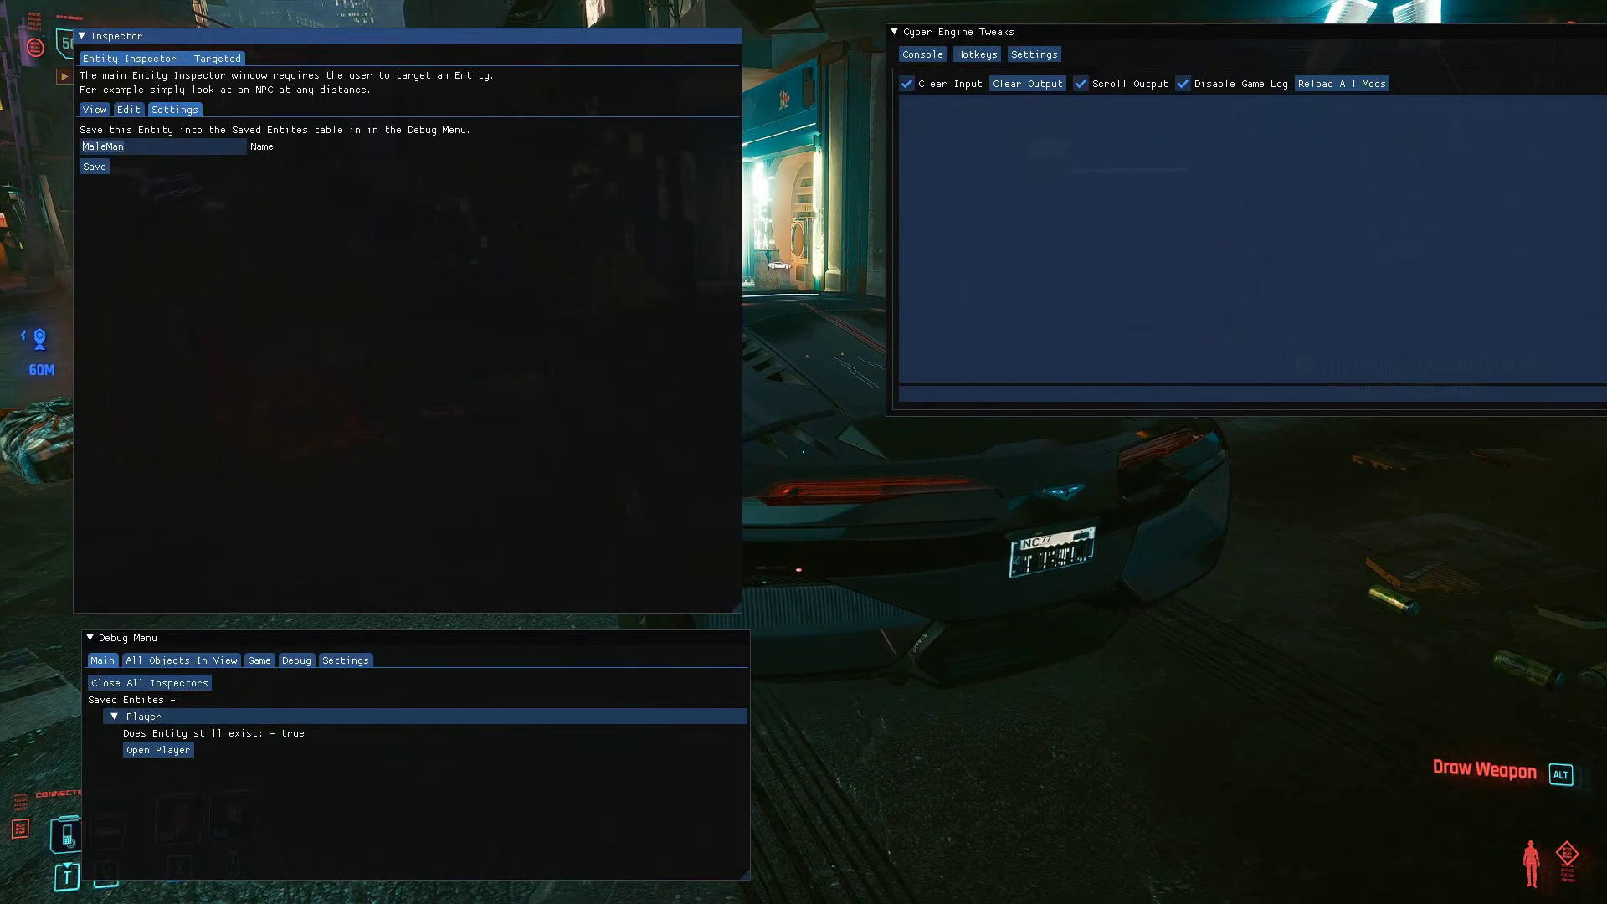
- Save the targeted car under the name Car and open its inspector
type("Carl")
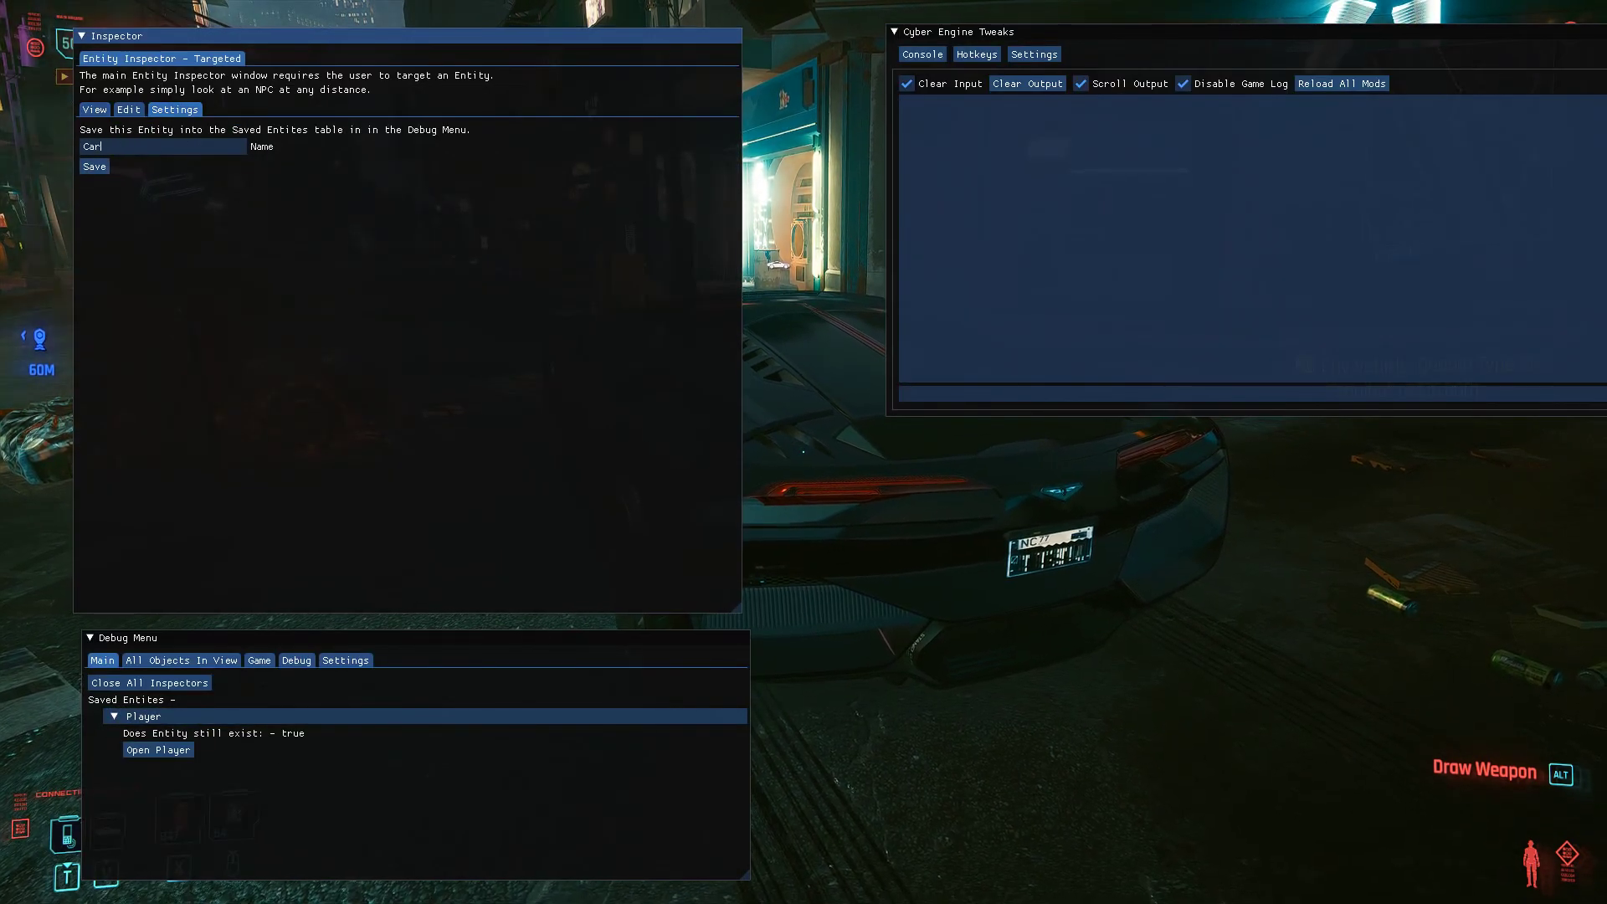
left_click(93, 165)
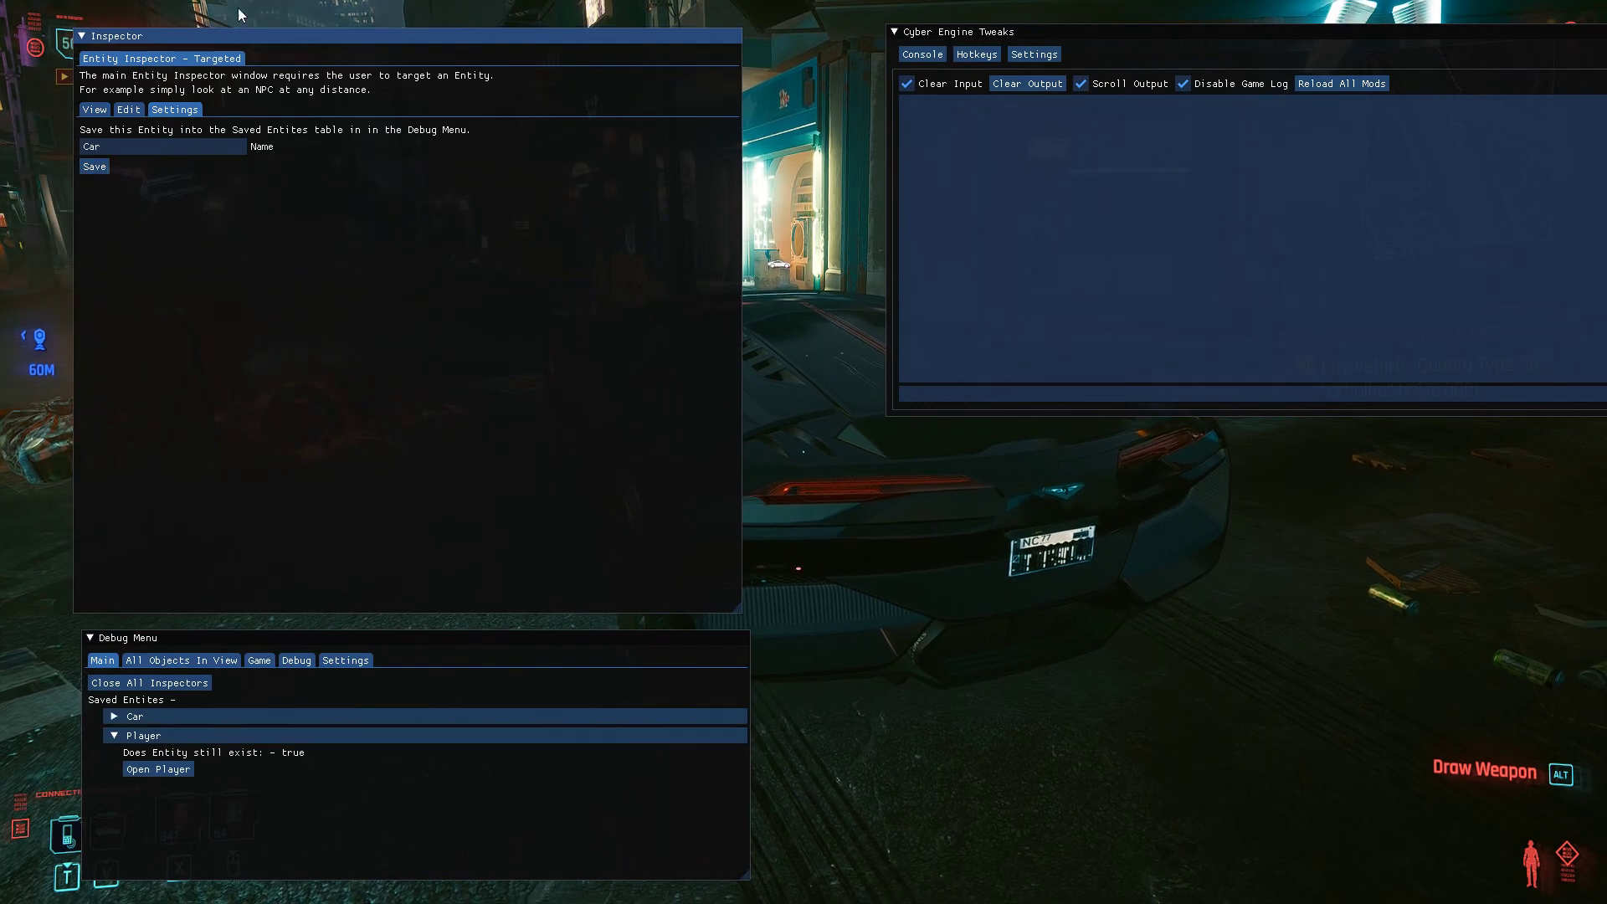
left_click(134, 715)
type("1")
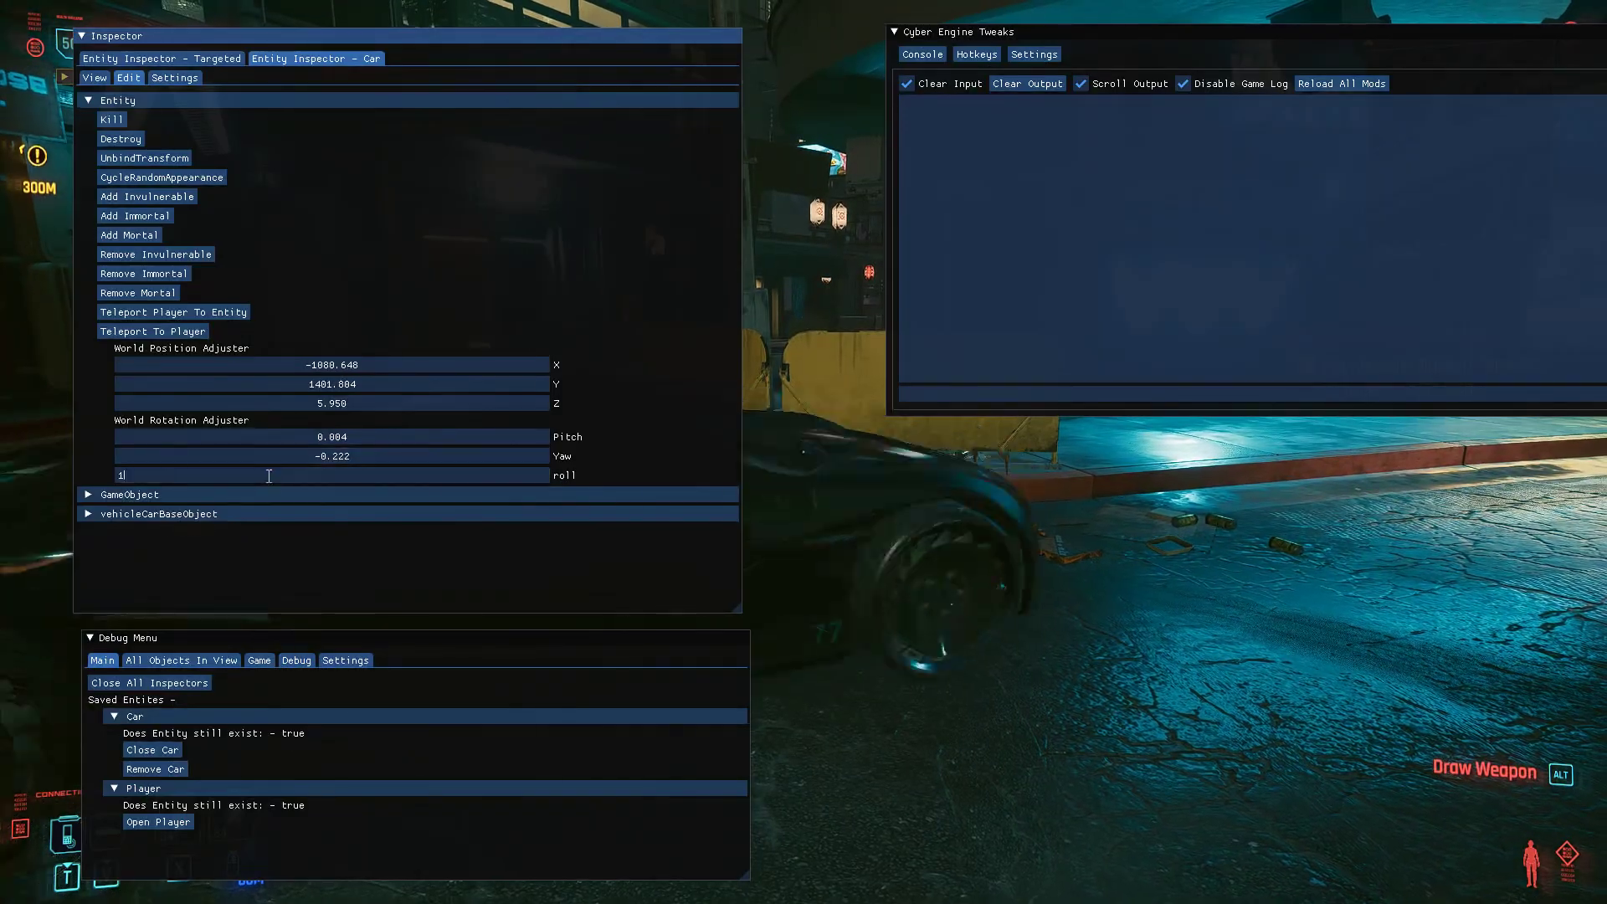
- Edit the car's roll rotation value, then collapse the Cyber Engine Tweaks console window
type("2323")
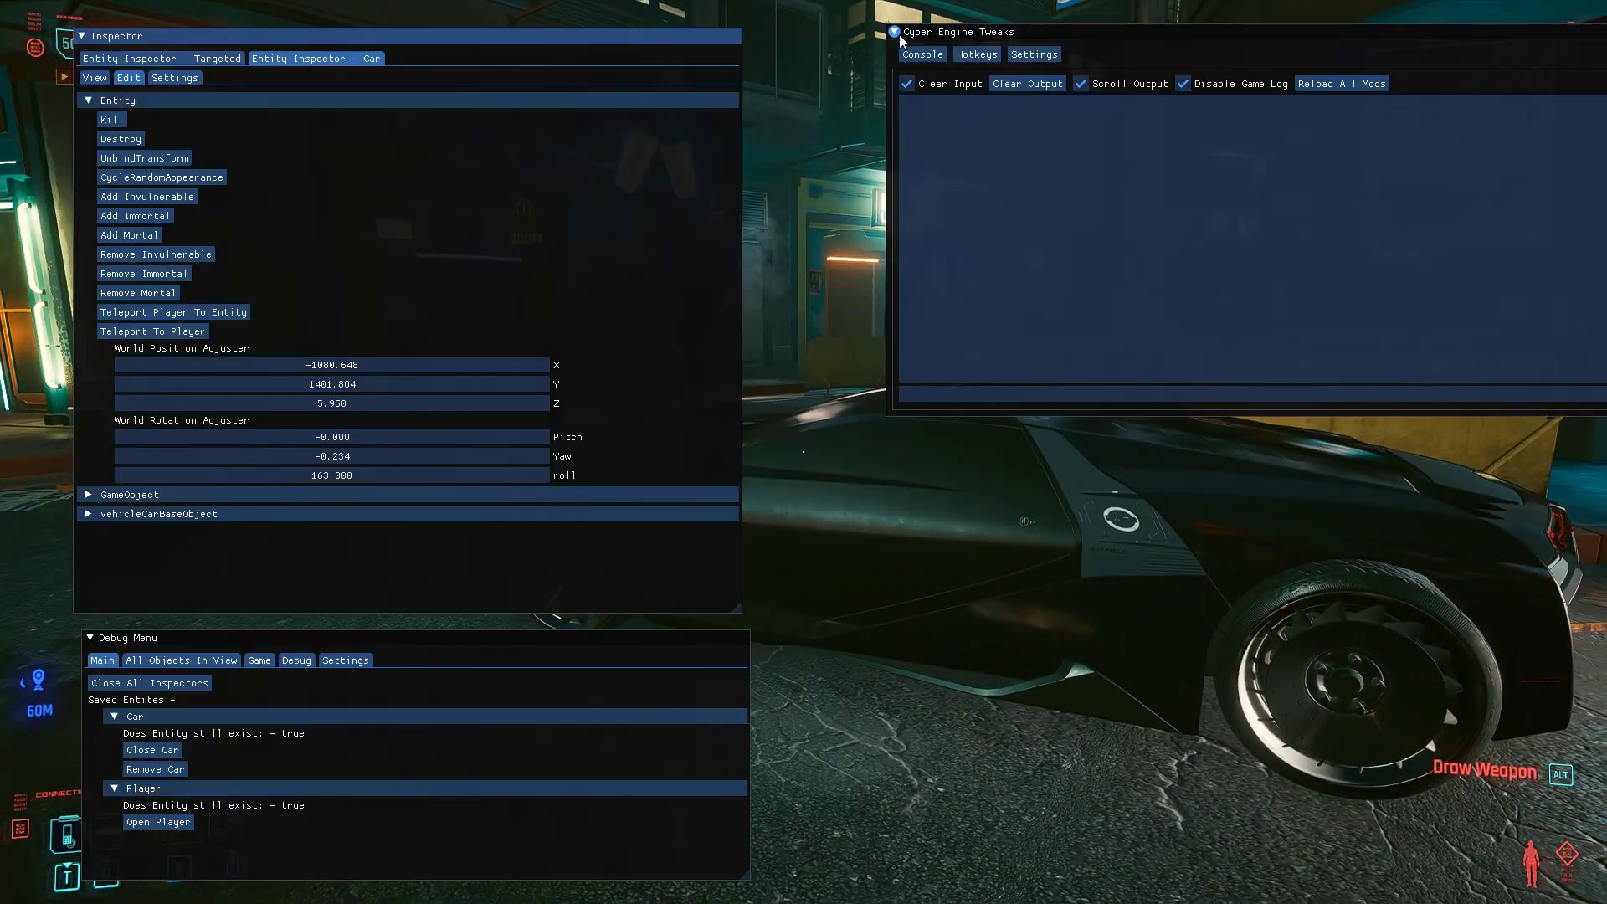
left_click(894, 32)
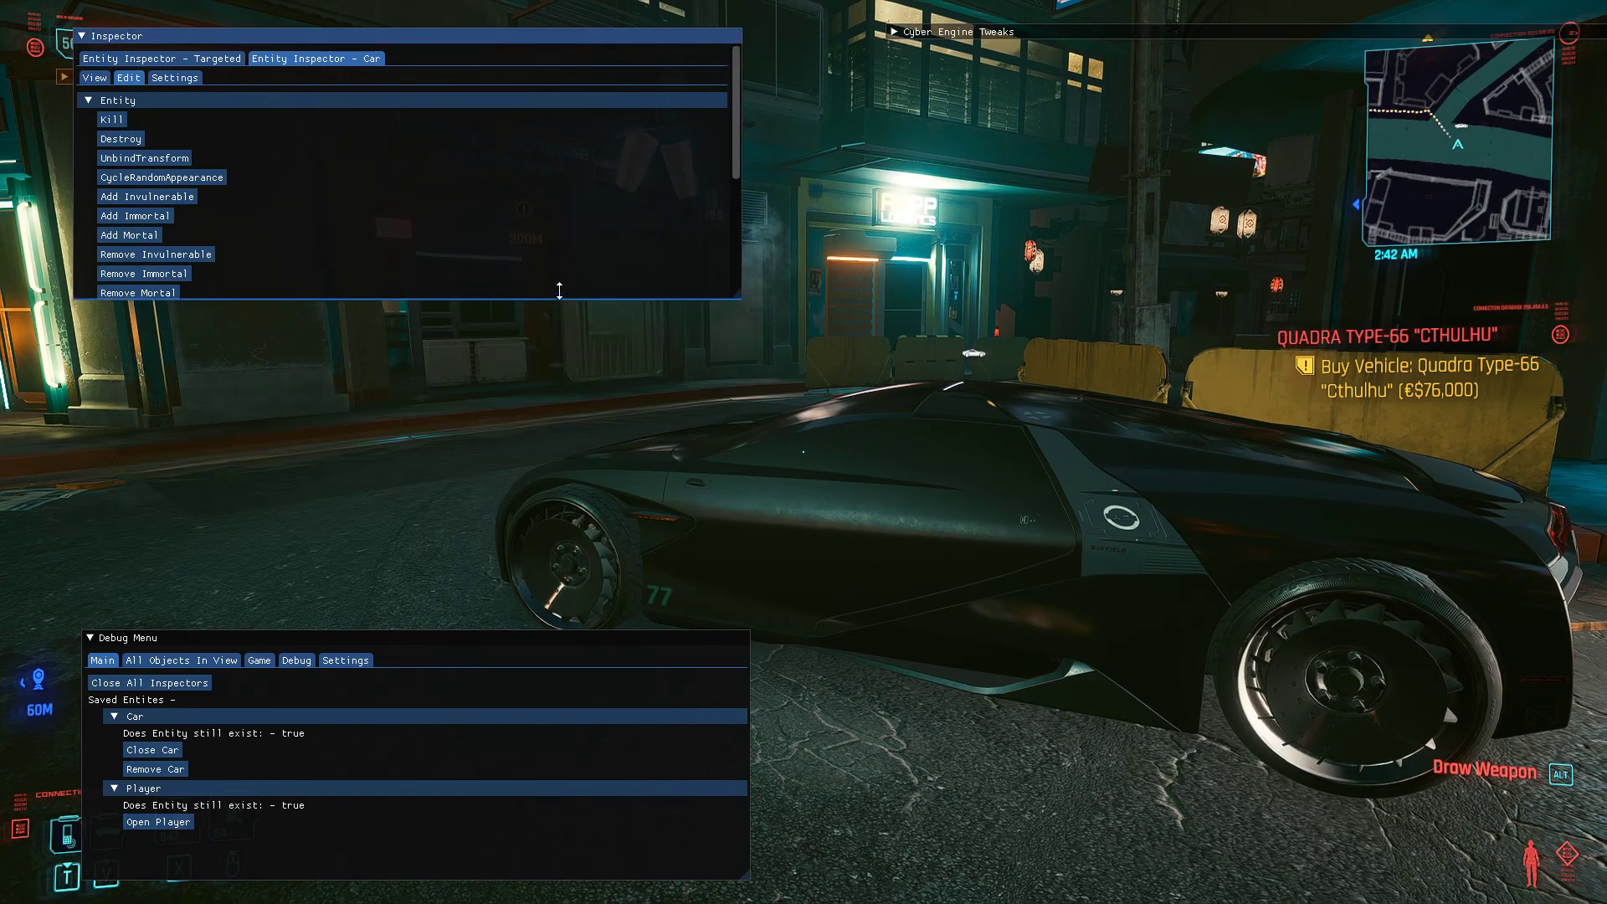
- Adjust the car's world position and set its yaw rotation to 12 in the Edit tab
scroll("down", 3)
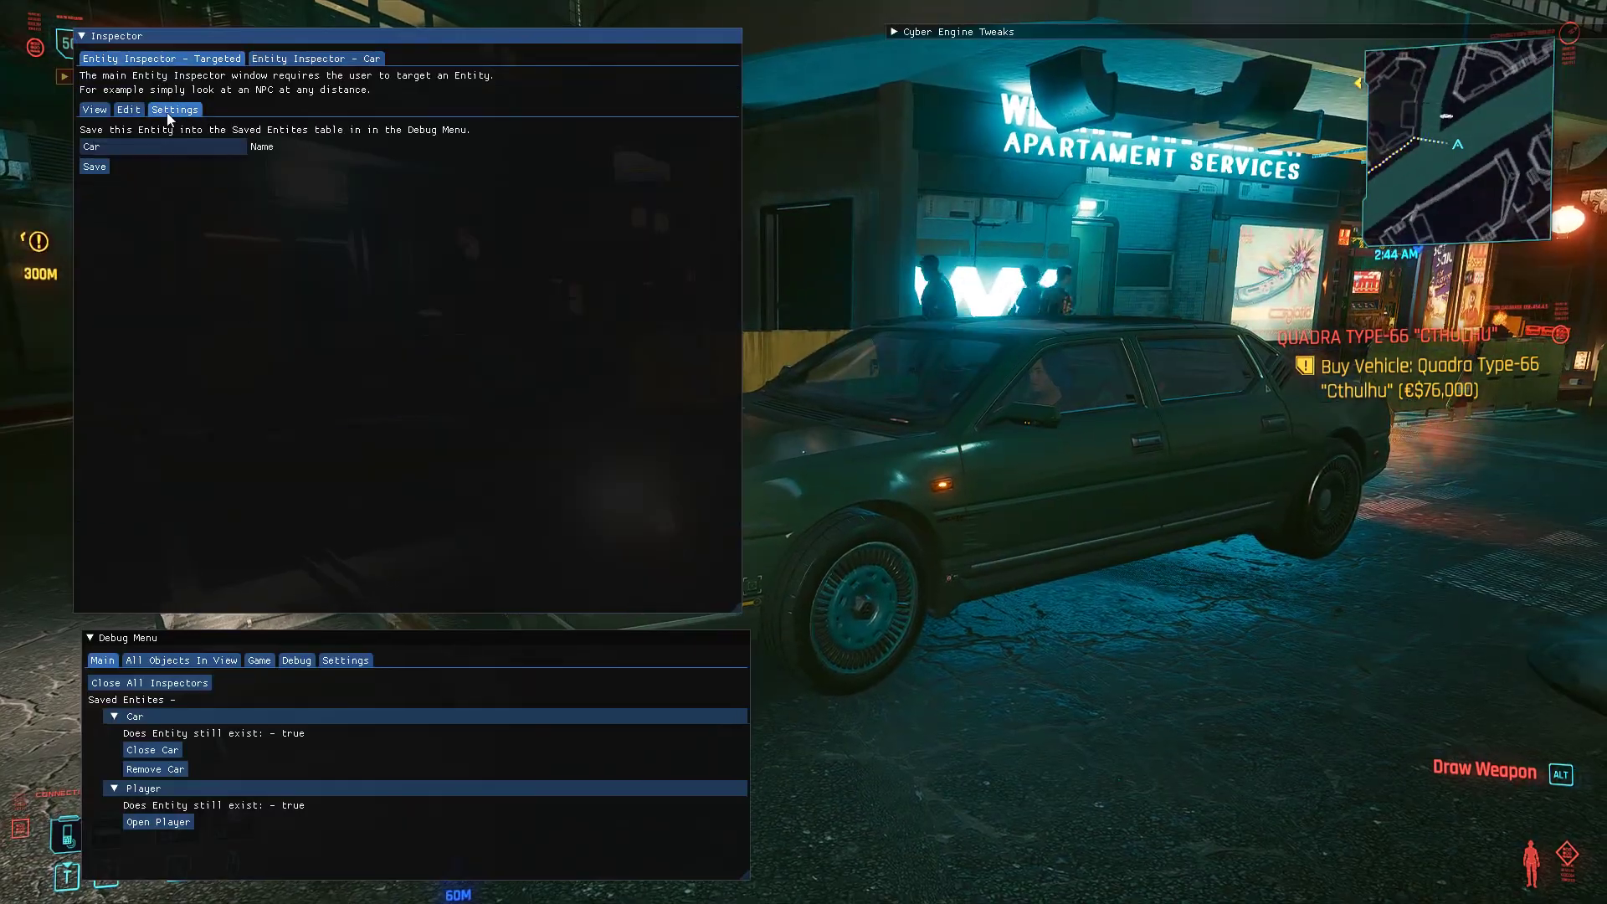
left_click(128, 110)
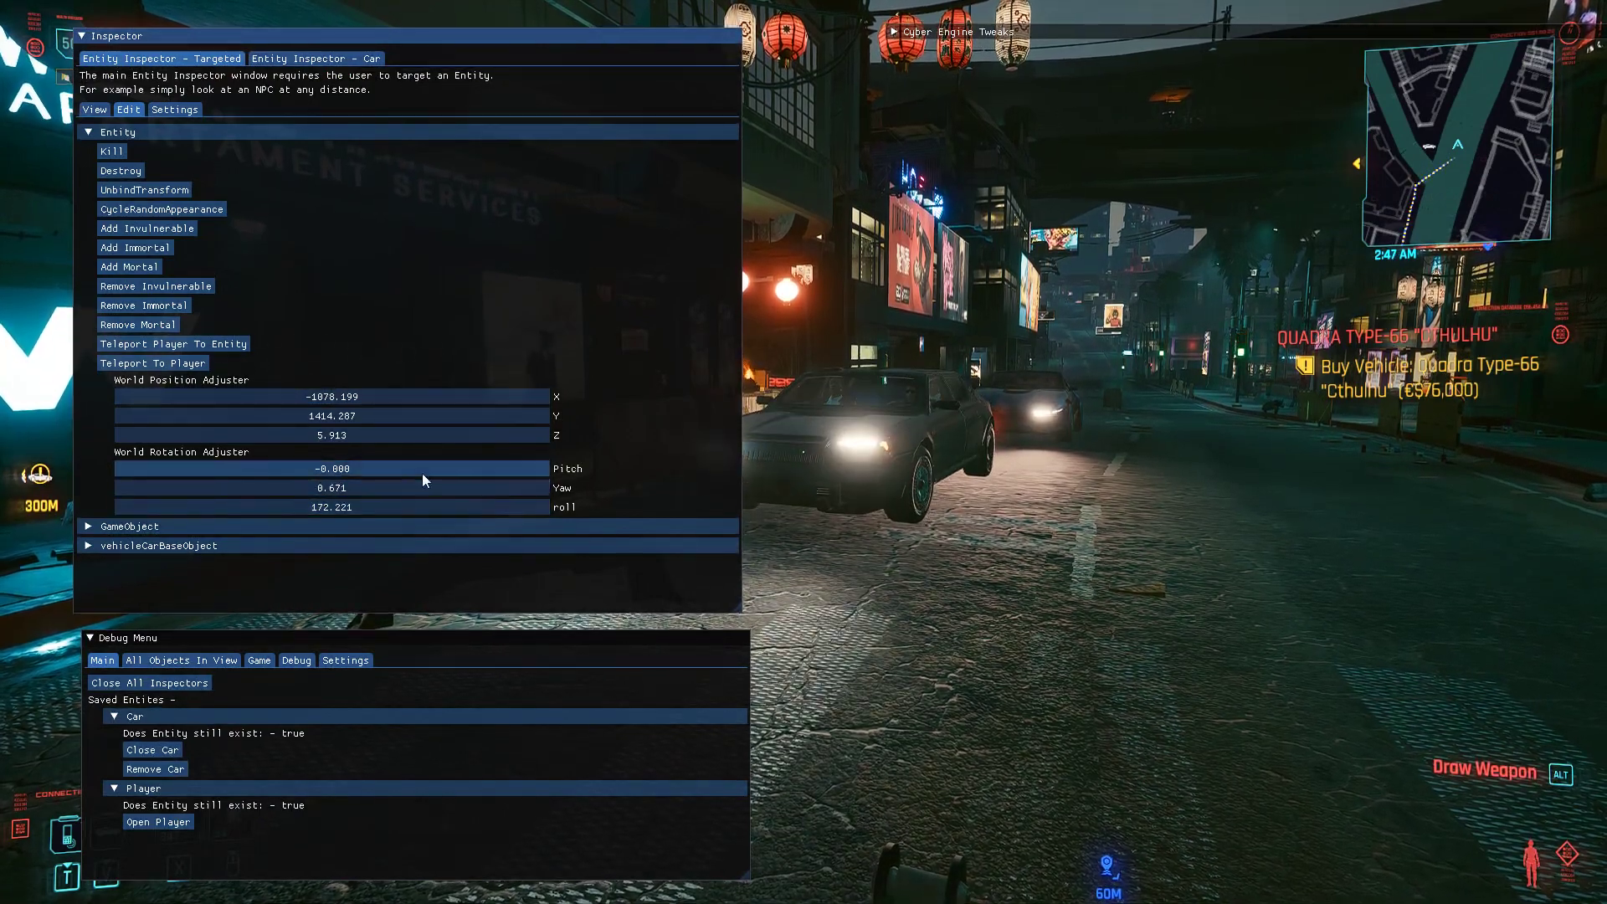
left_click(333, 487)
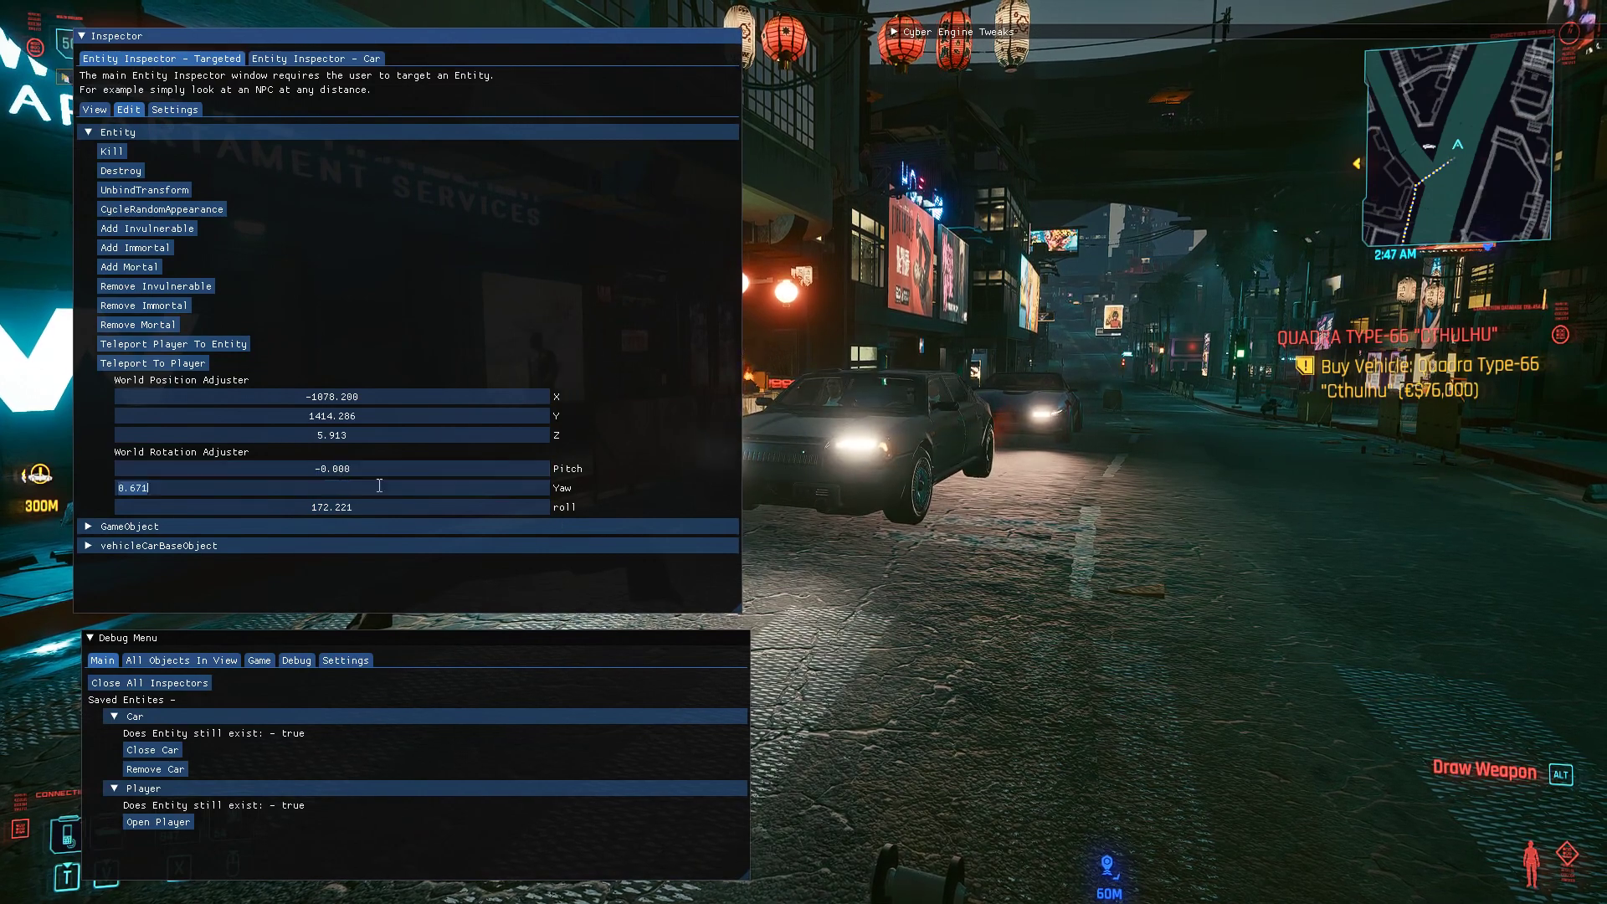
type("12")
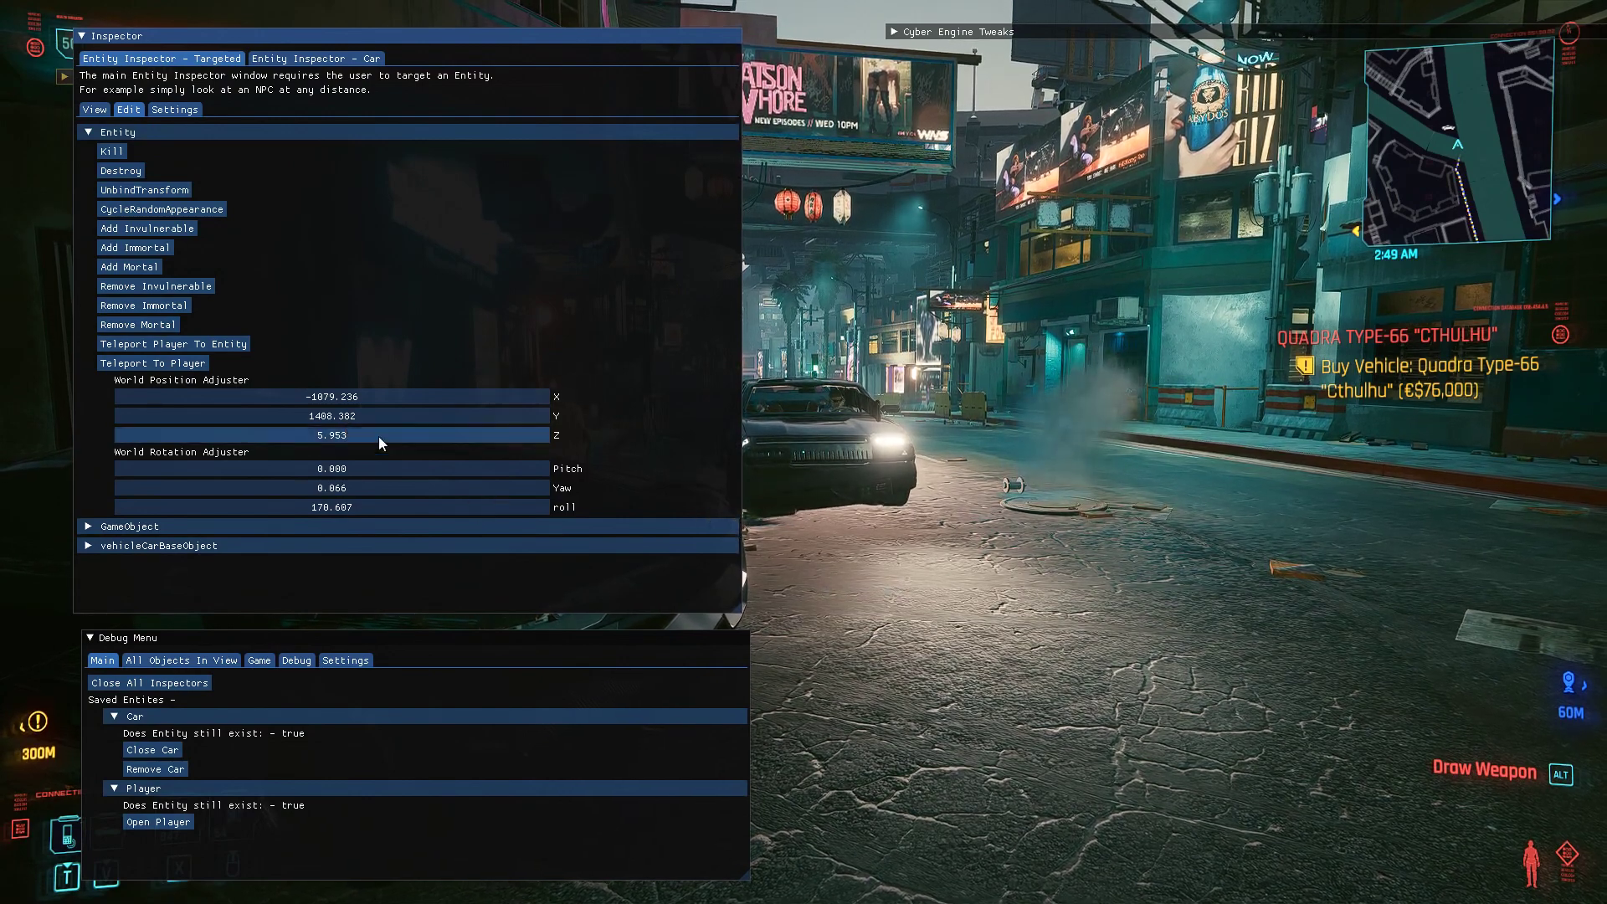
mouse_move(367, 502)
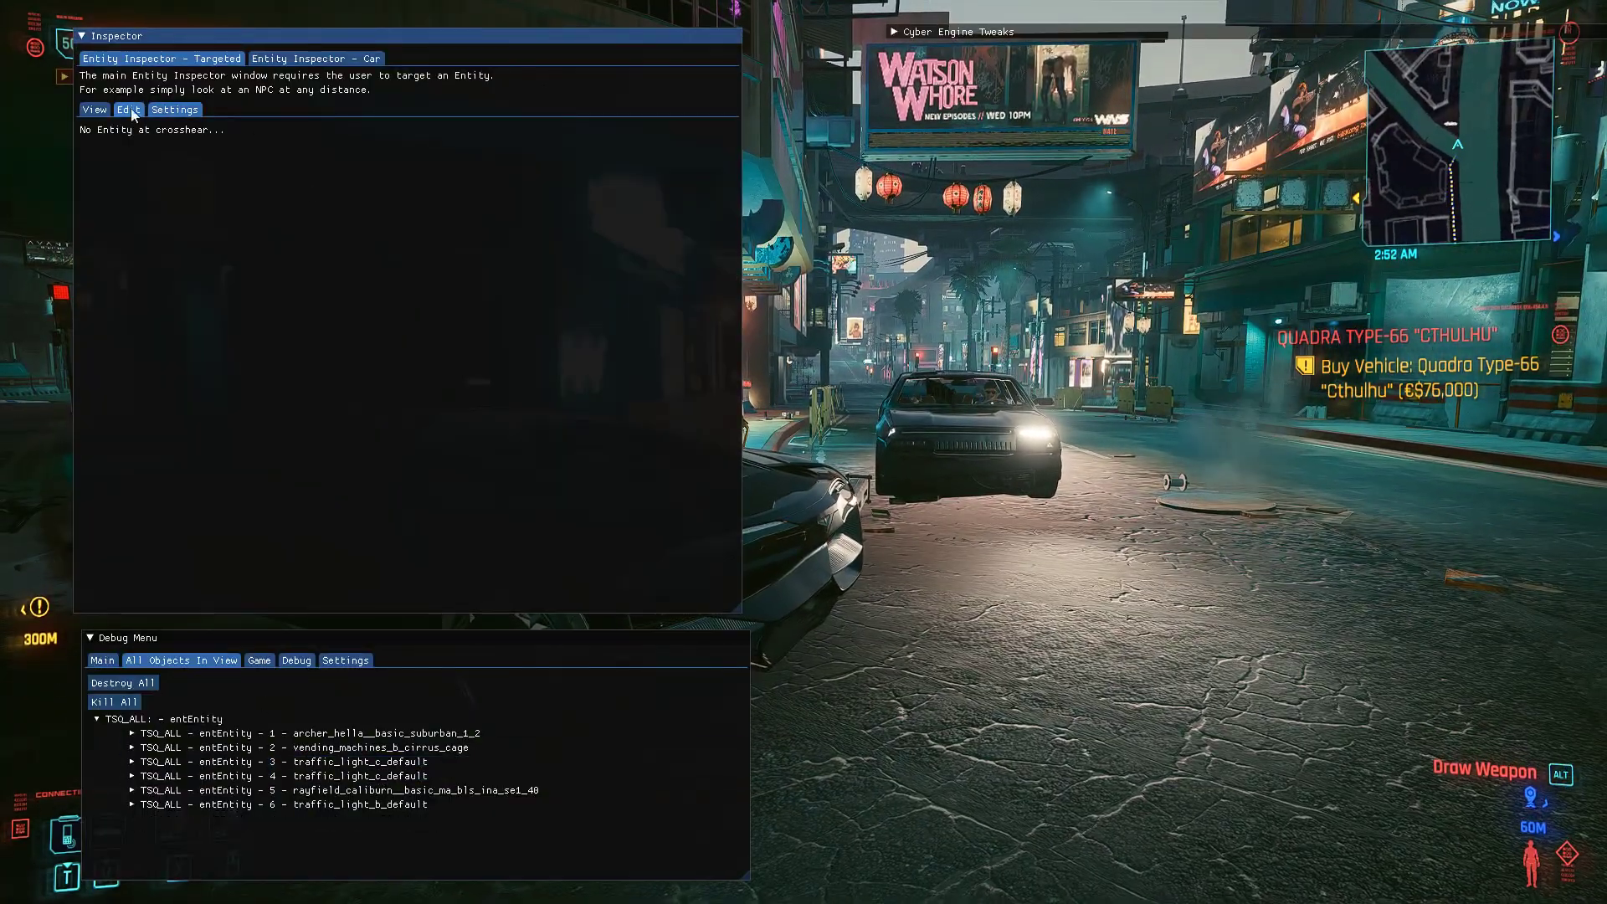
- Expand the first entEntity in All Objects In View to show its Name field and Save button
left_click(133, 733)
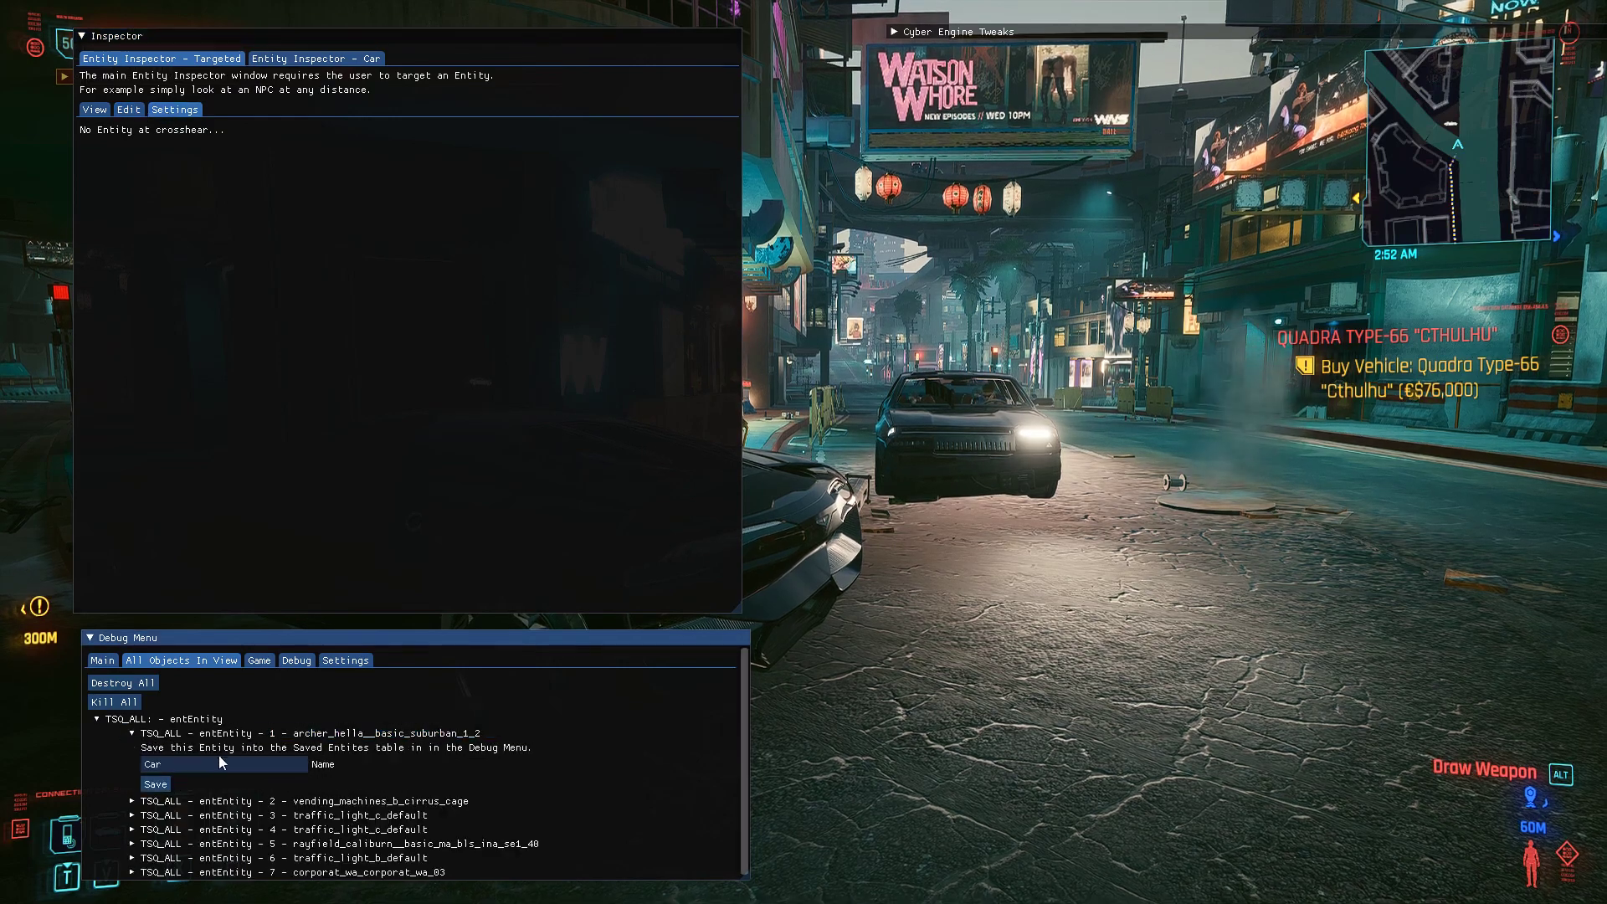
left_click(130, 733)
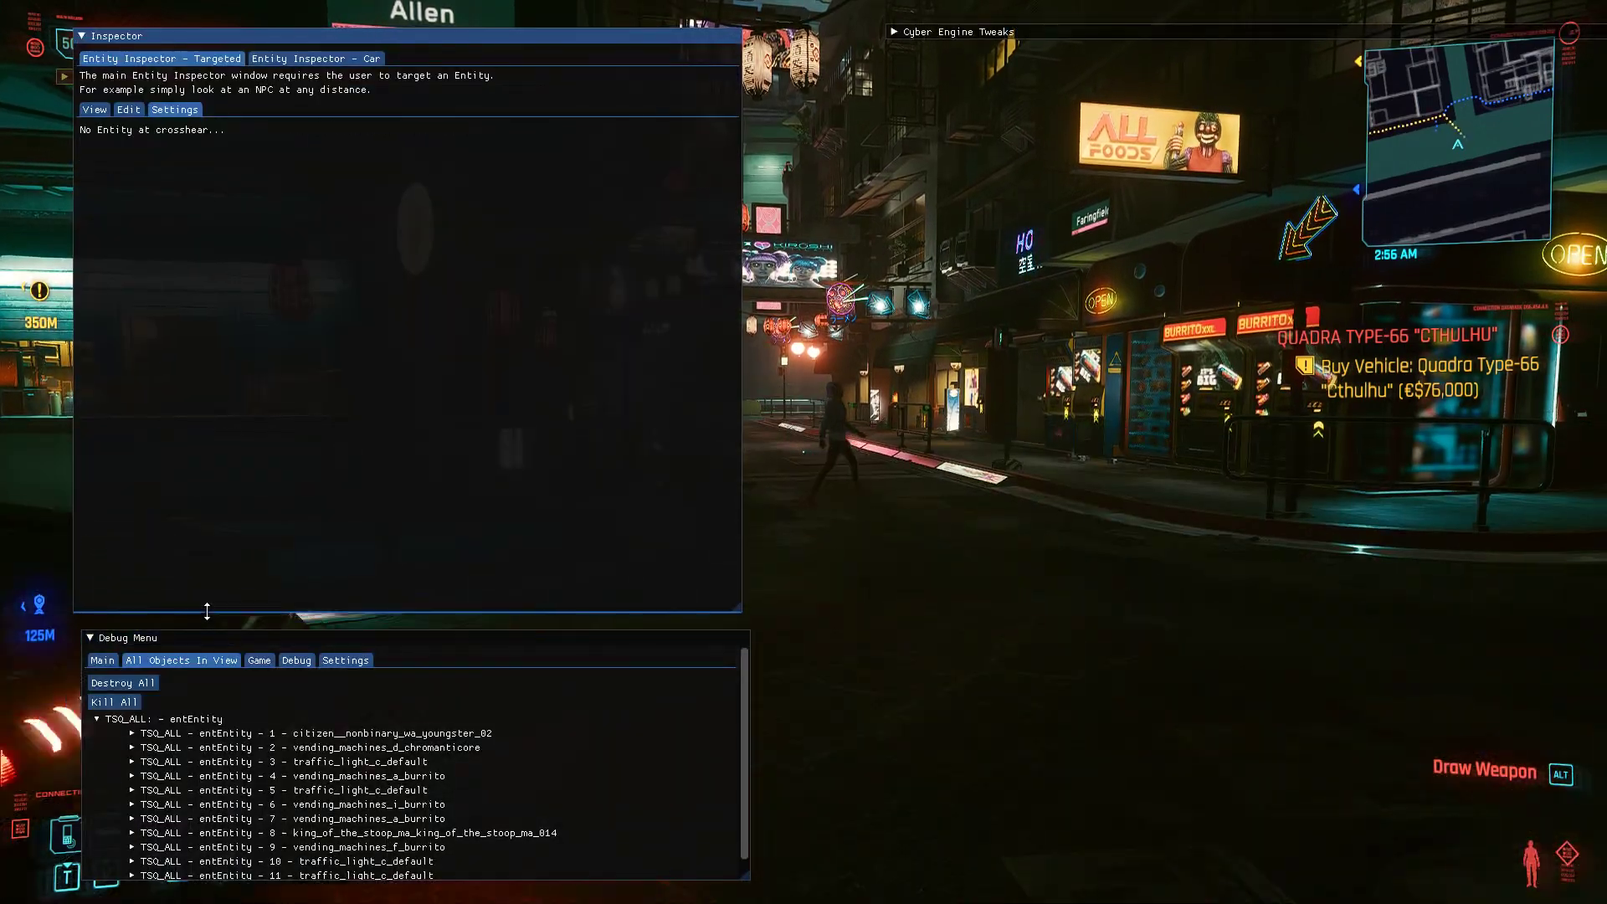
left_click(114, 701)
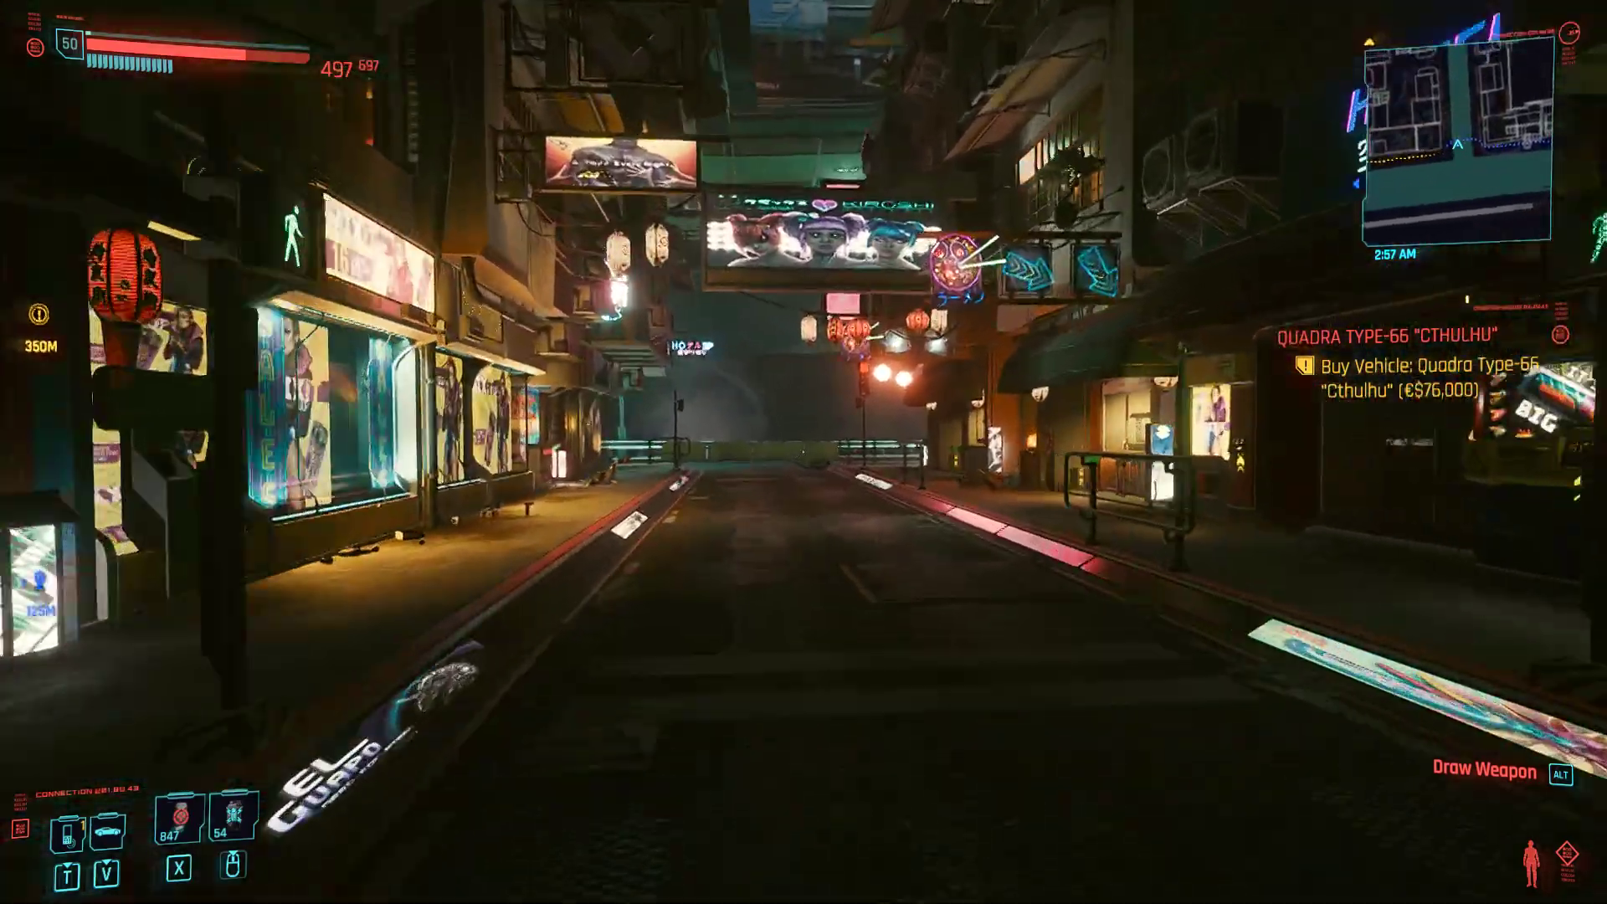
- Hide the overlay and walk the character through the streets toward a rooftop
key("w")
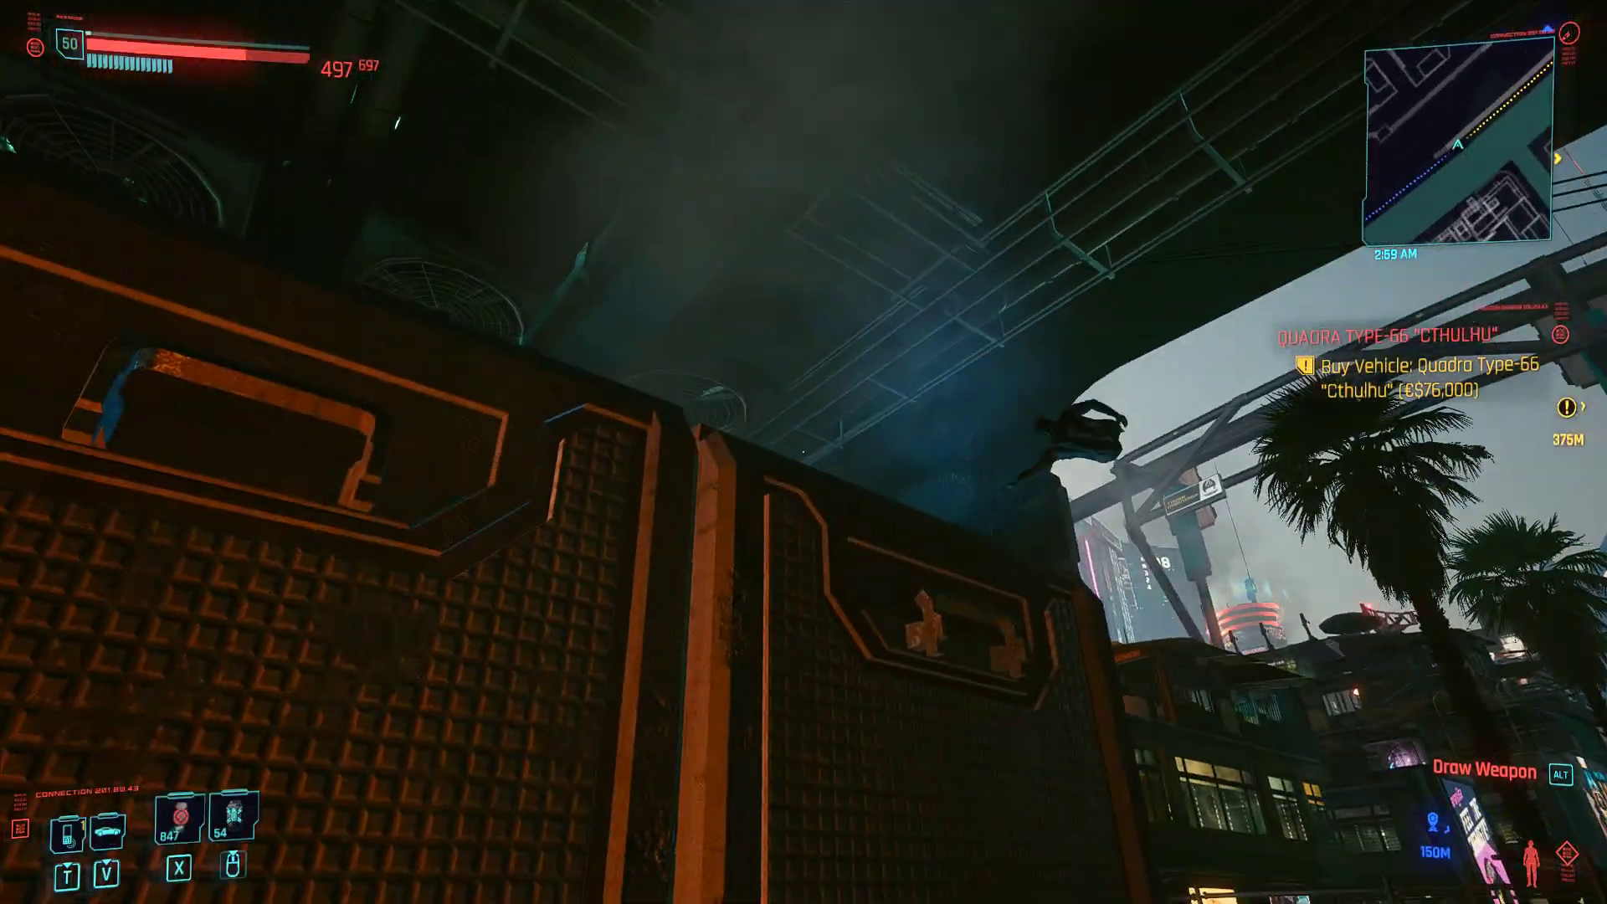
mouse_move(804, 452)
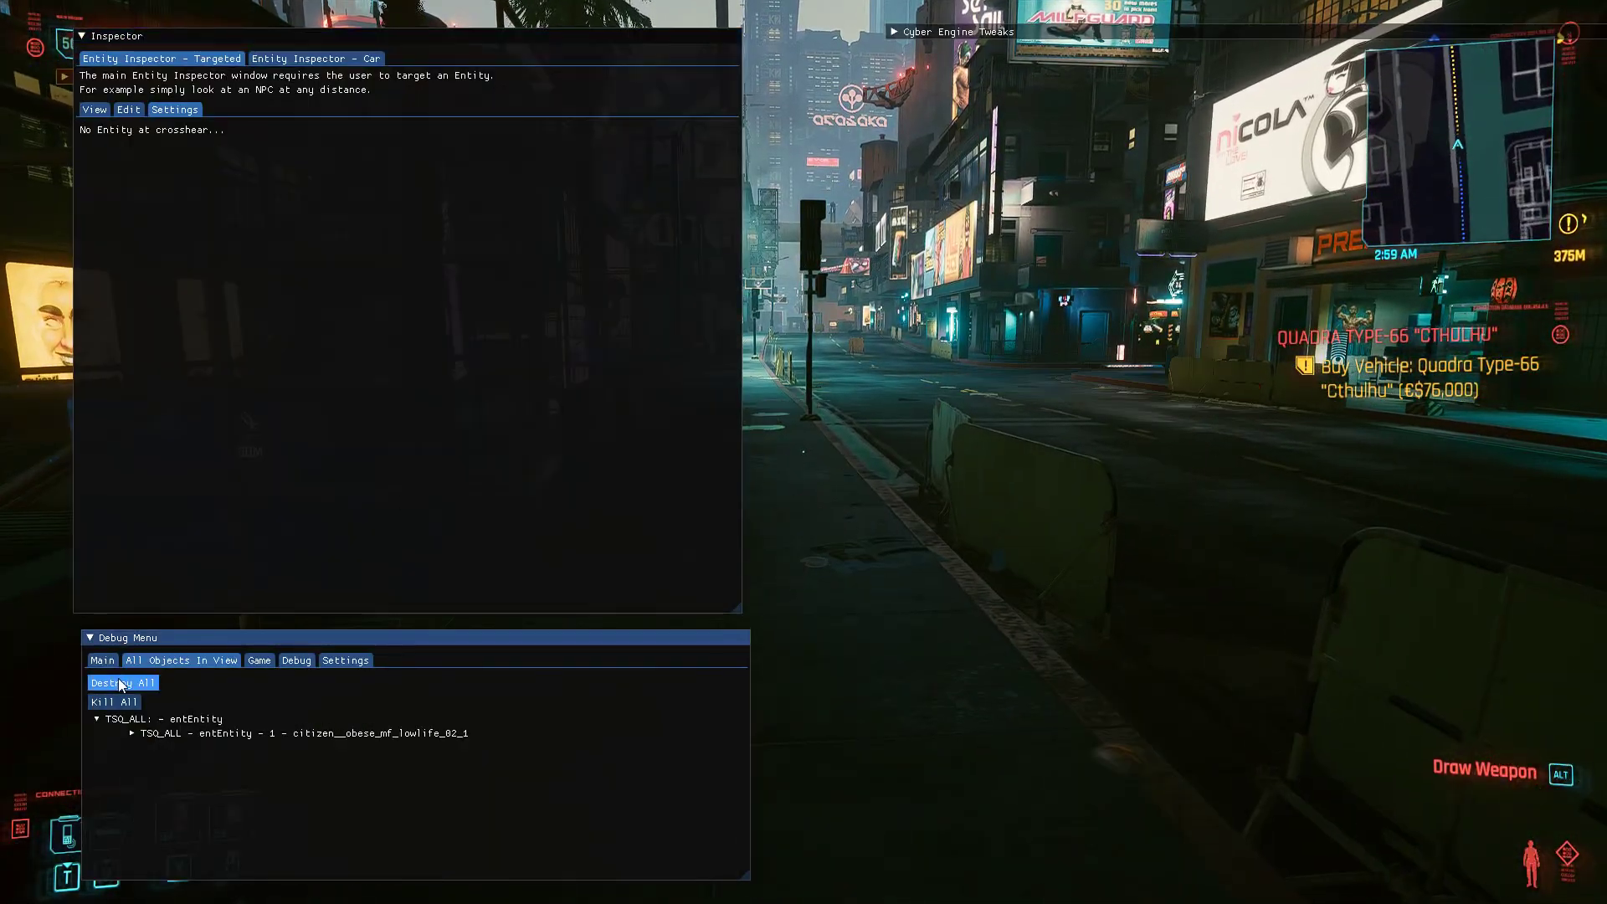
- Browse All Objects In View and expand entries such as the burrito vending machine
left_click(97, 718)
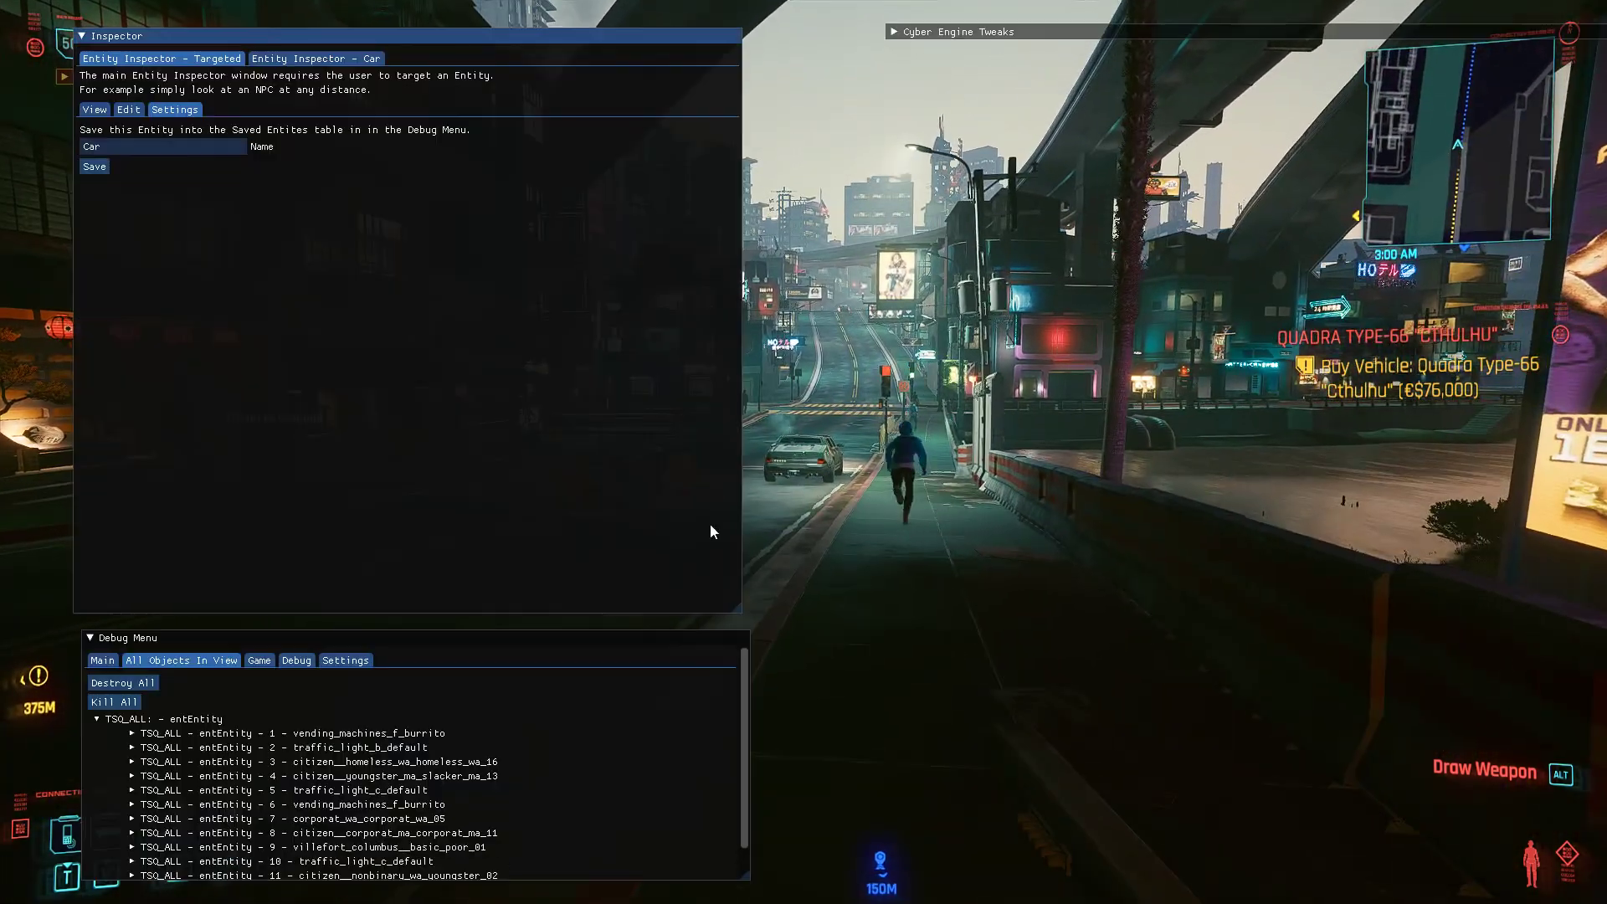
left_click(114, 701)
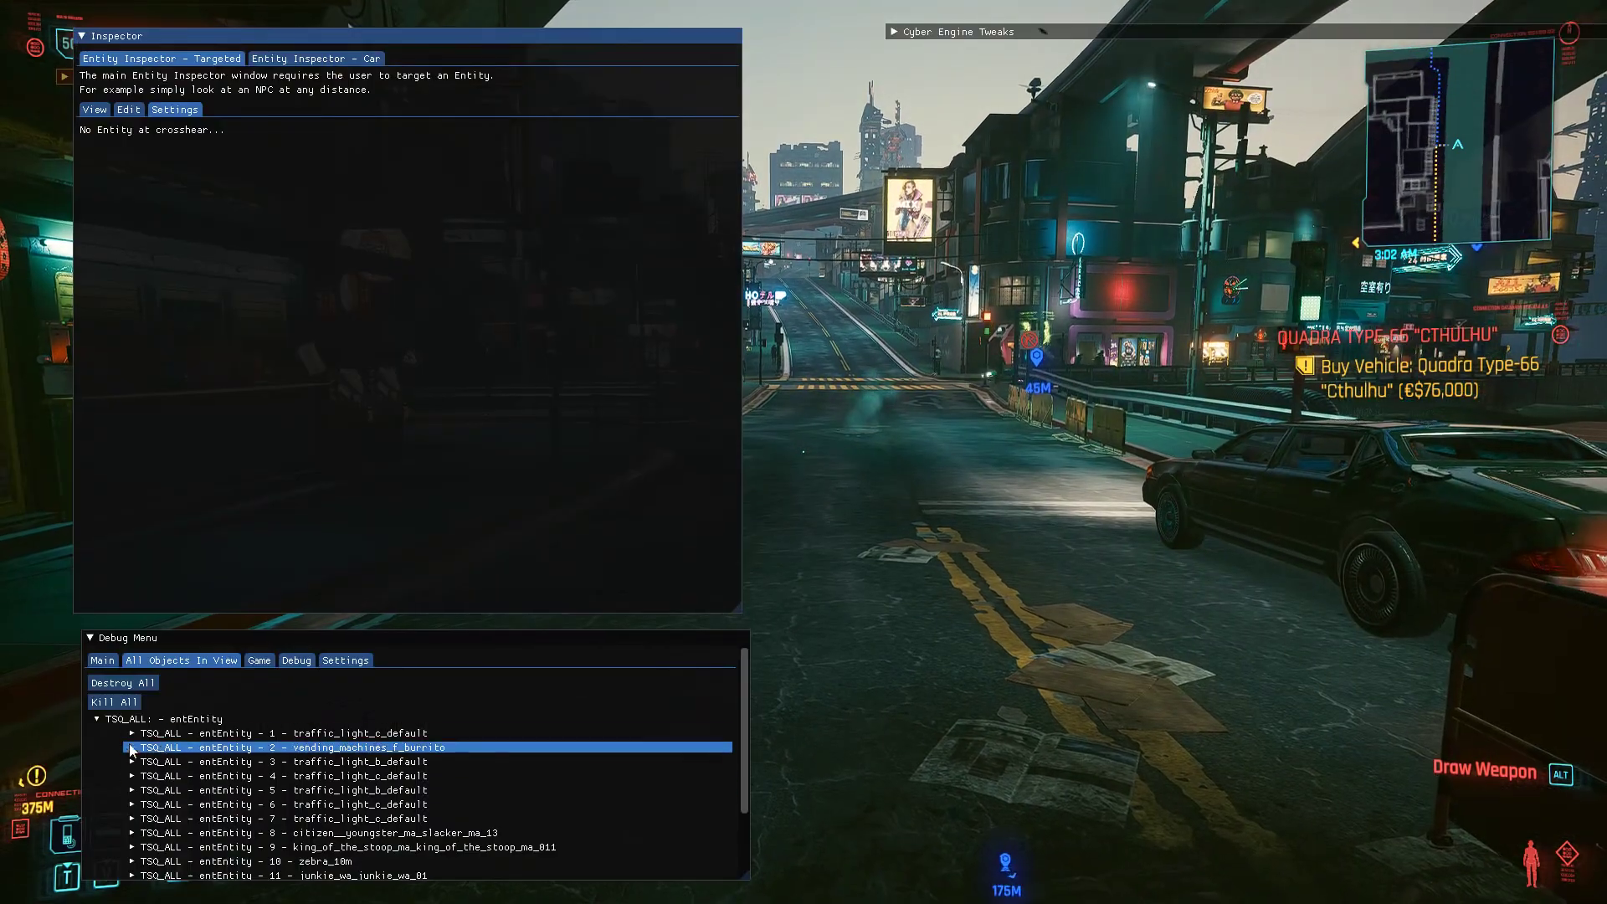
left_click(257, 659)
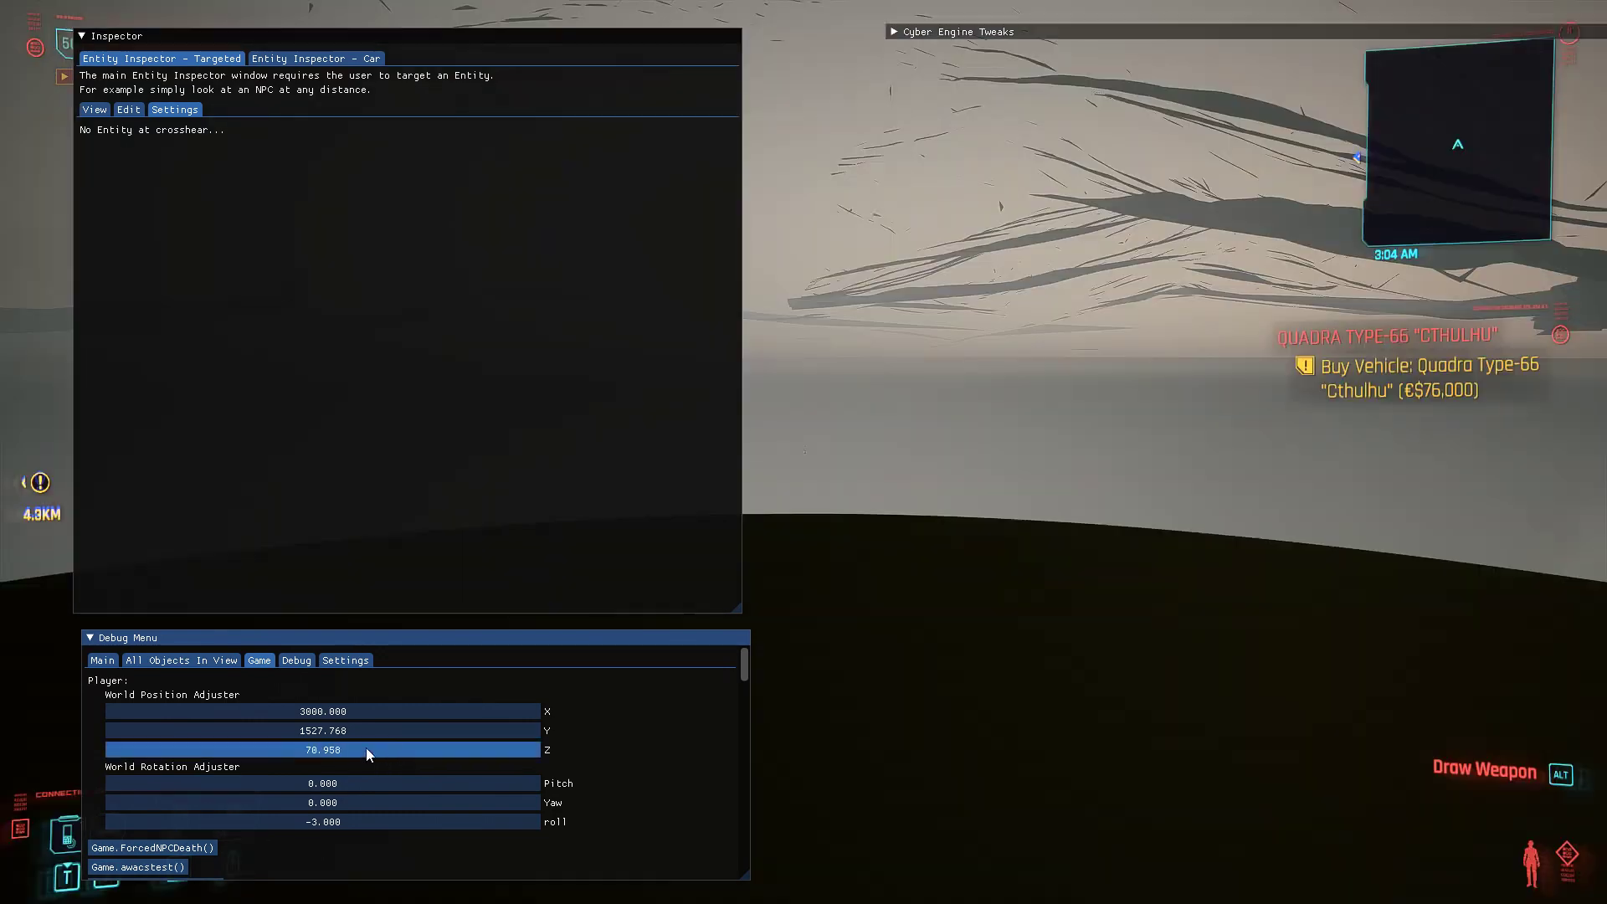
- Adjust the Player World Position fields to teleport the player far outside the city near X 3000
left_click(323, 750)
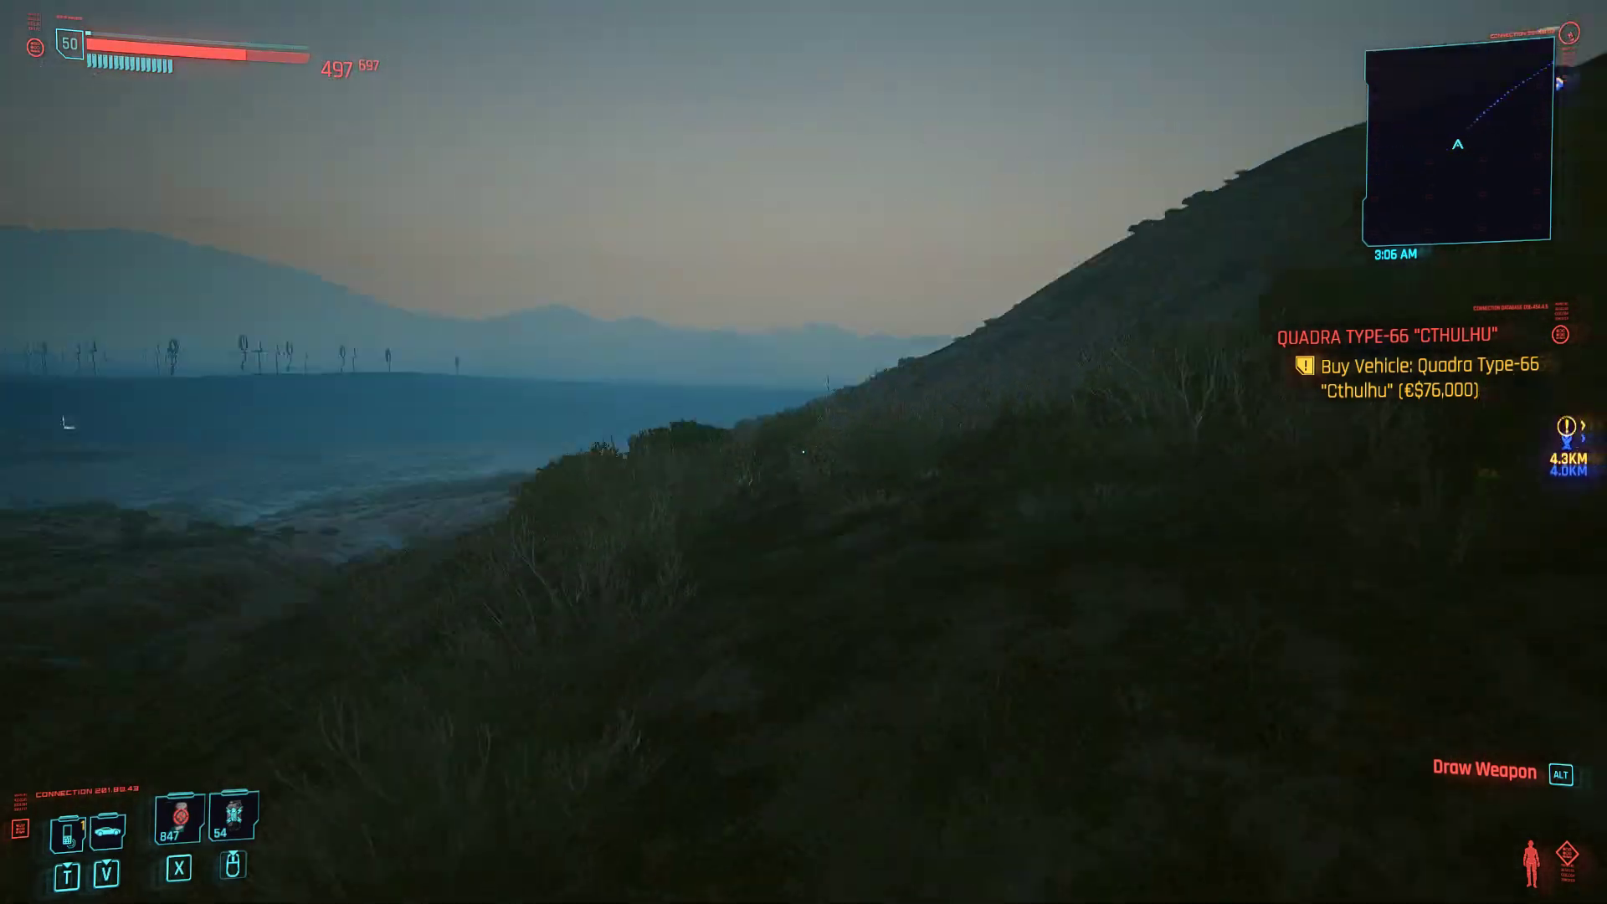
mouse_move(804, 452)
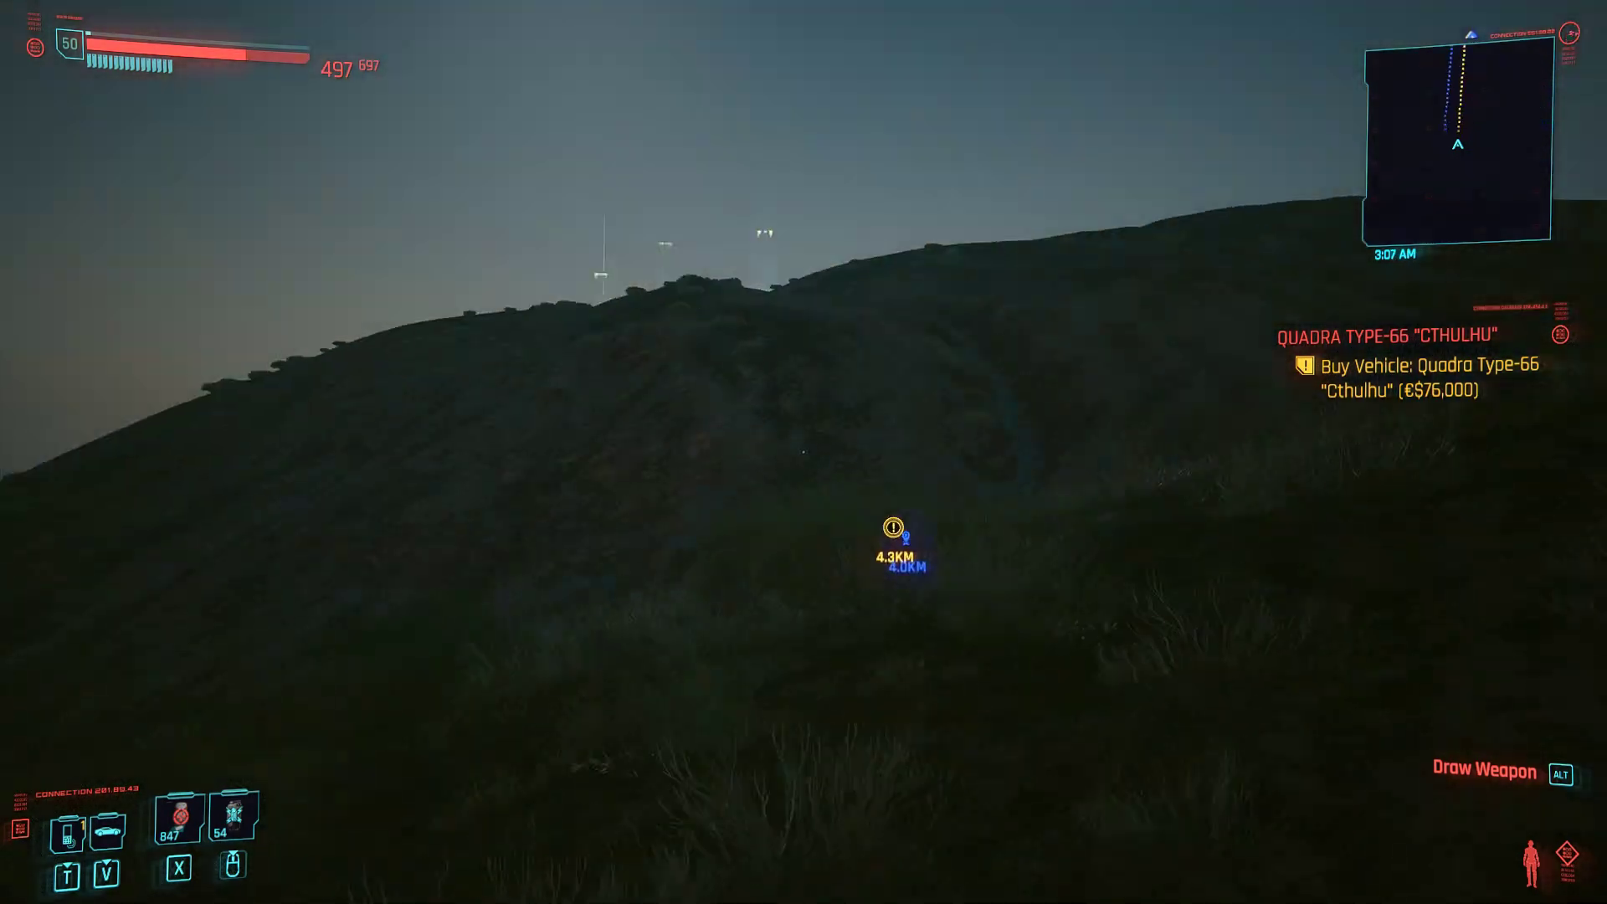
mouse_move(803, 451)
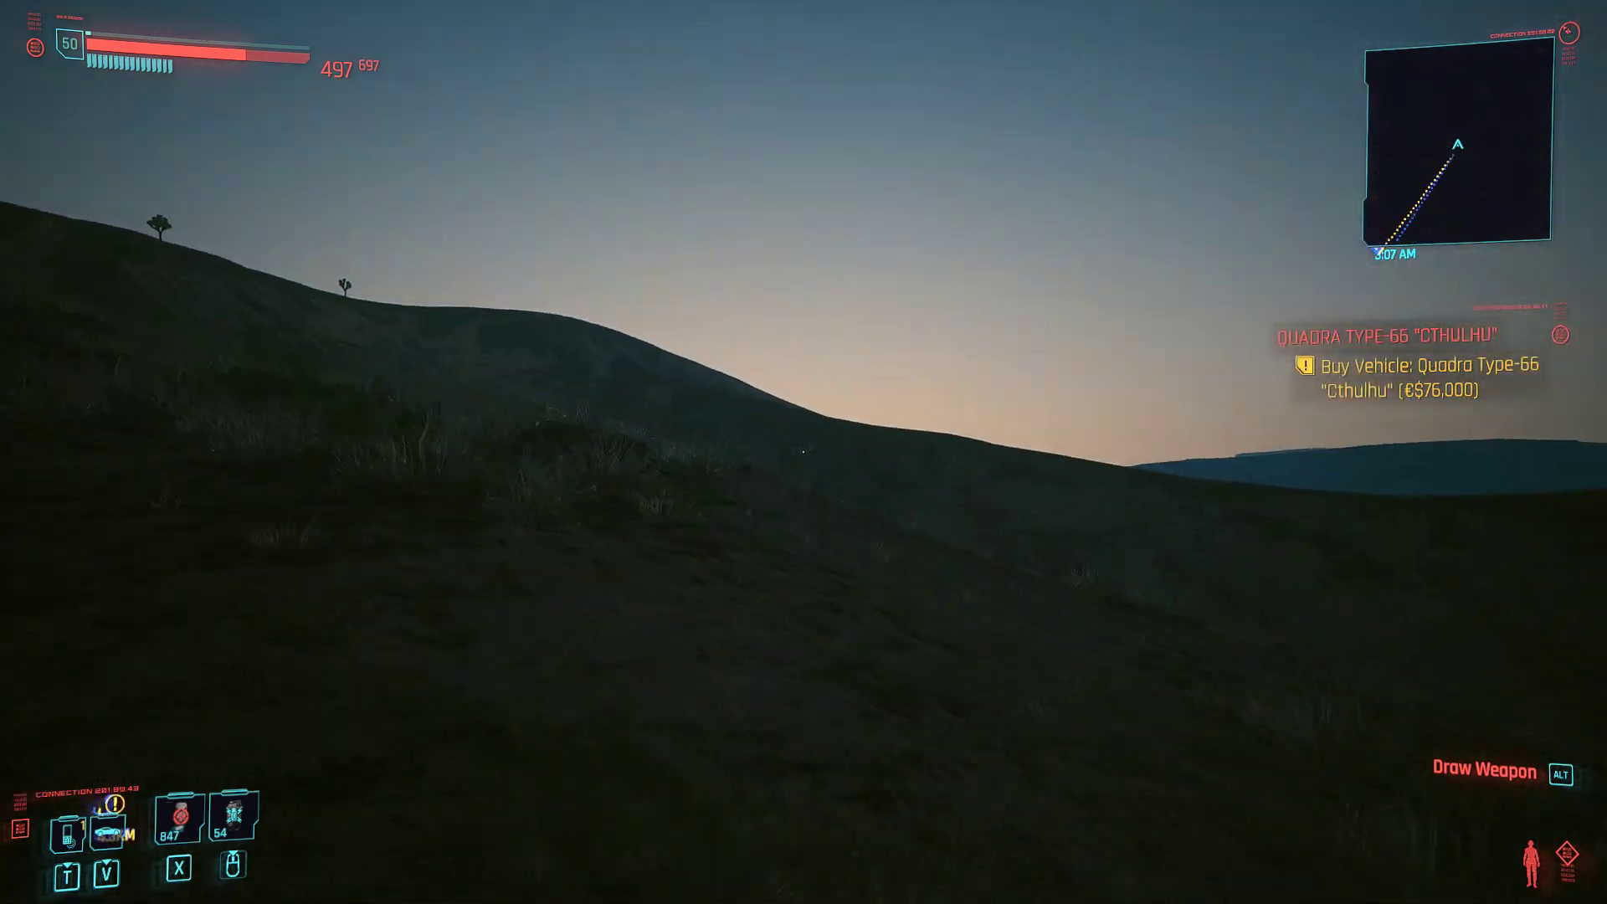
mouse_move(803, 452)
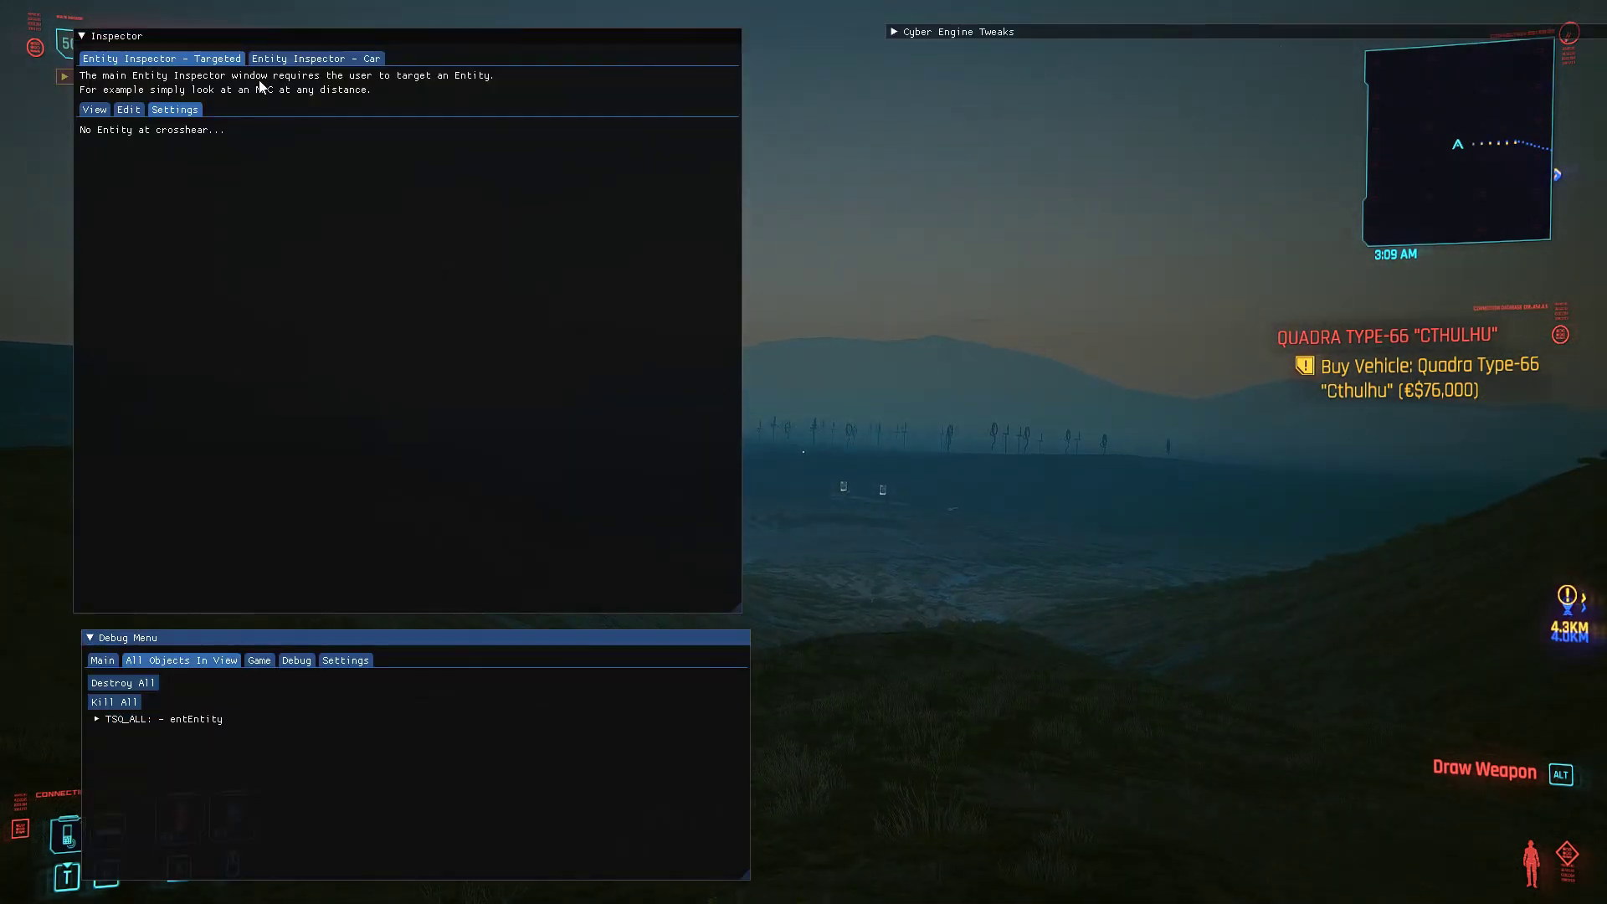
- Close the car inspector and open the saved Player's inspector in View mode
left_click(102, 659)
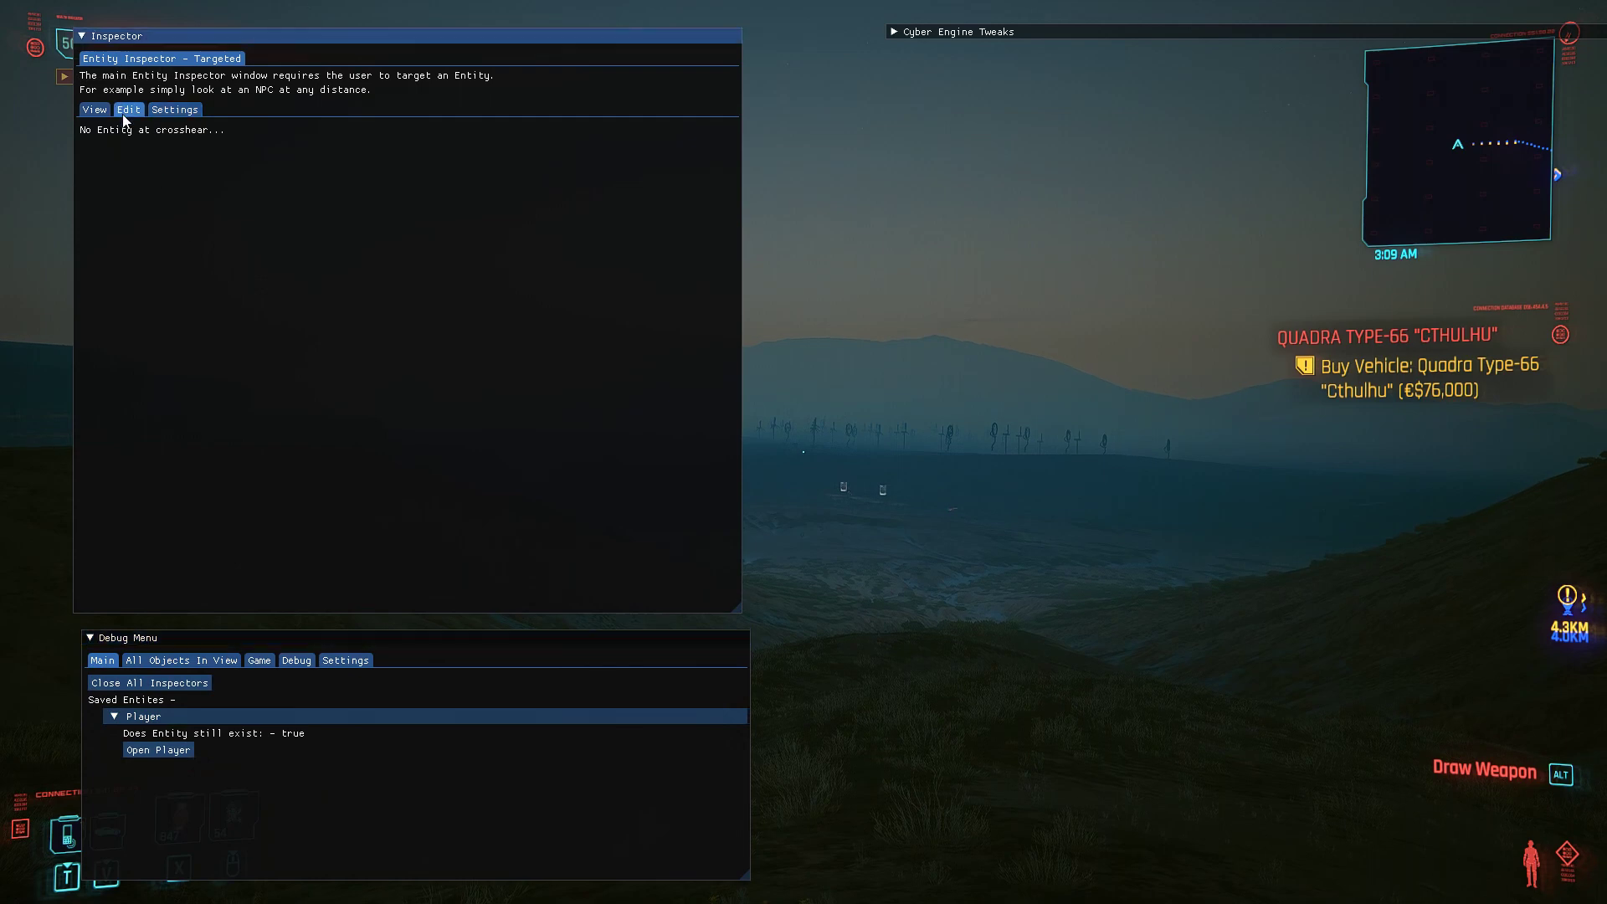
left_click(94, 111)
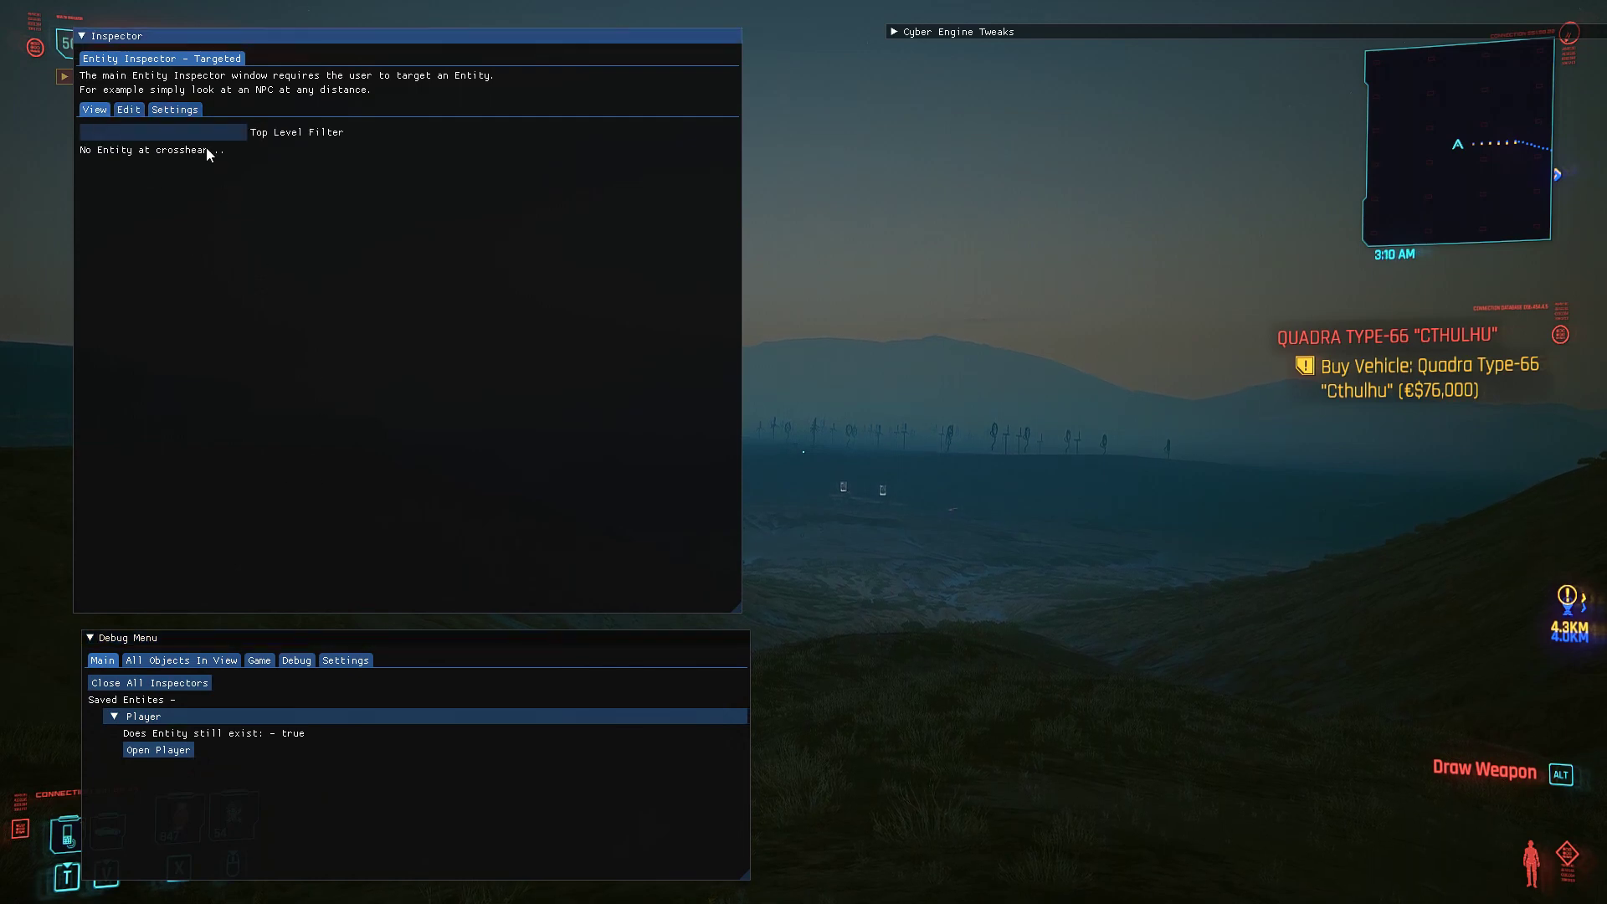
mouse_move(184, 735)
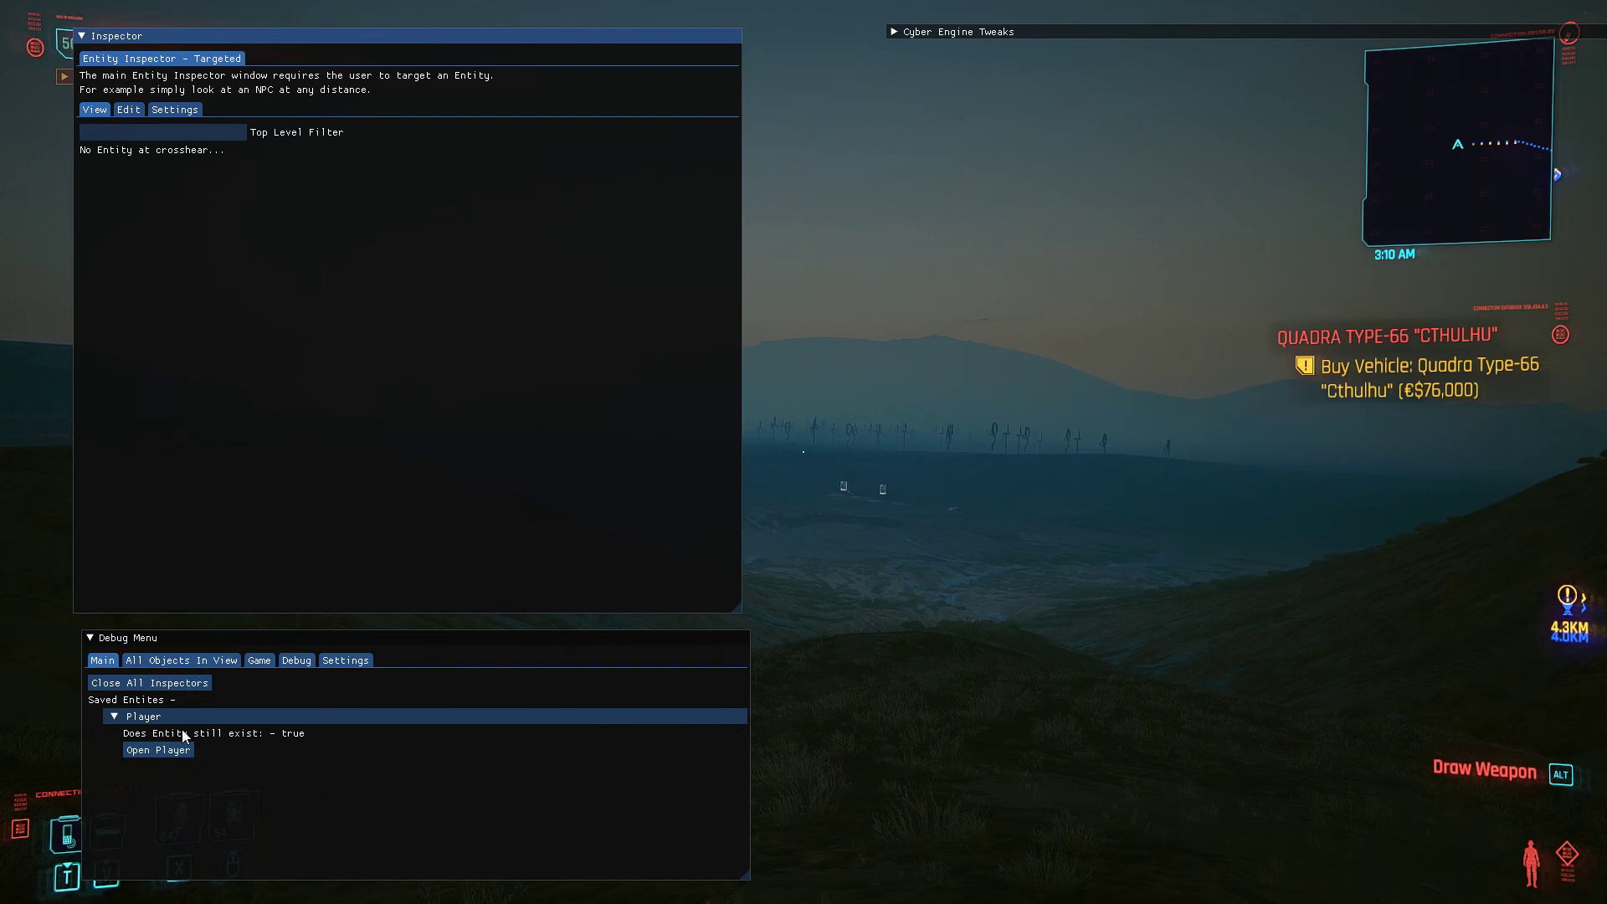
left_click(157, 750)
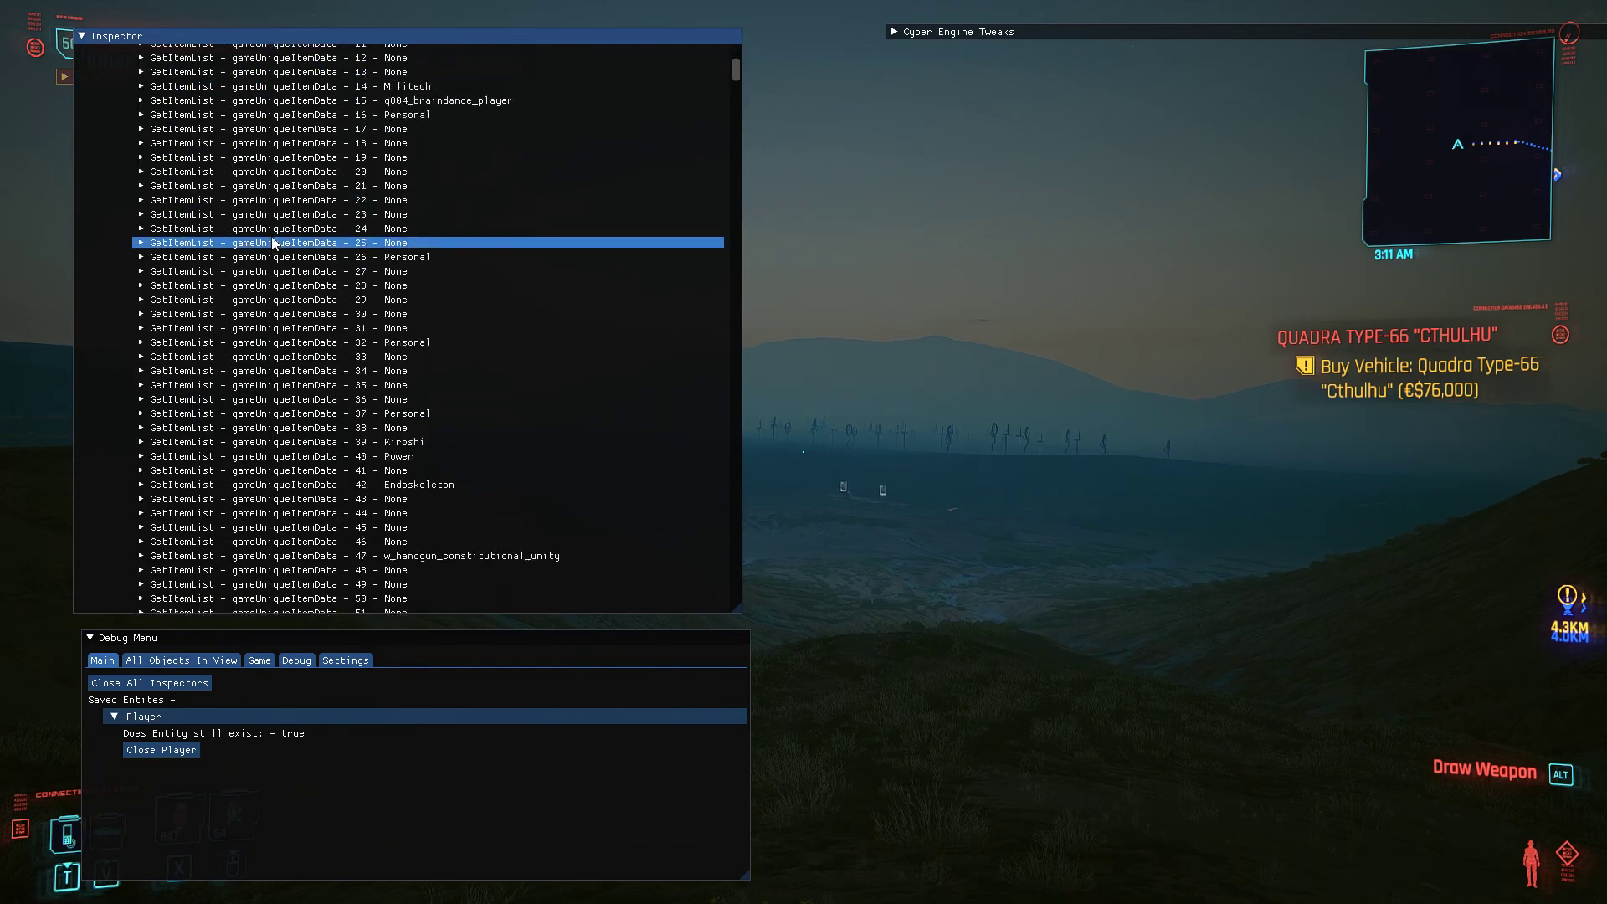
- Scroll through the player's GetItemList and inspect the money item entry
scroll("down", 3)
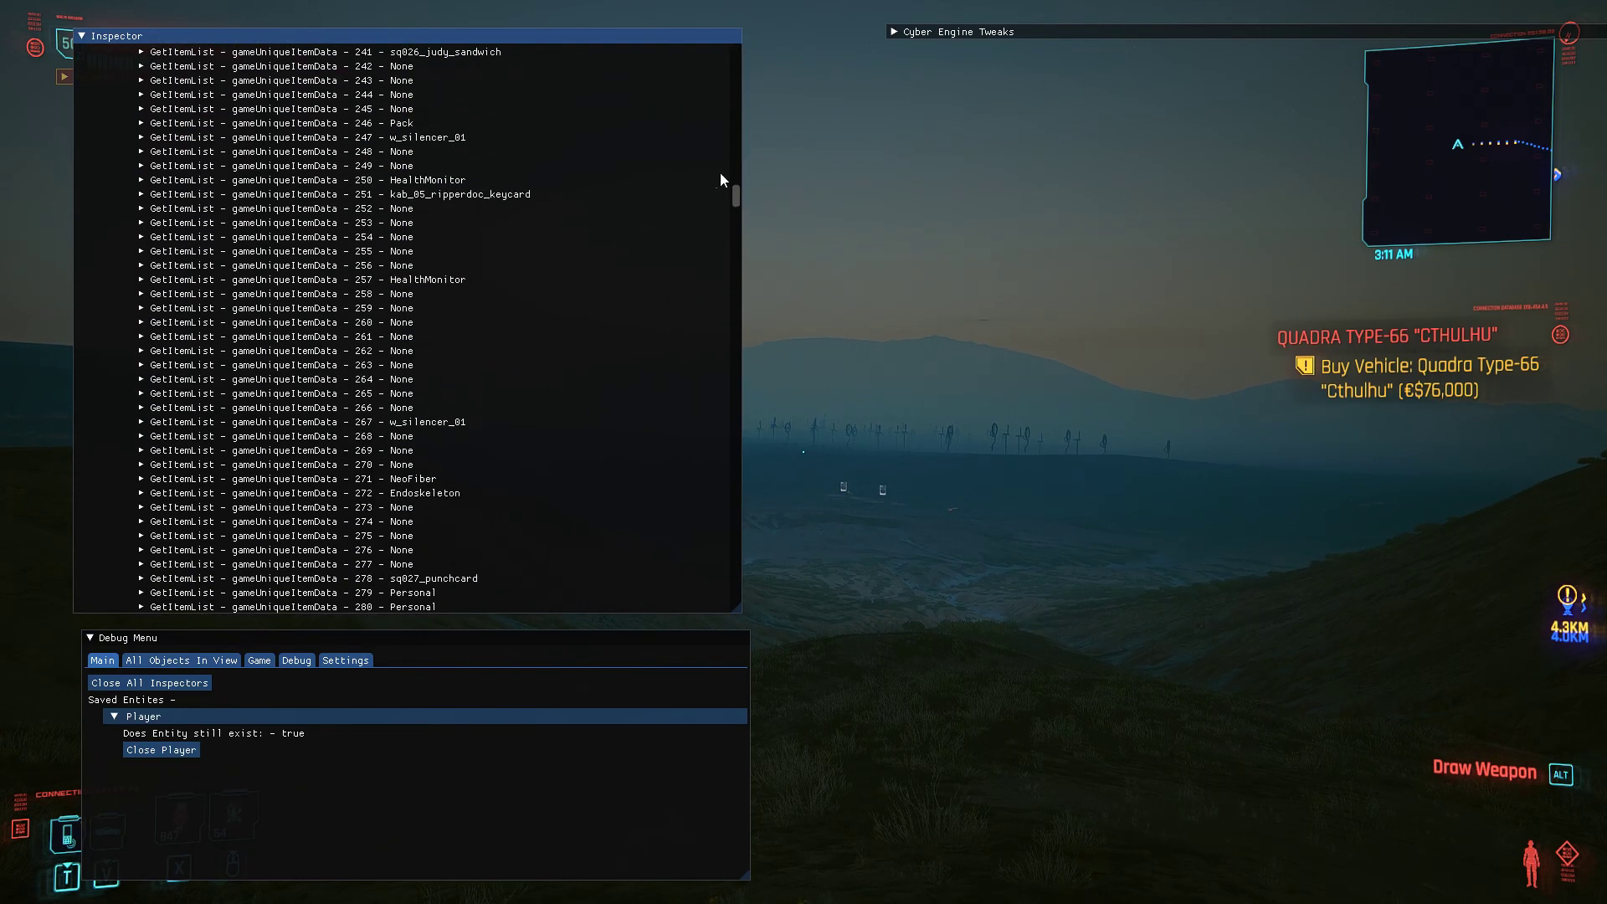
scroll("down", 3)
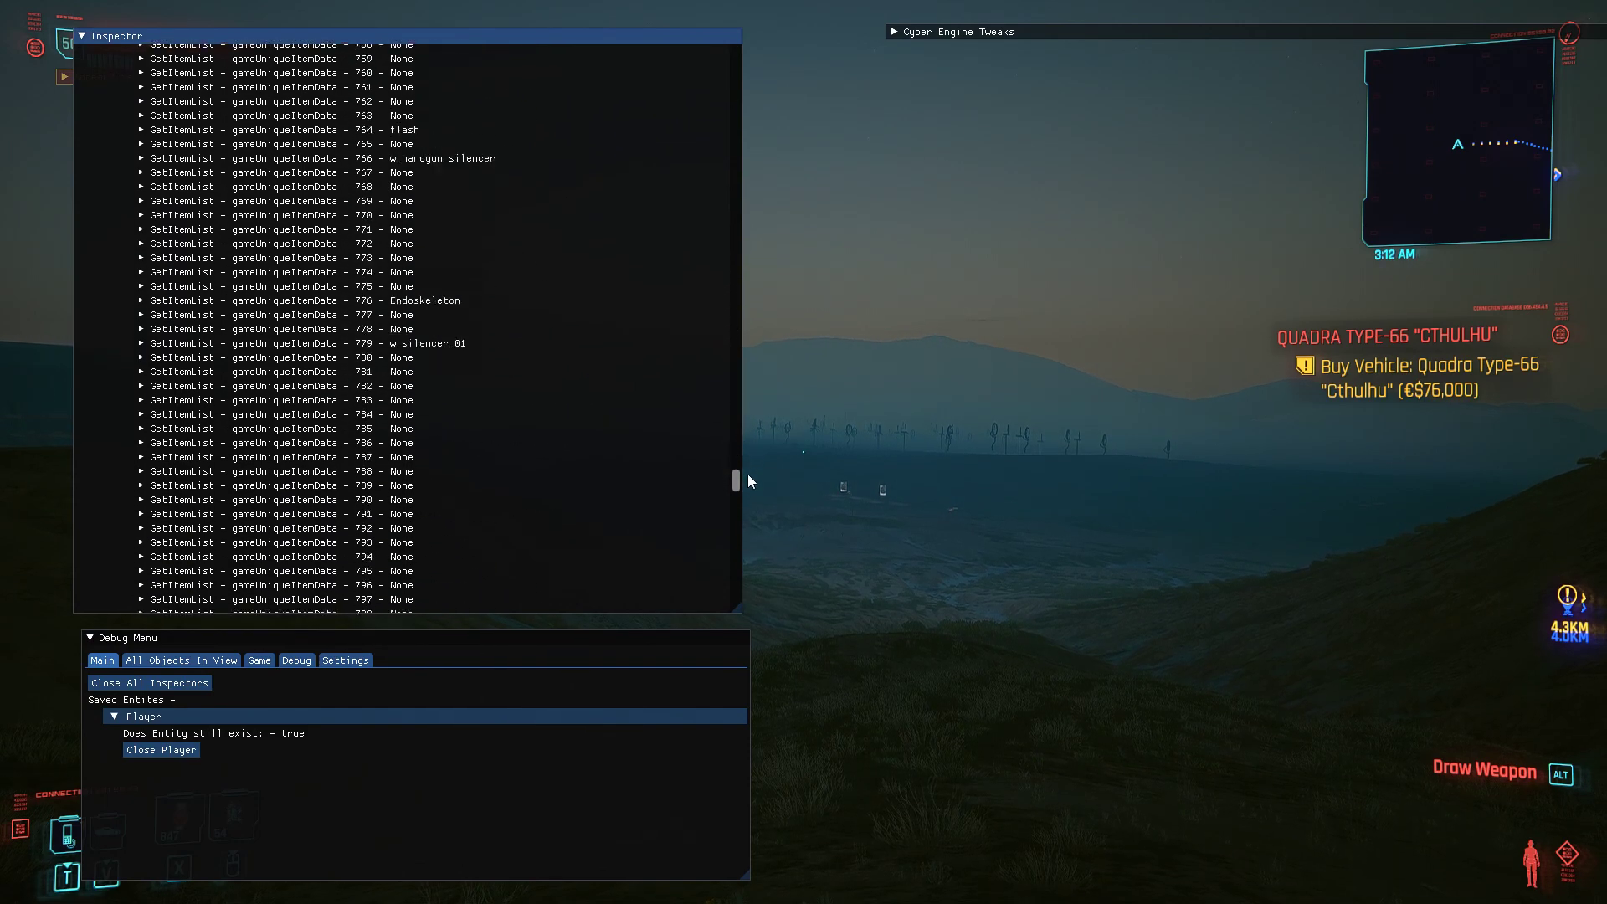
scroll("down", 3)
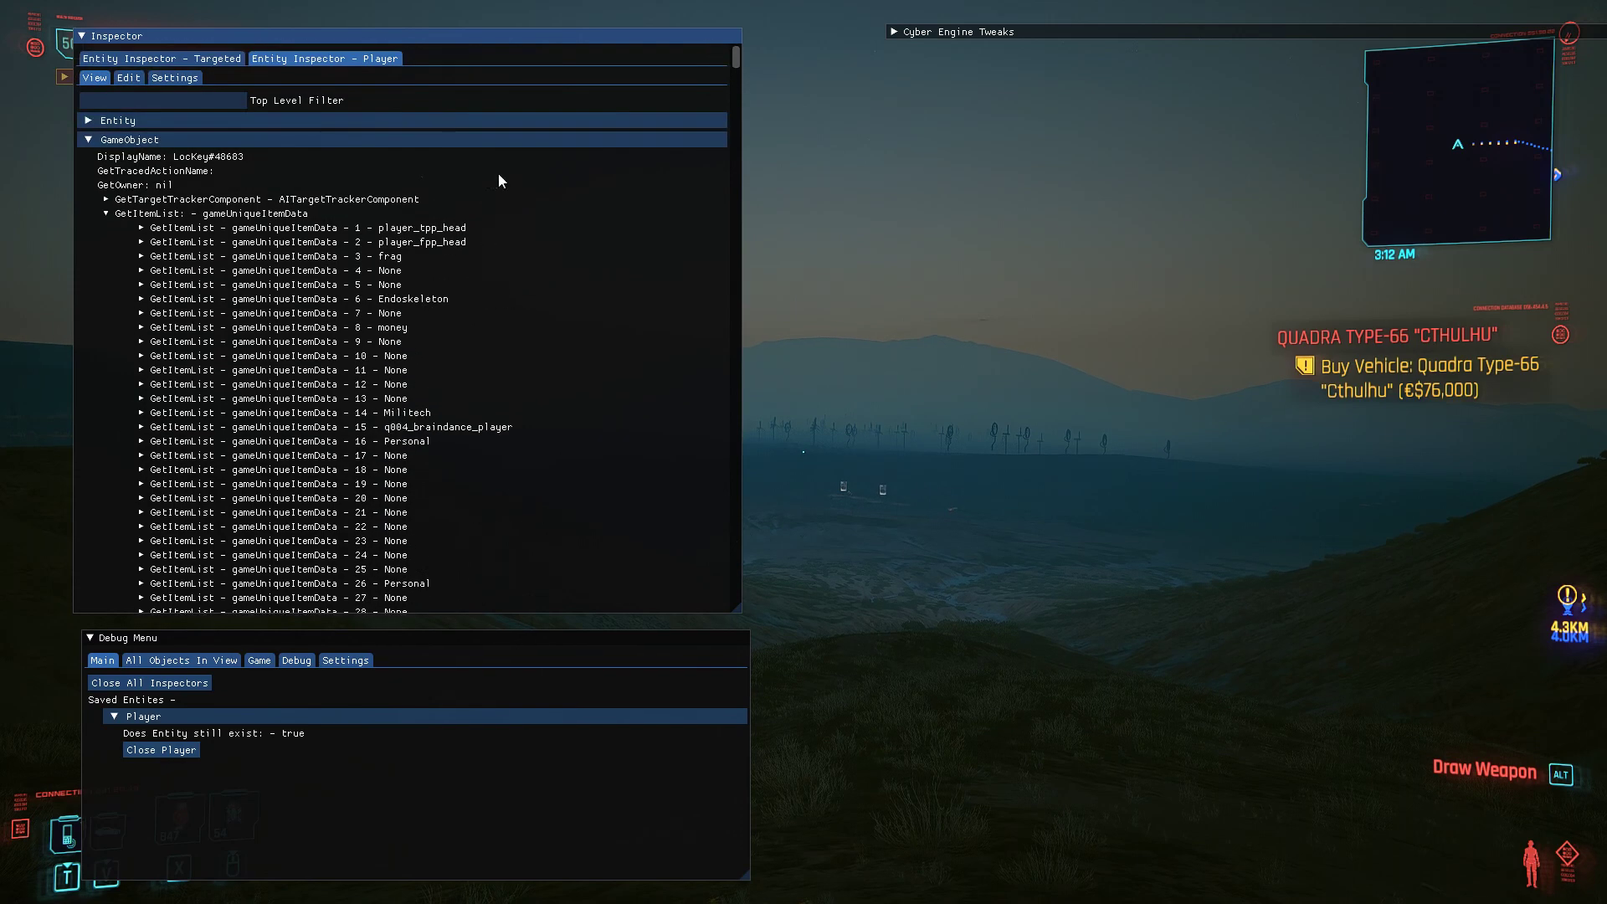
left_click(276, 327)
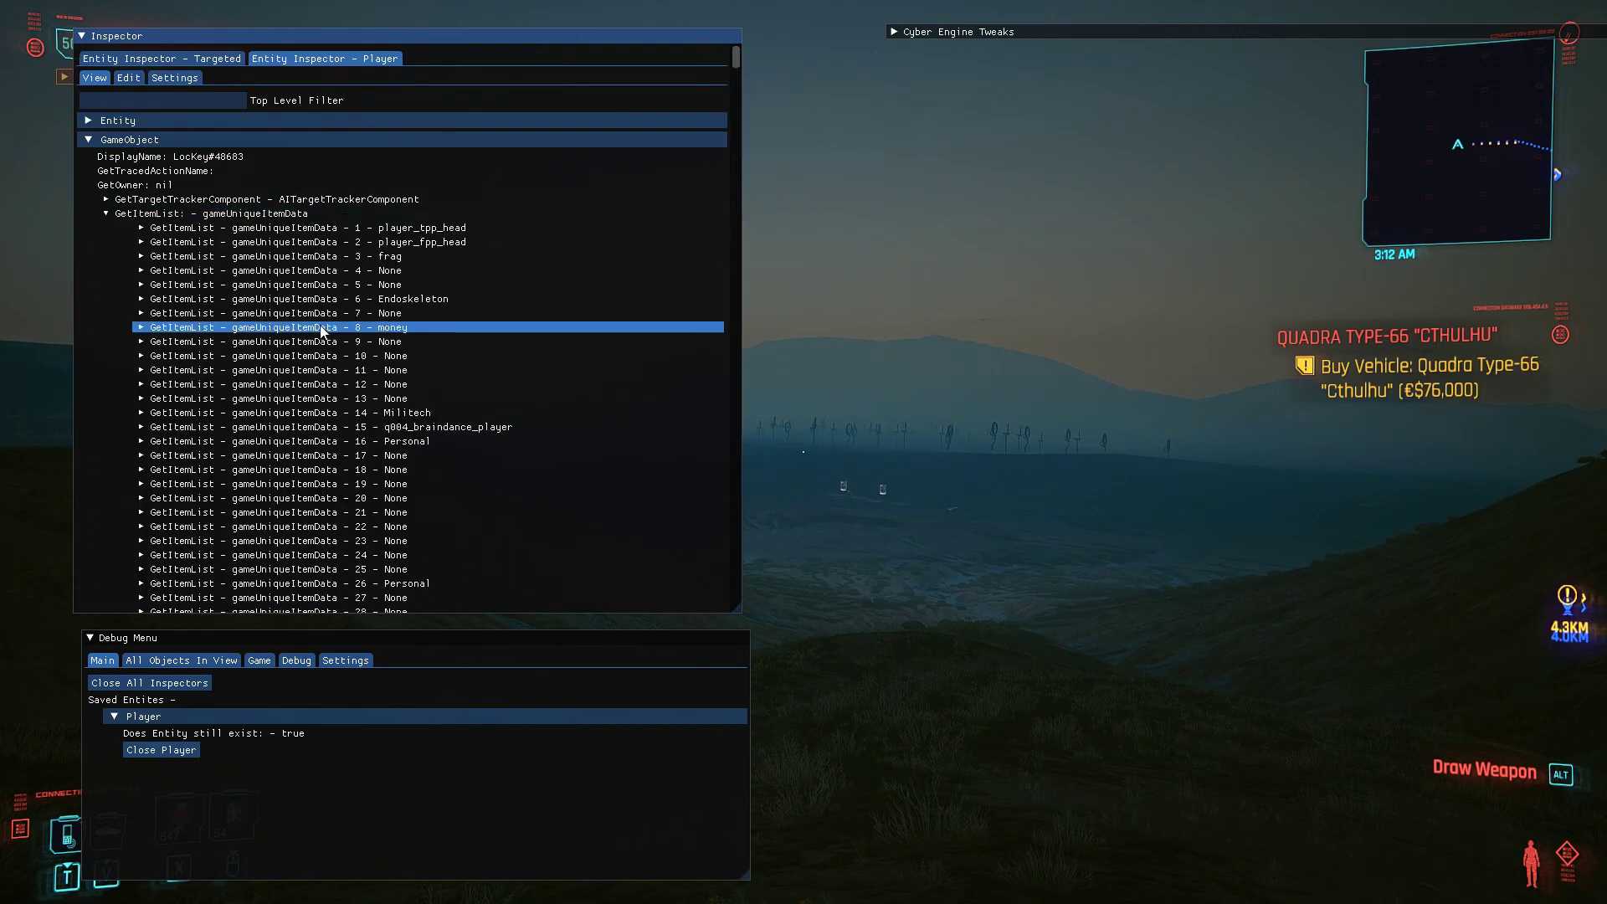
left_click(141, 412)
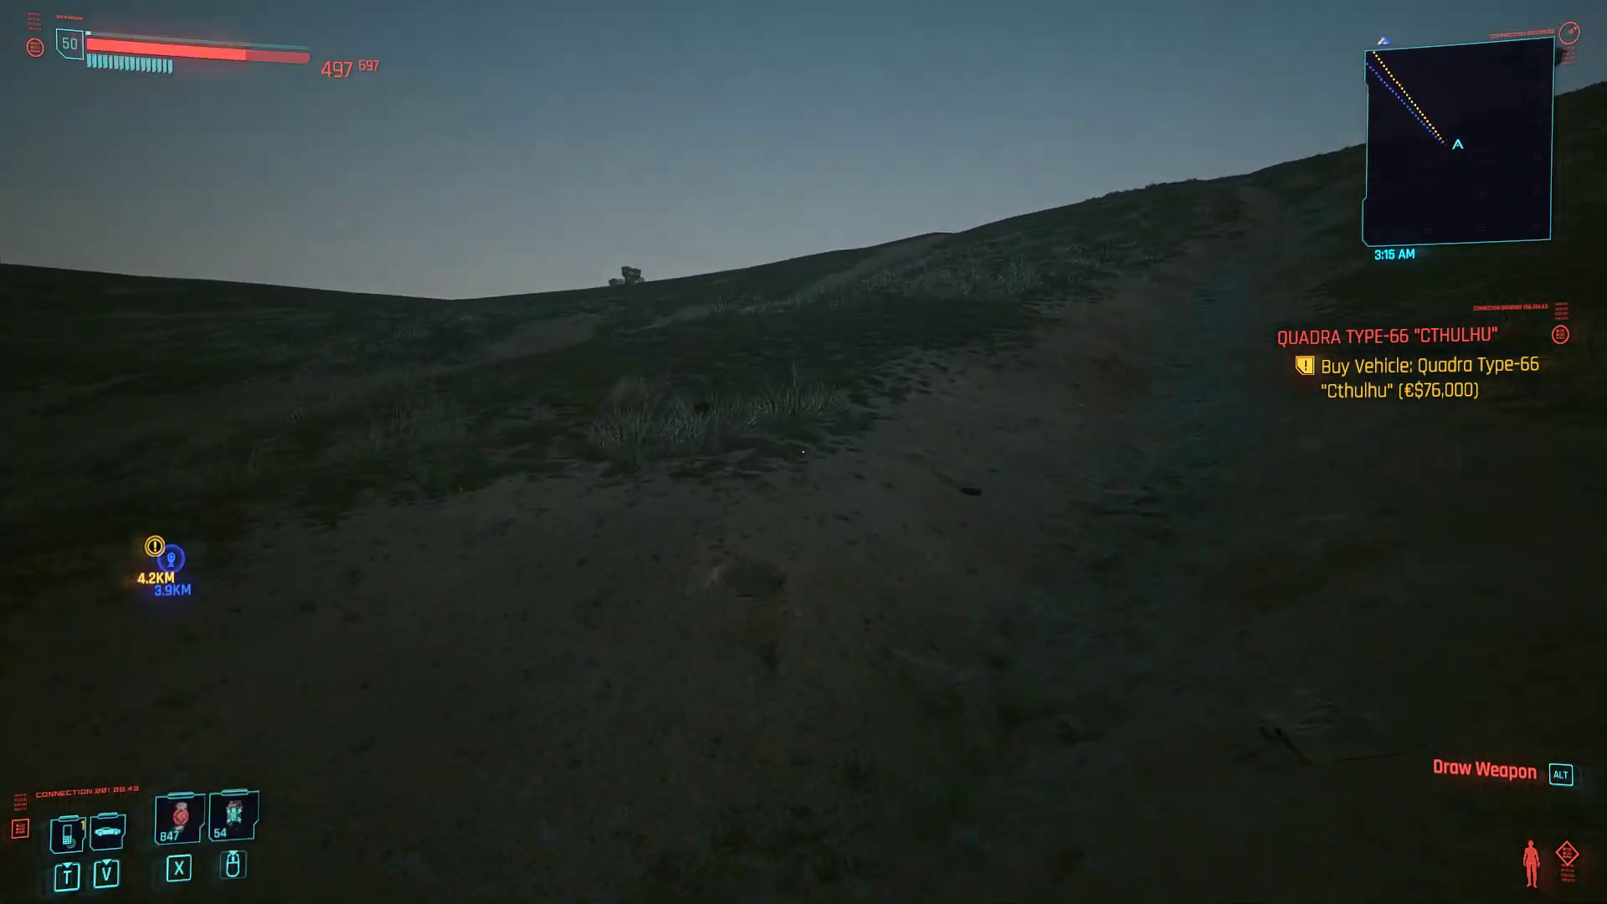
mouse_move(803, 452)
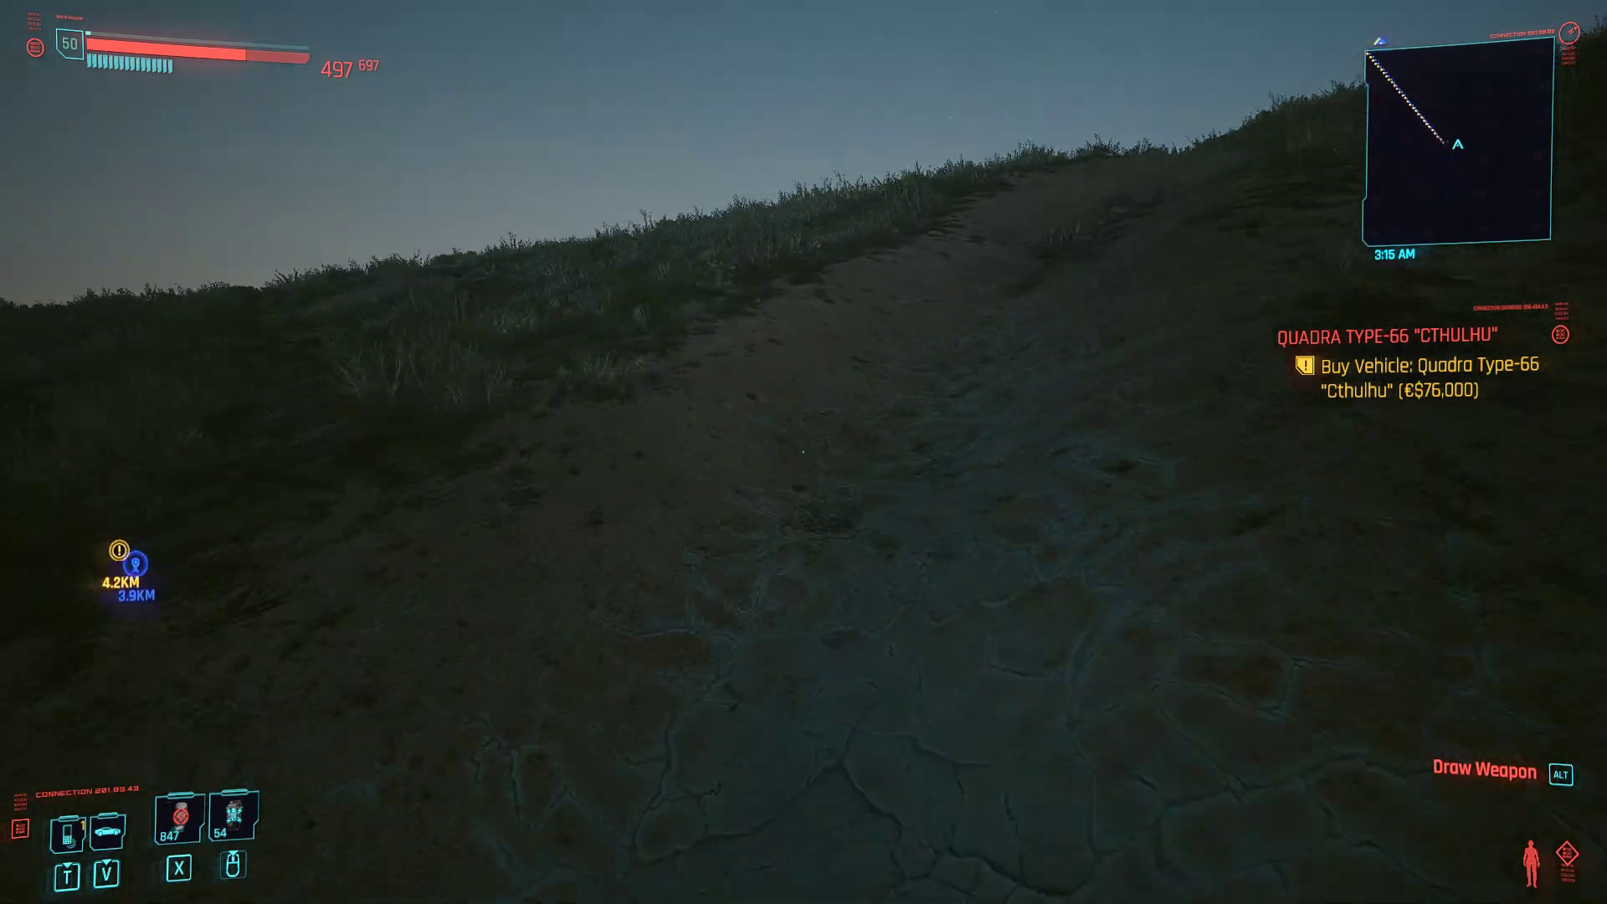
mouse_move(803, 452)
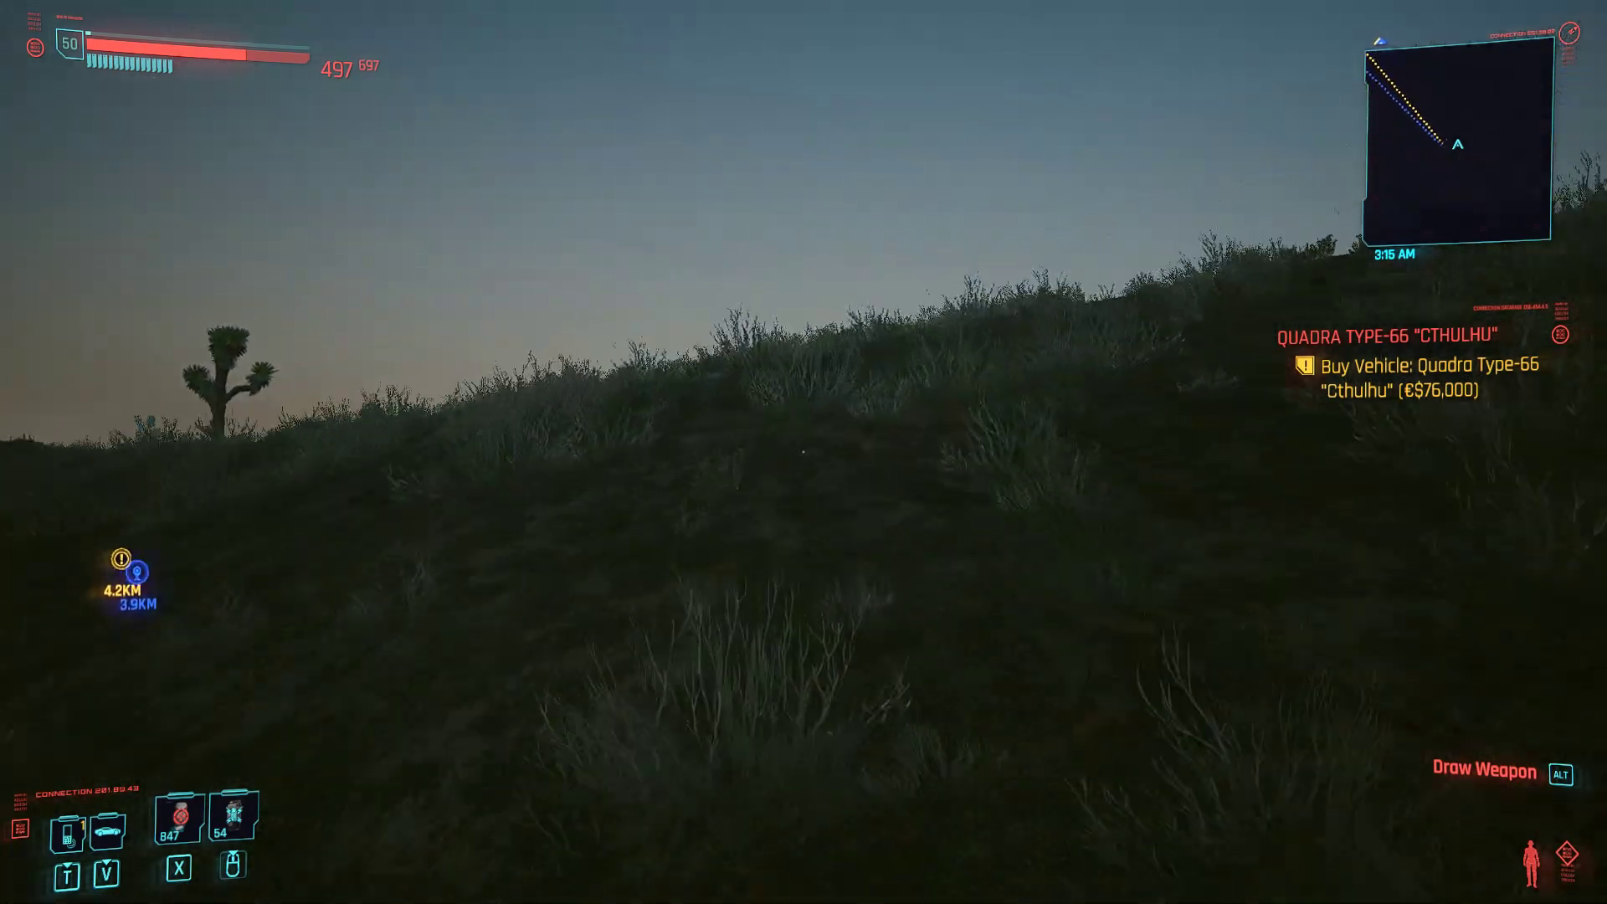